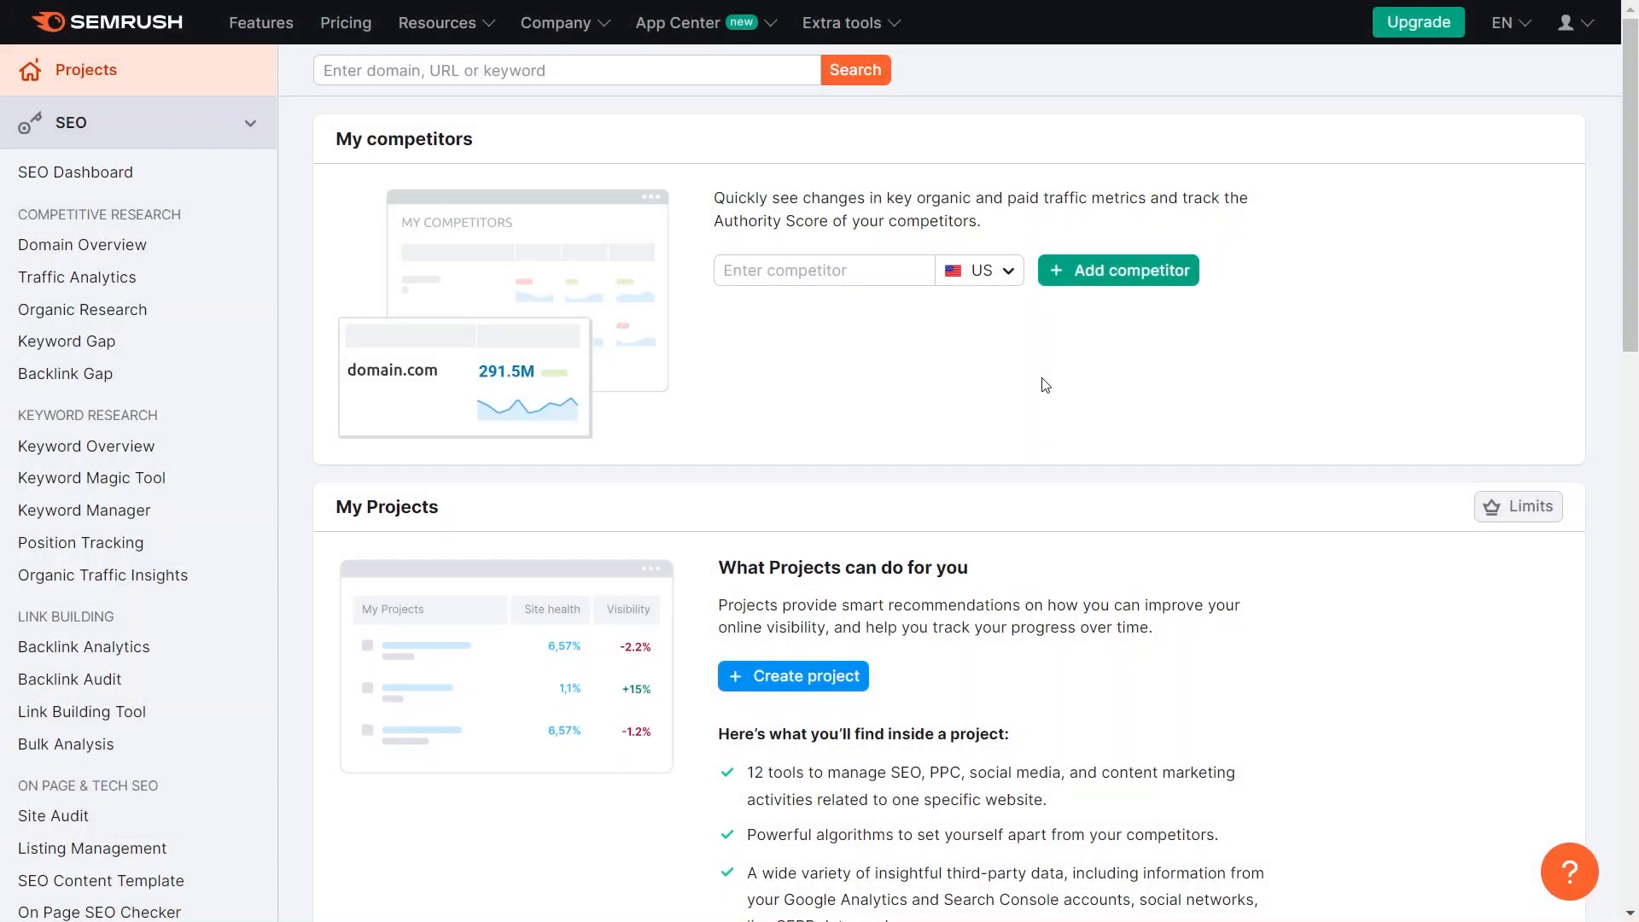
mouse_move(1040, 405)
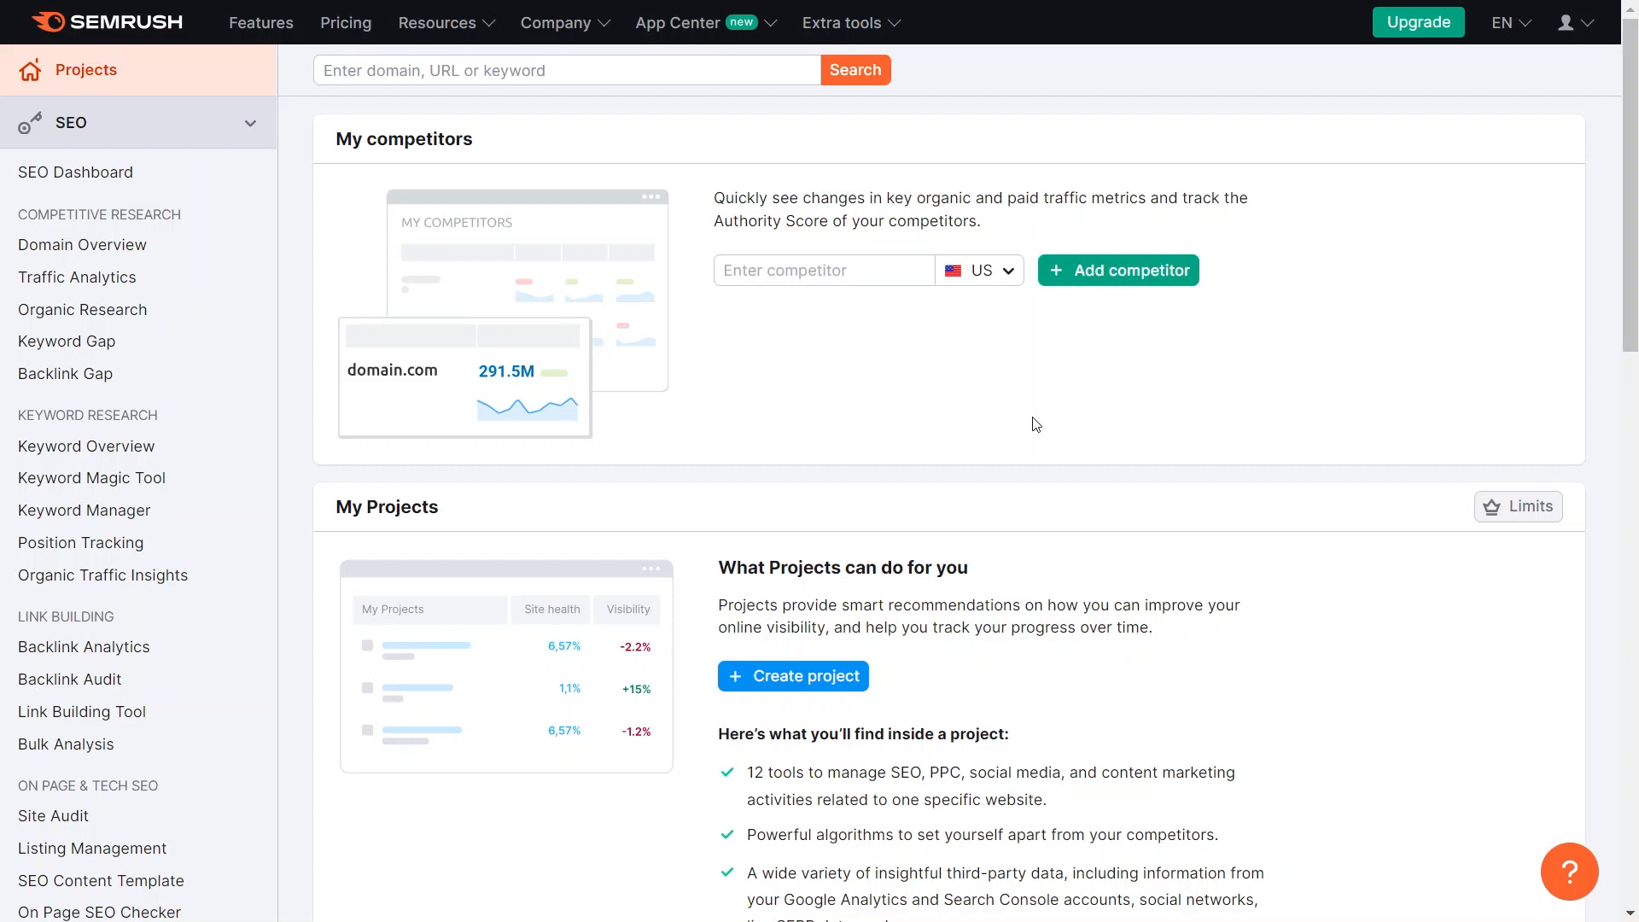
mouse_move(969, 374)
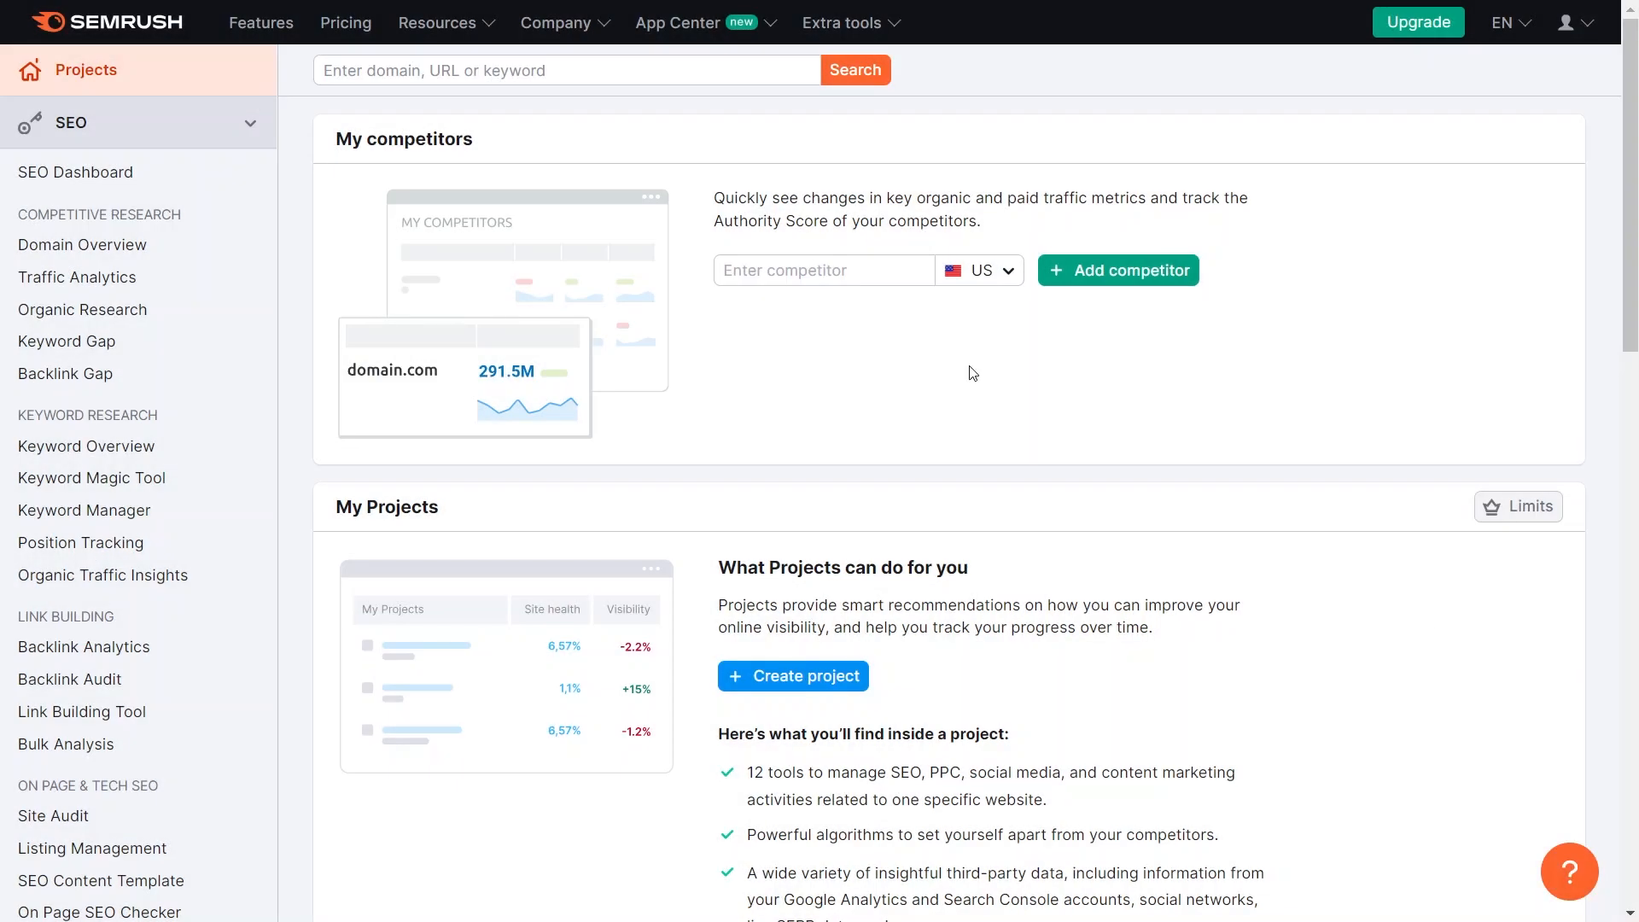
mouse_move(835, 413)
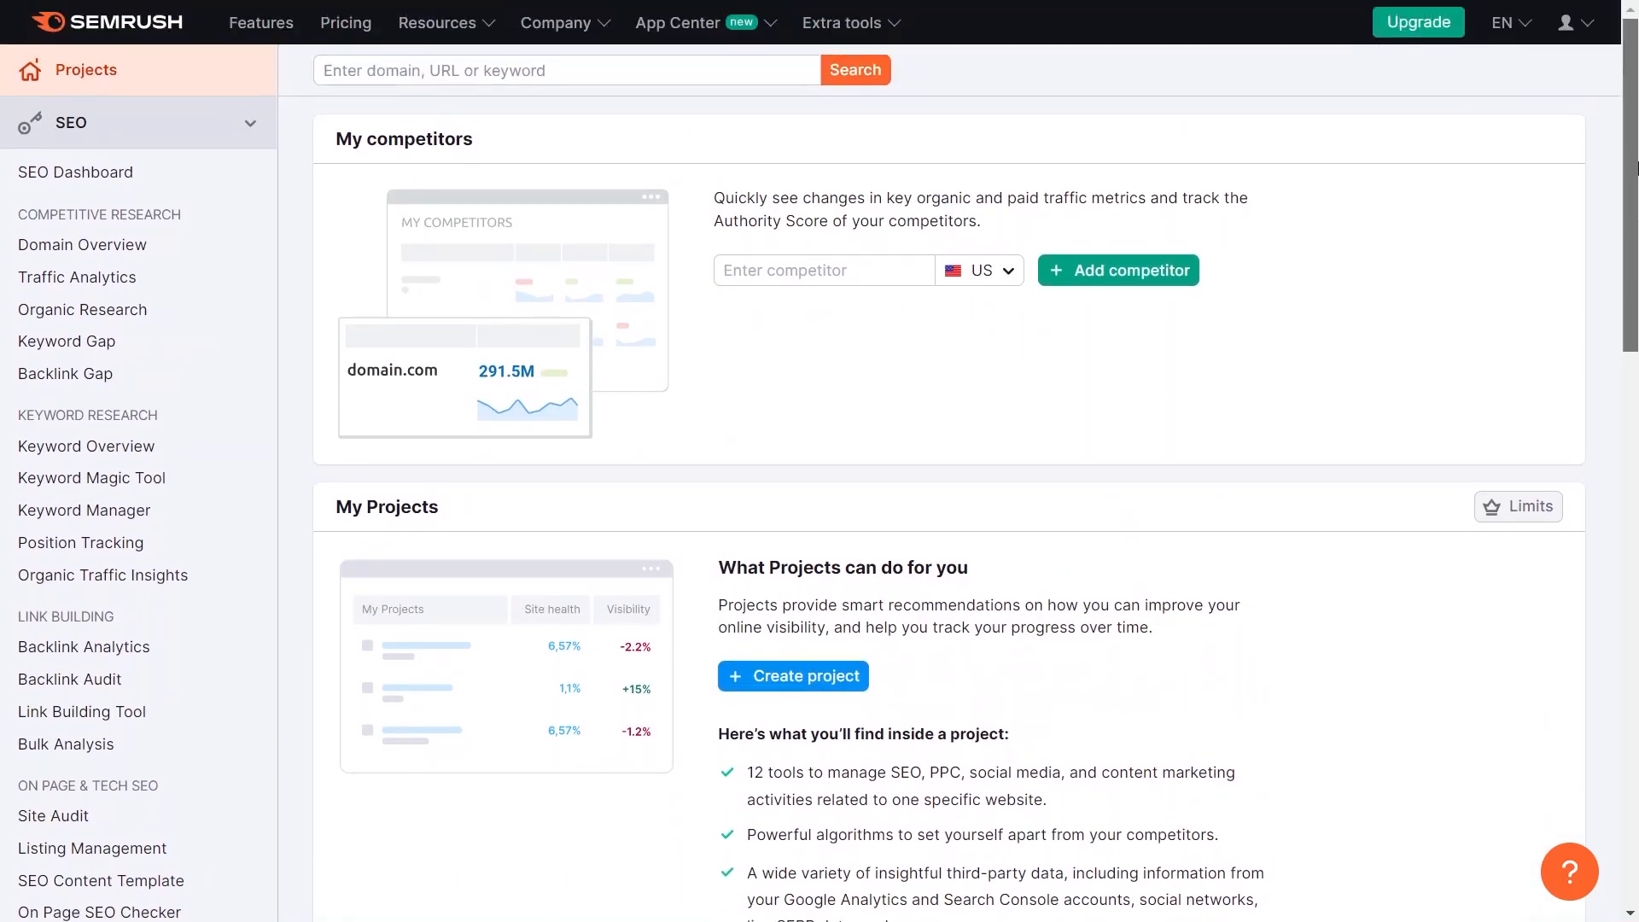
mouse_move(1002, 366)
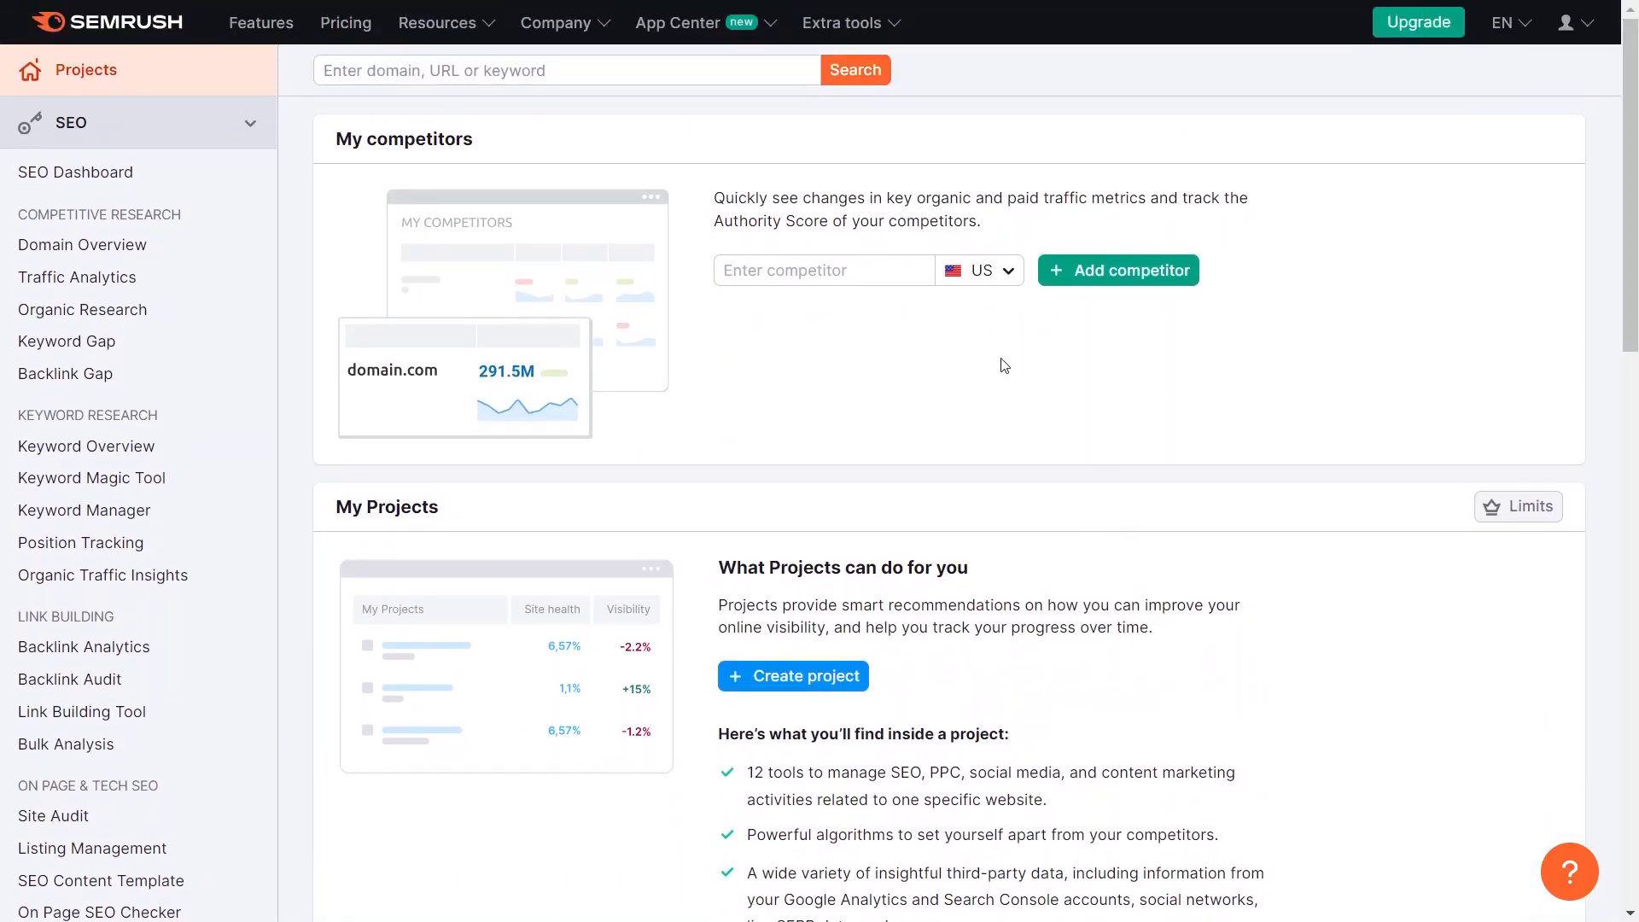
mouse_move(993, 381)
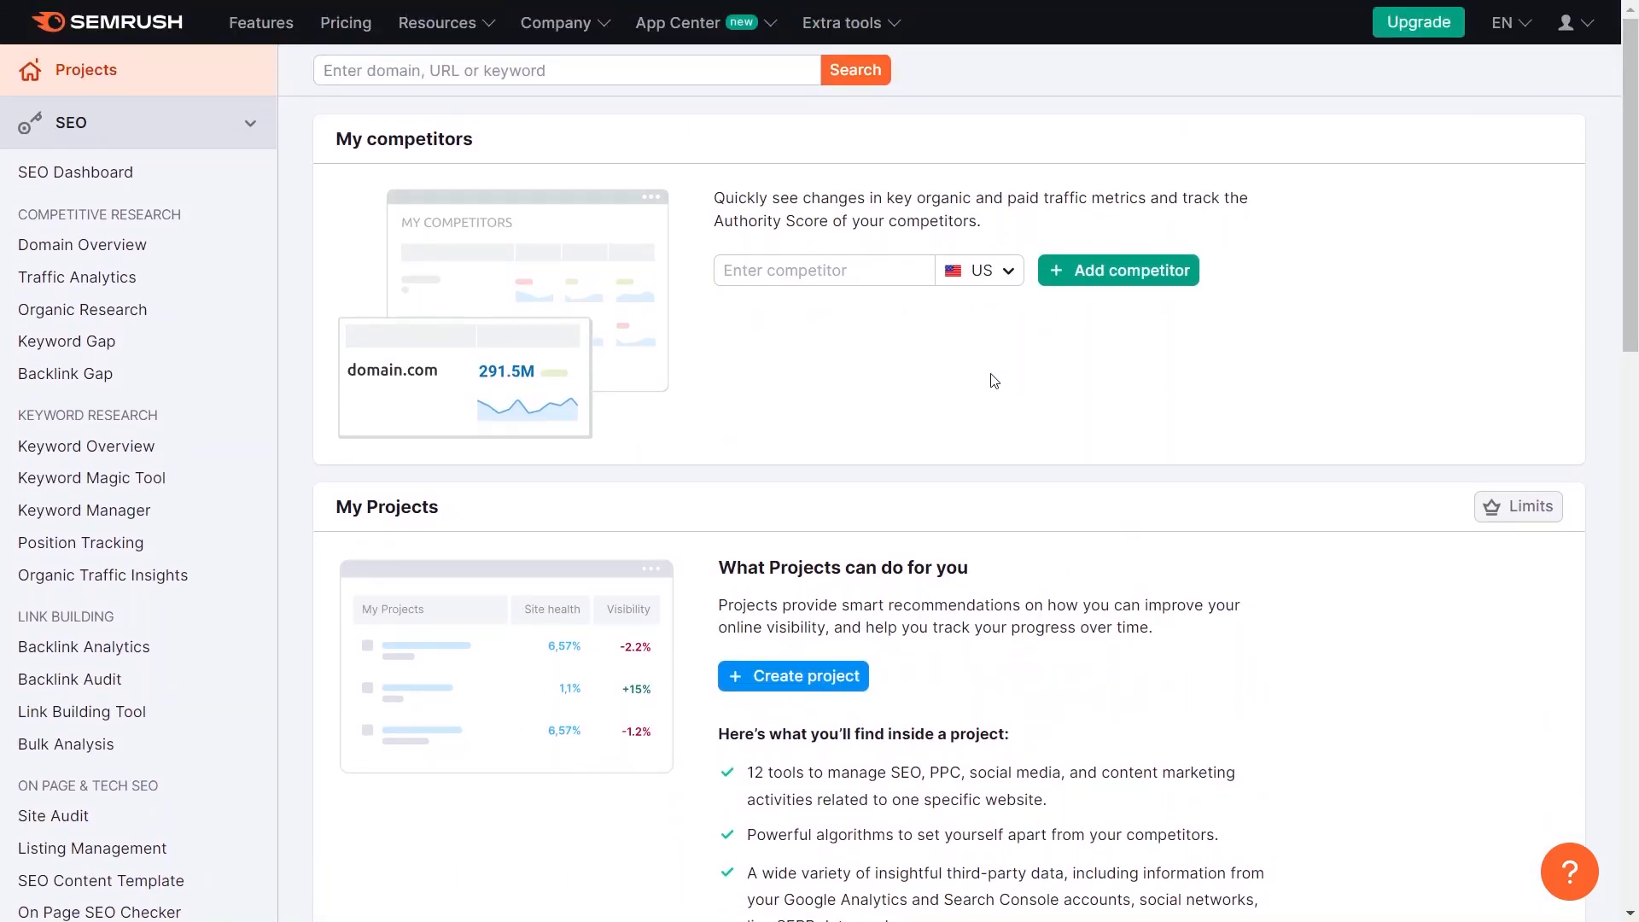
mouse_move(978, 401)
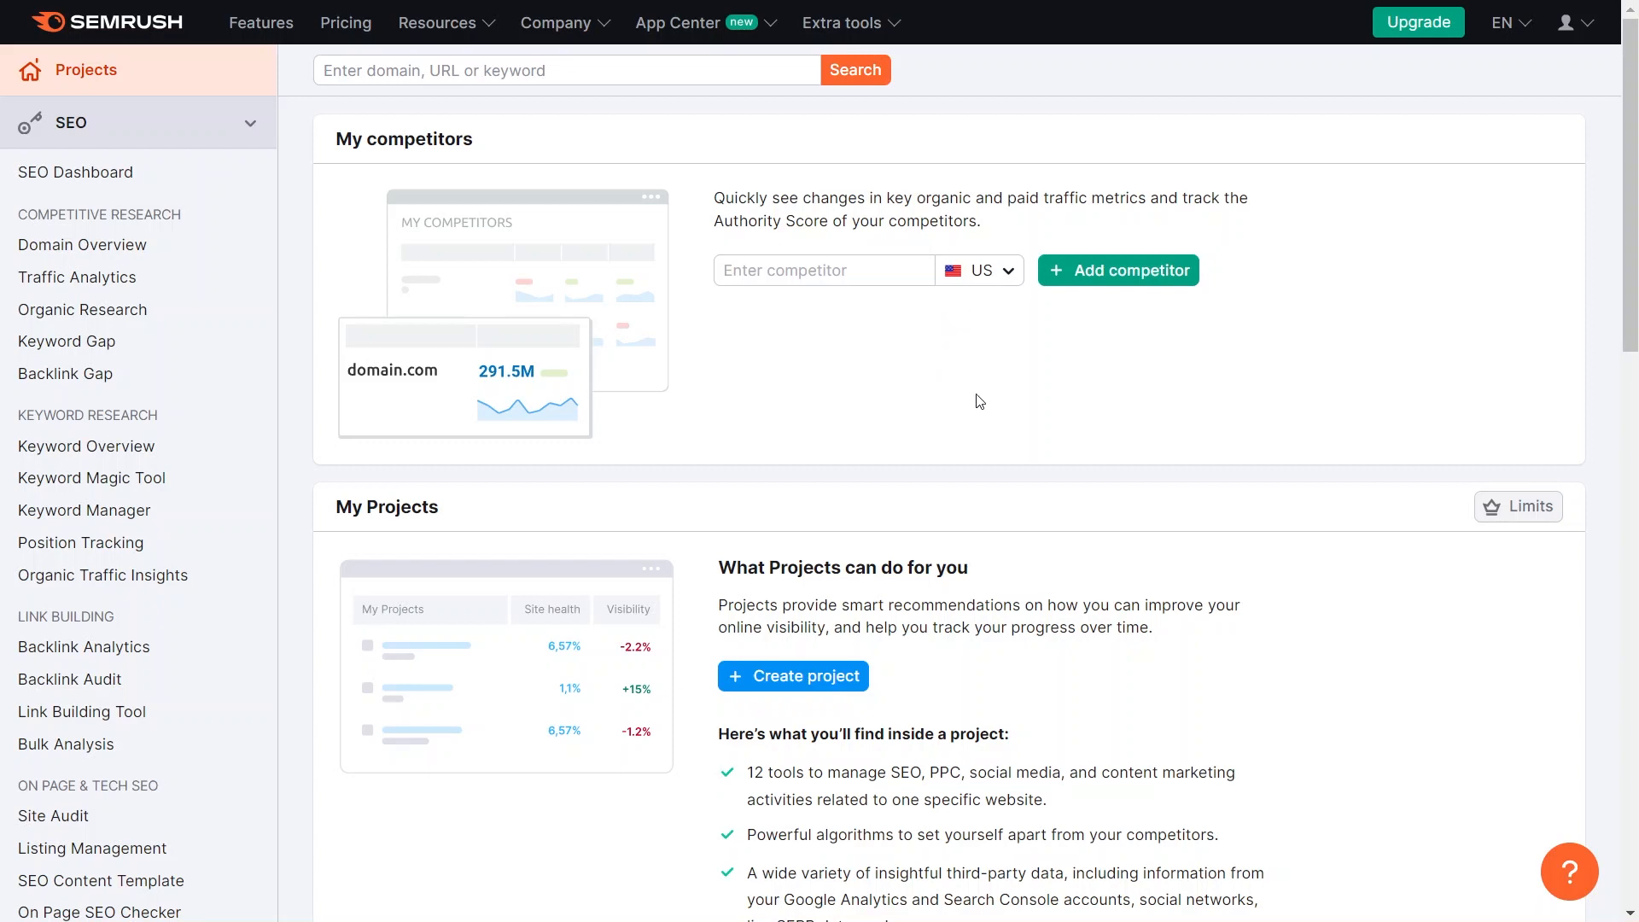
mouse_move(949, 399)
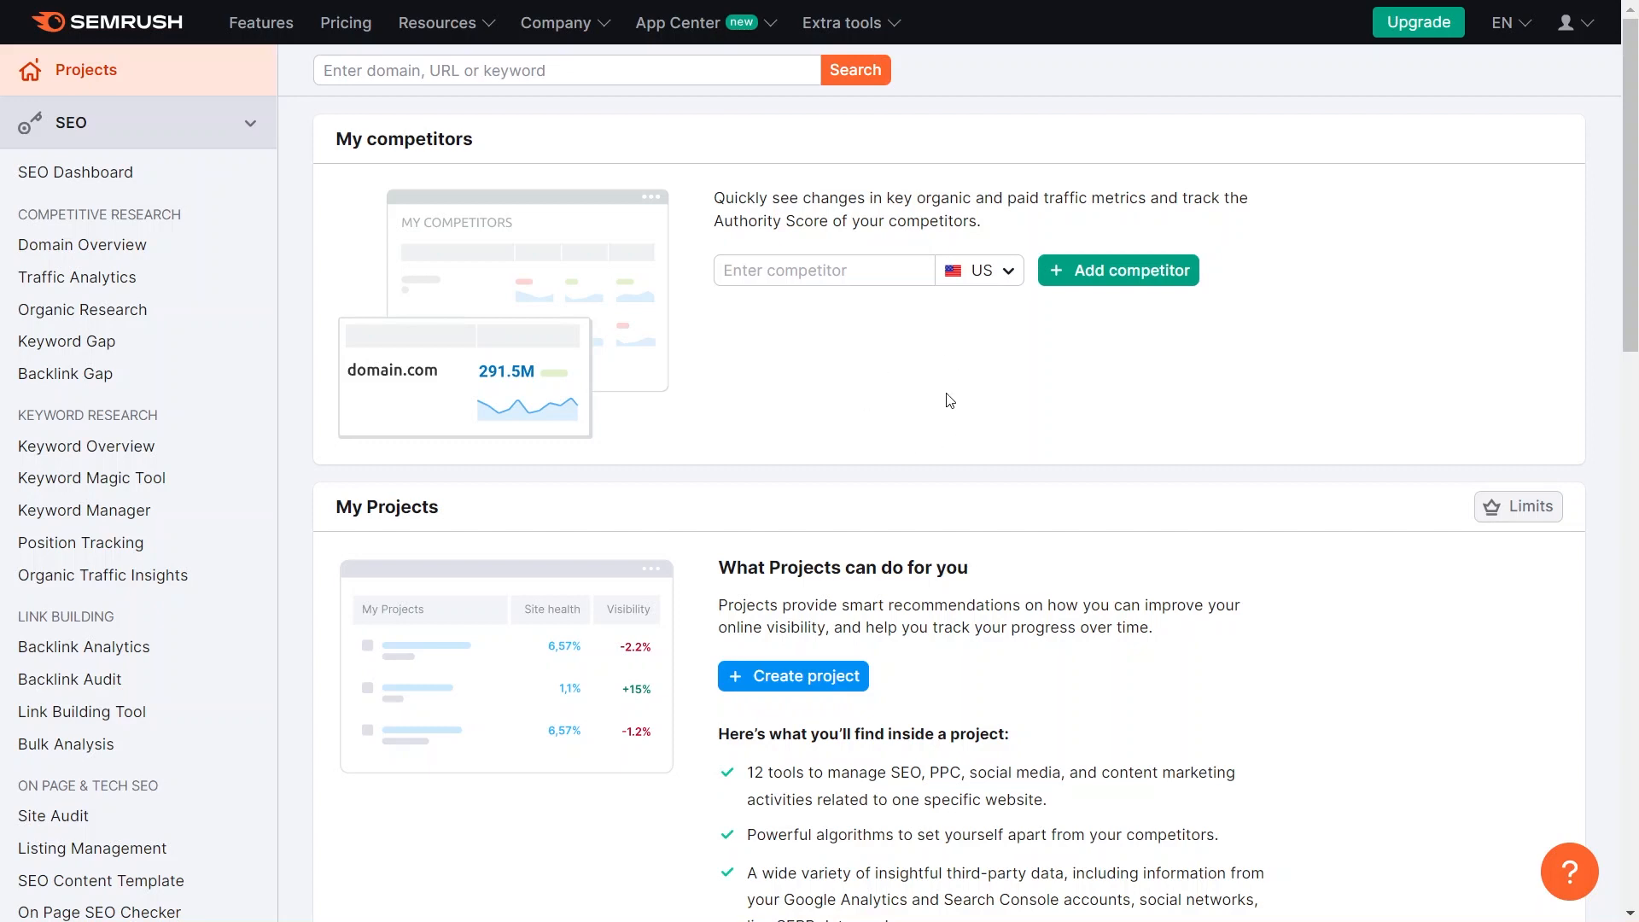
mouse_move(75, 171)
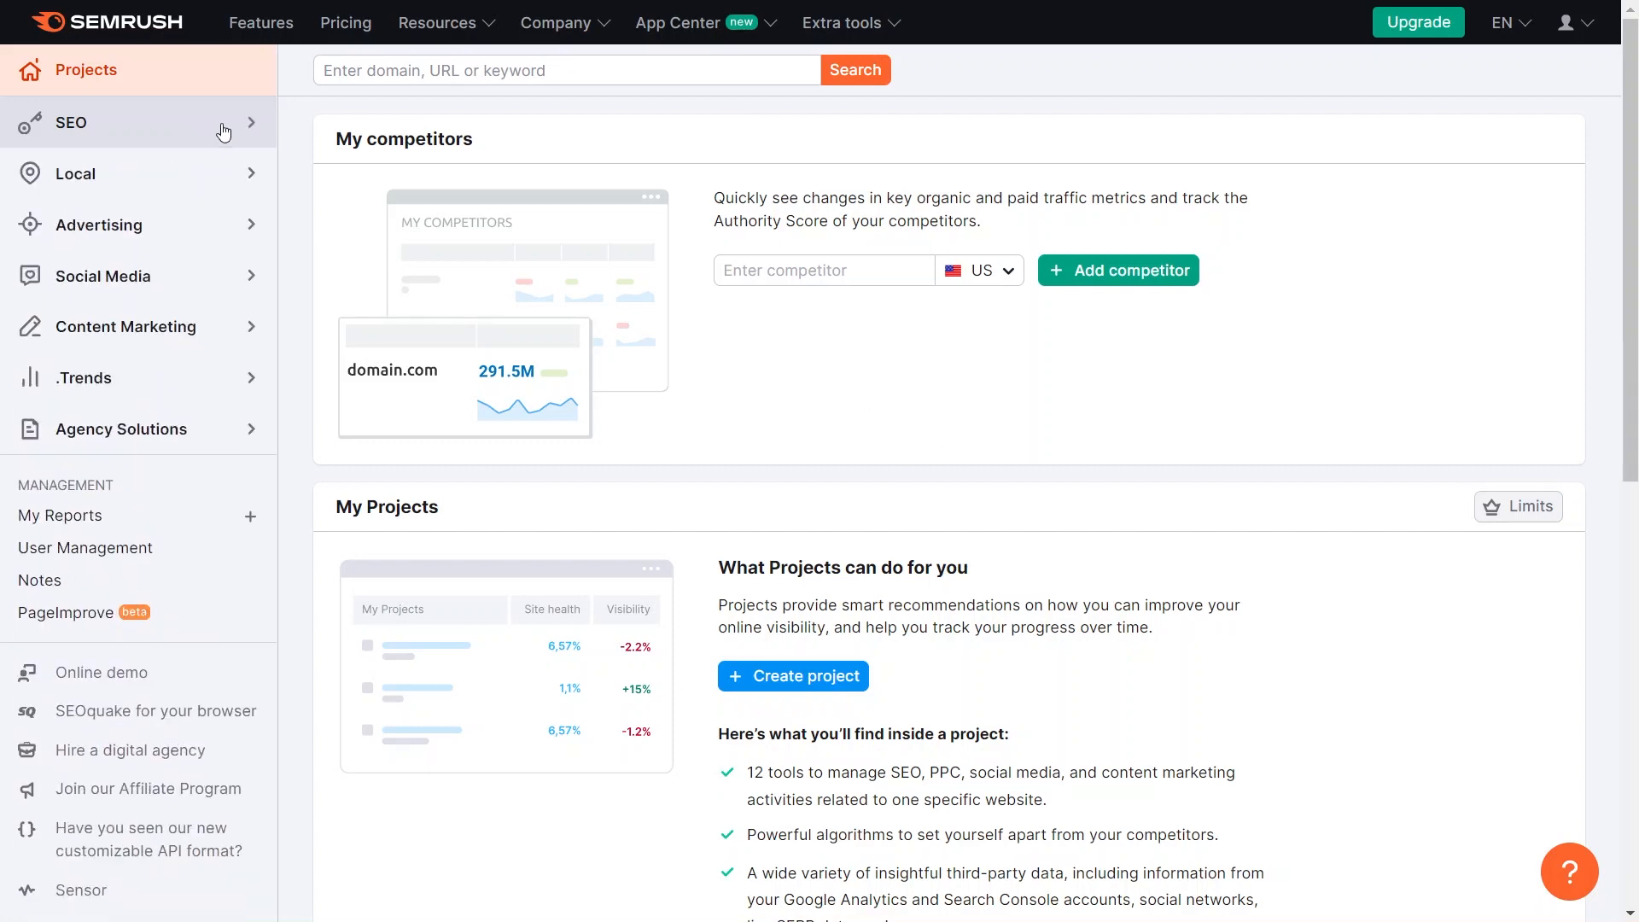
mouse_move(143, 186)
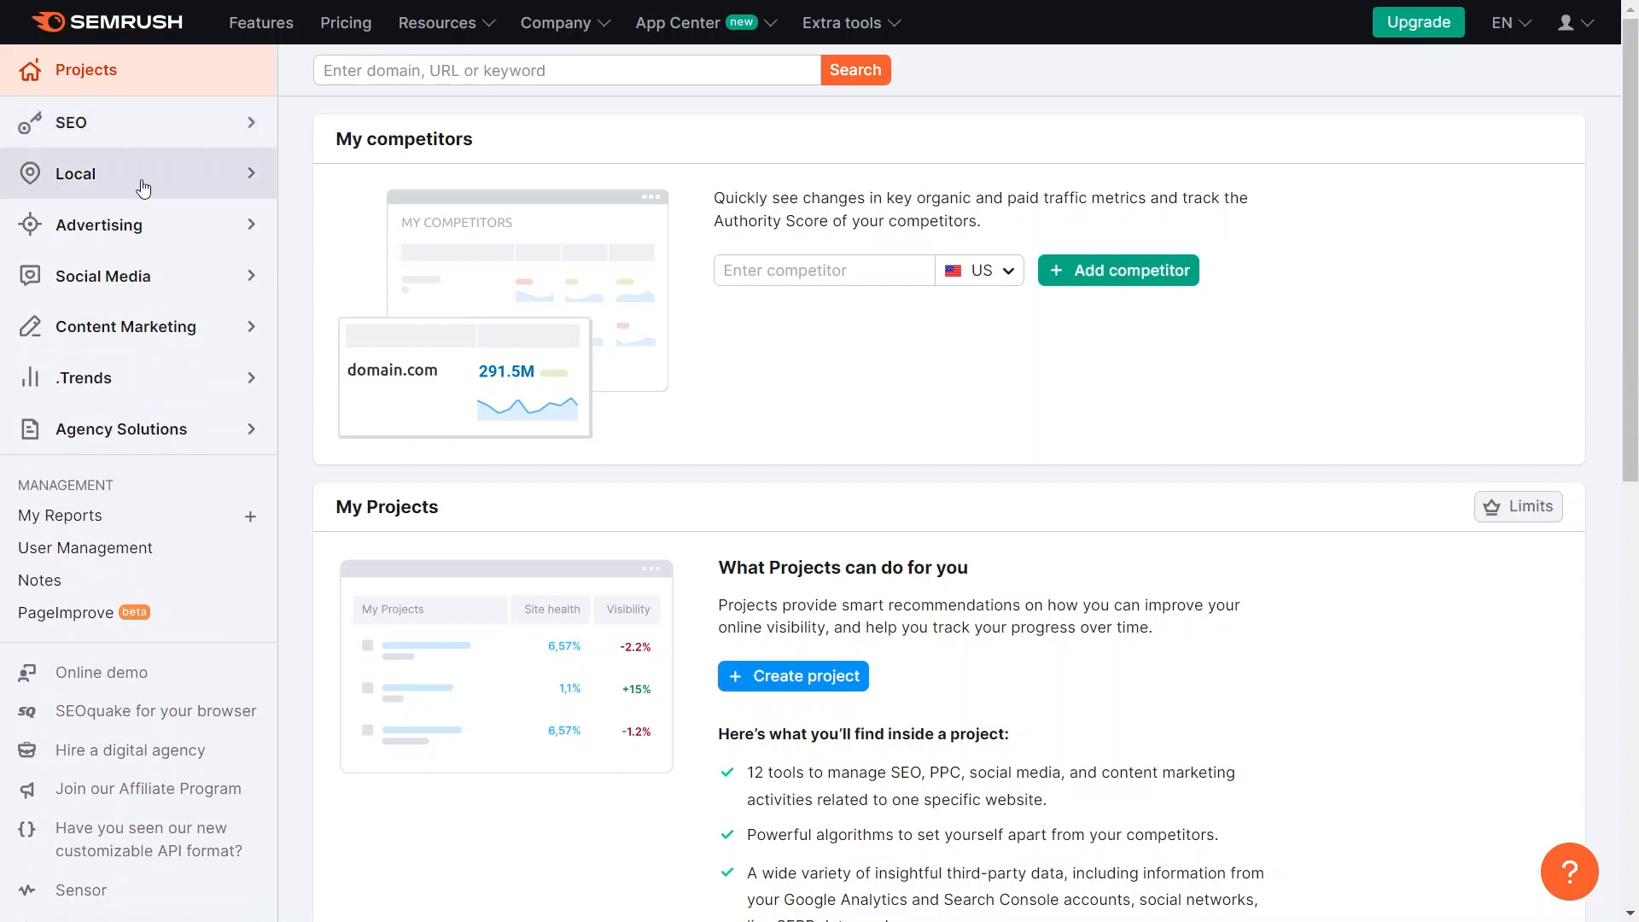
mouse_move(152, 211)
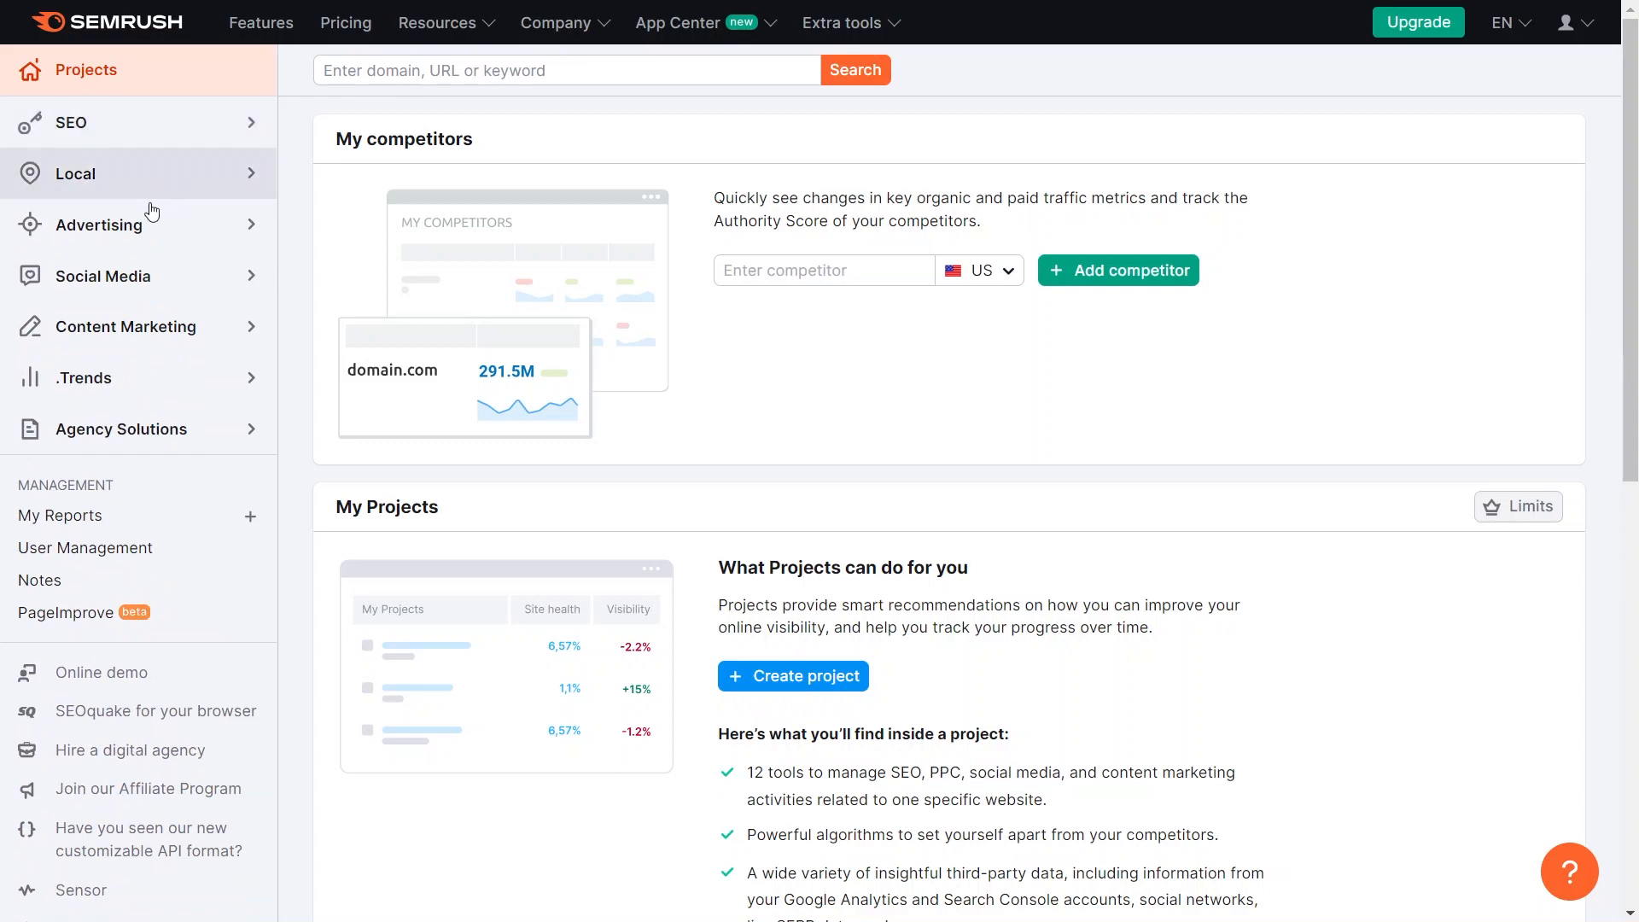
mouse_move(118, 226)
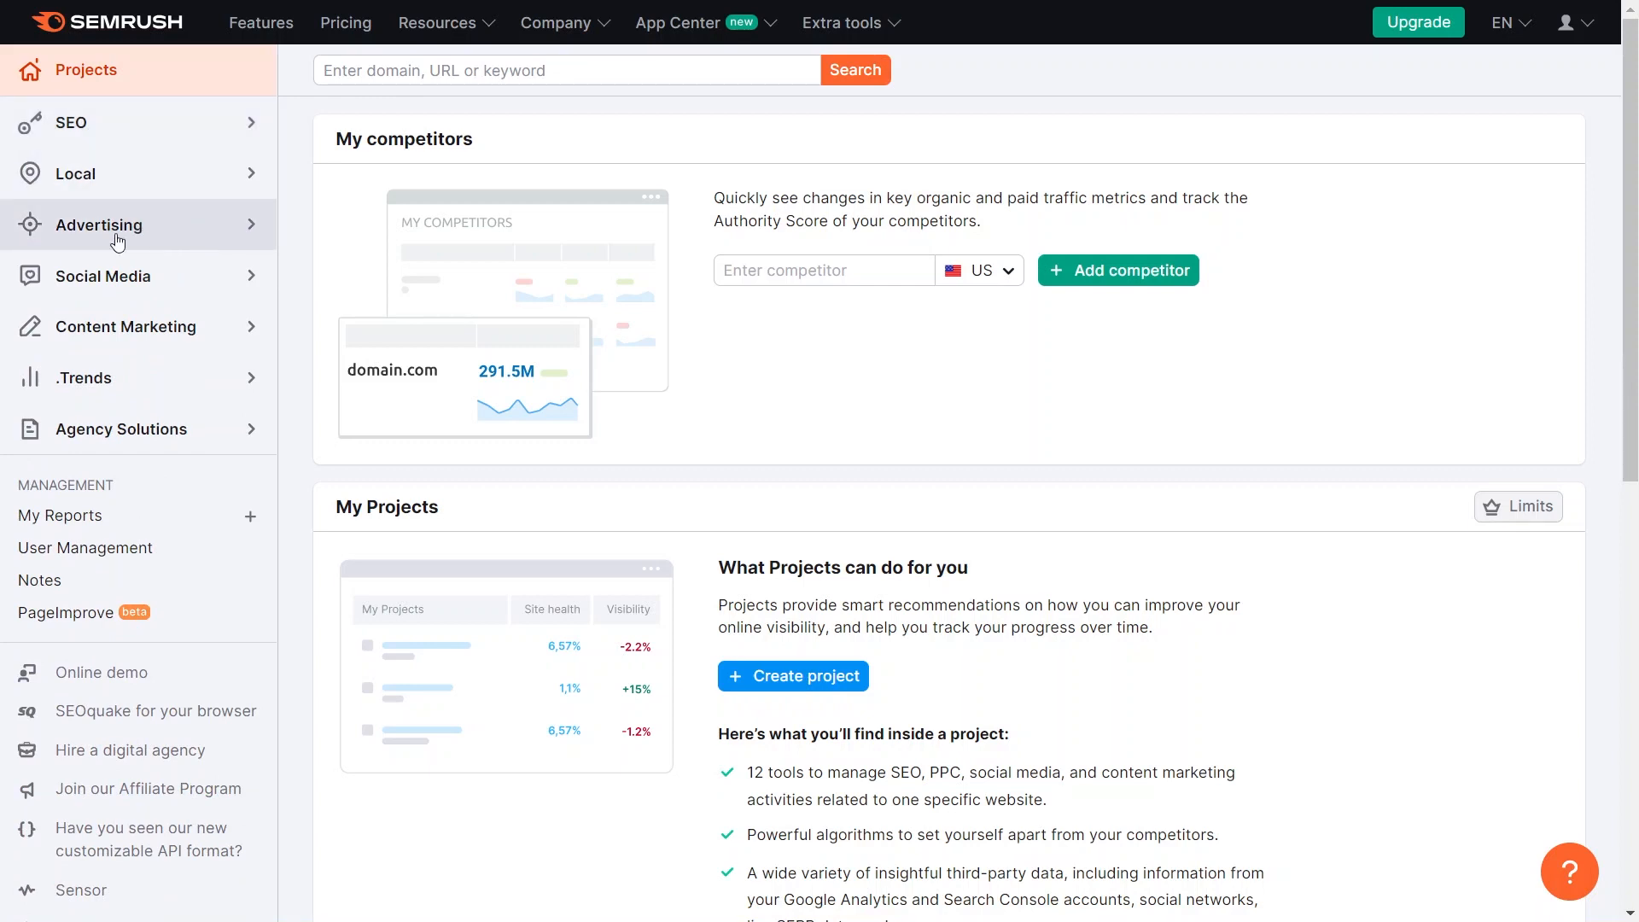
Step: Go to the Advertising Dashboard from the sidebar's Advertising group and view the Market Analysis overview
click(101, 225)
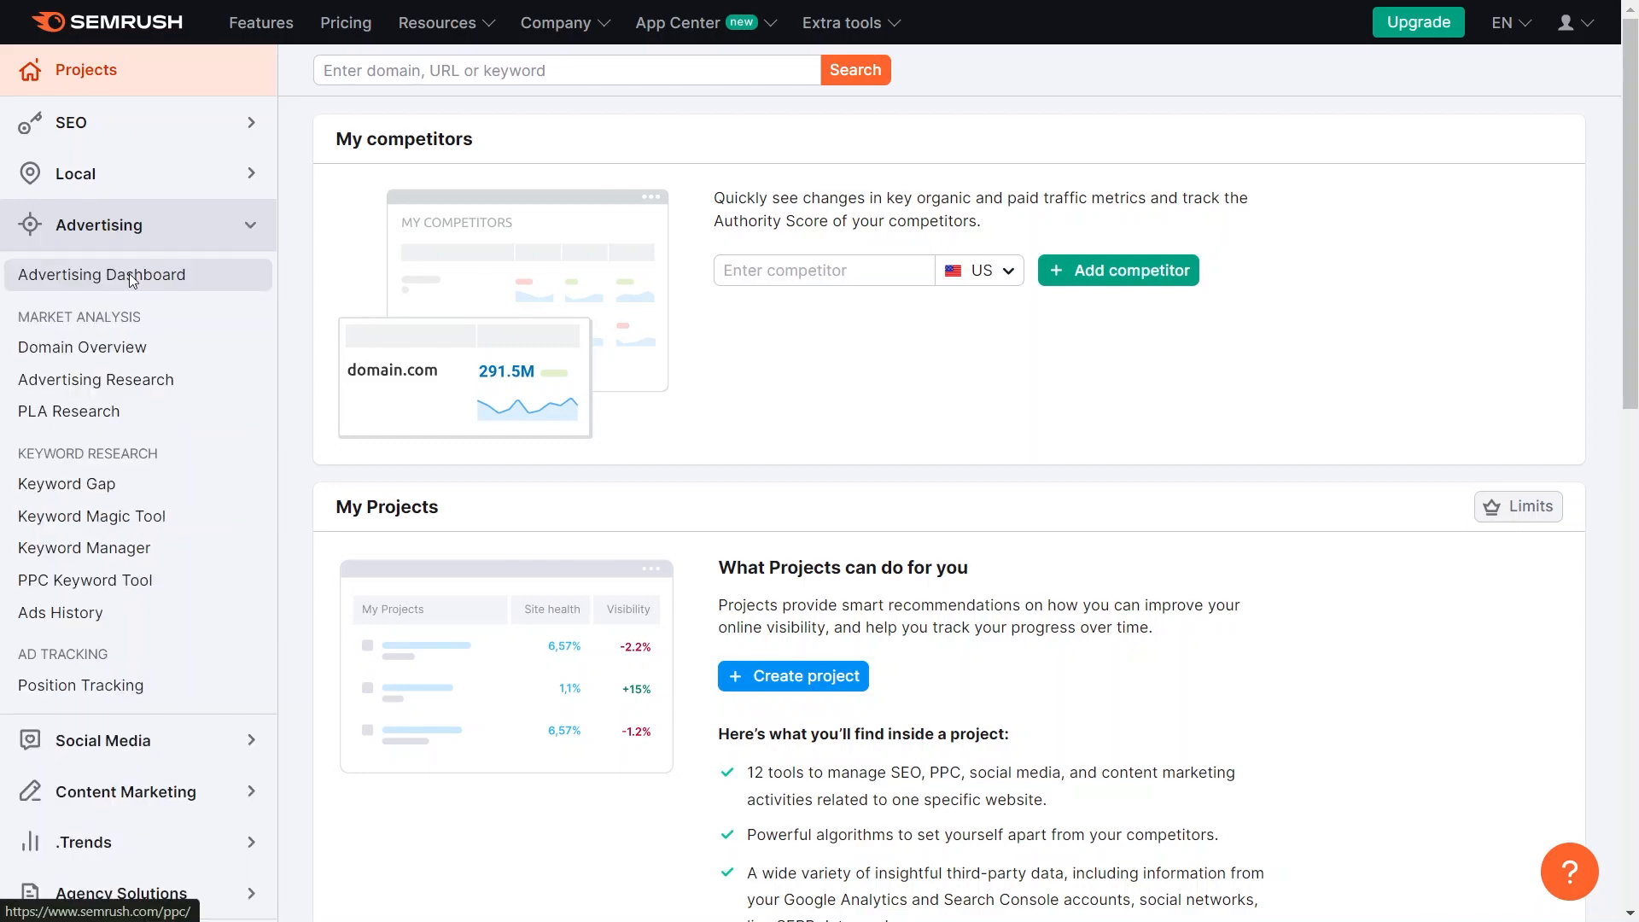
click(100, 273)
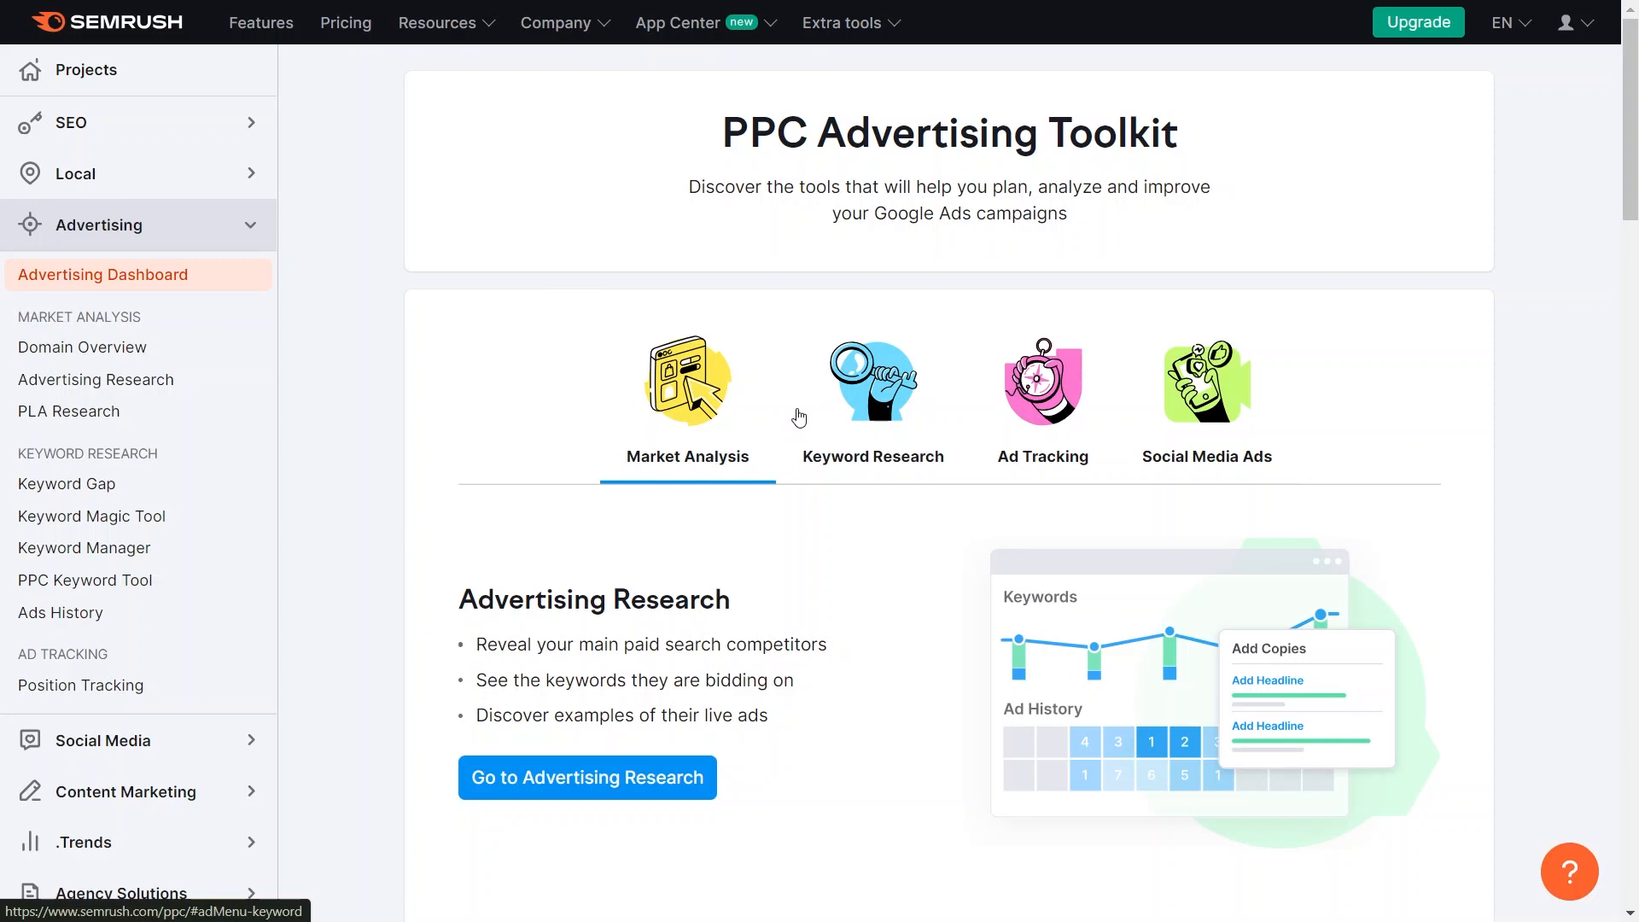
scroll(down, 3)
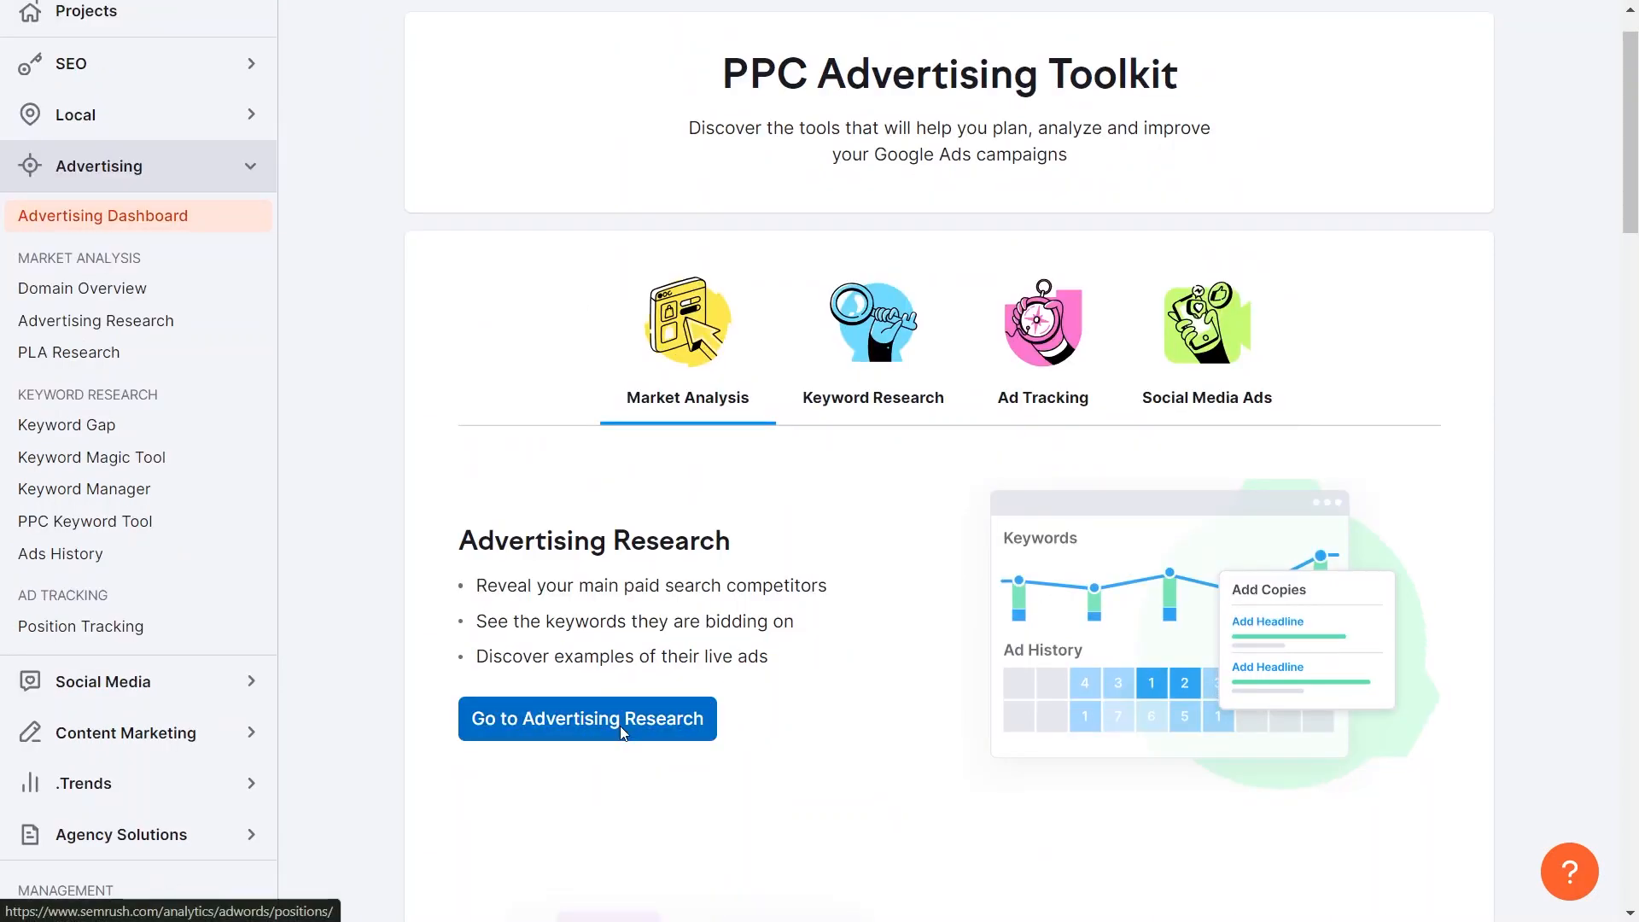
click(585, 719)
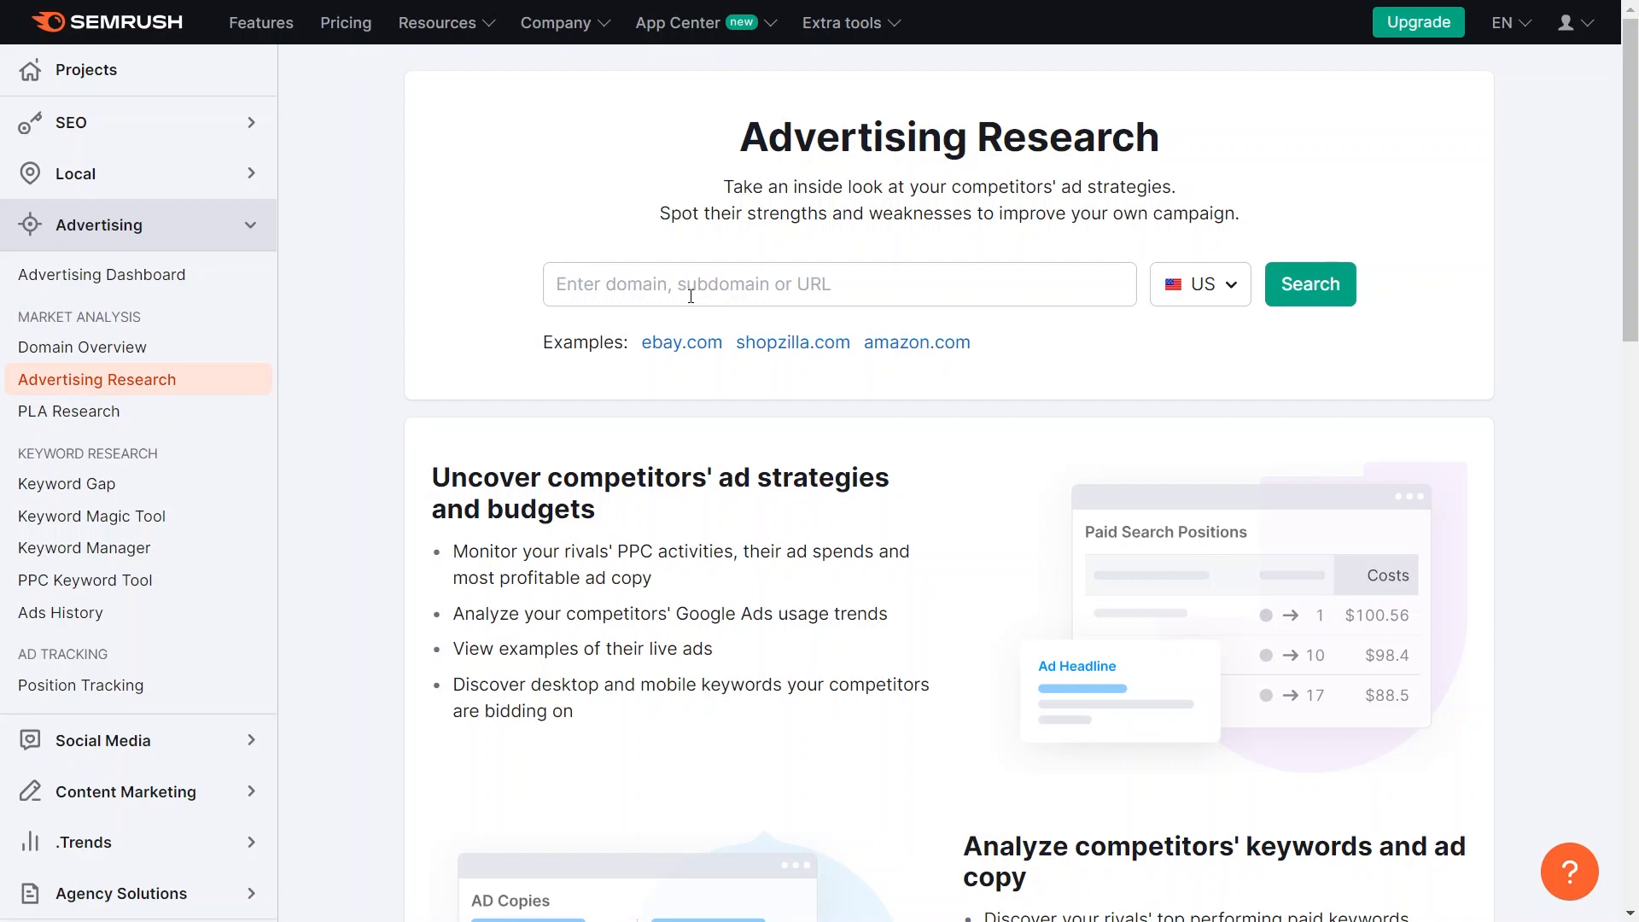
mouse_move(660, 284)
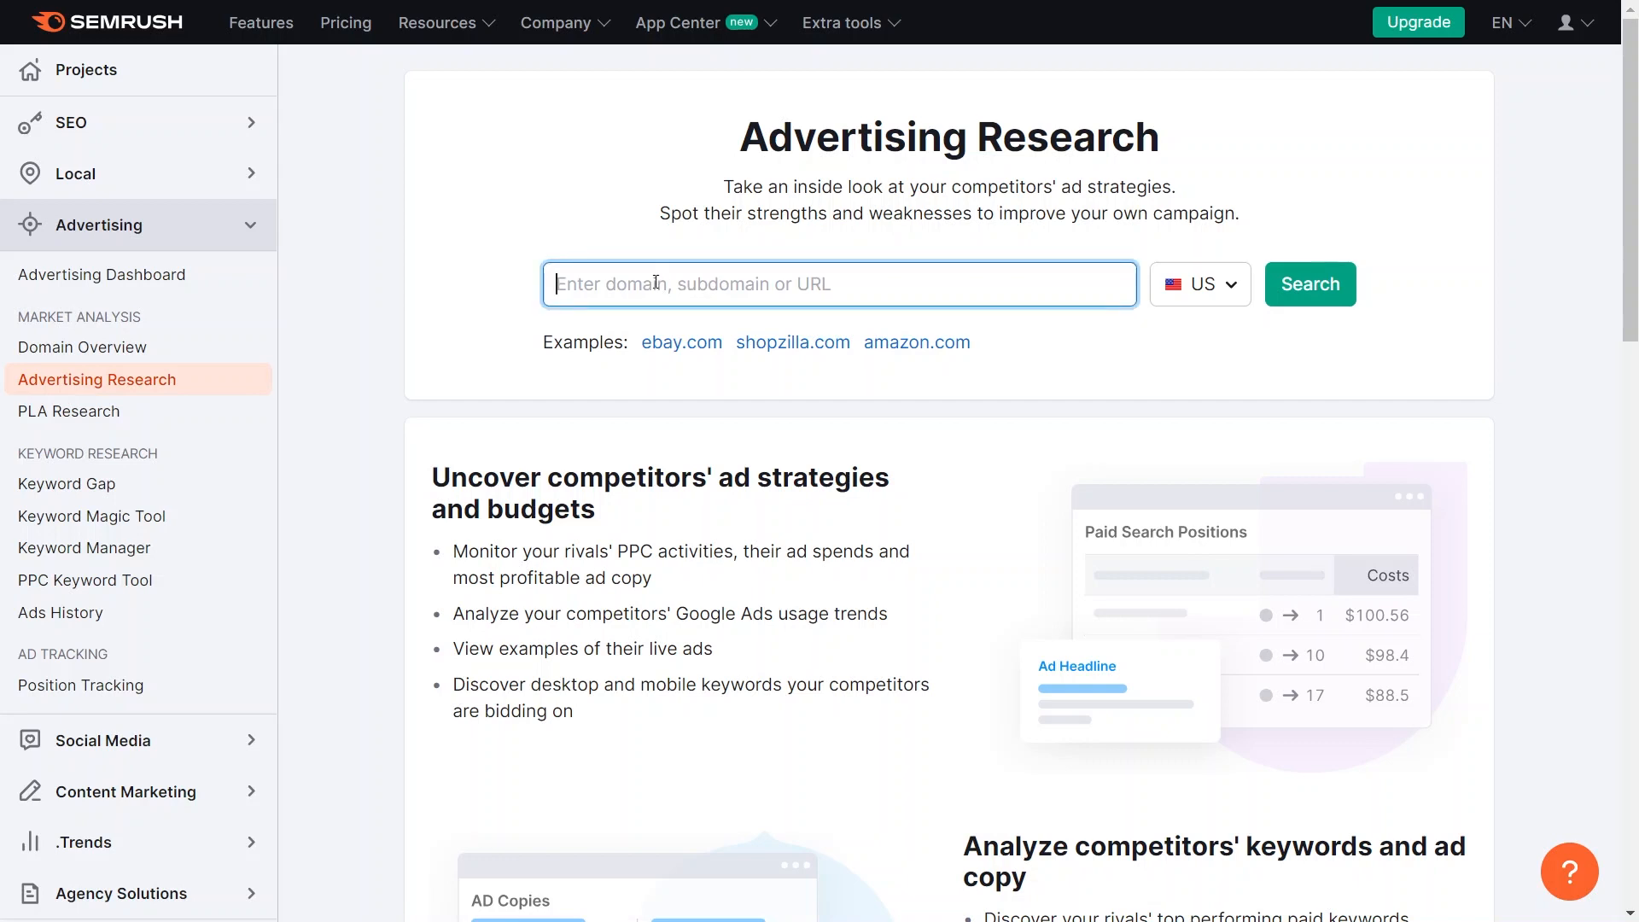
text(https://www.mollymaid.com/)
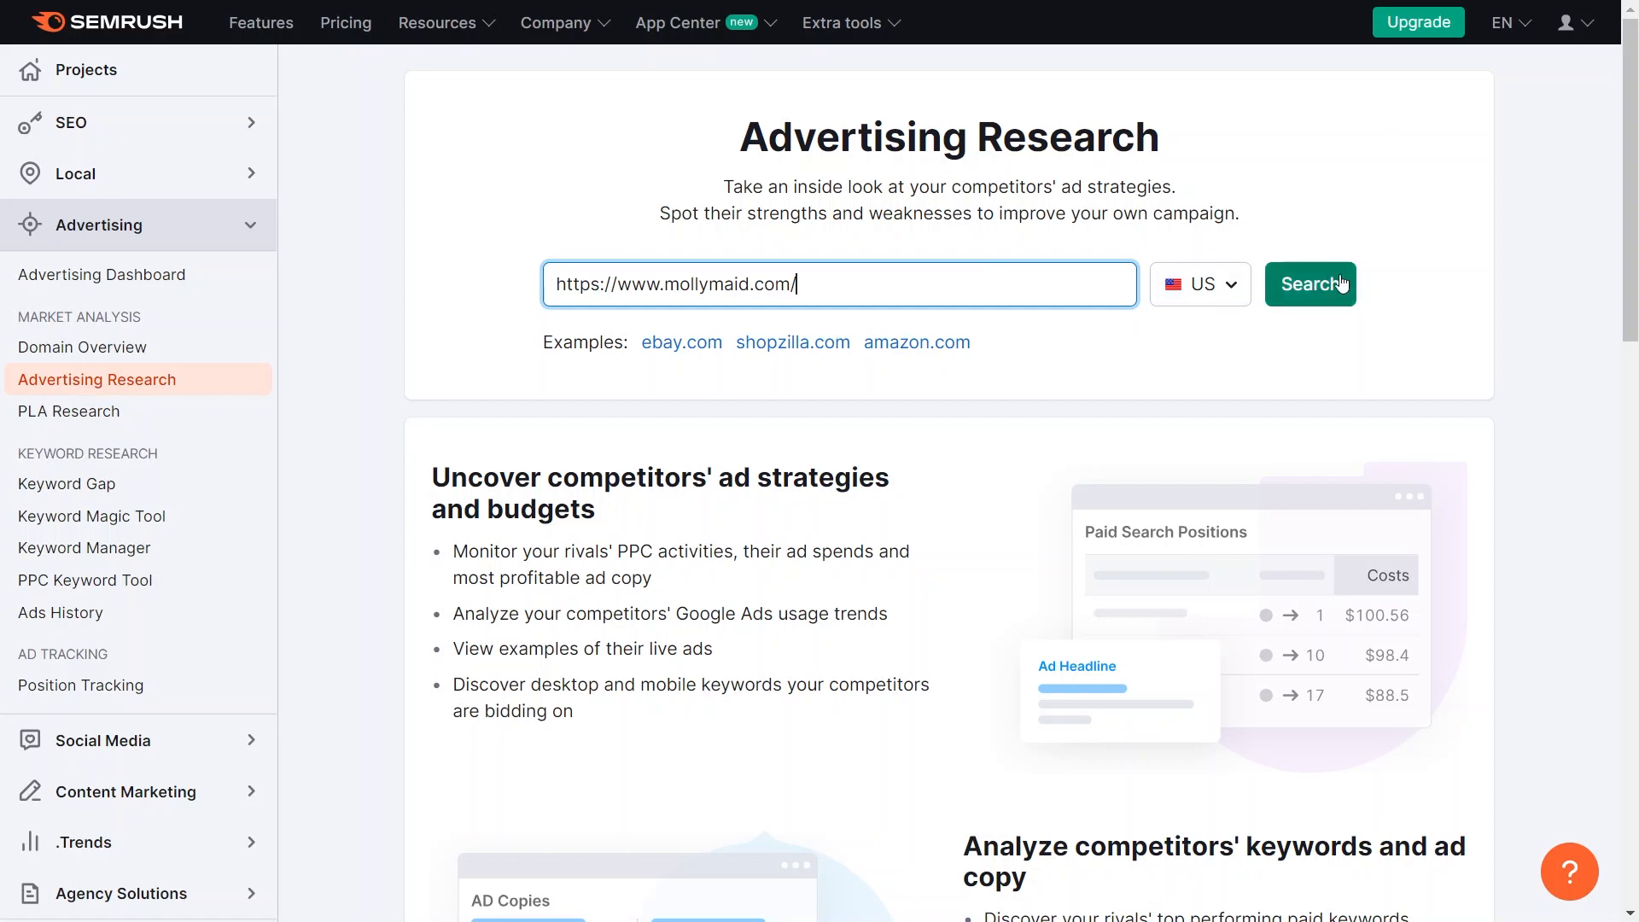
click(1309, 284)
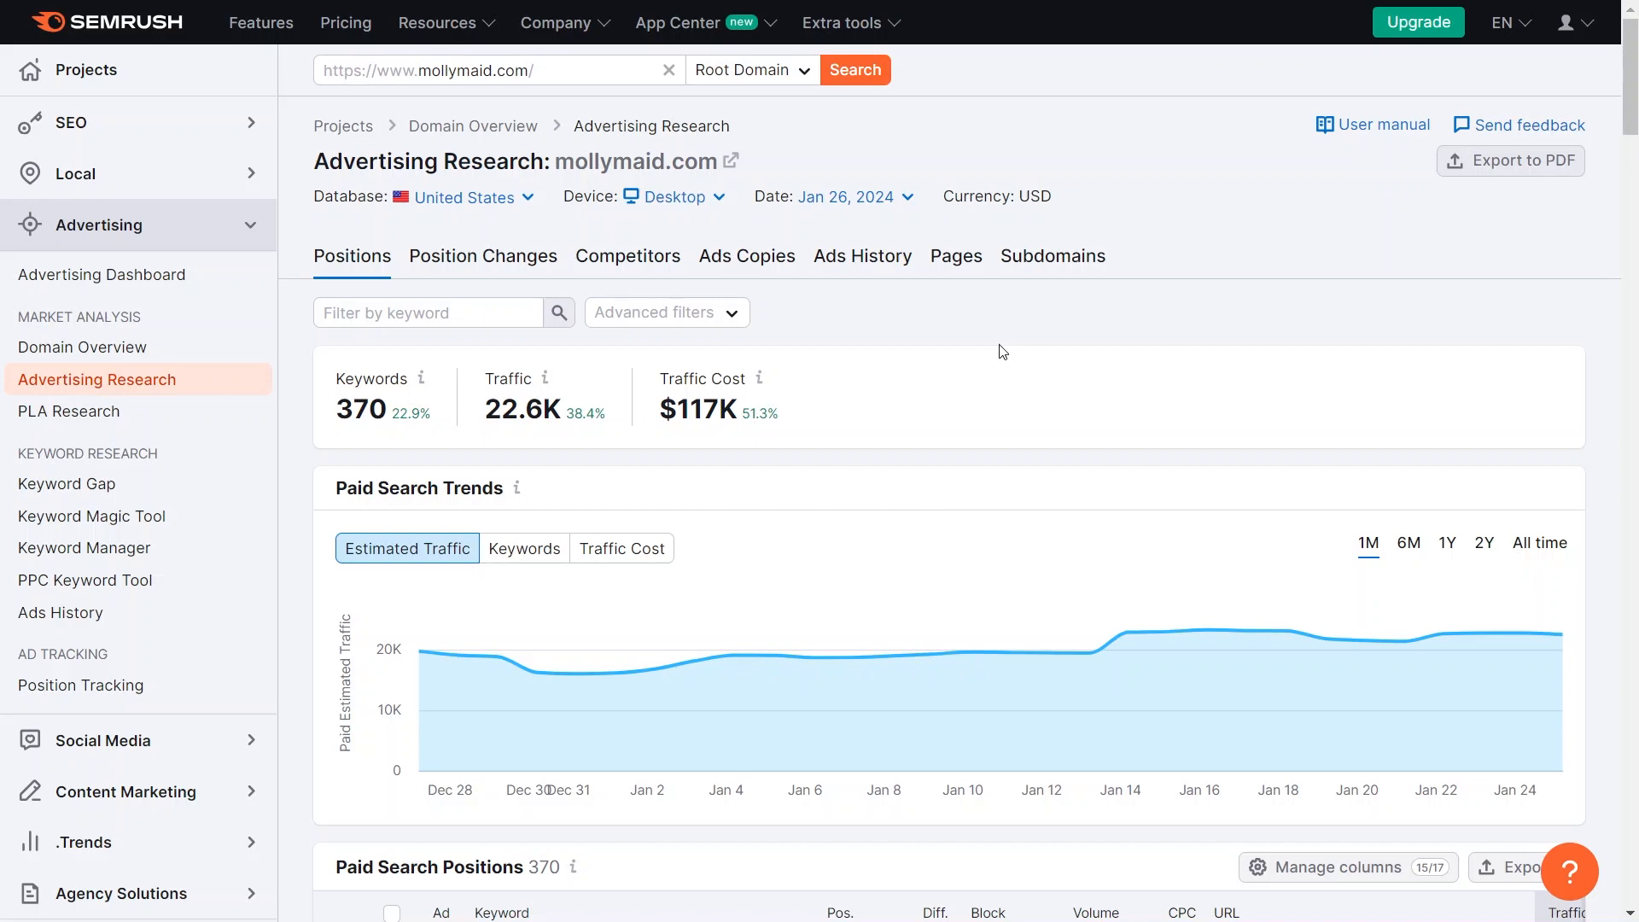
mouse_move(903, 345)
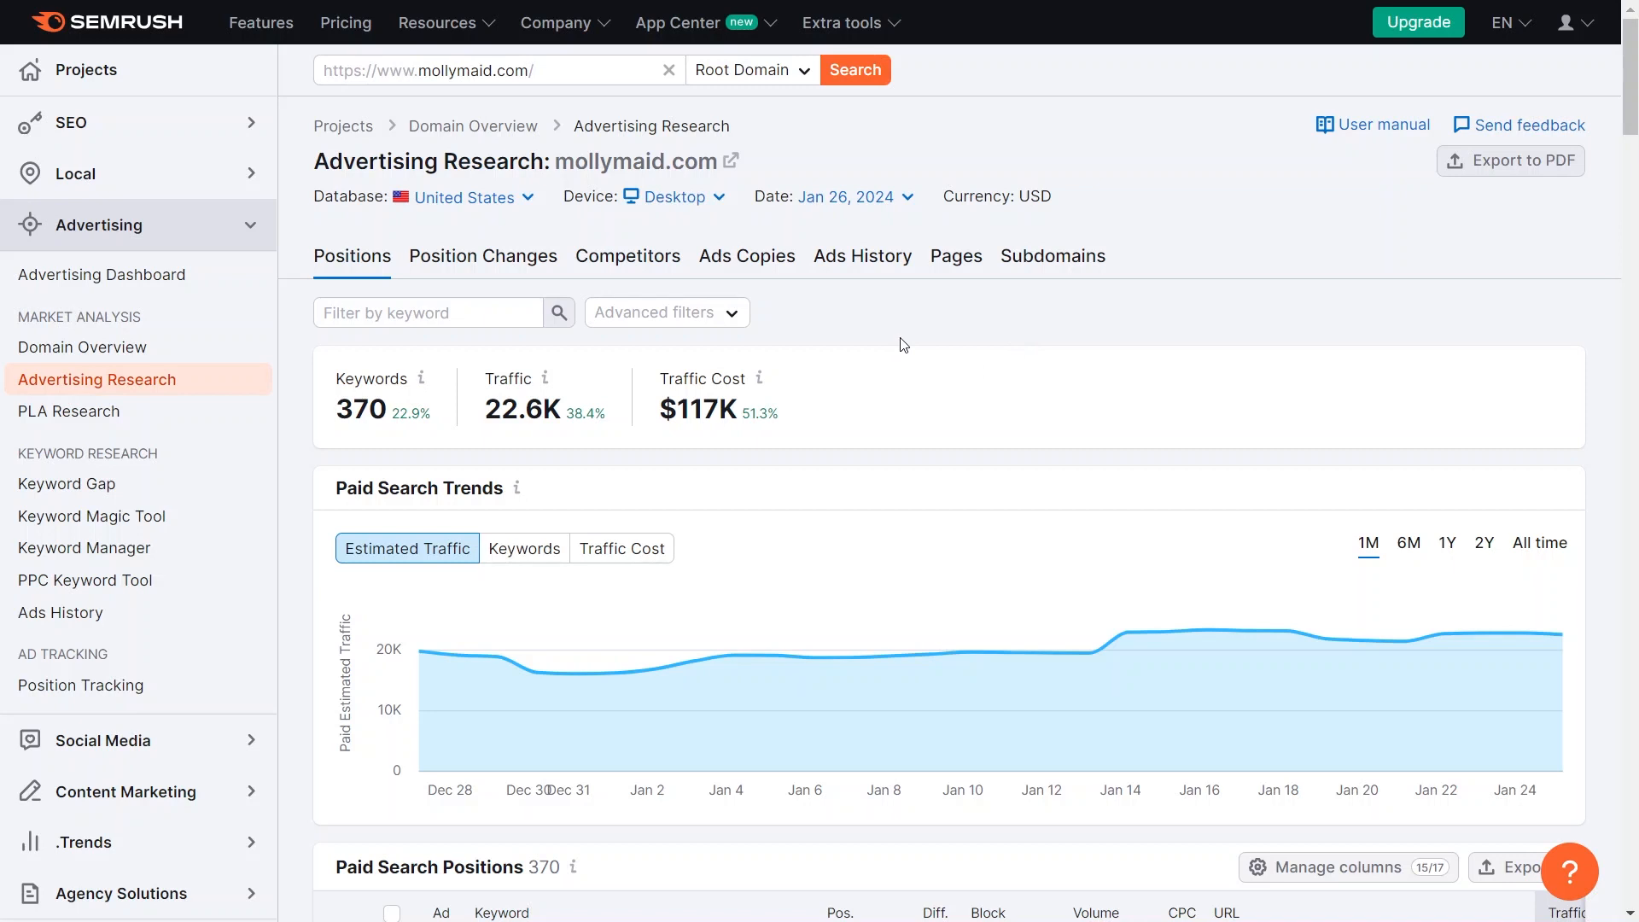
mouse_move(872, 319)
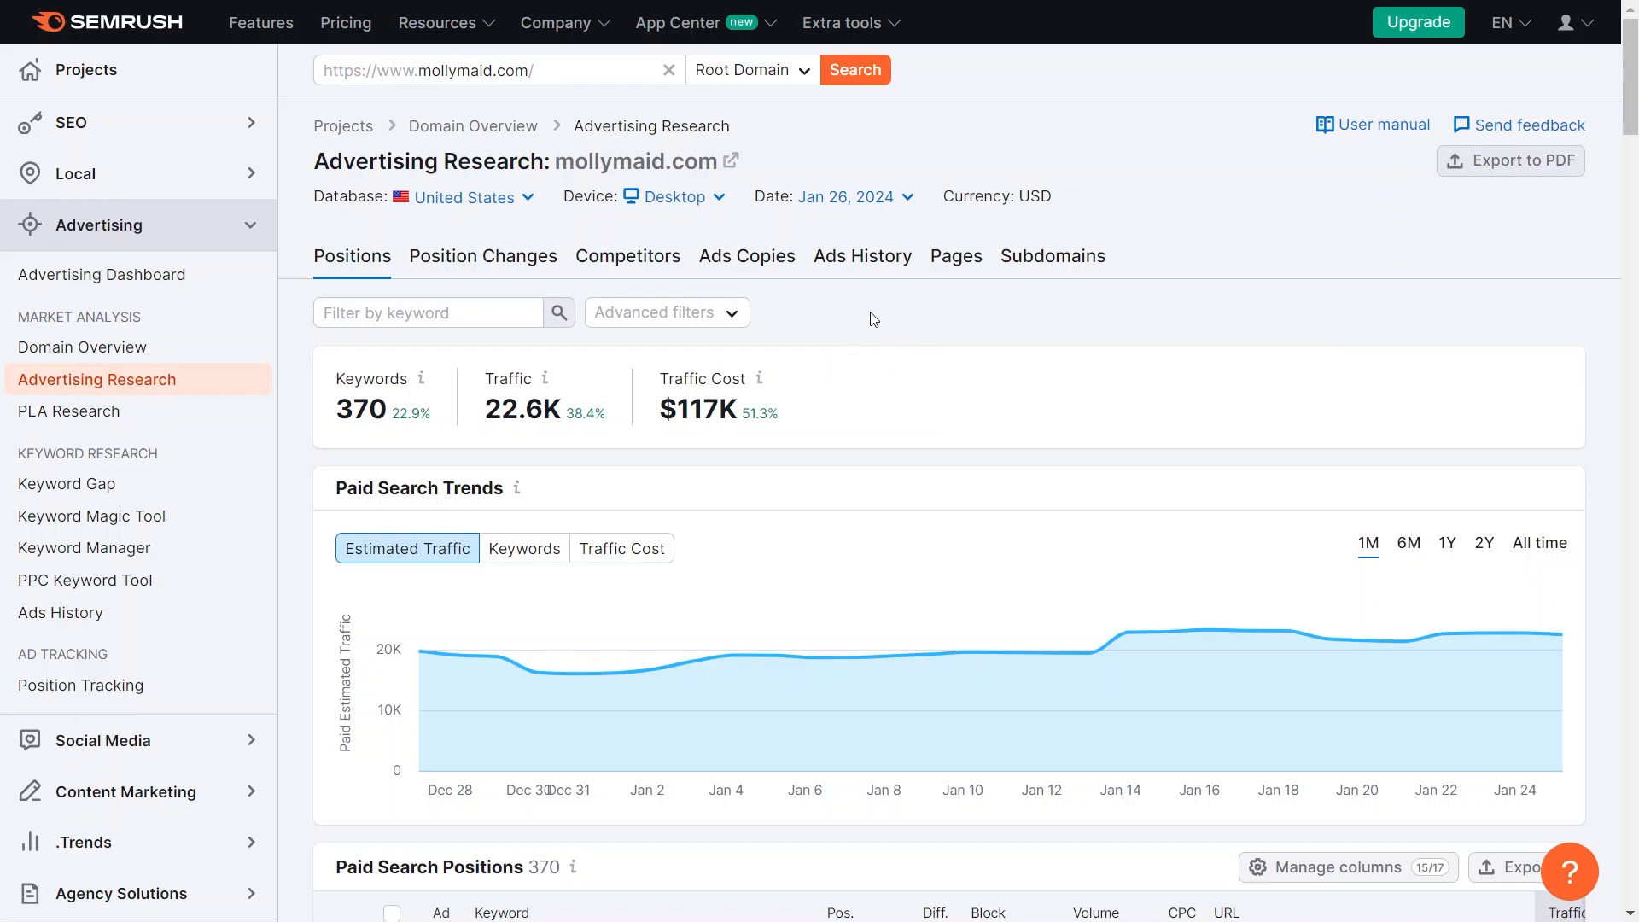
mouse_move(896, 322)
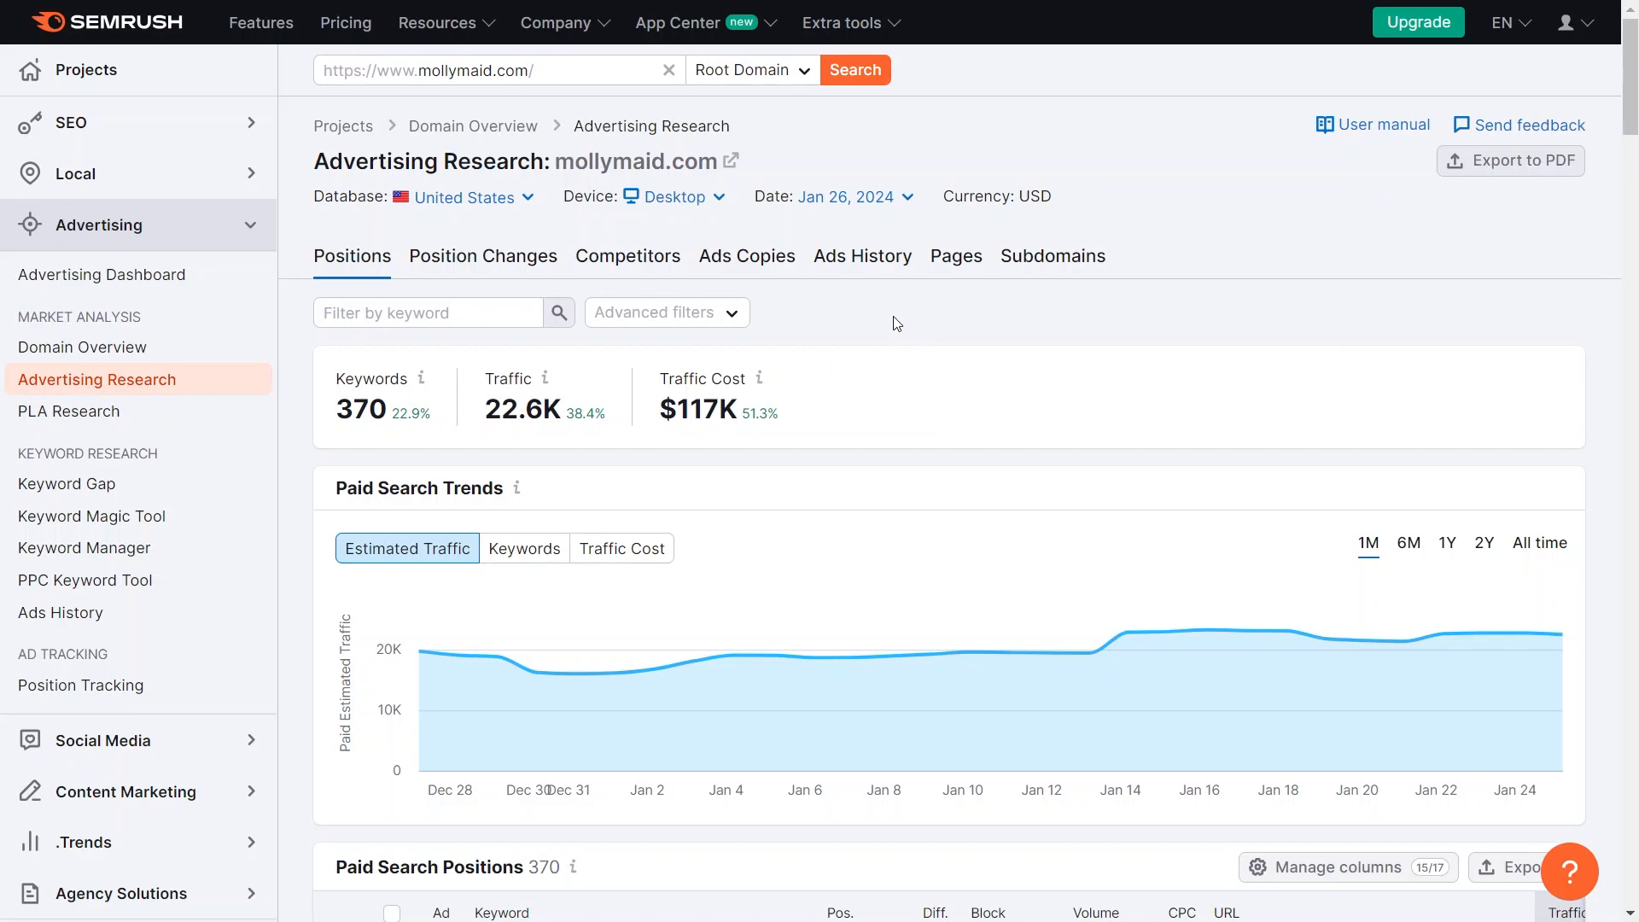
mouse_move(1195, 311)
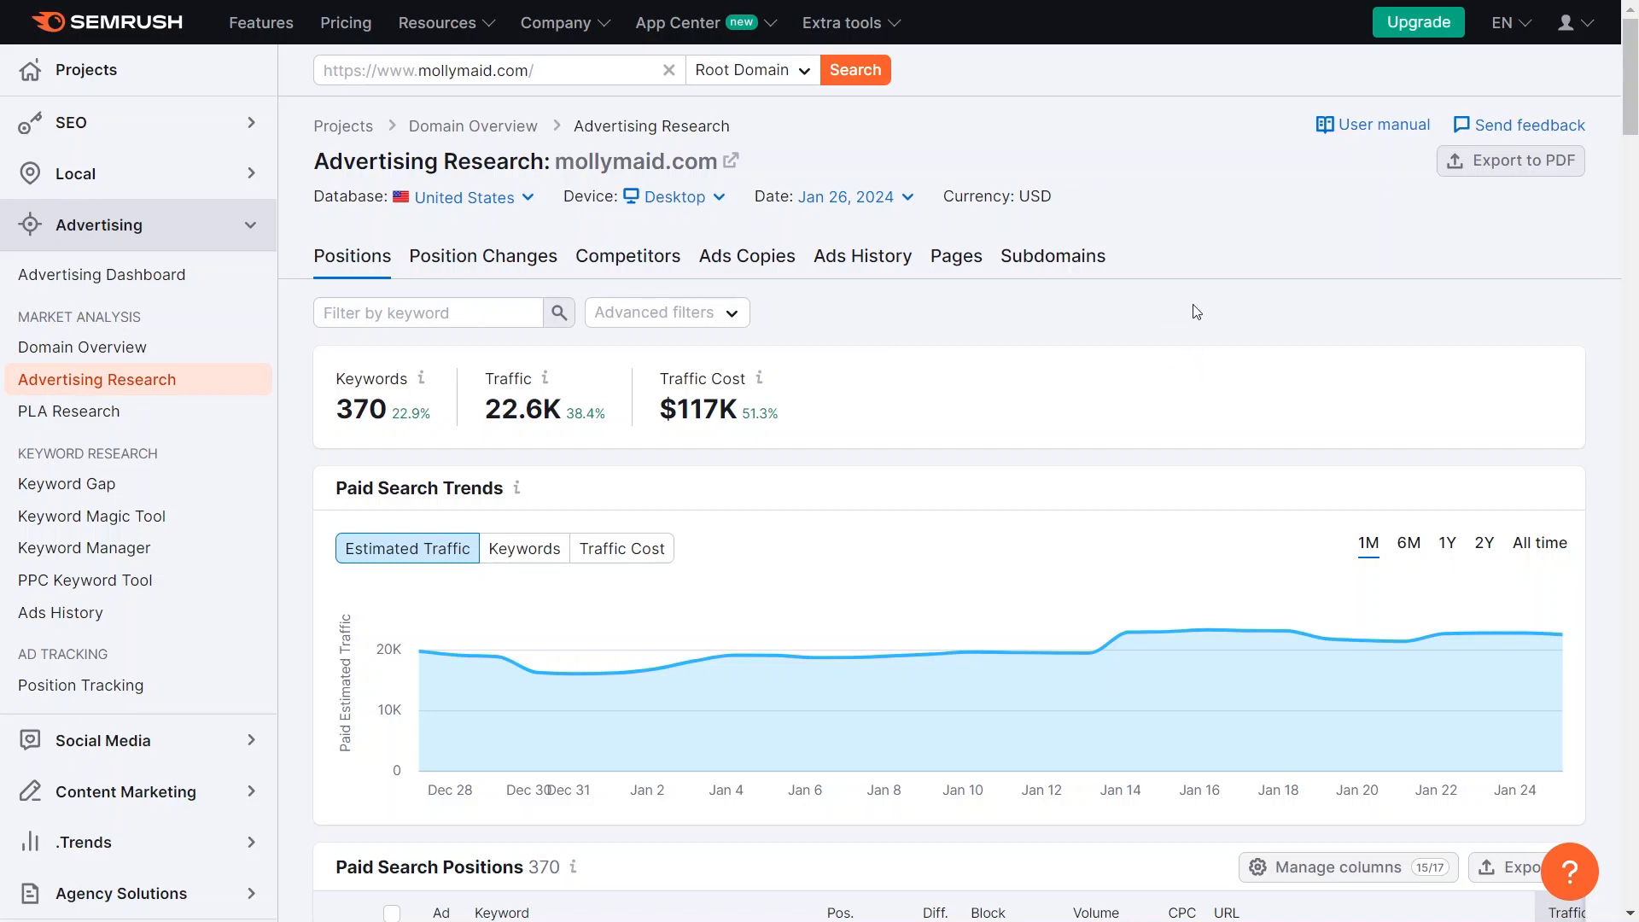
mouse_move(835, 311)
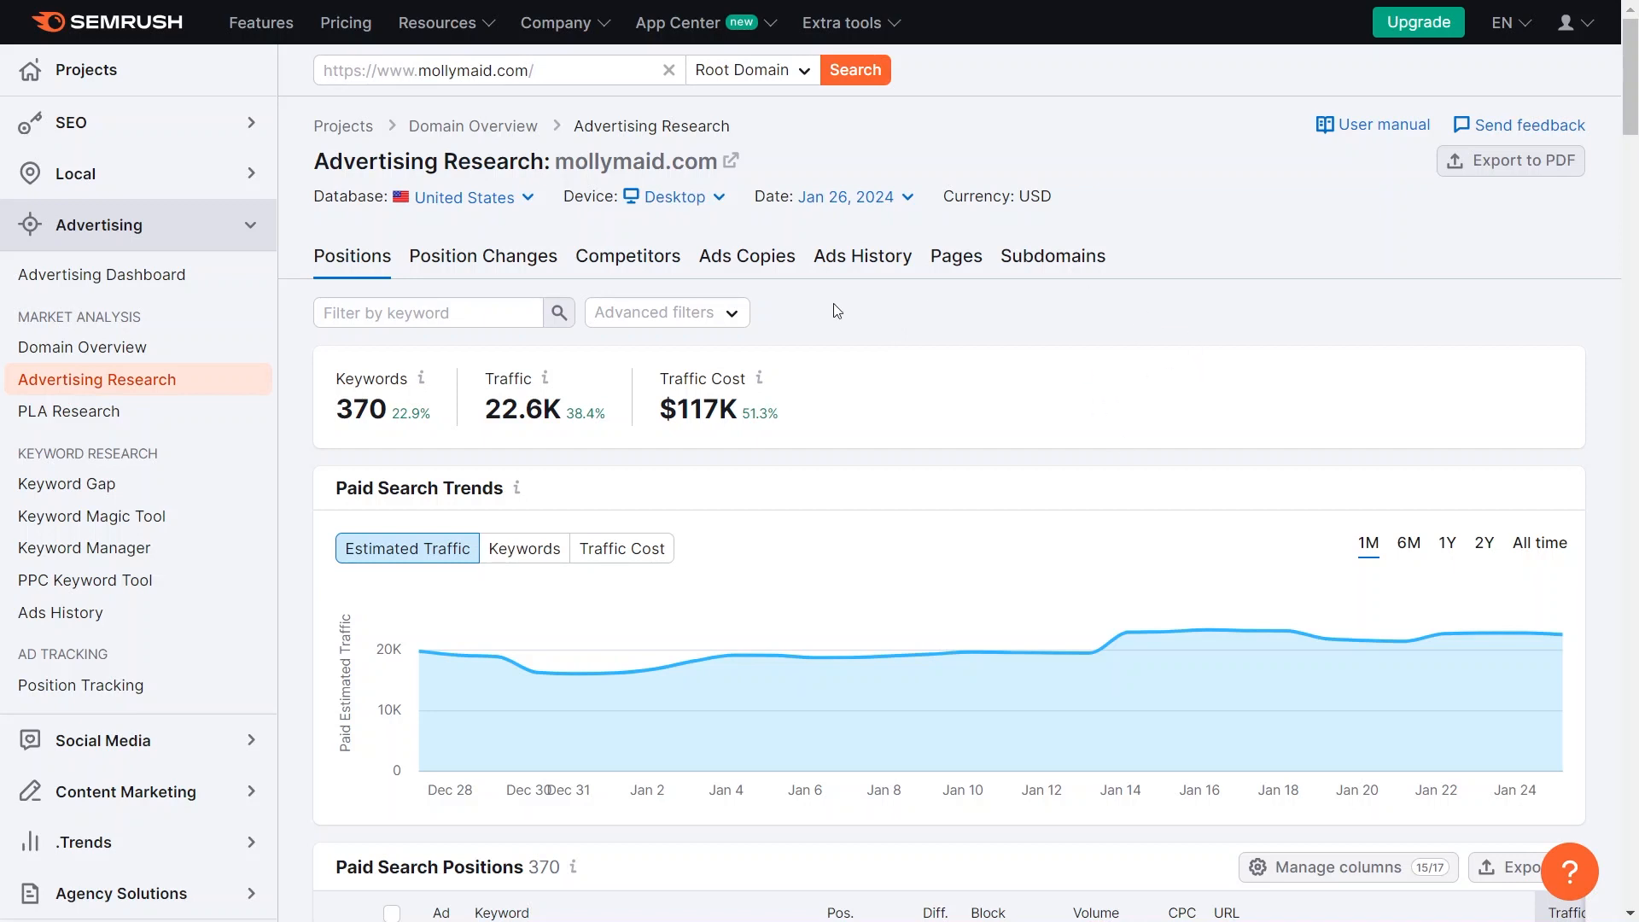
mouse_move(507, 79)
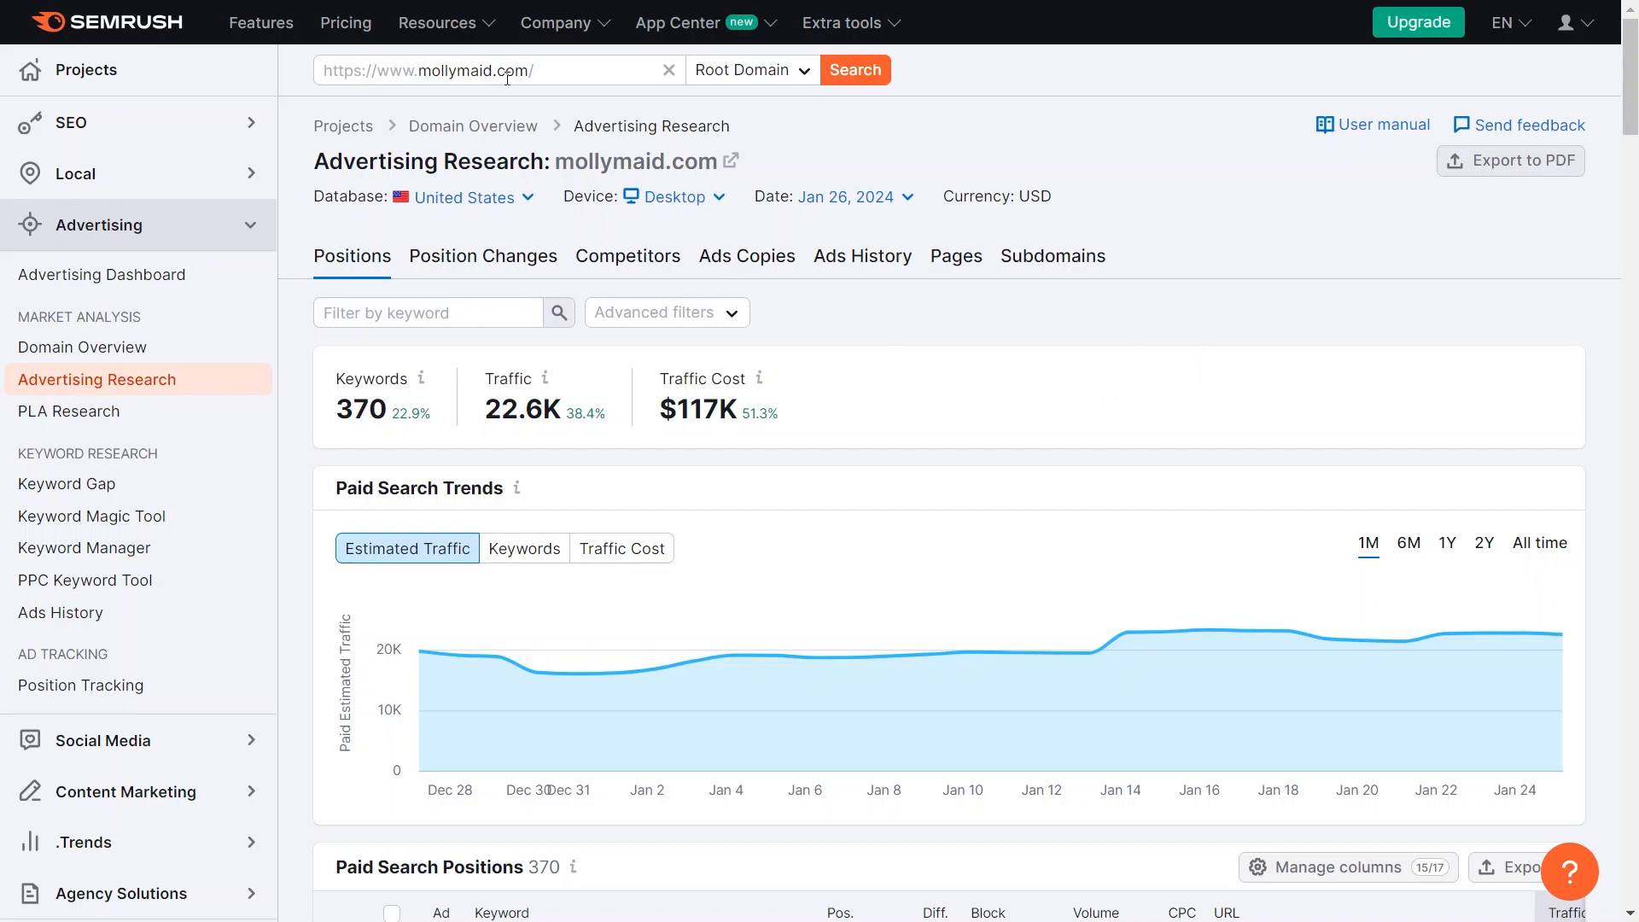
mouse_move(519, 107)
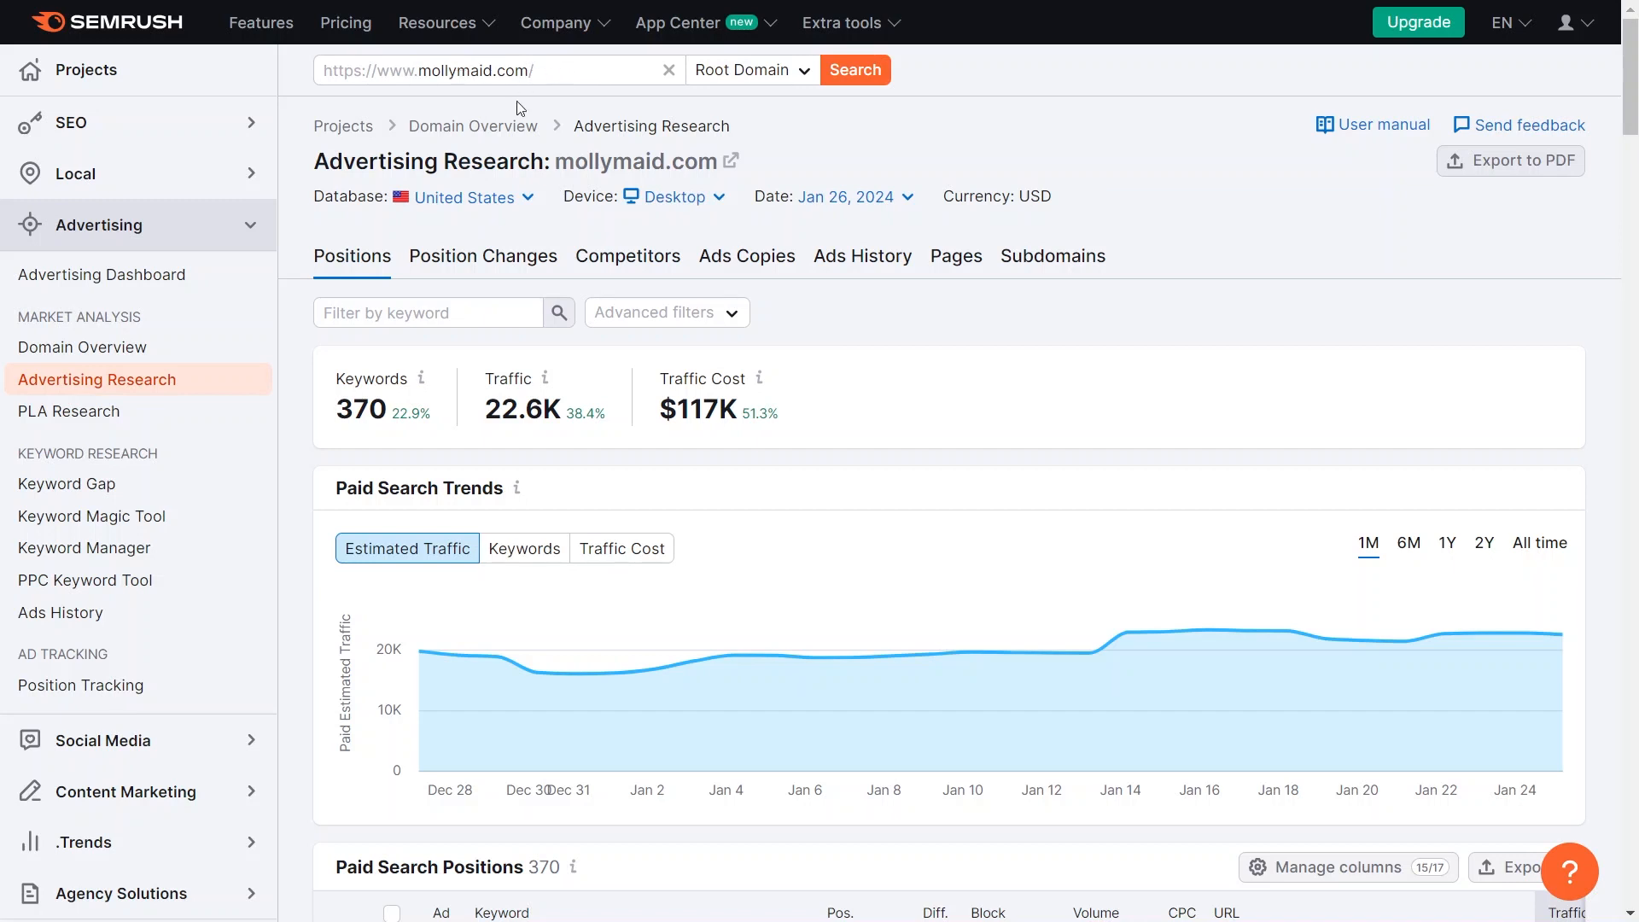
mouse_move(575, 103)
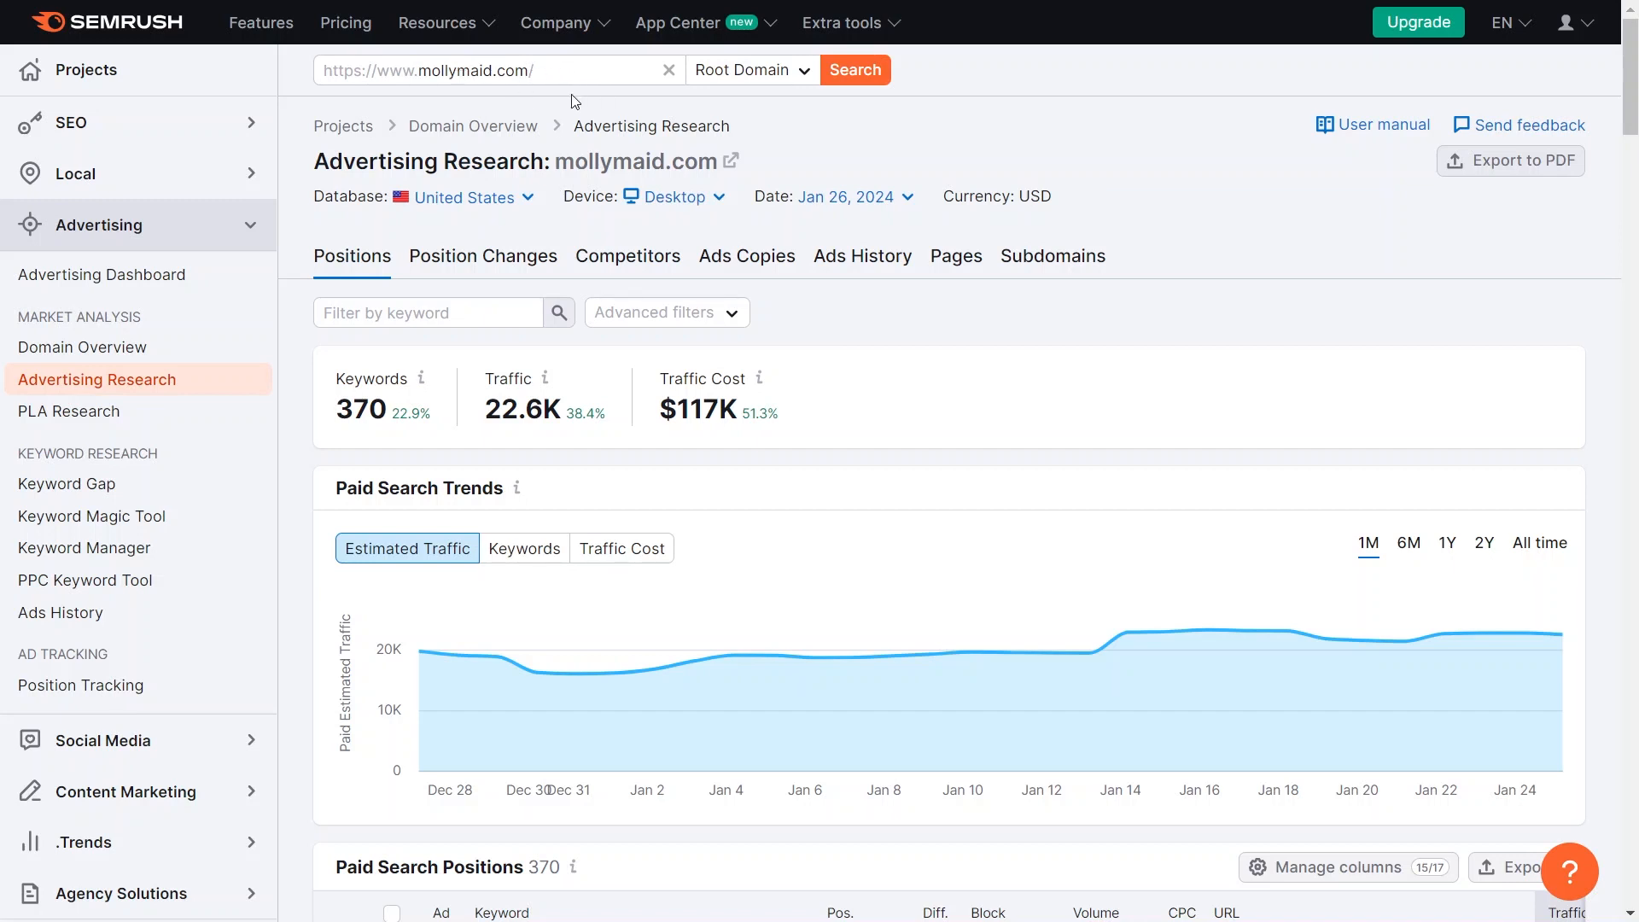
mouse_move(583, 101)
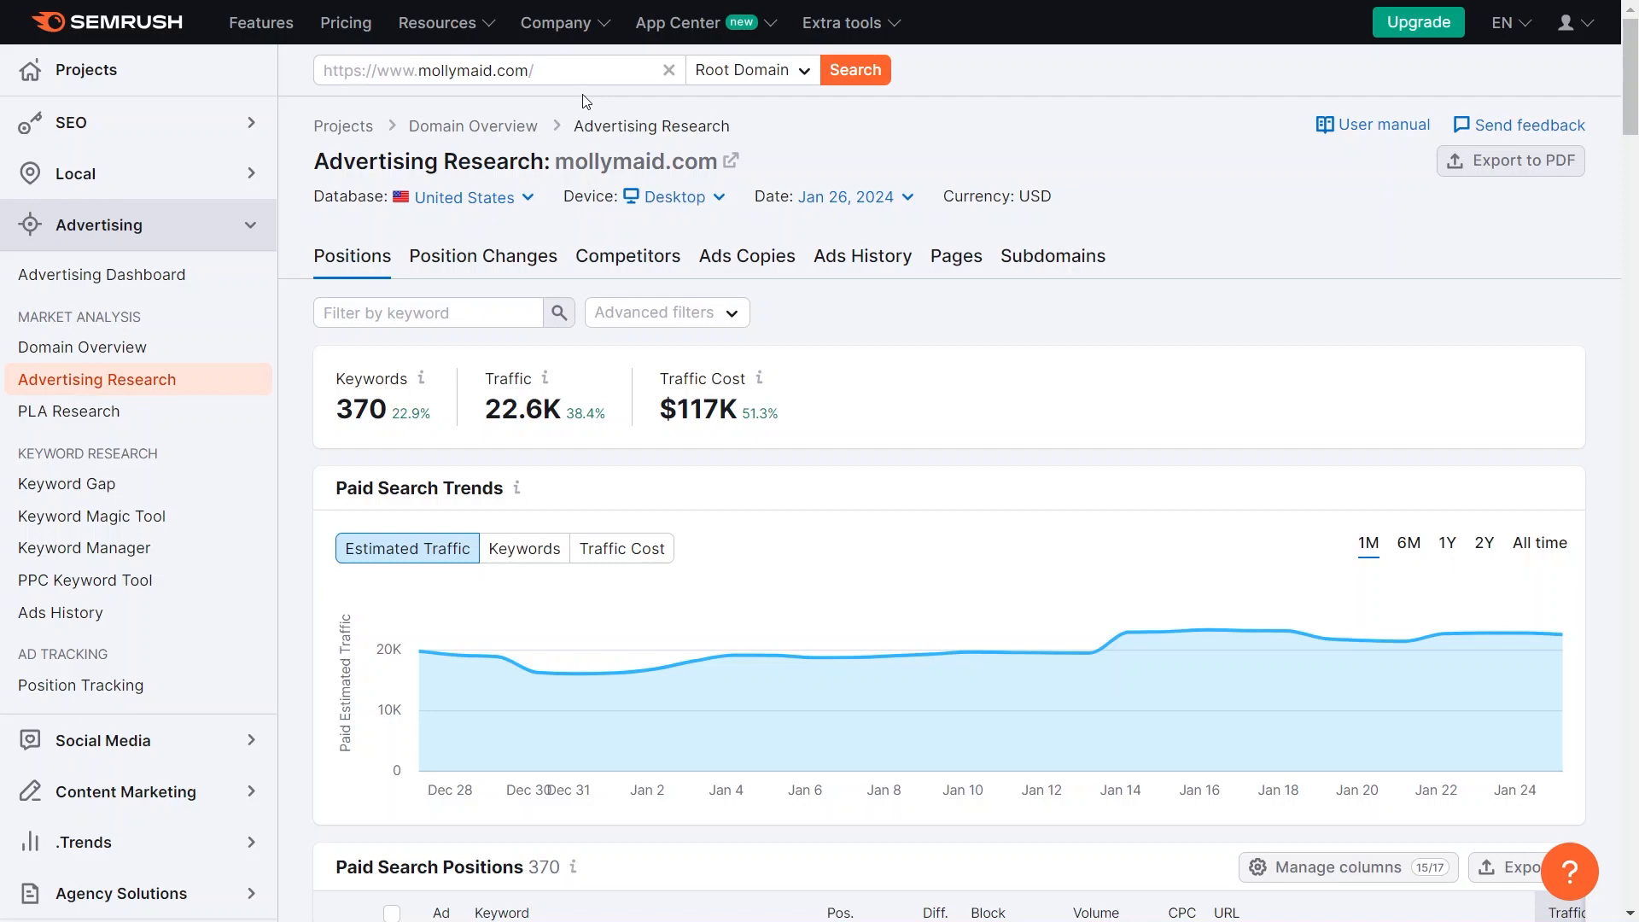
mouse_move(354, 410)
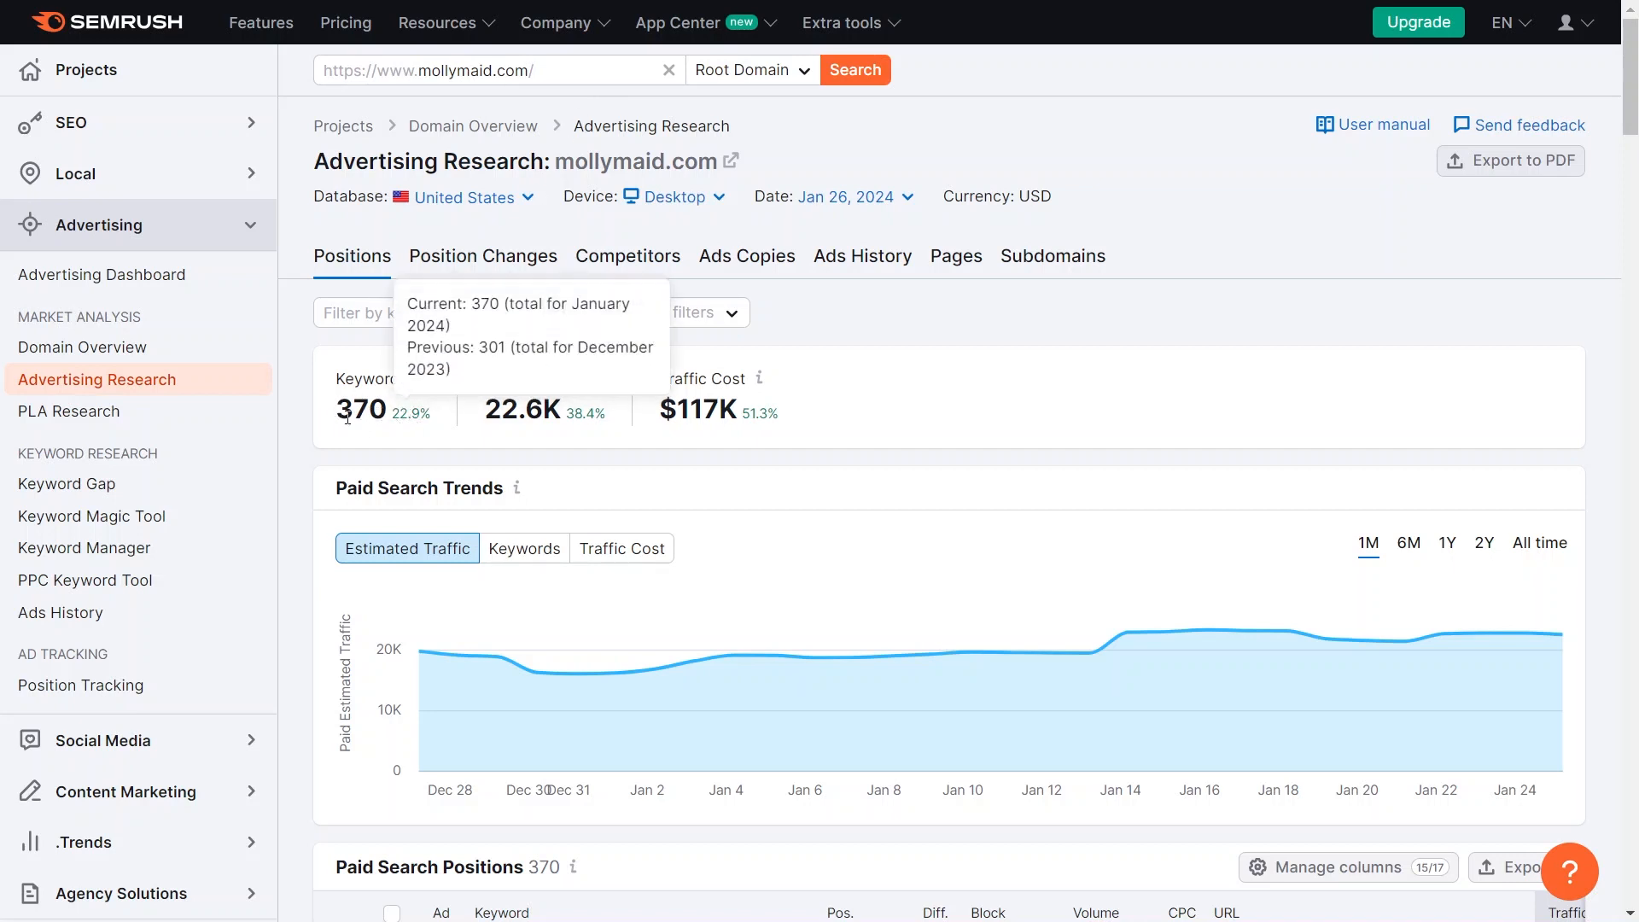
mouse_move(551, 417)
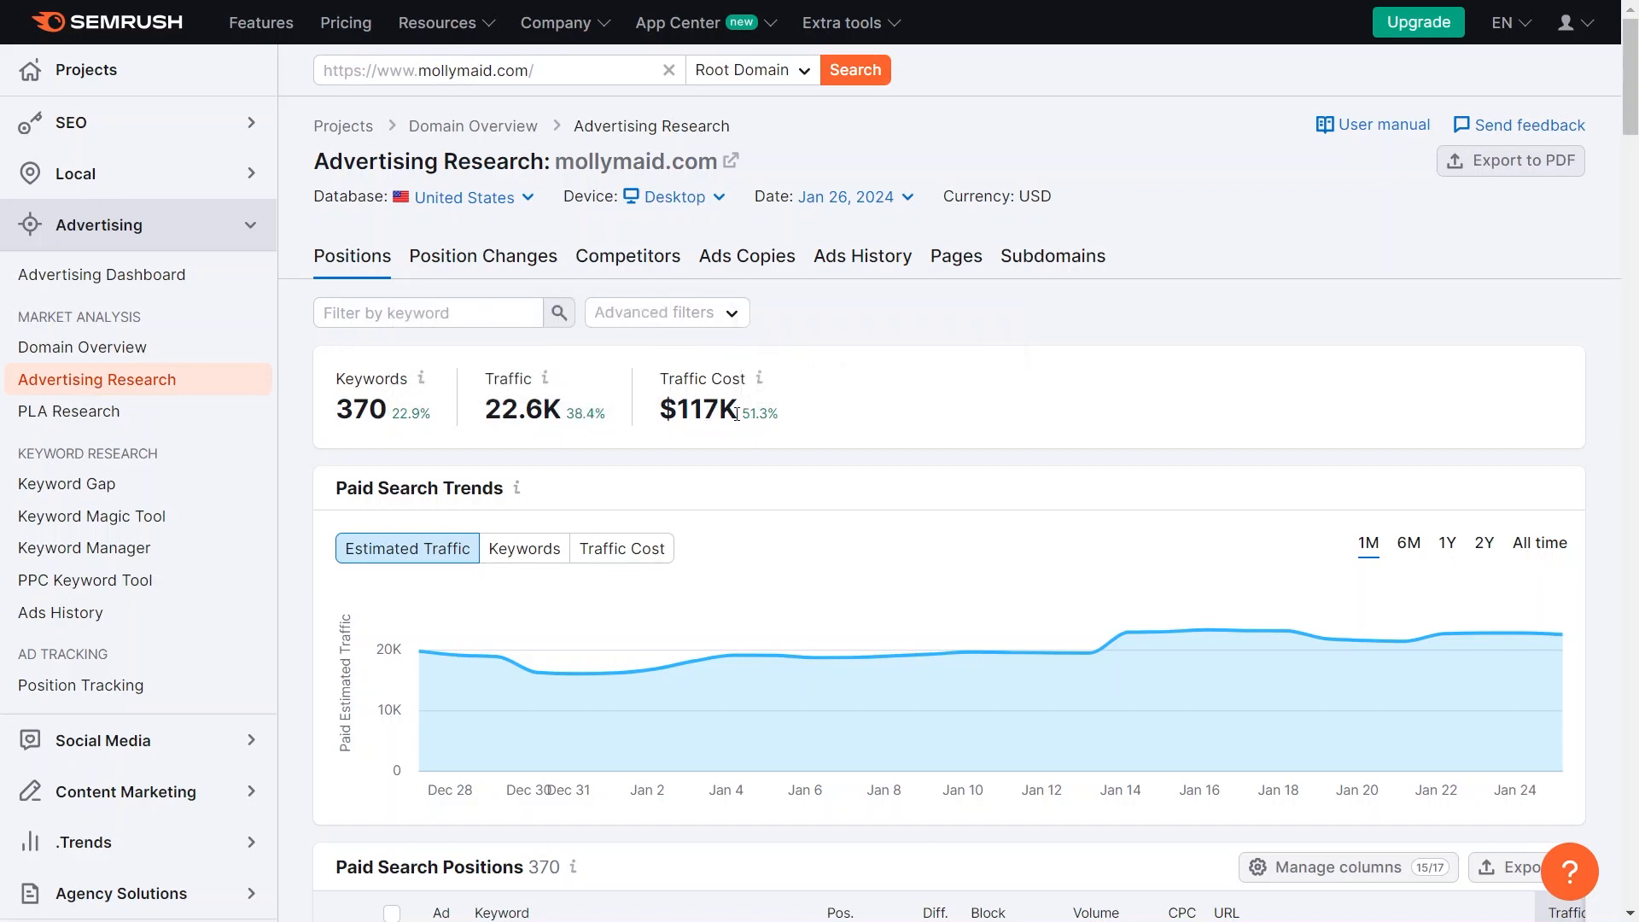
mouse_move(816, 422)
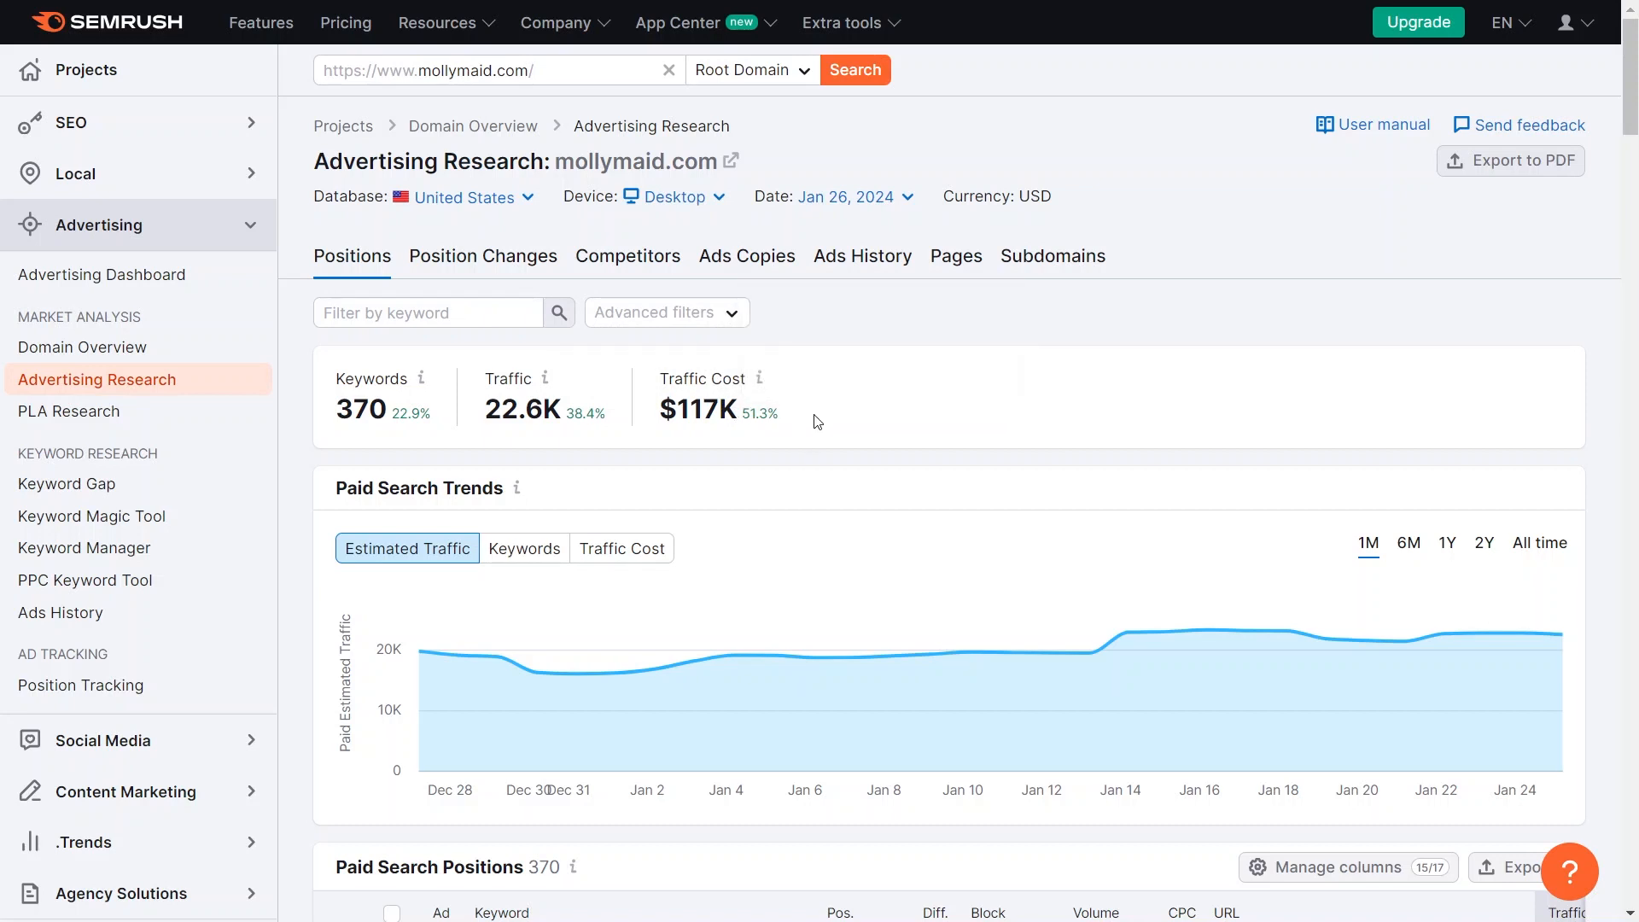
mouse_move(553, 789)
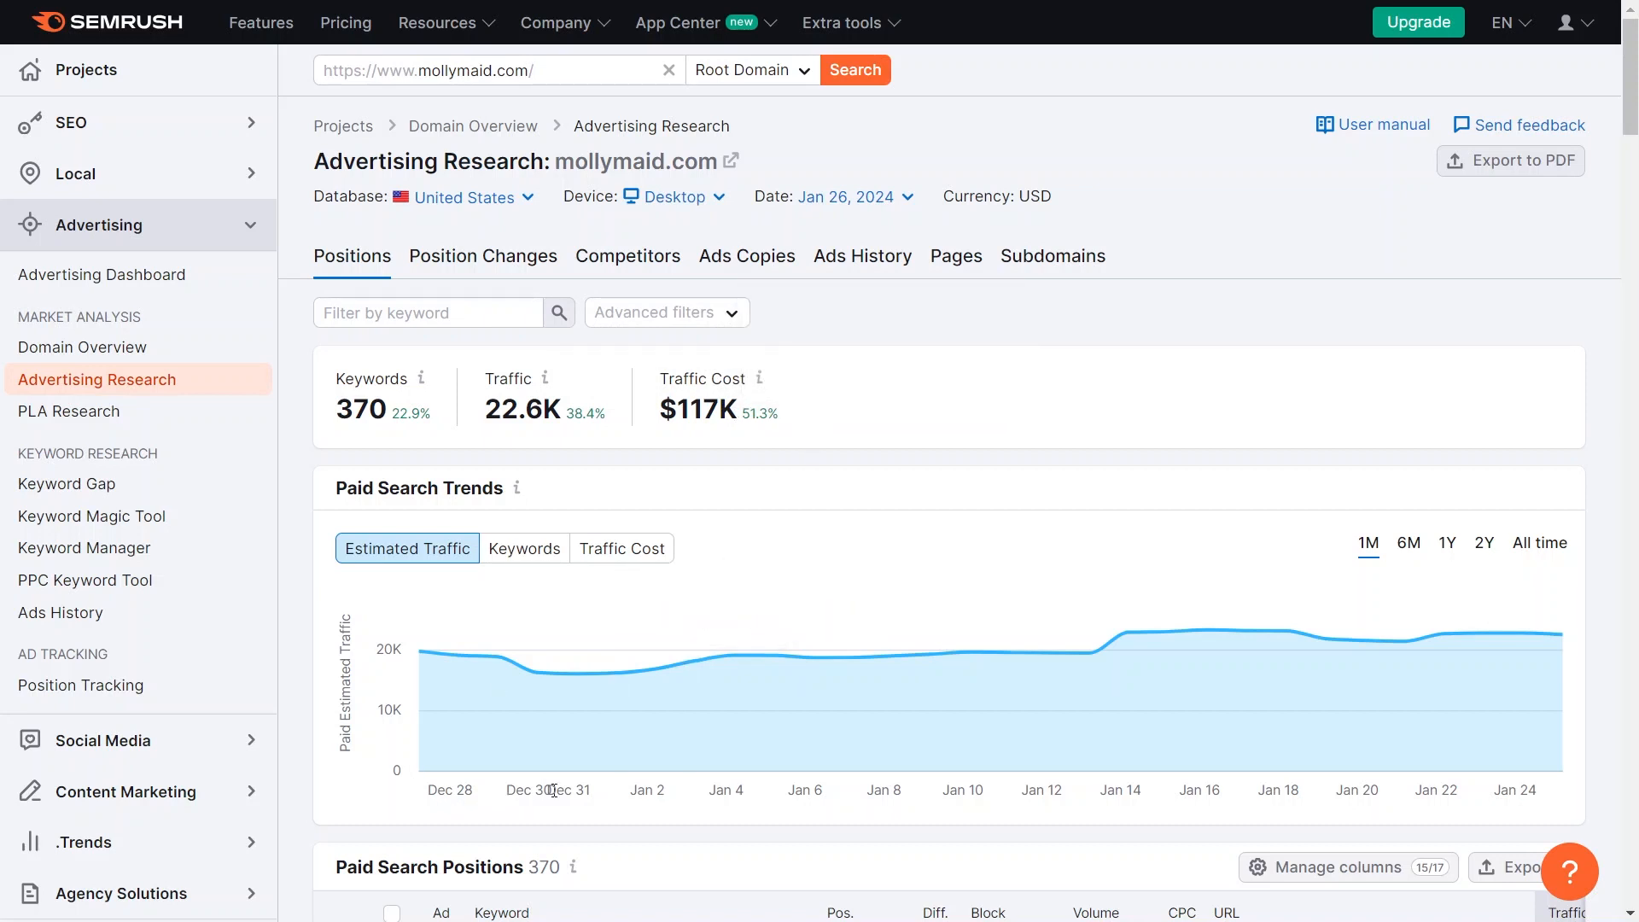
Step: Switch the Paid Search Trends chart to the 1Y range for mollymaid.com
click(1446, 543)
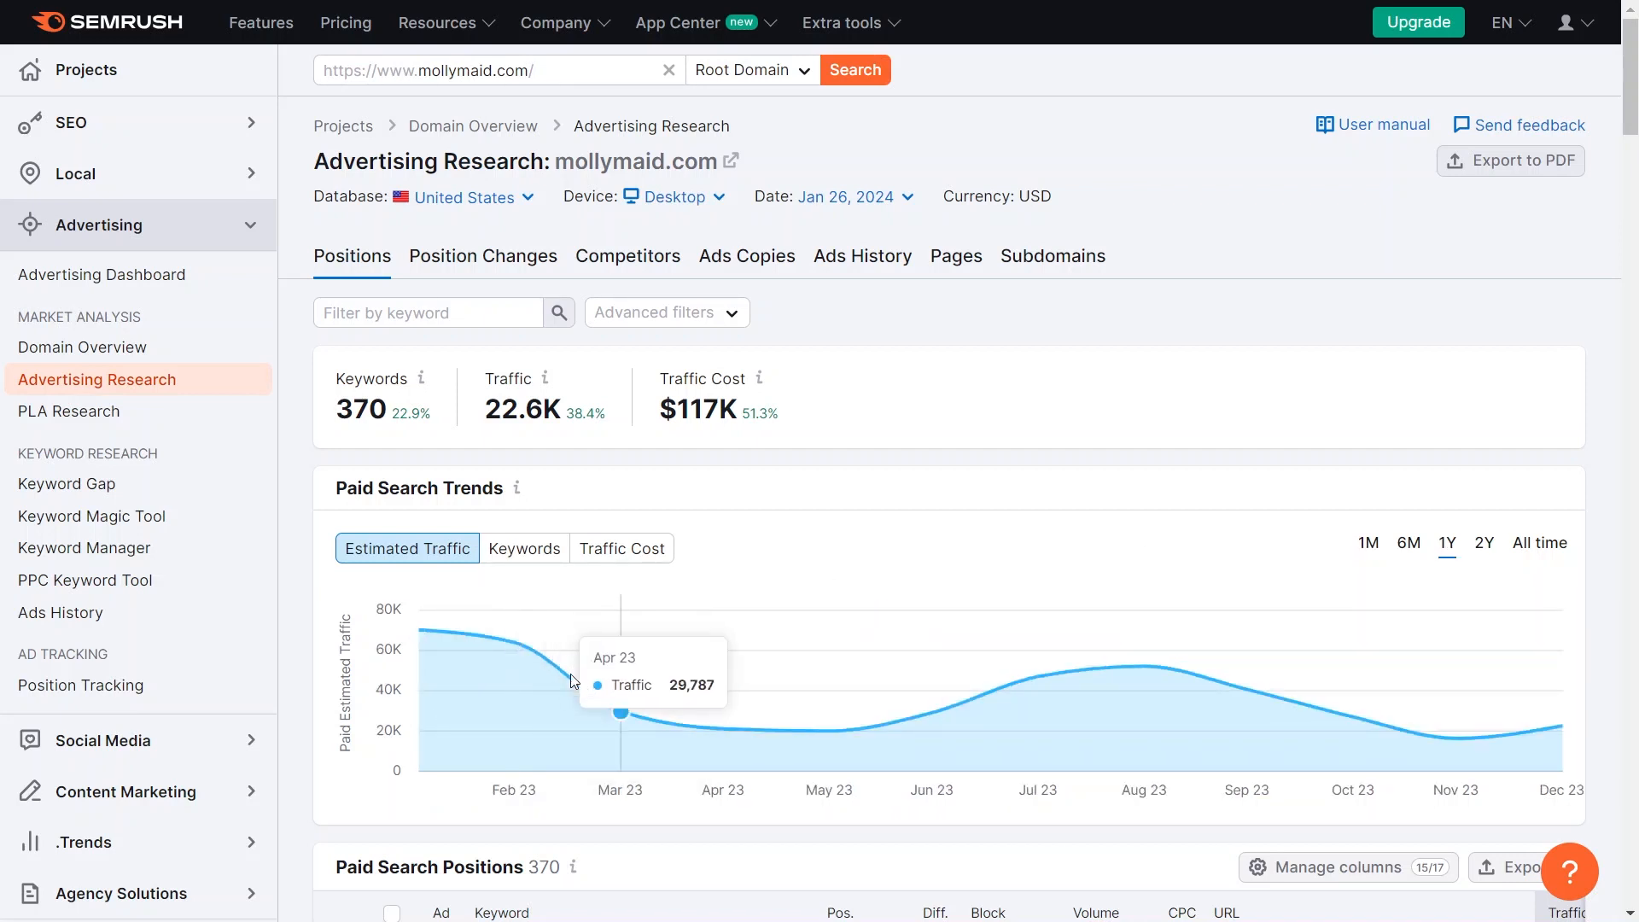
mouse_move(1454, 737)
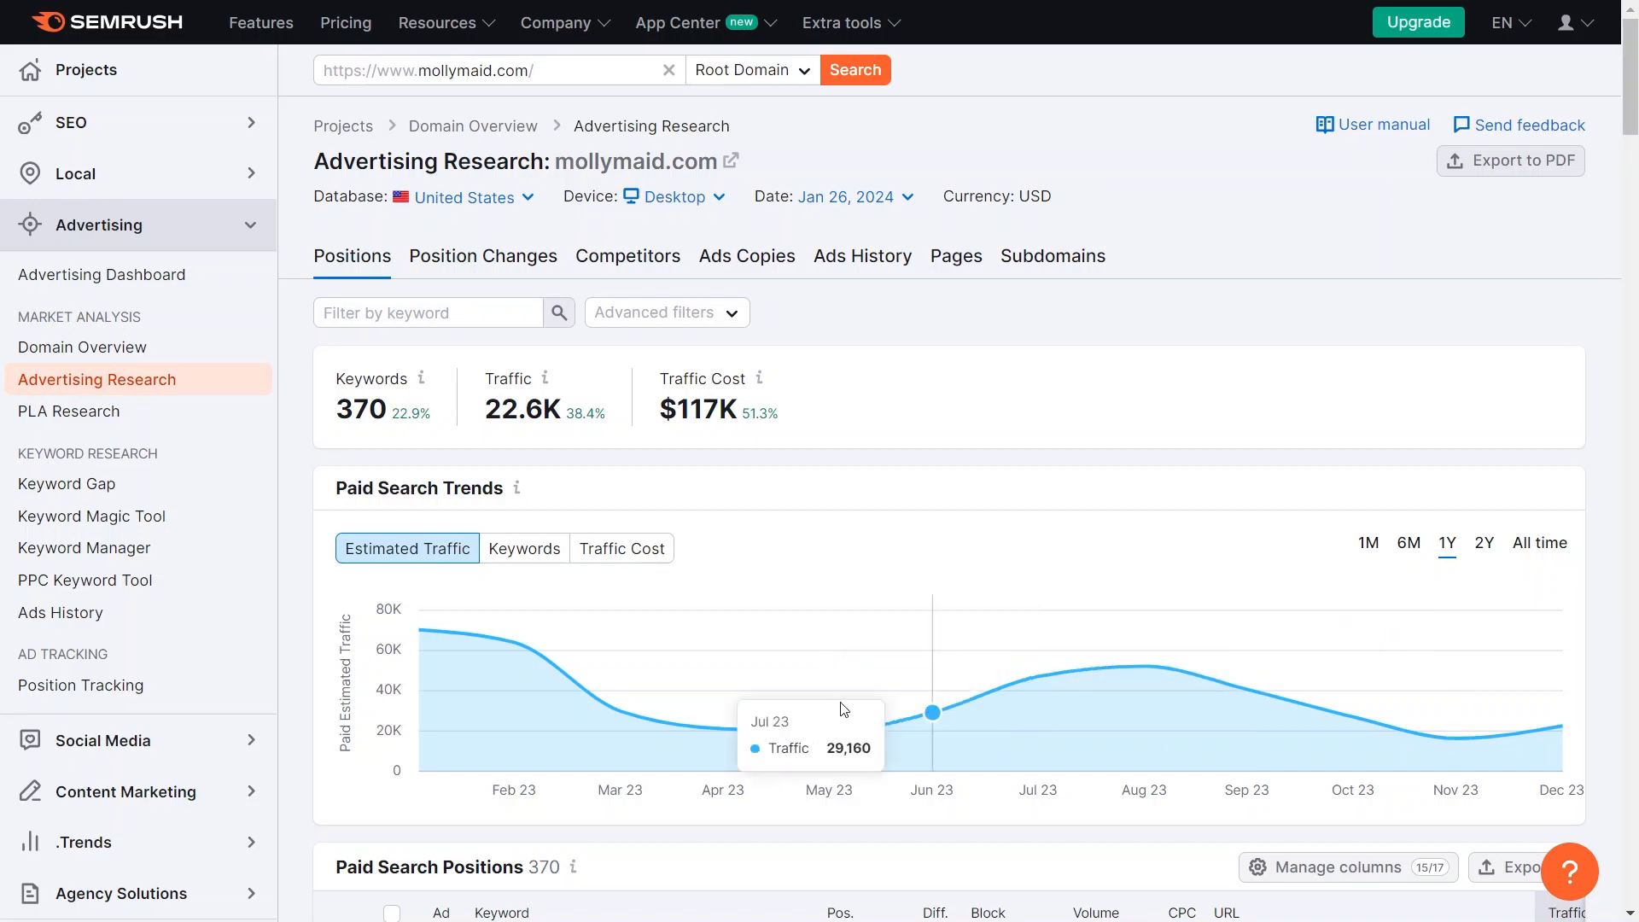
mouse_move(829, 729)
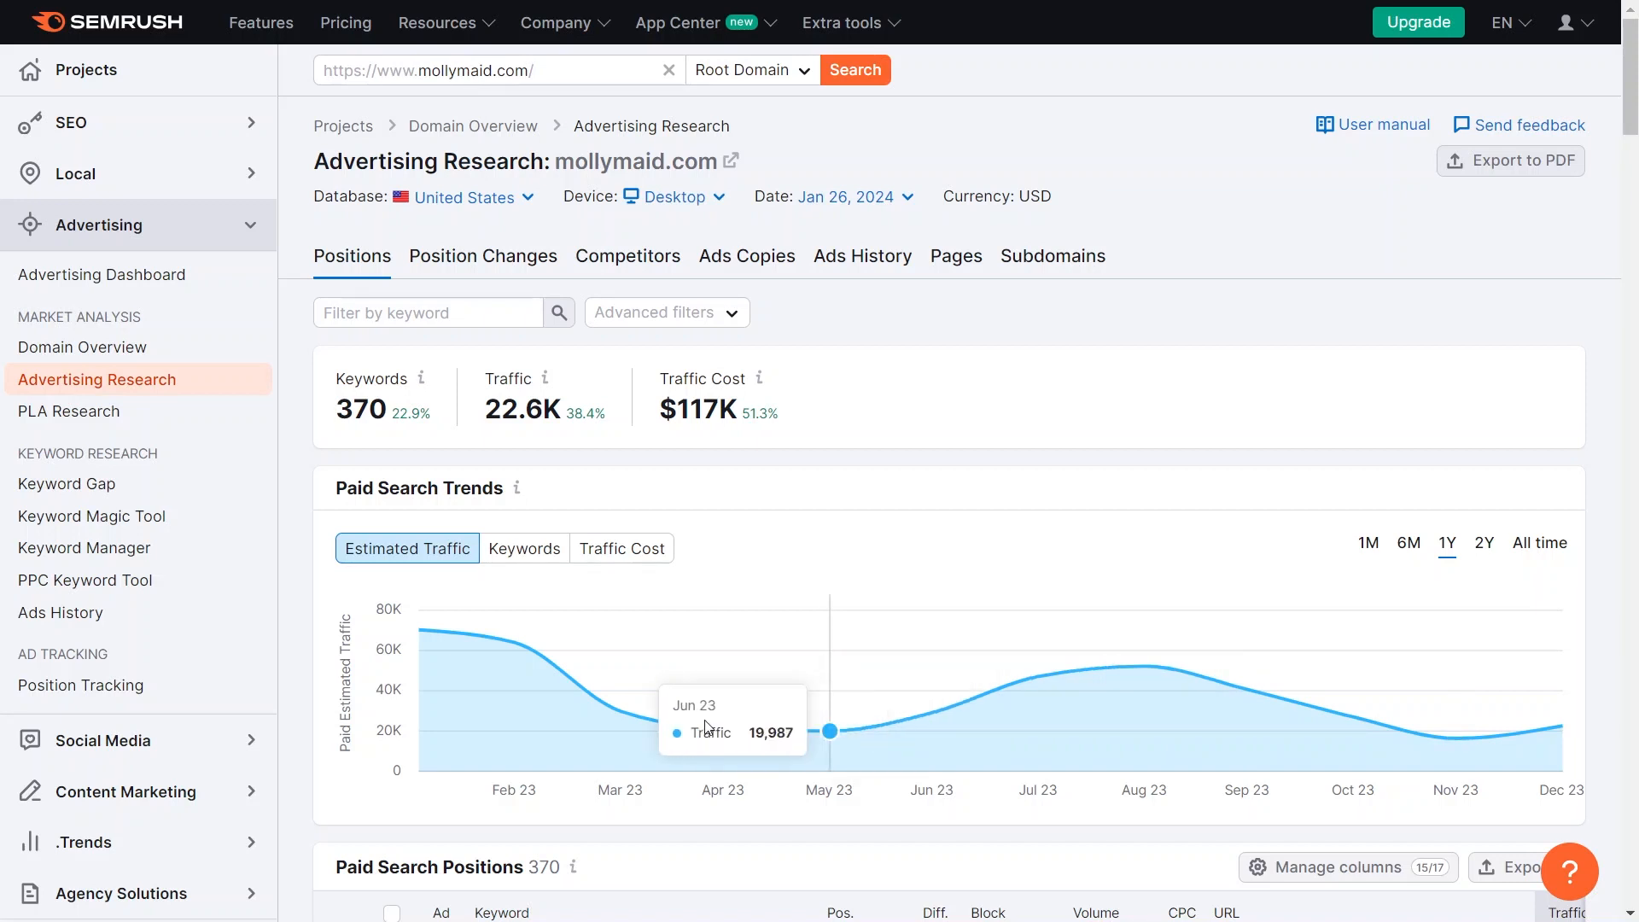
mouse_move(721, 723)
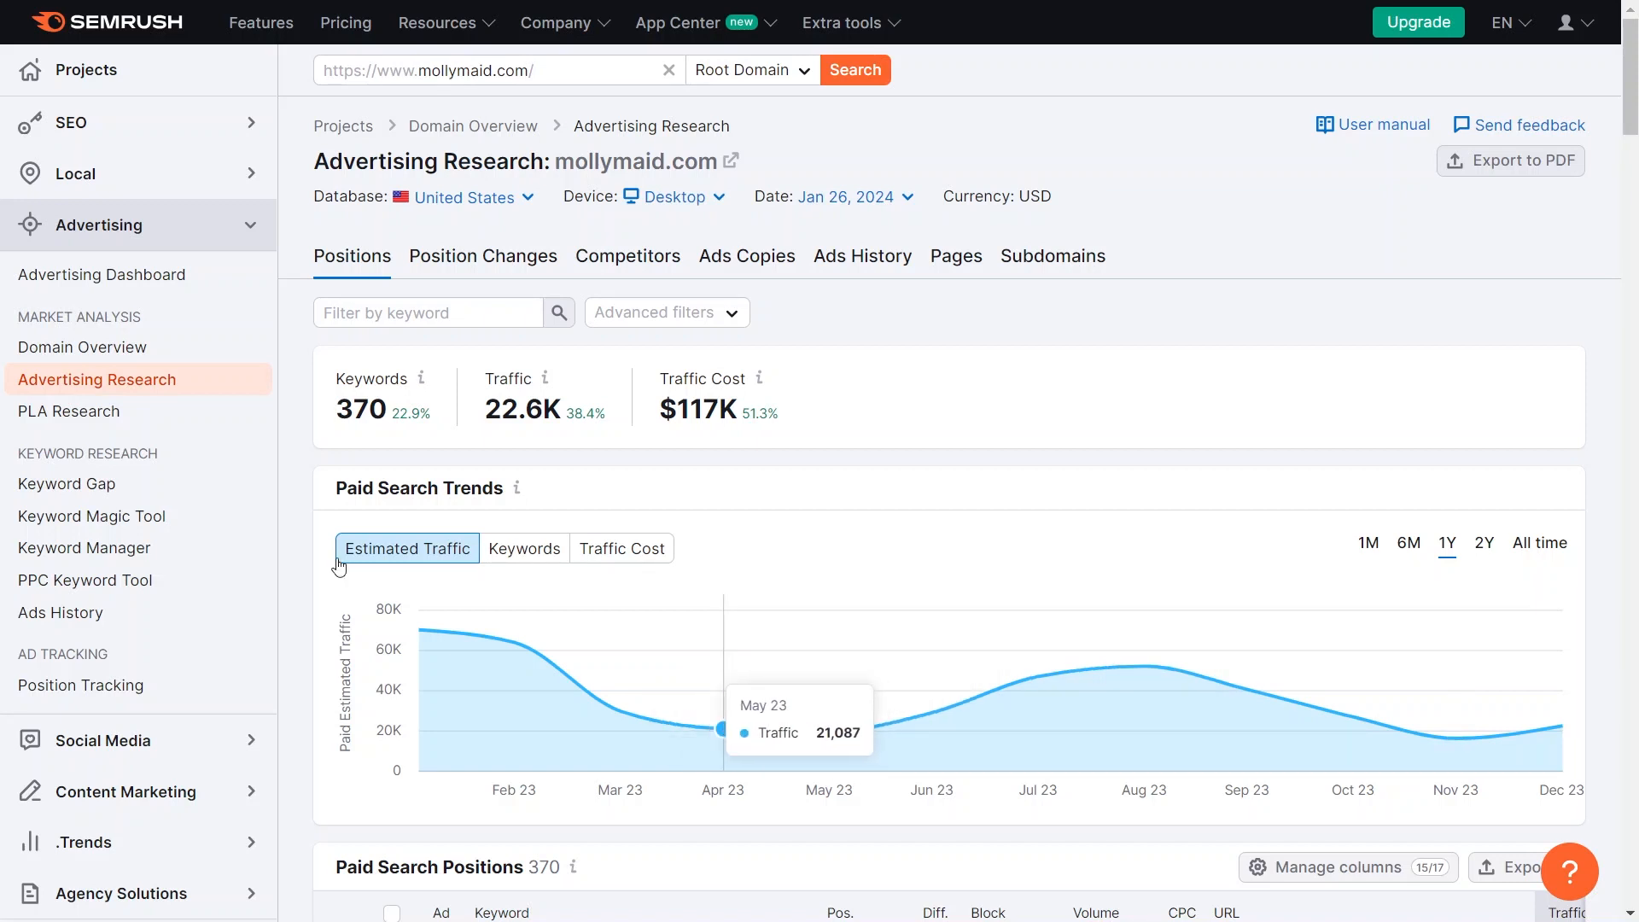
mouse_move(491, 486)
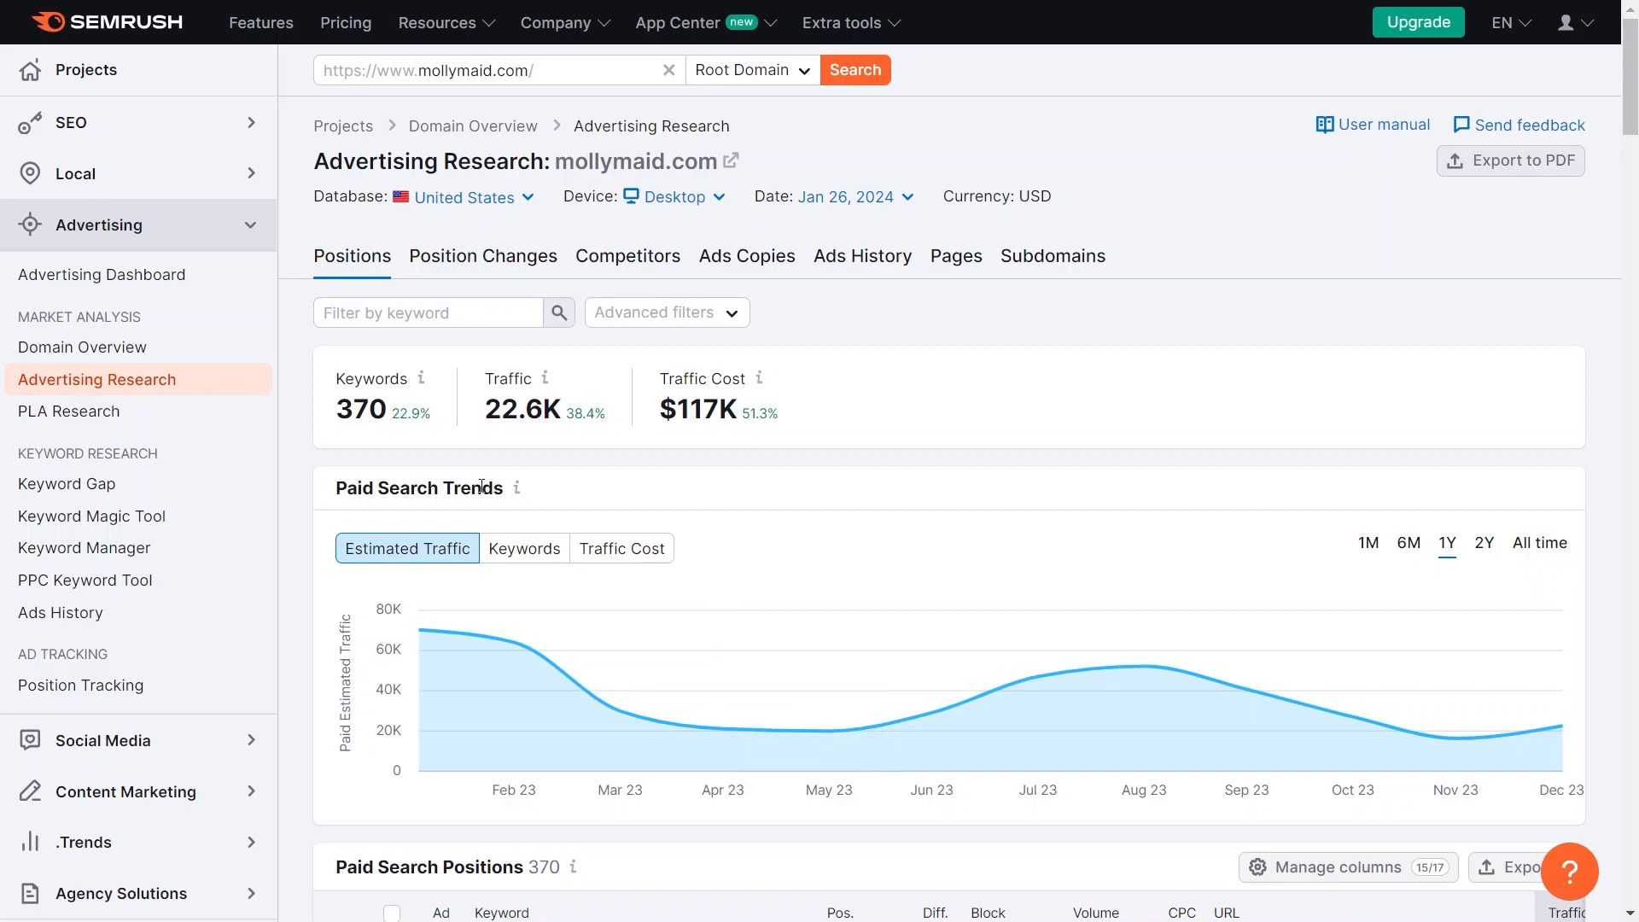
Step: Review the one-year Keywords and Traffic Cost trends, then move down to the positions table
click(524, 548)
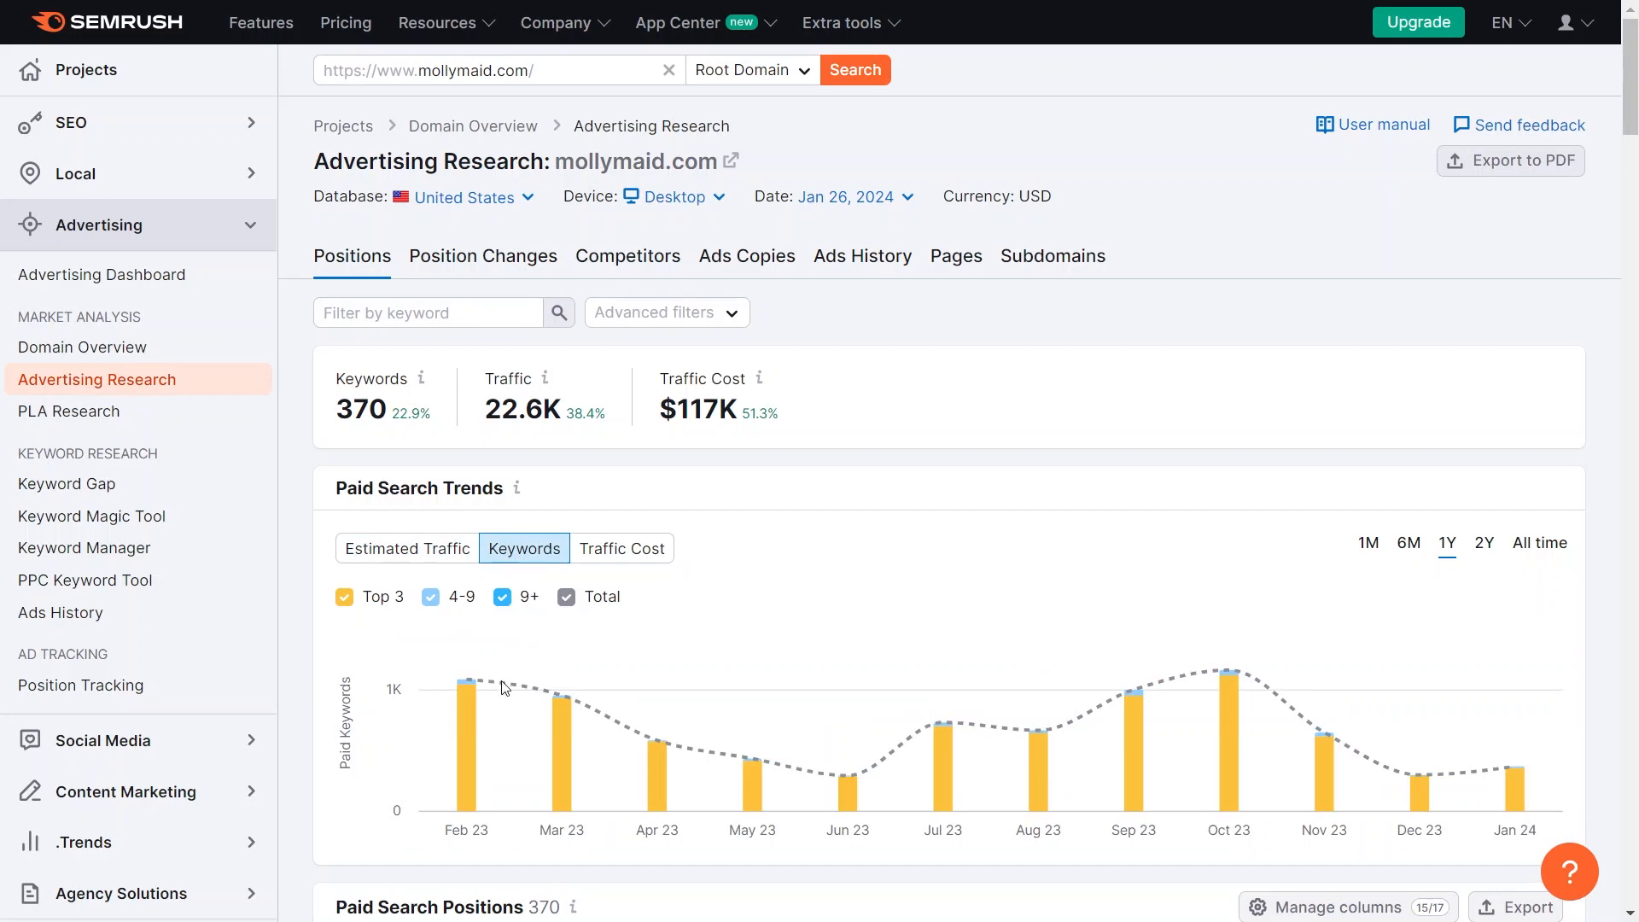
mouse_move(751, 758)
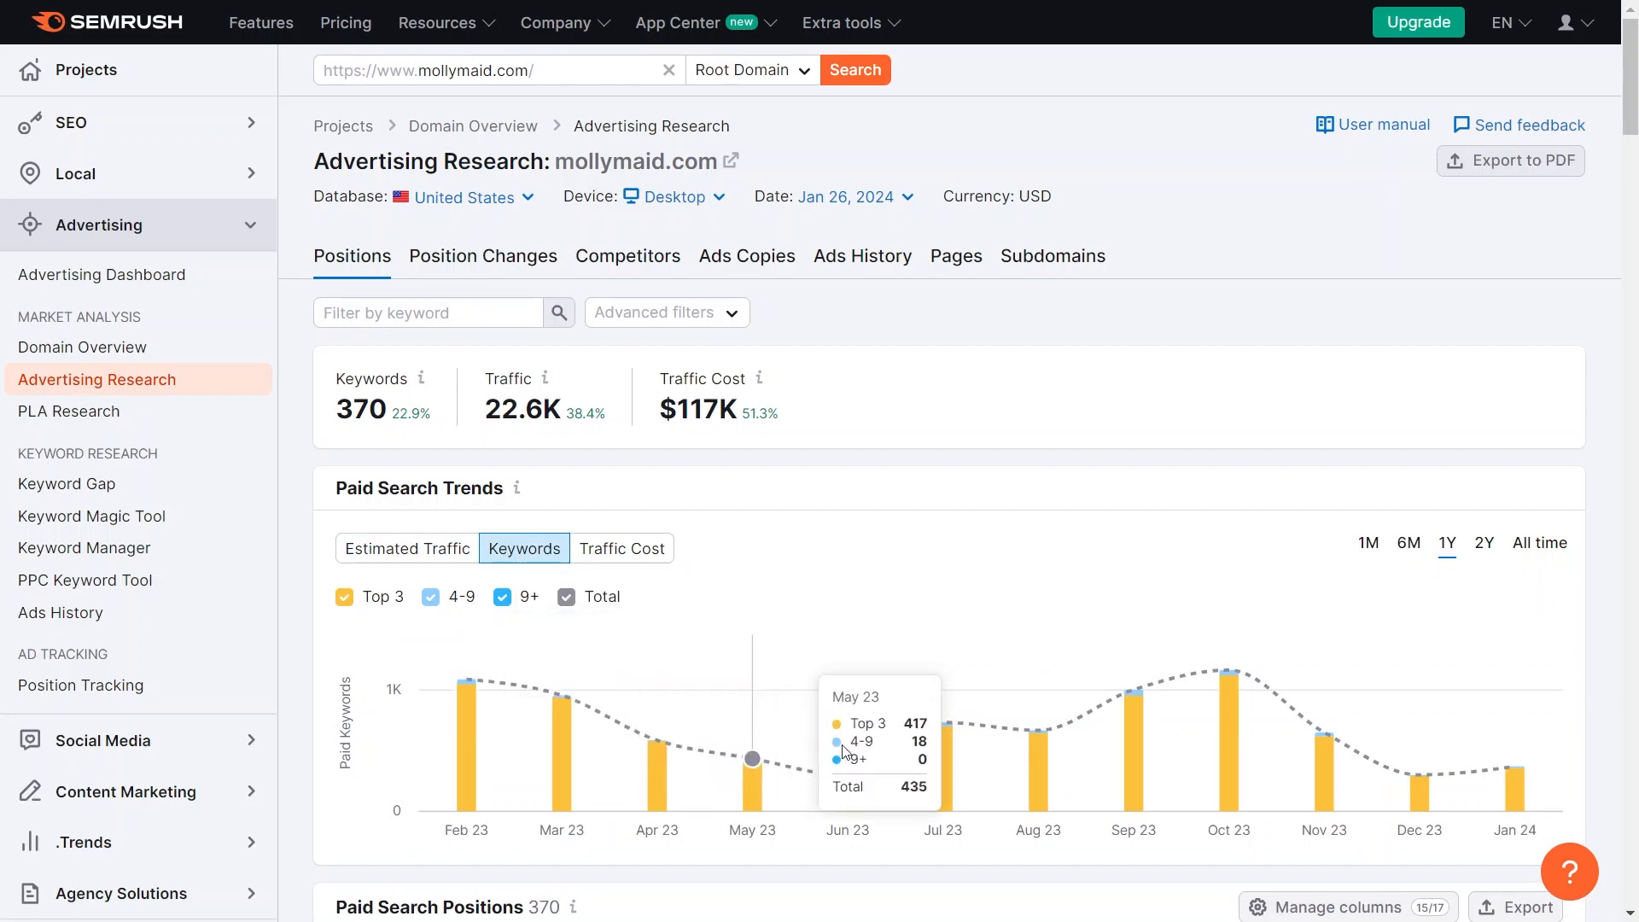
click(620, 548)
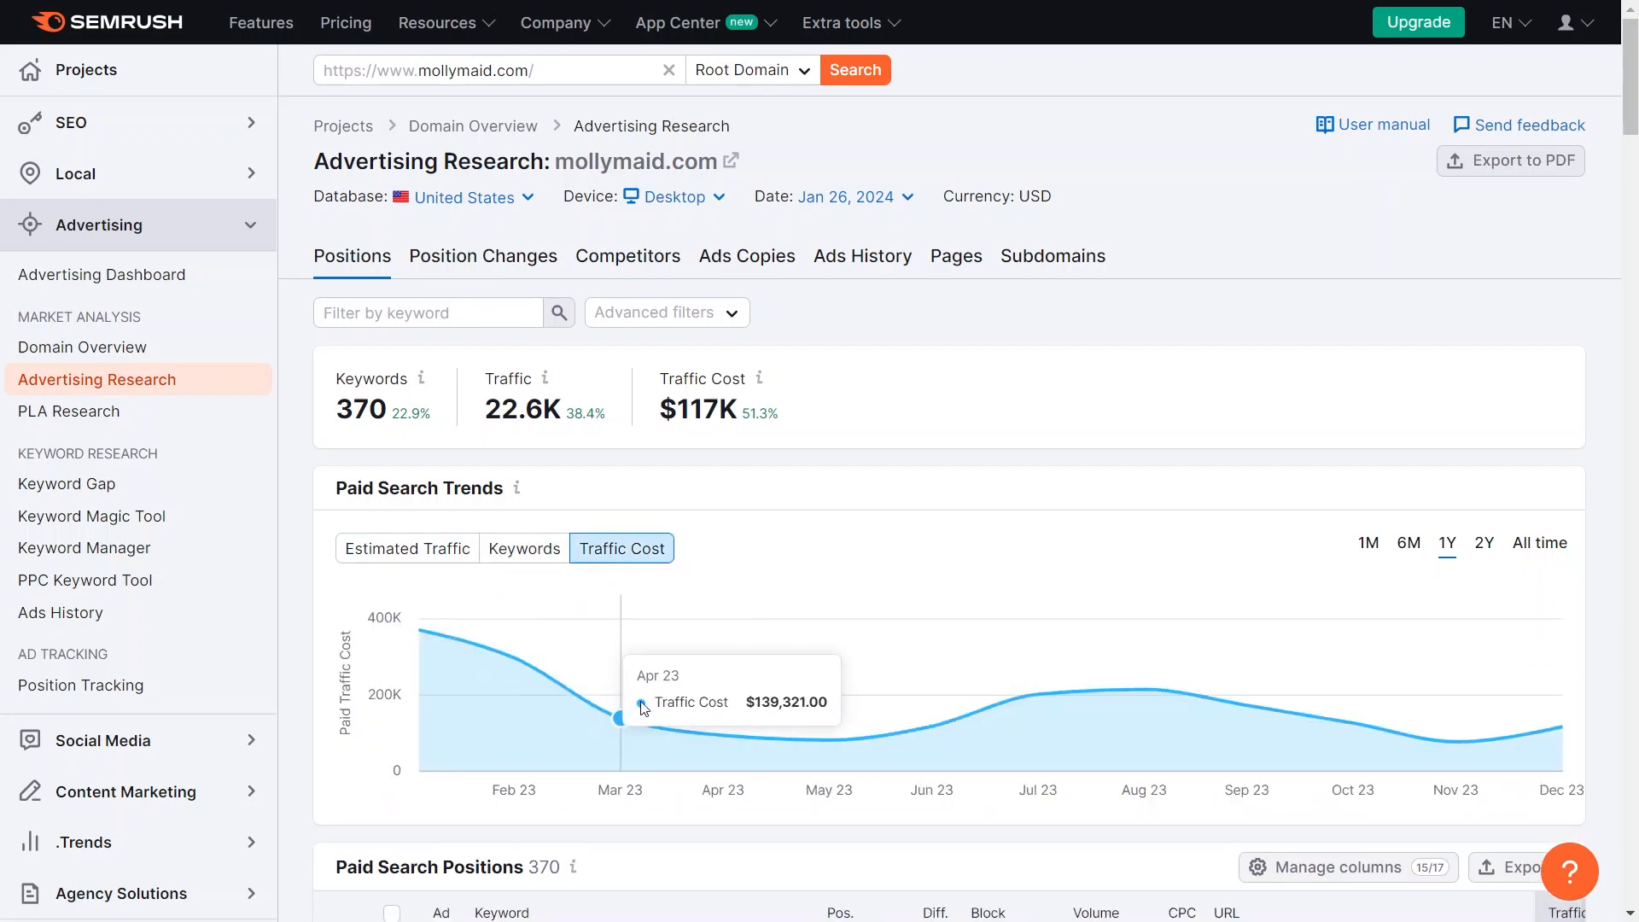
scroll(down, 3)
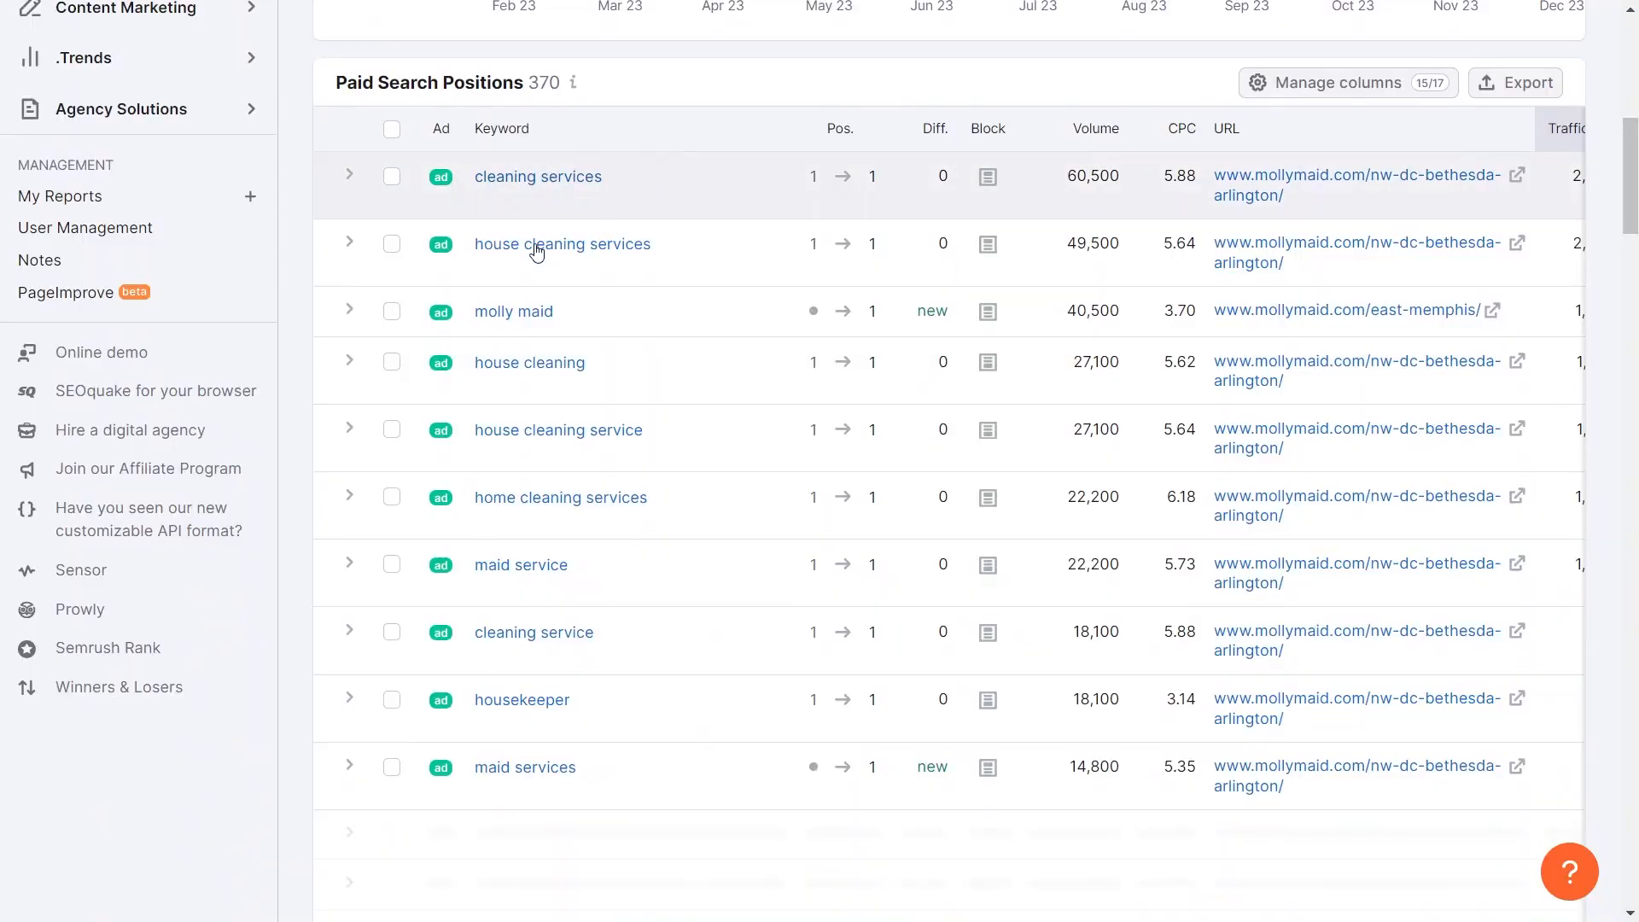
mouse_move(573, 781)
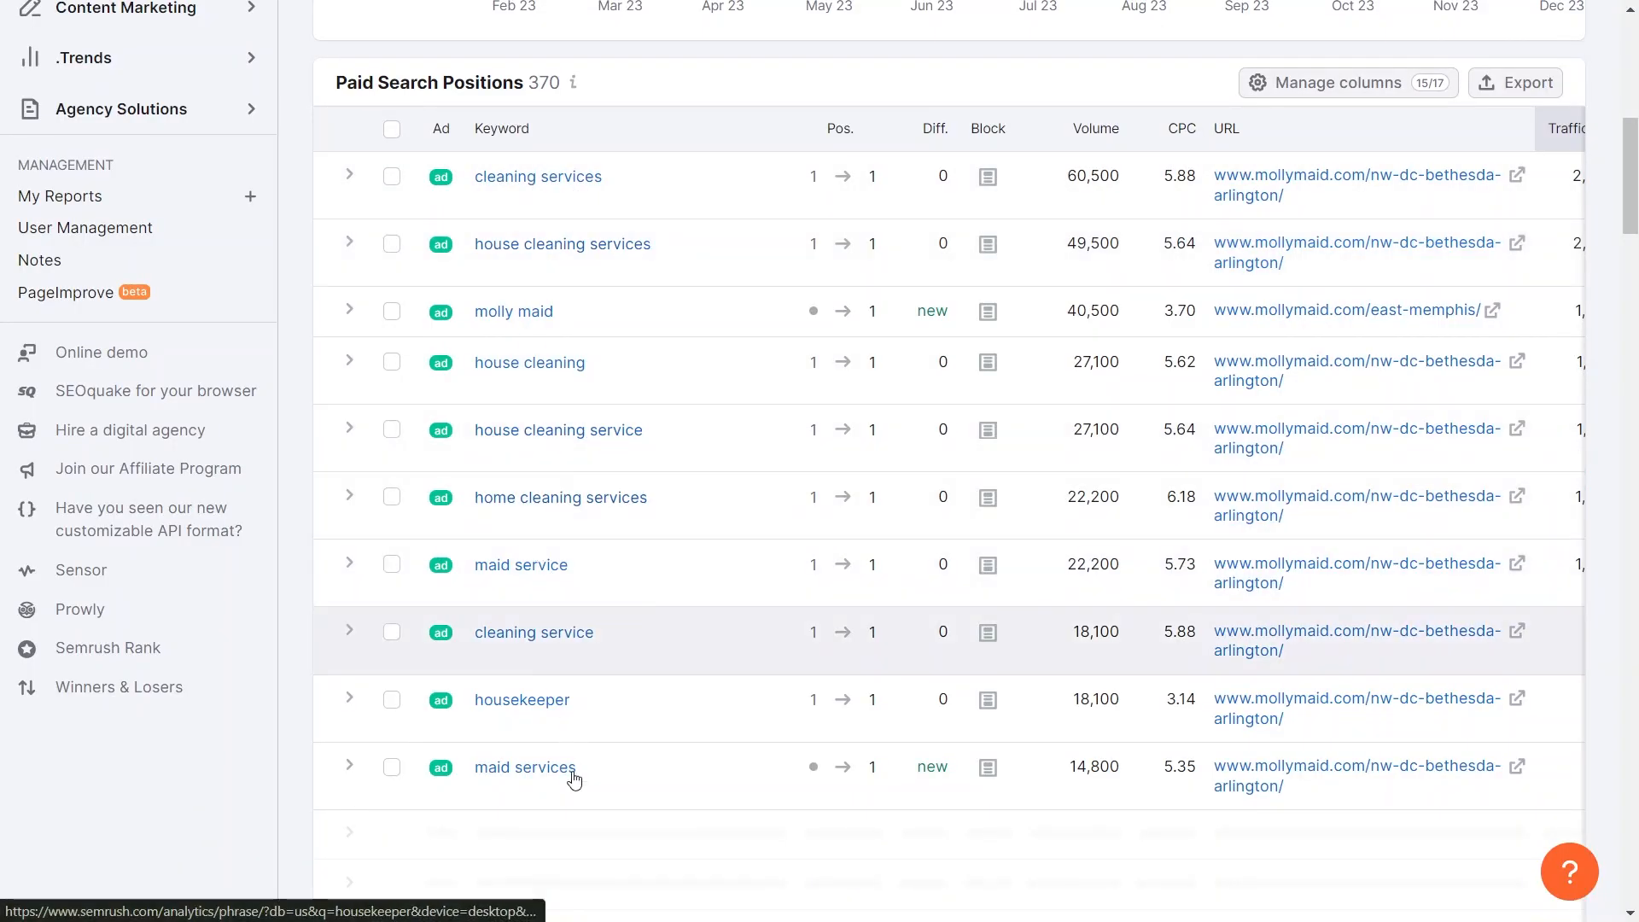
mouse_move(508, 286)
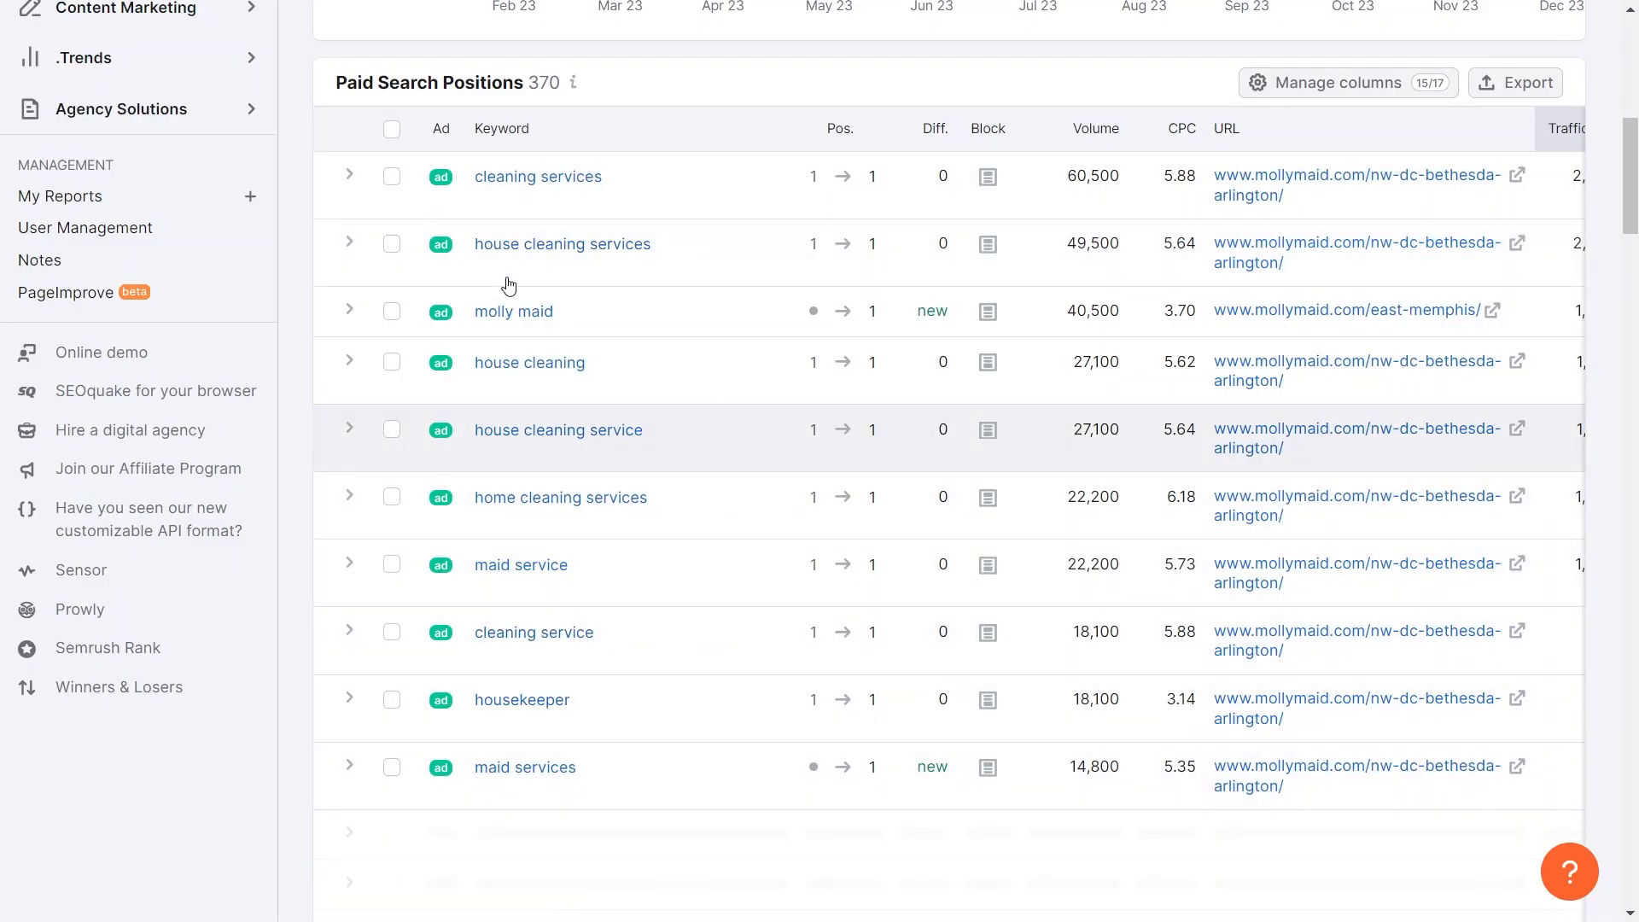
scroll(down, 3)
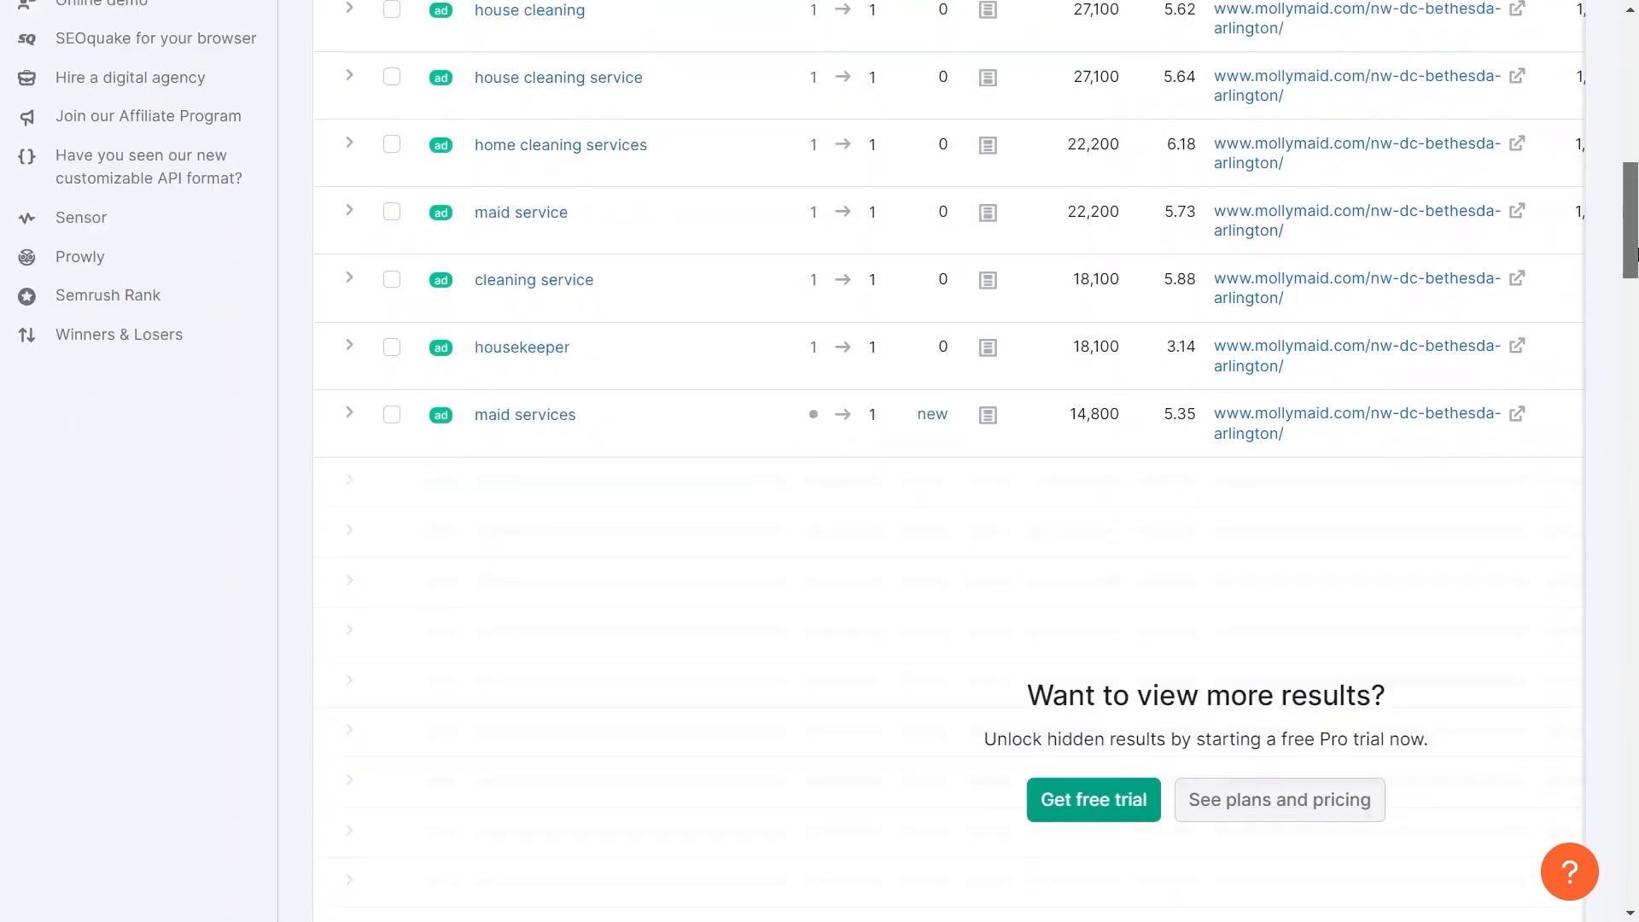
scroll(up, 3)
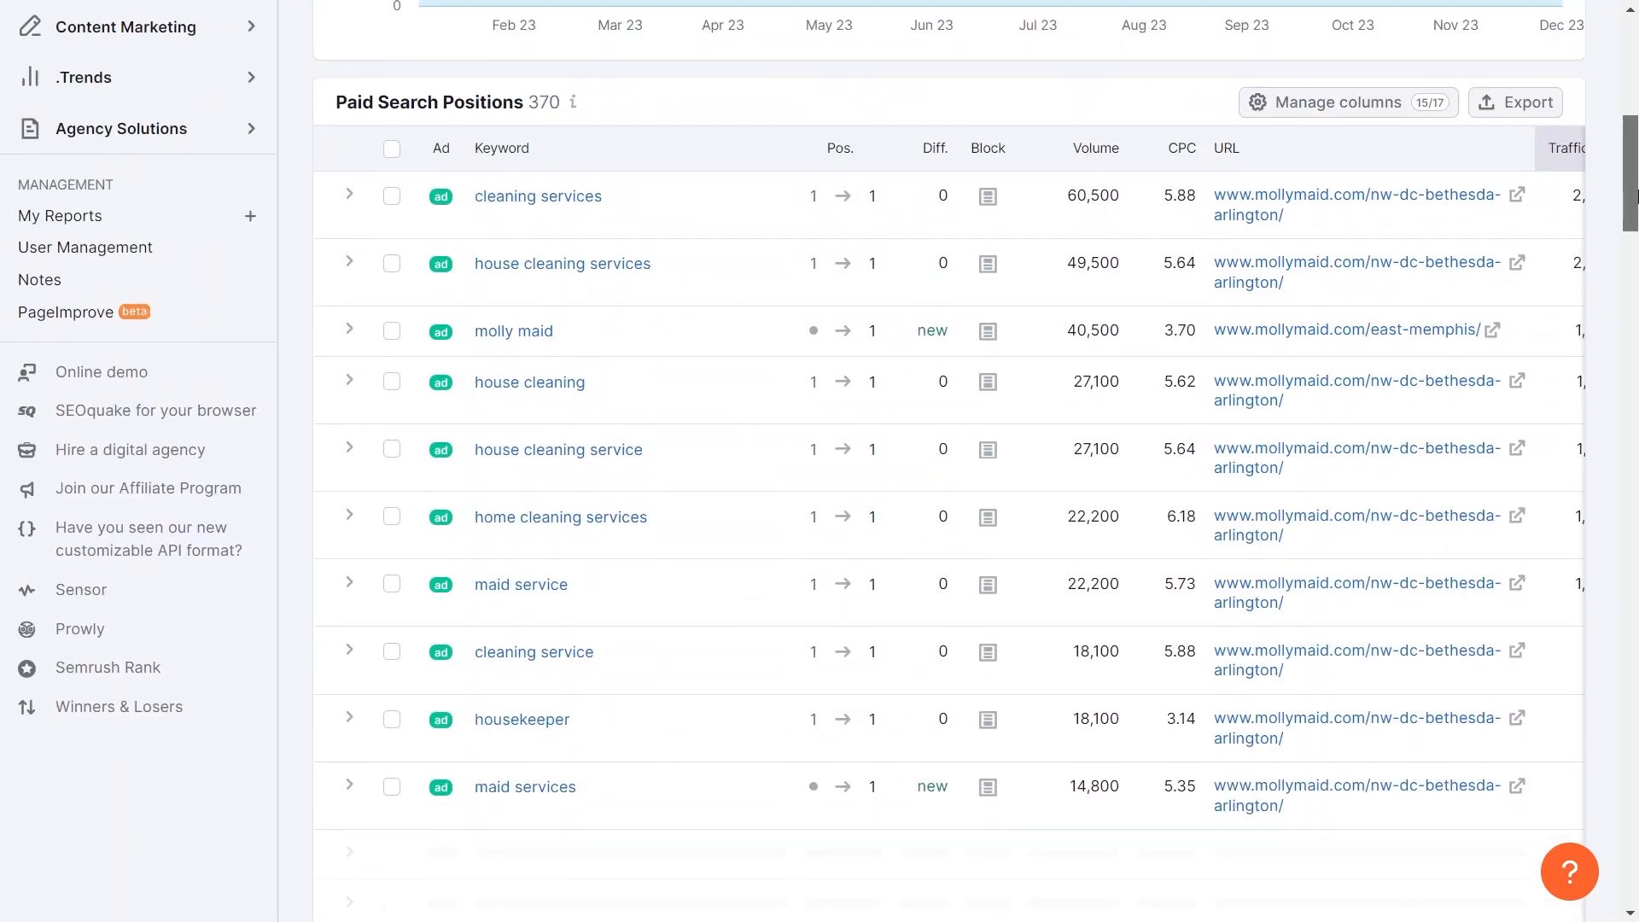
scroll(up, 3)
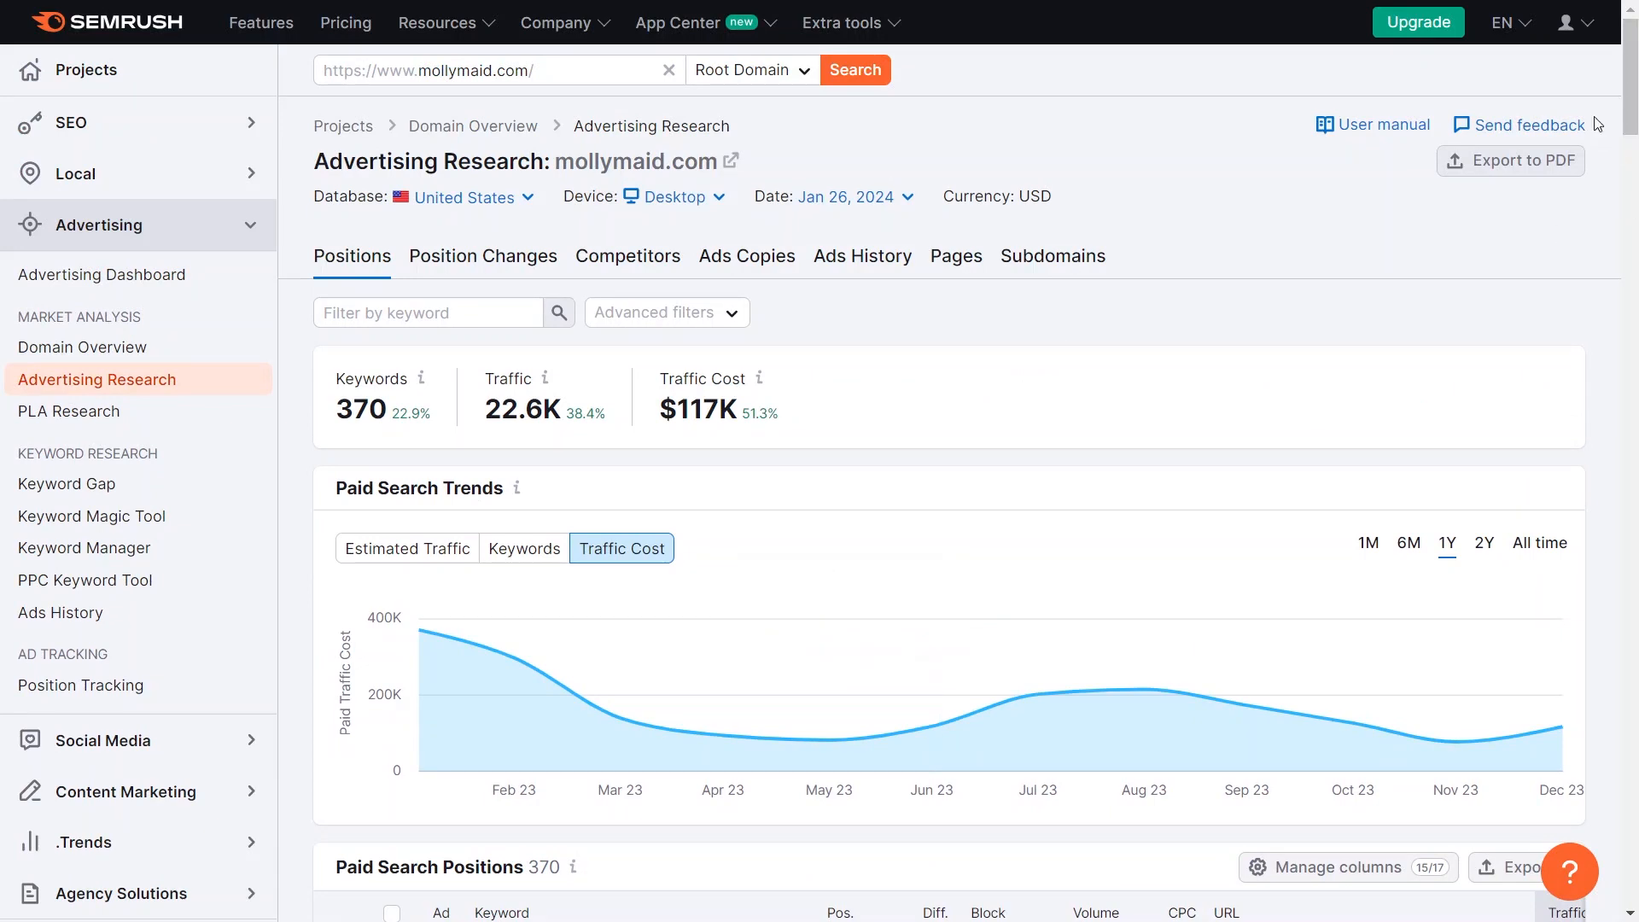
scroll(down, 3)
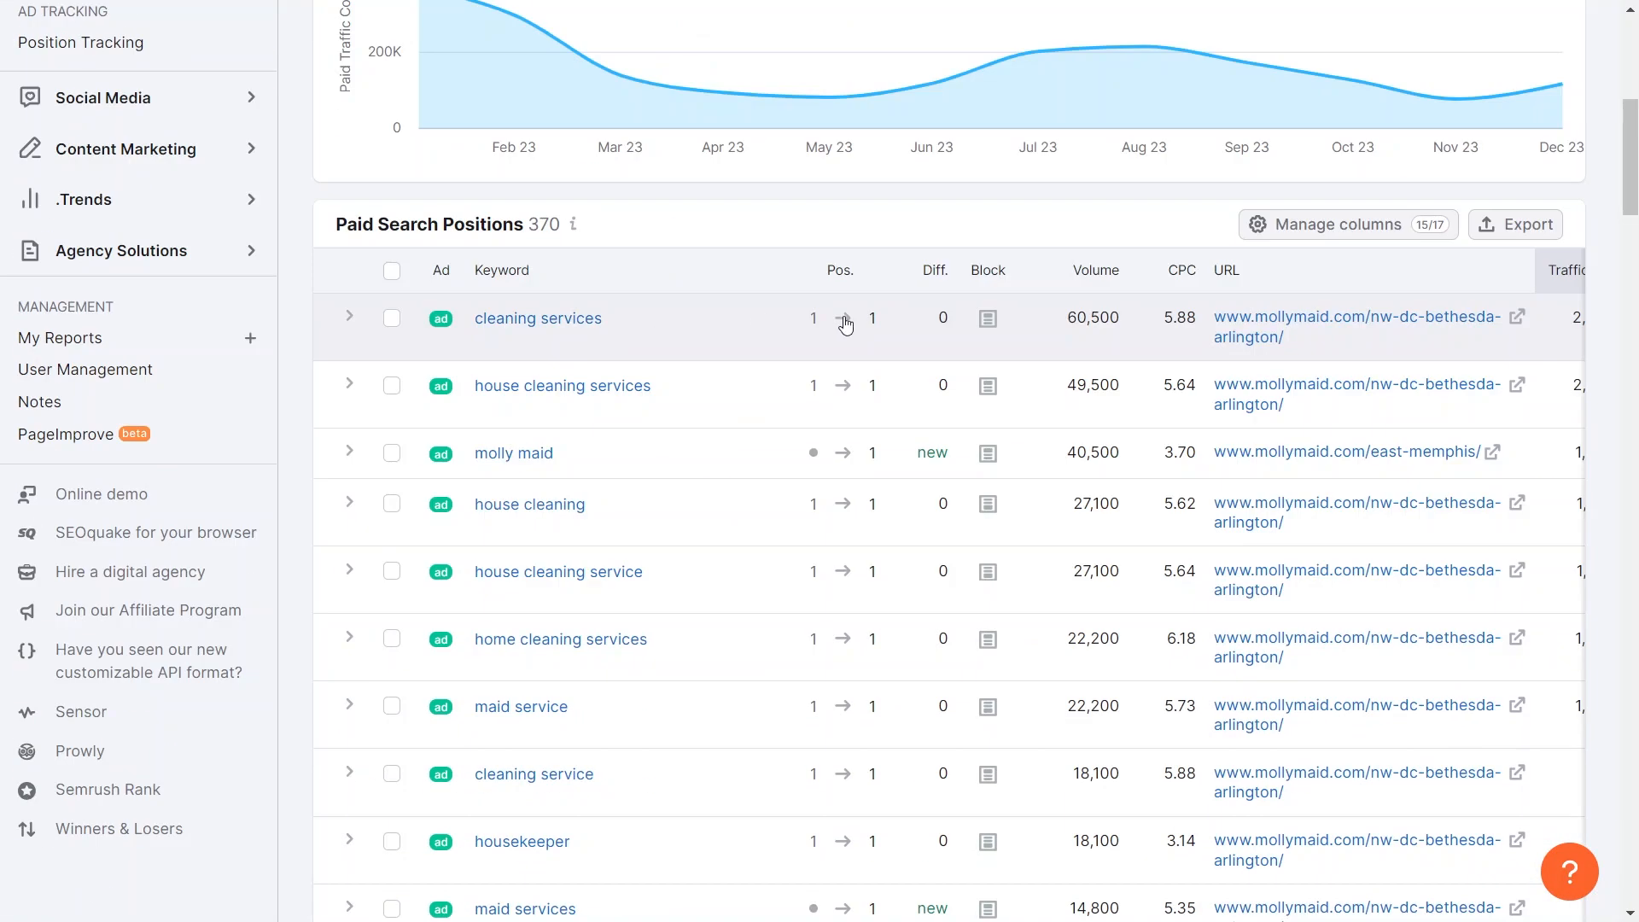
mouse_move(1106, 333)
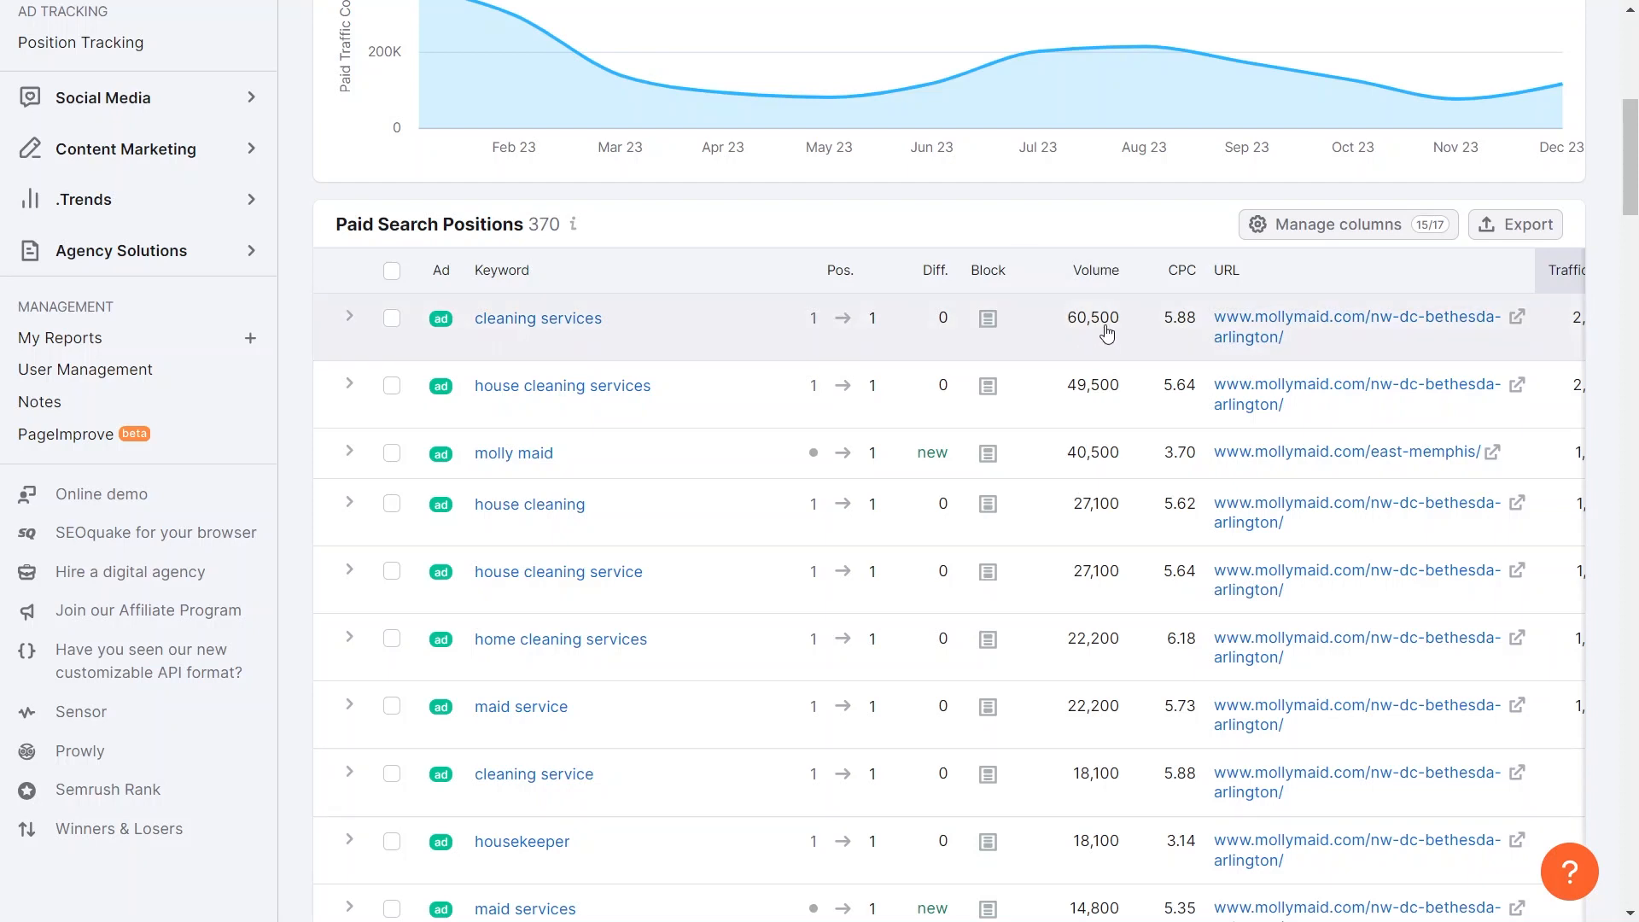
mouse_move(1101, 336)
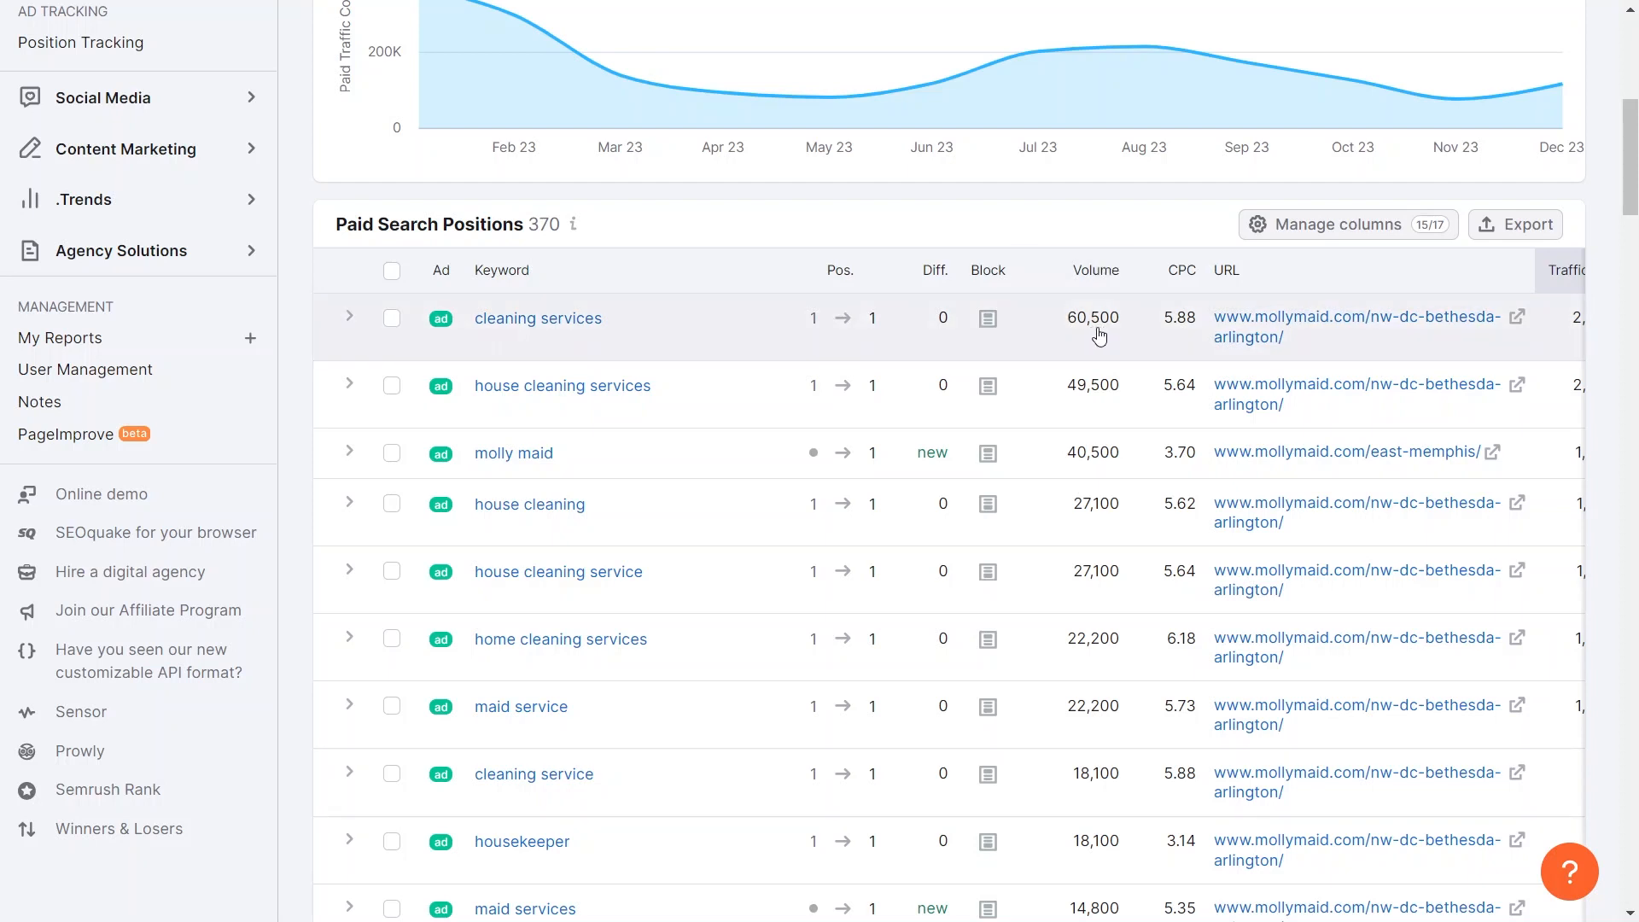
mouse_move(1060, 353)
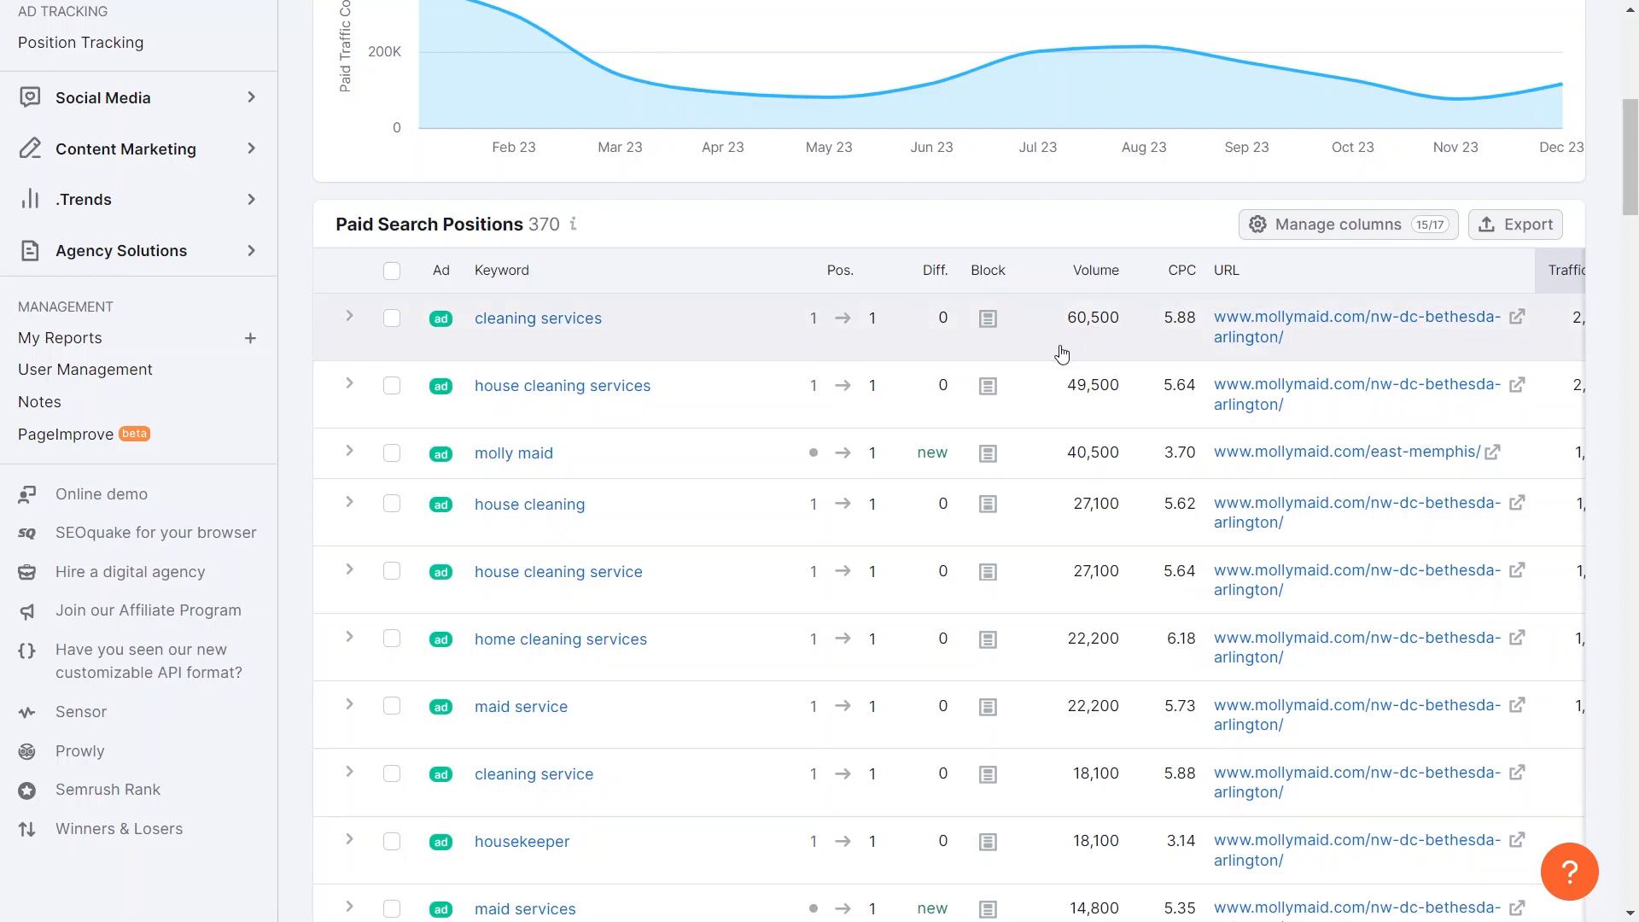
mouse_move(1113, 270)
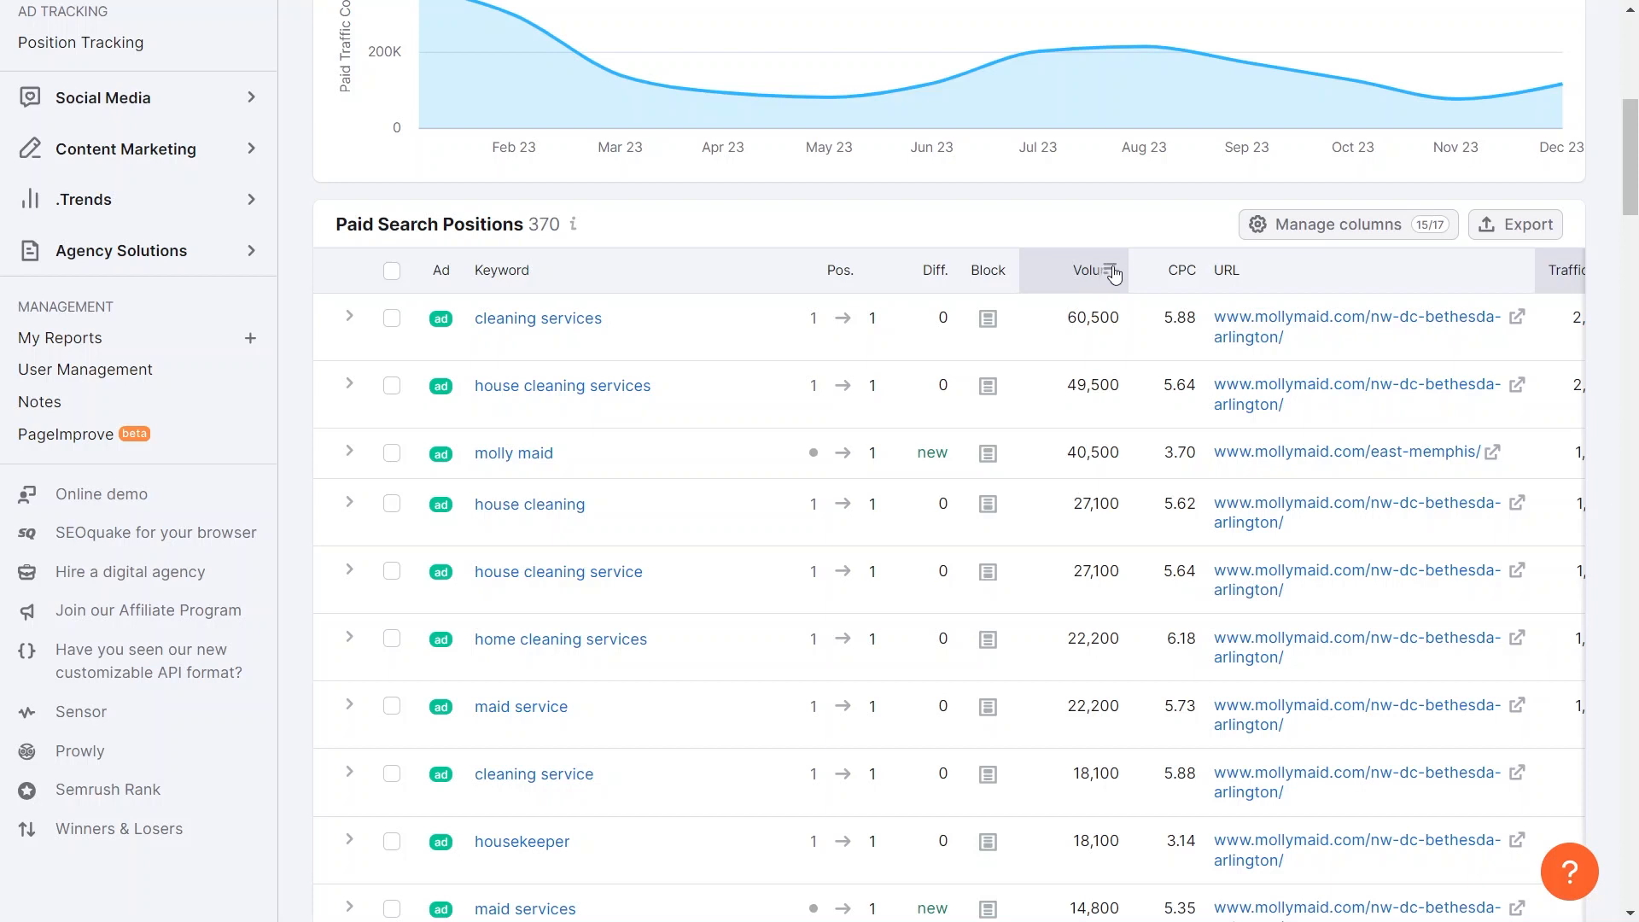
mouse_move(714, 439)
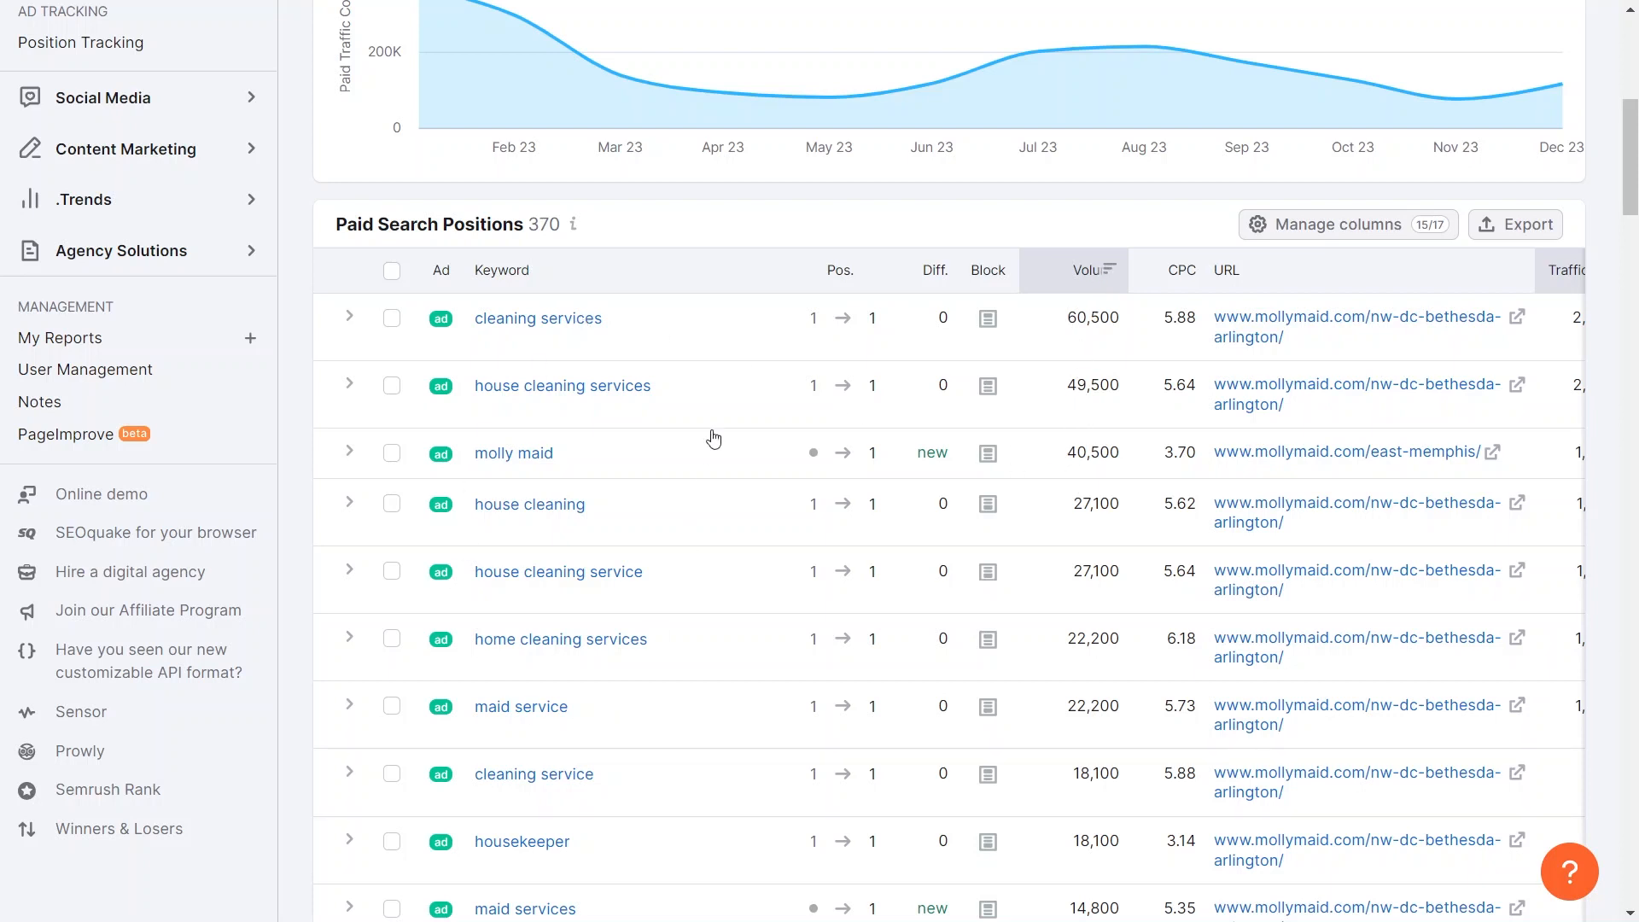
mouse_move(778, 538)
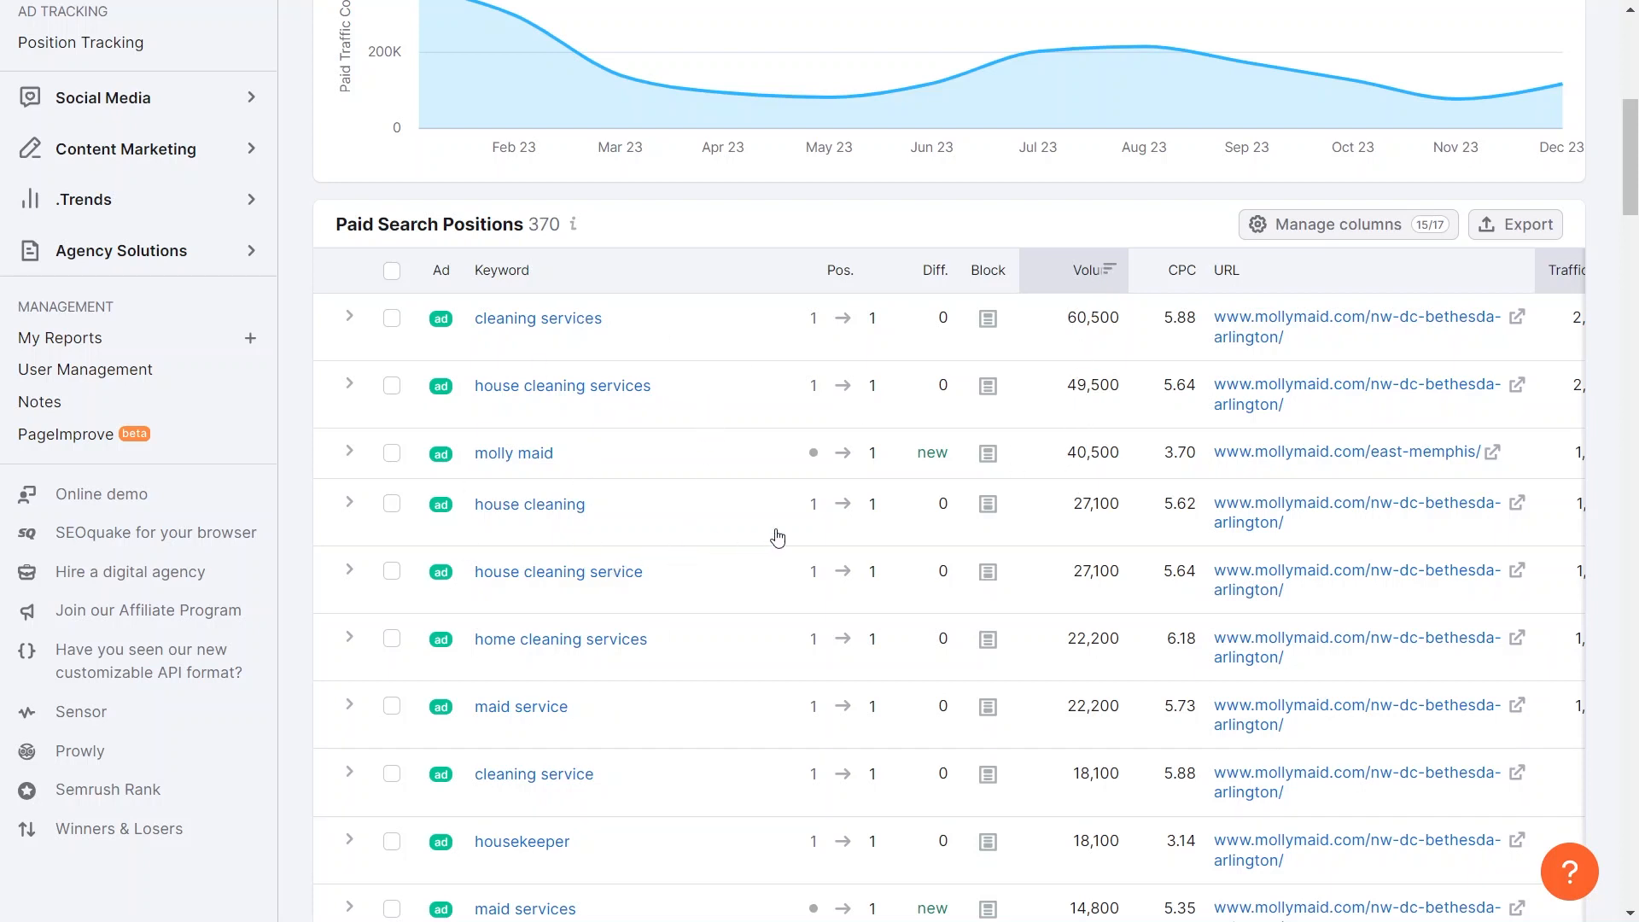
mouse_move(1109, 279)
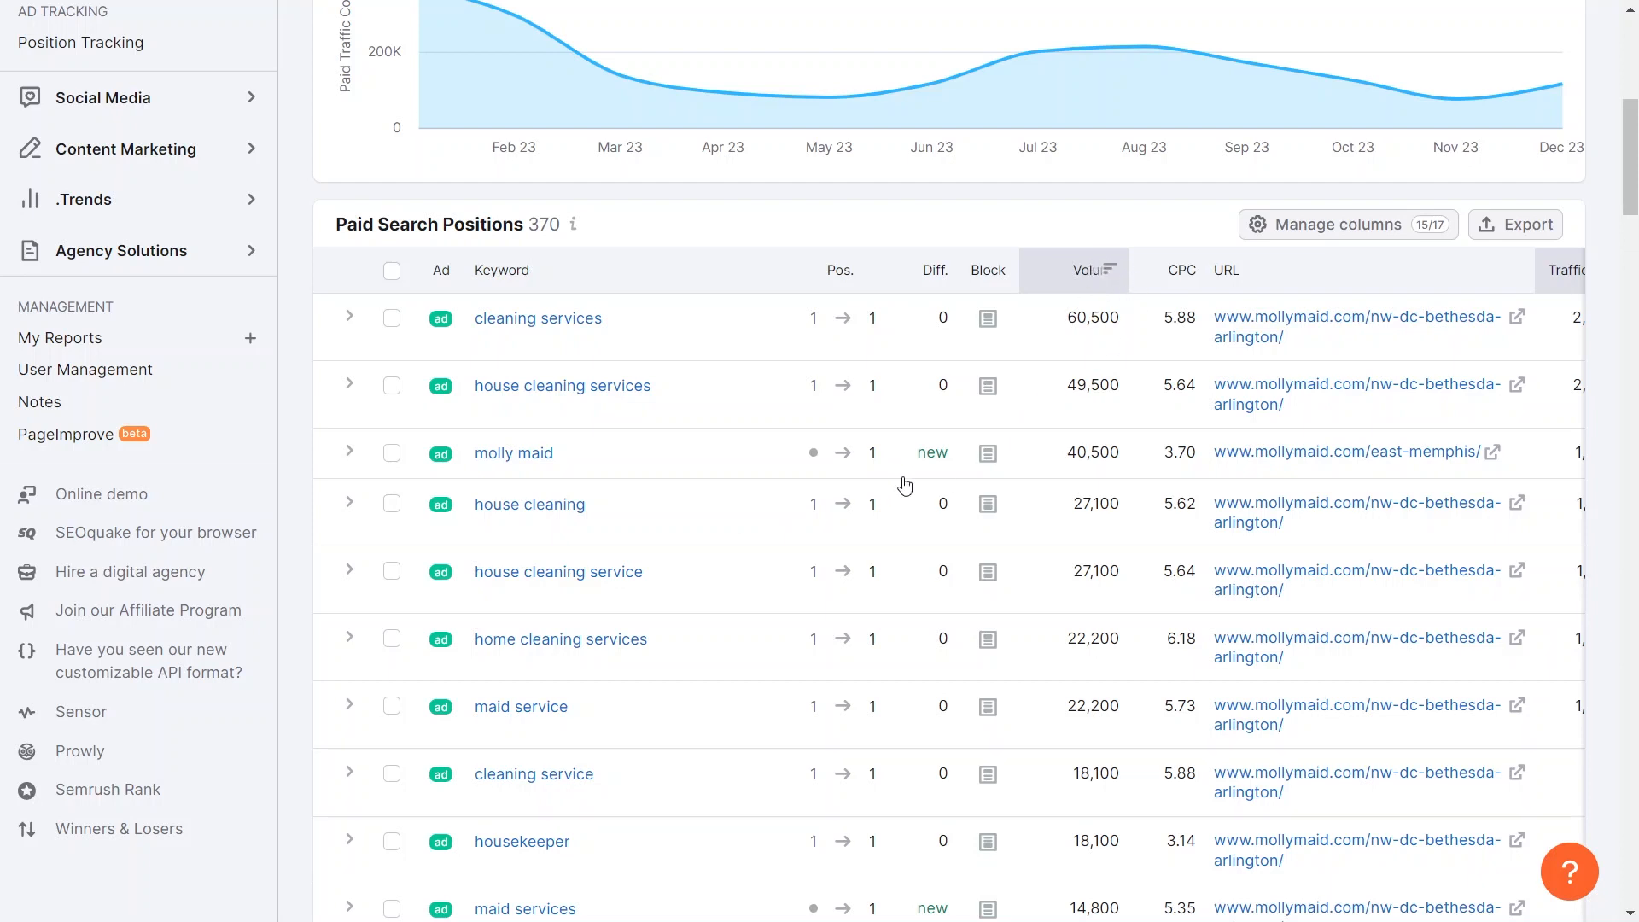
mouse_move(970, 553)
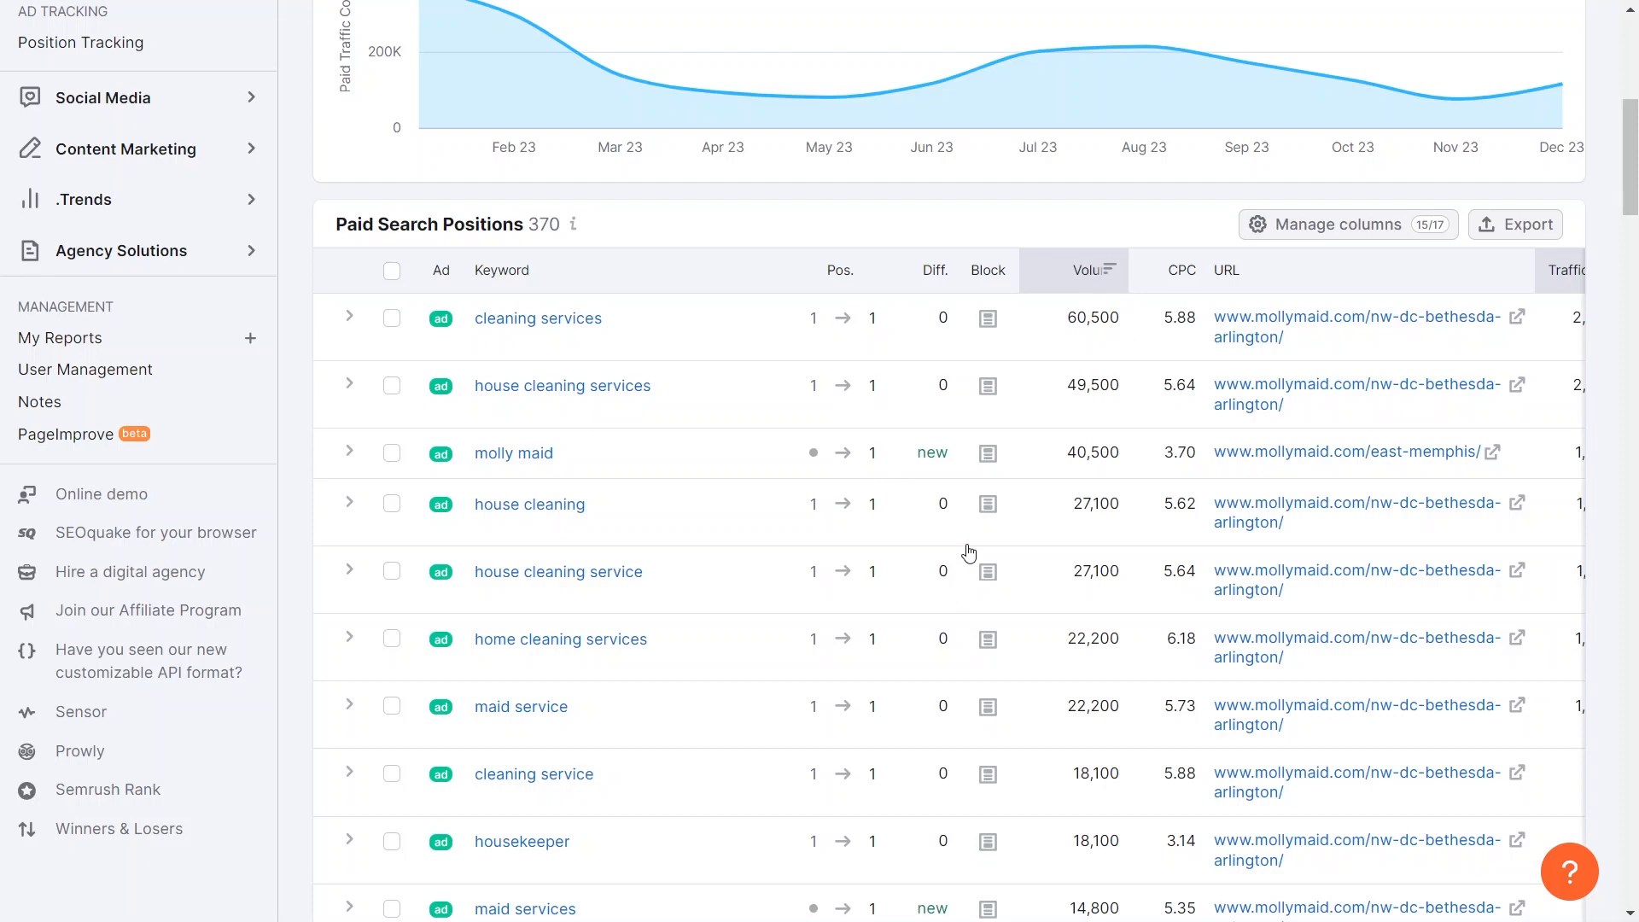
Step: Scroll back up the Paid Search Positions table sorted by volume
scroll(up, 3)
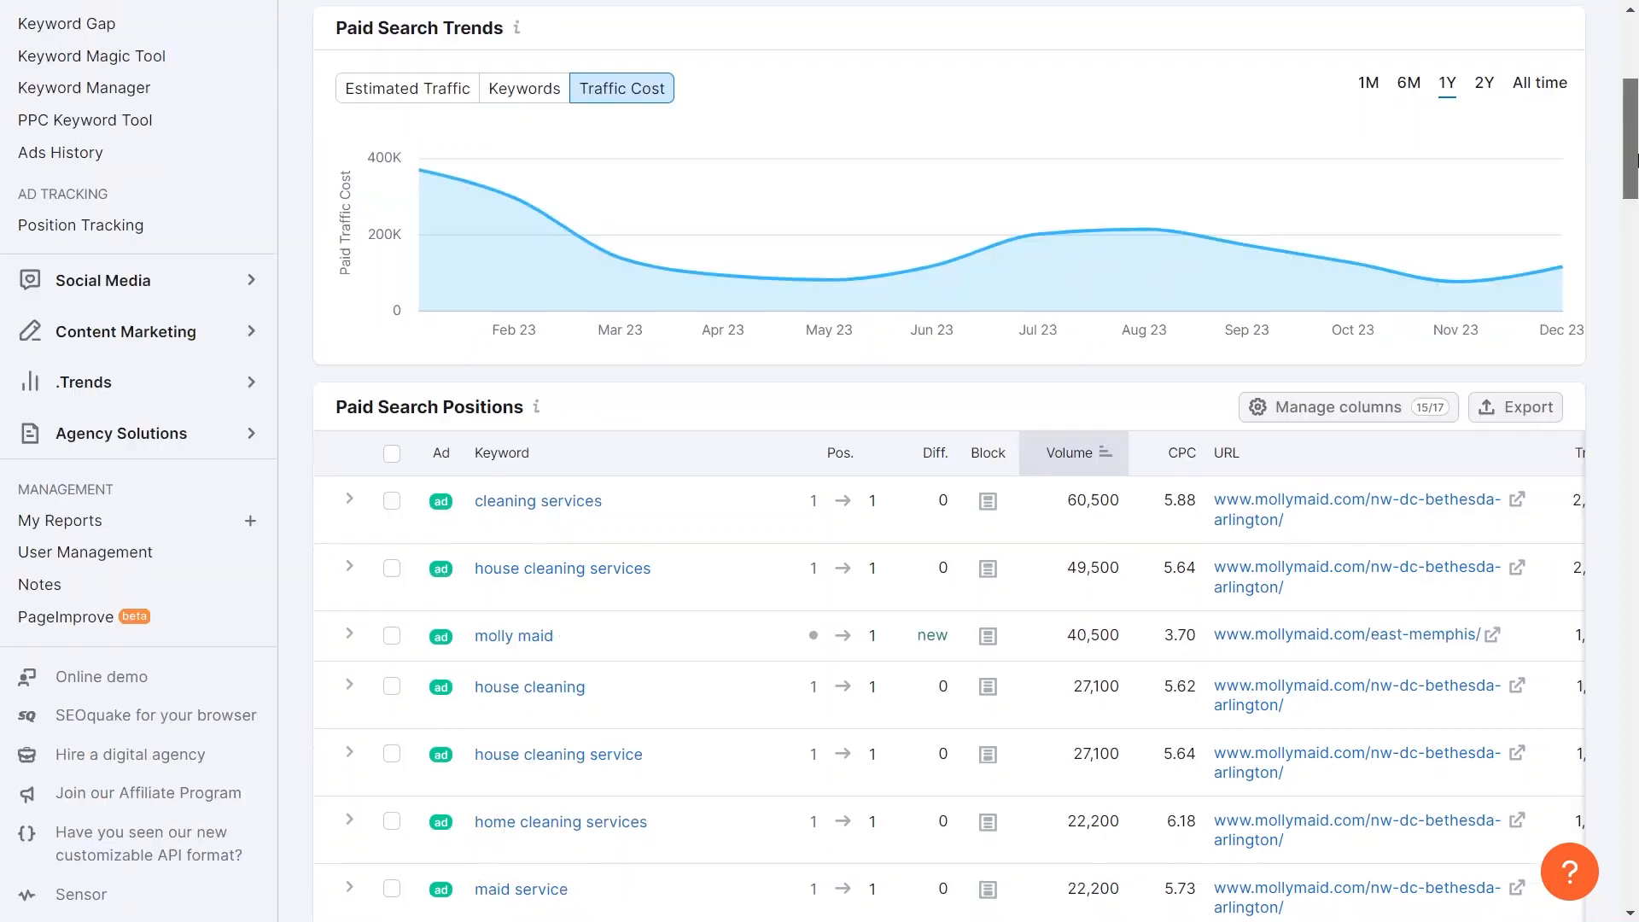
scroll(down, 3)
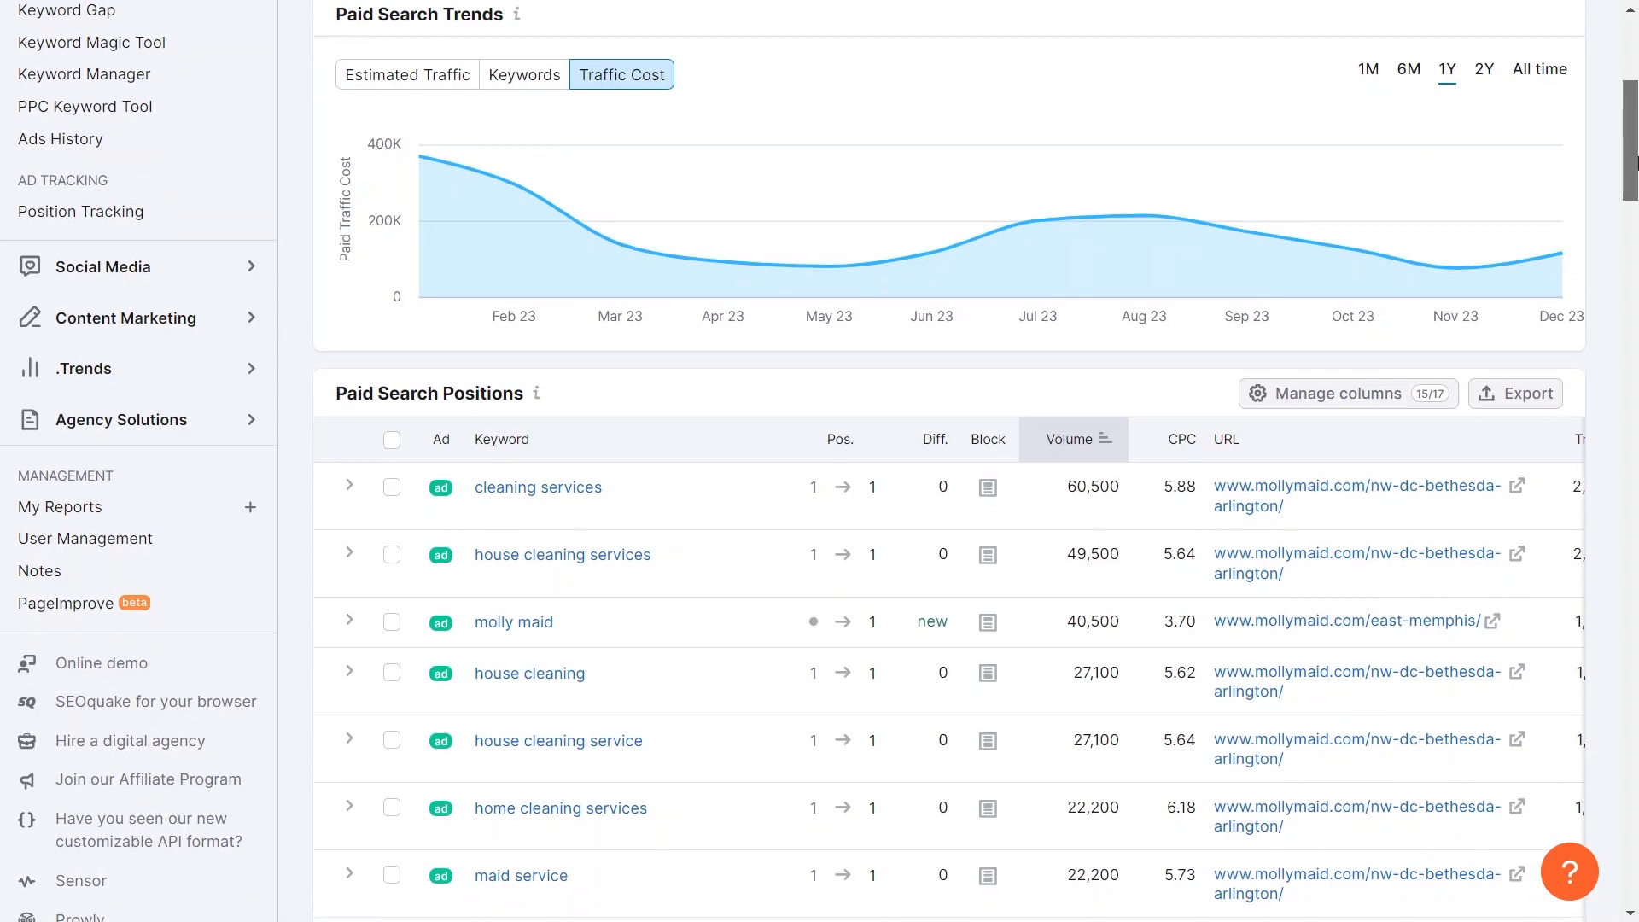
scroll(down, 3)
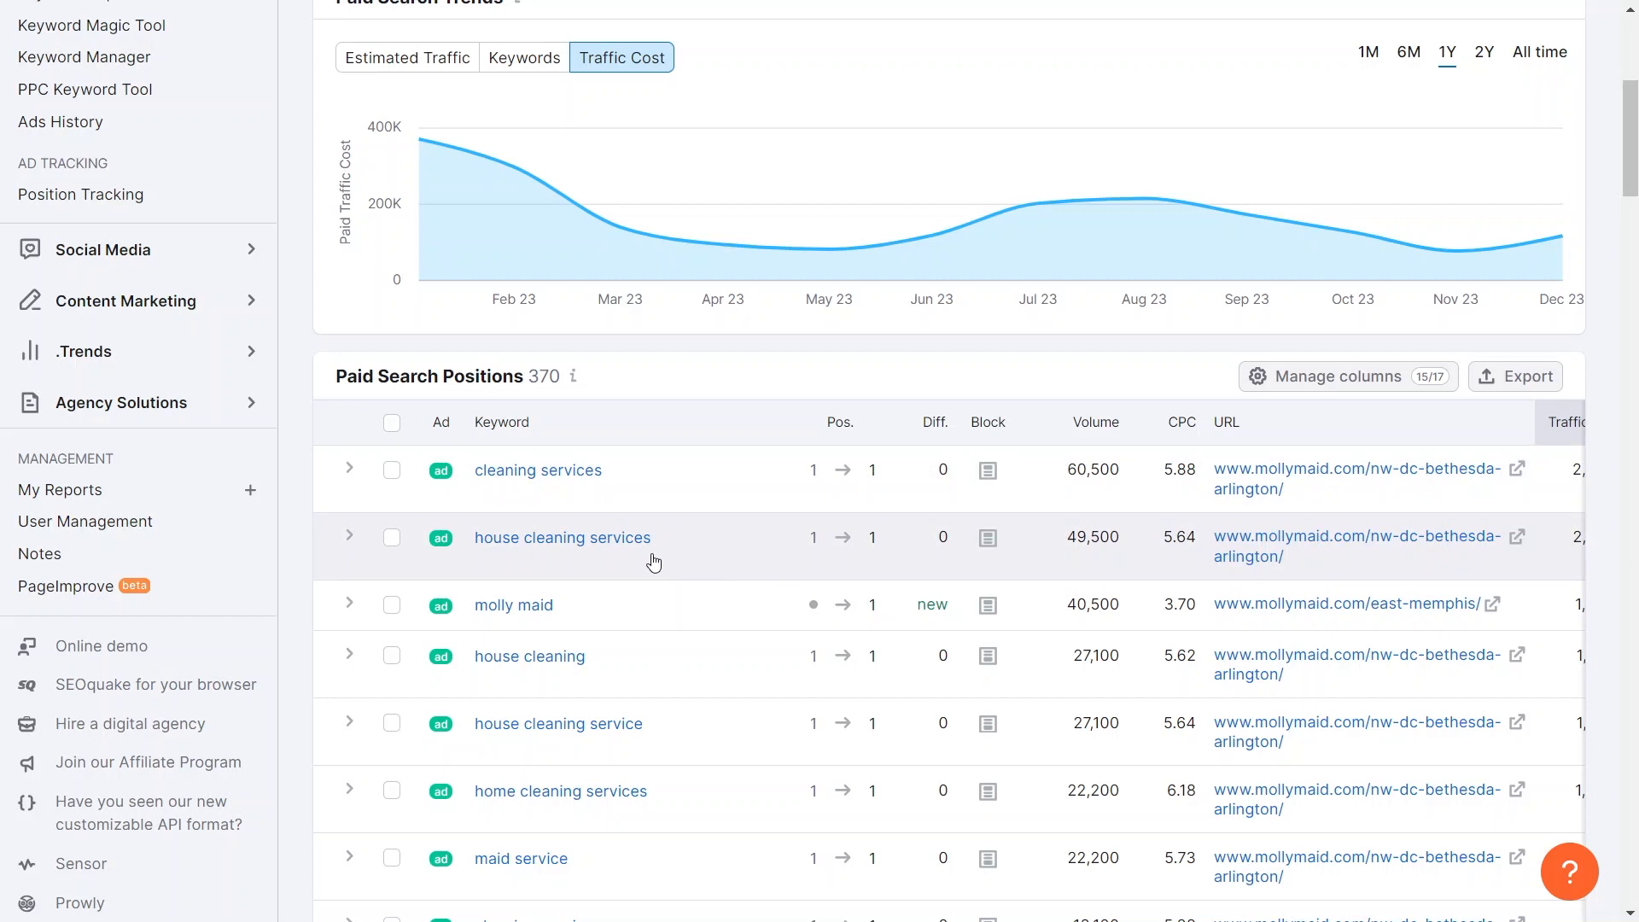
mouse_move(837, 457)
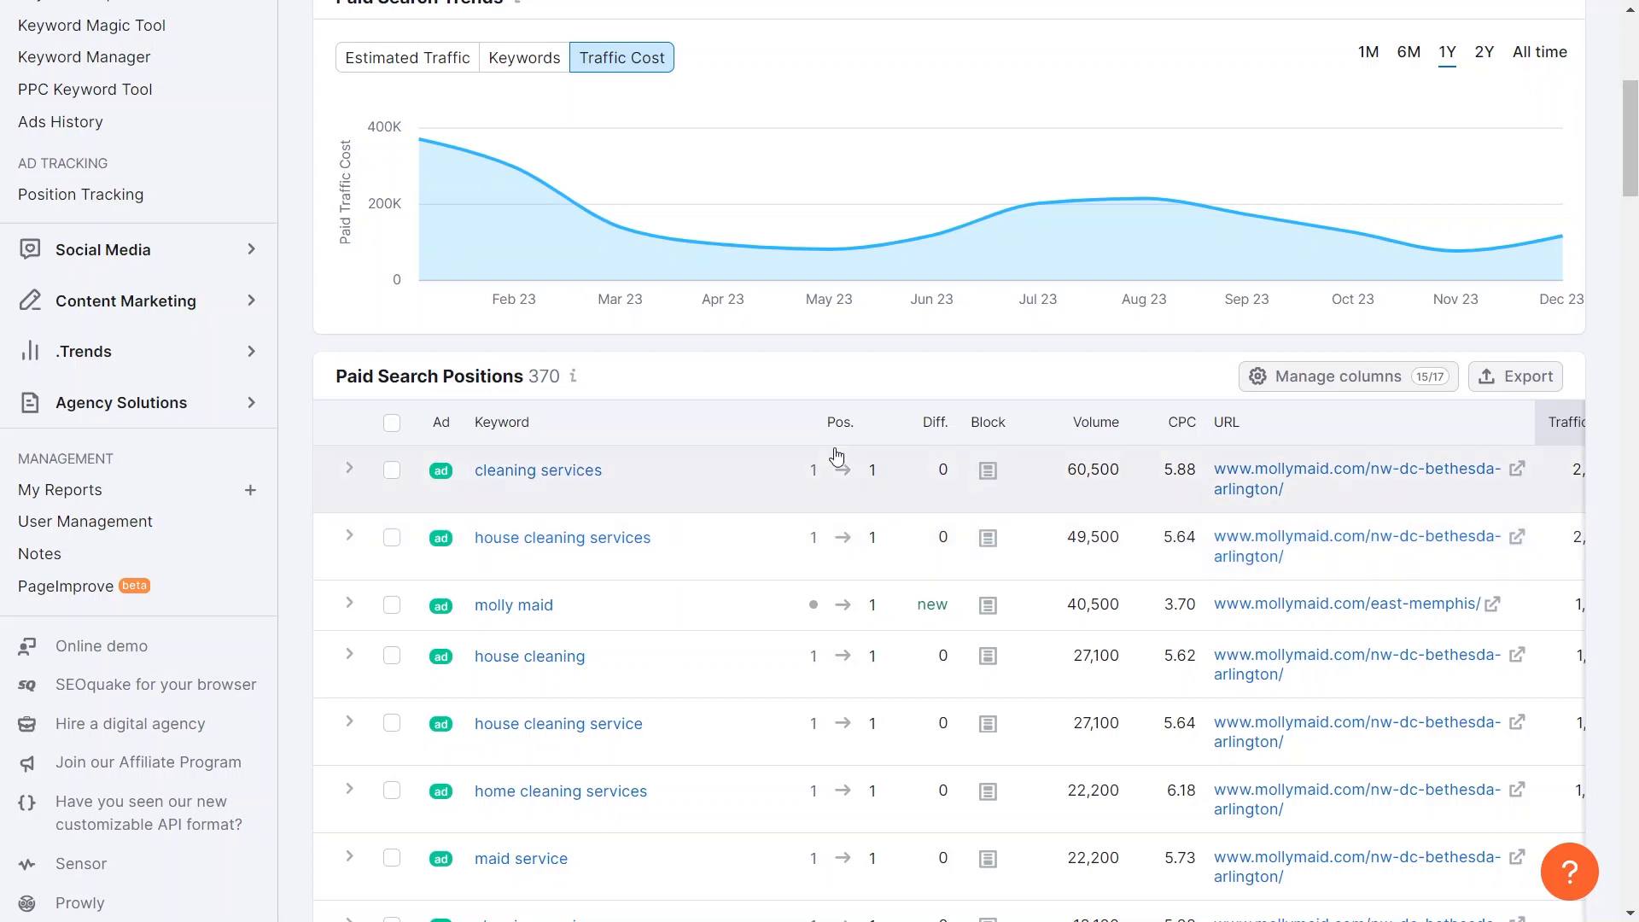
mouse_move(870, 540)
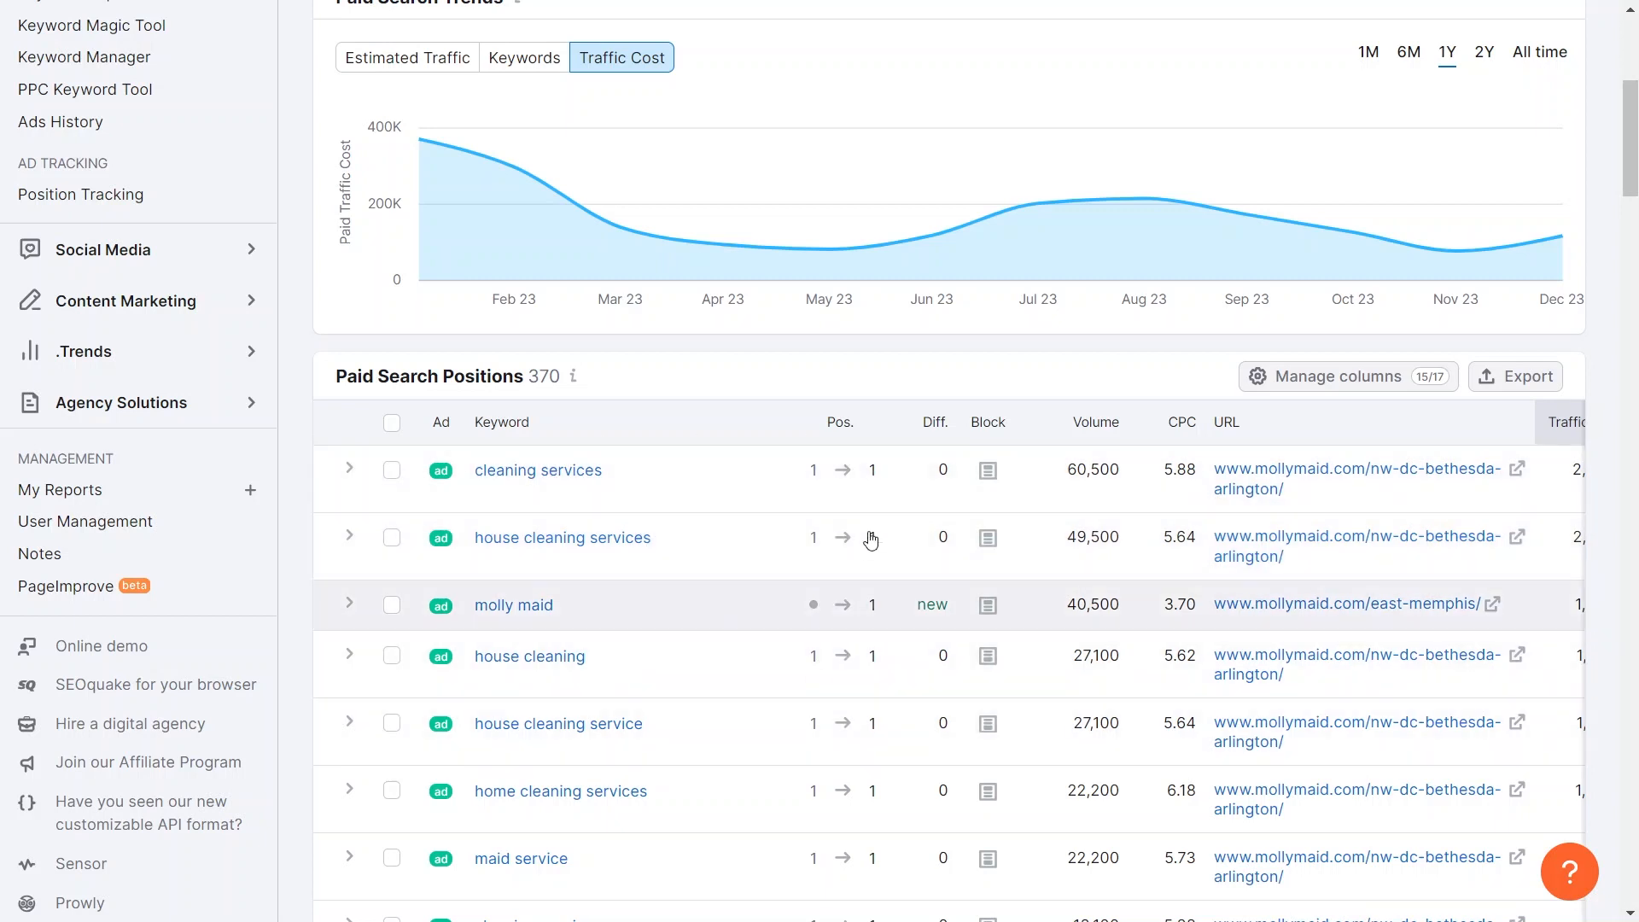
mouse_move(1189, 832)
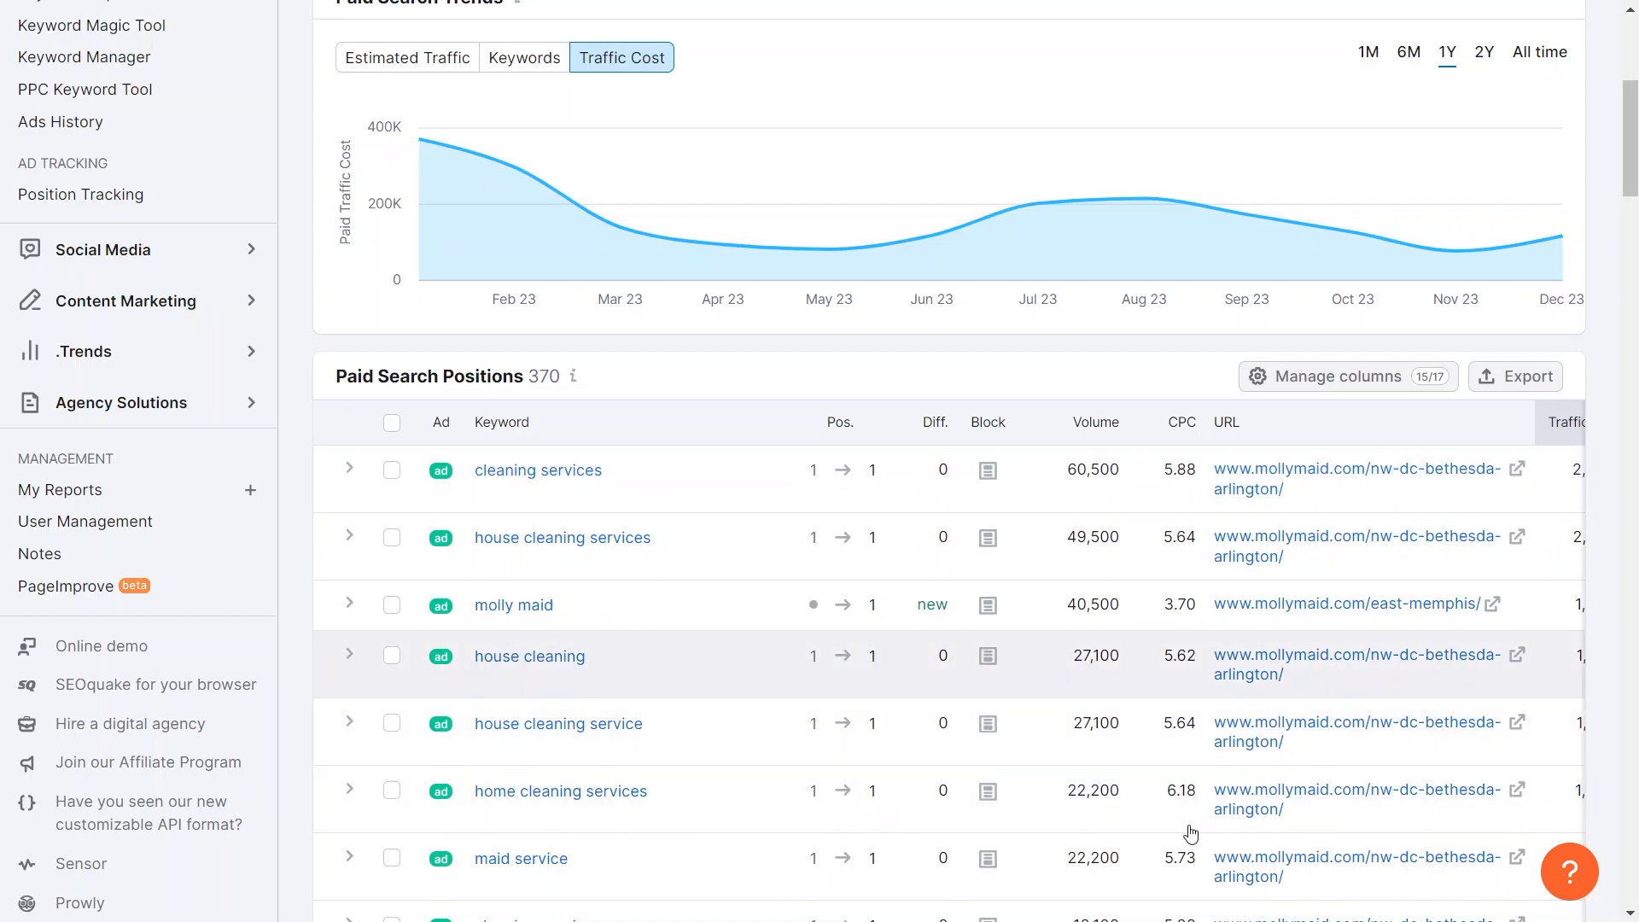
mouse_move(1572, 467)
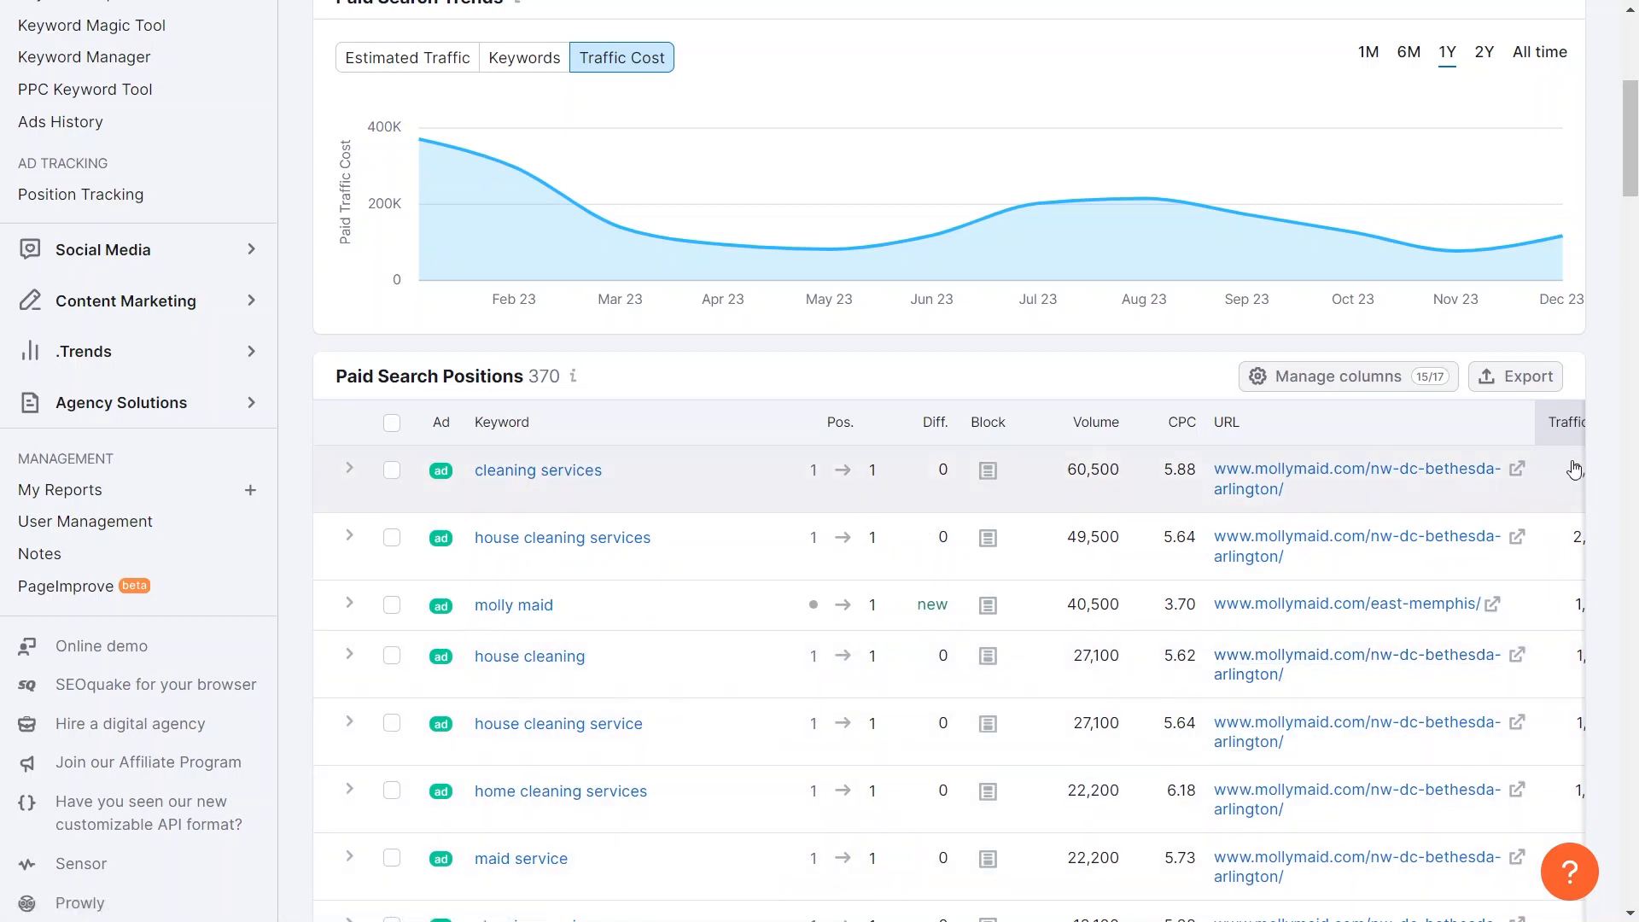
mouse_move(845, 377)
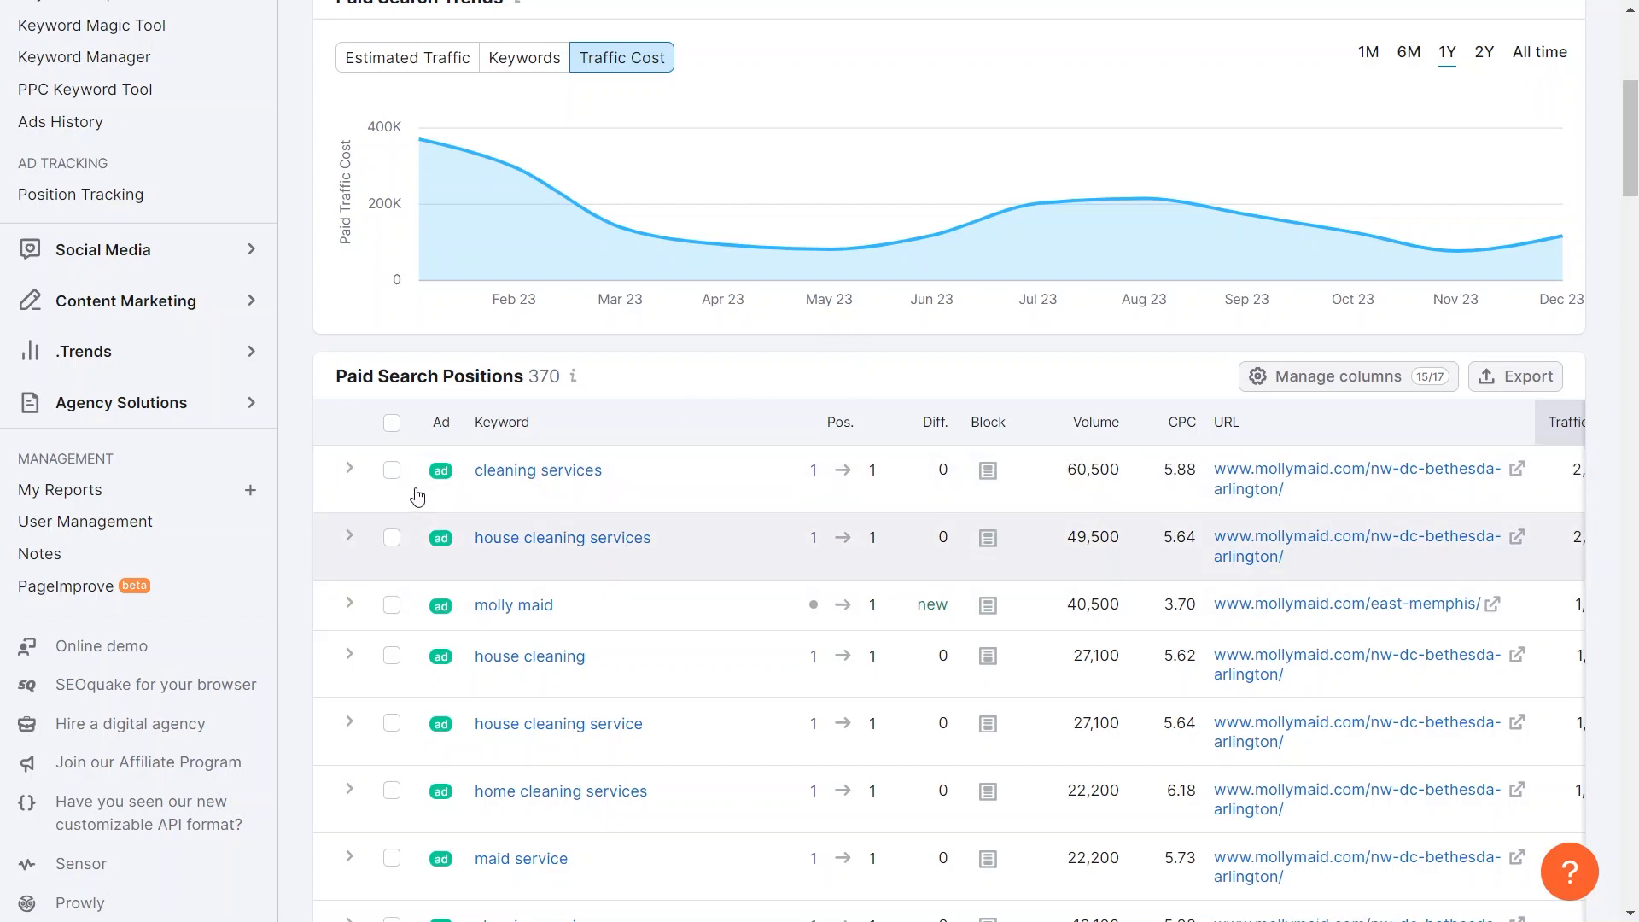
mouse_move(466, 535)
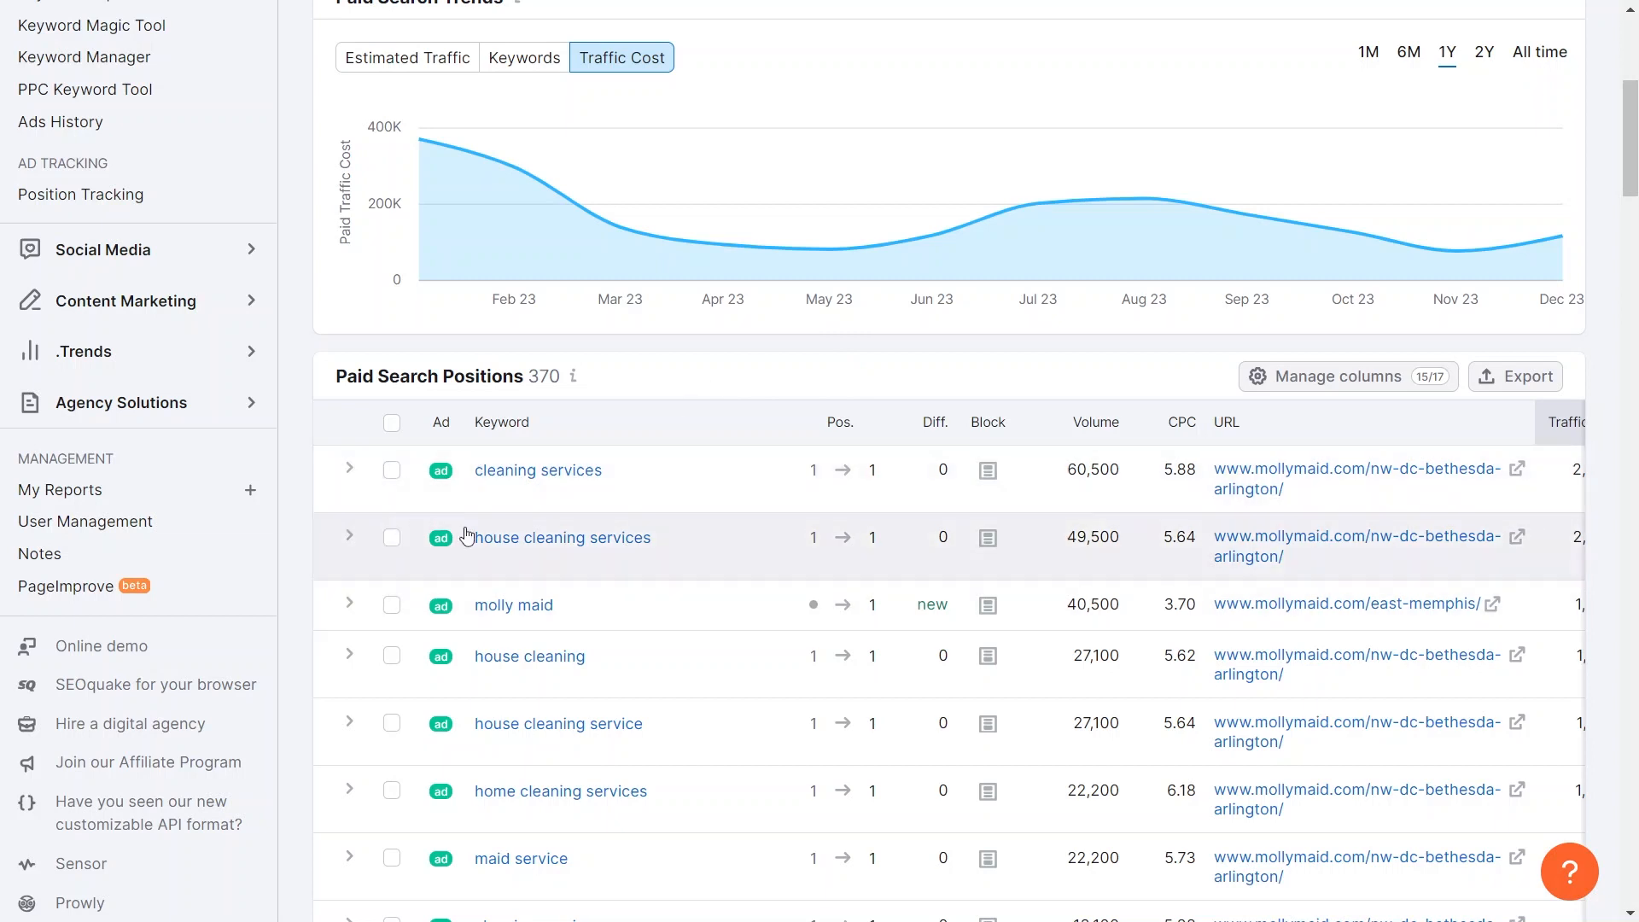
mouse_move(581, 596)
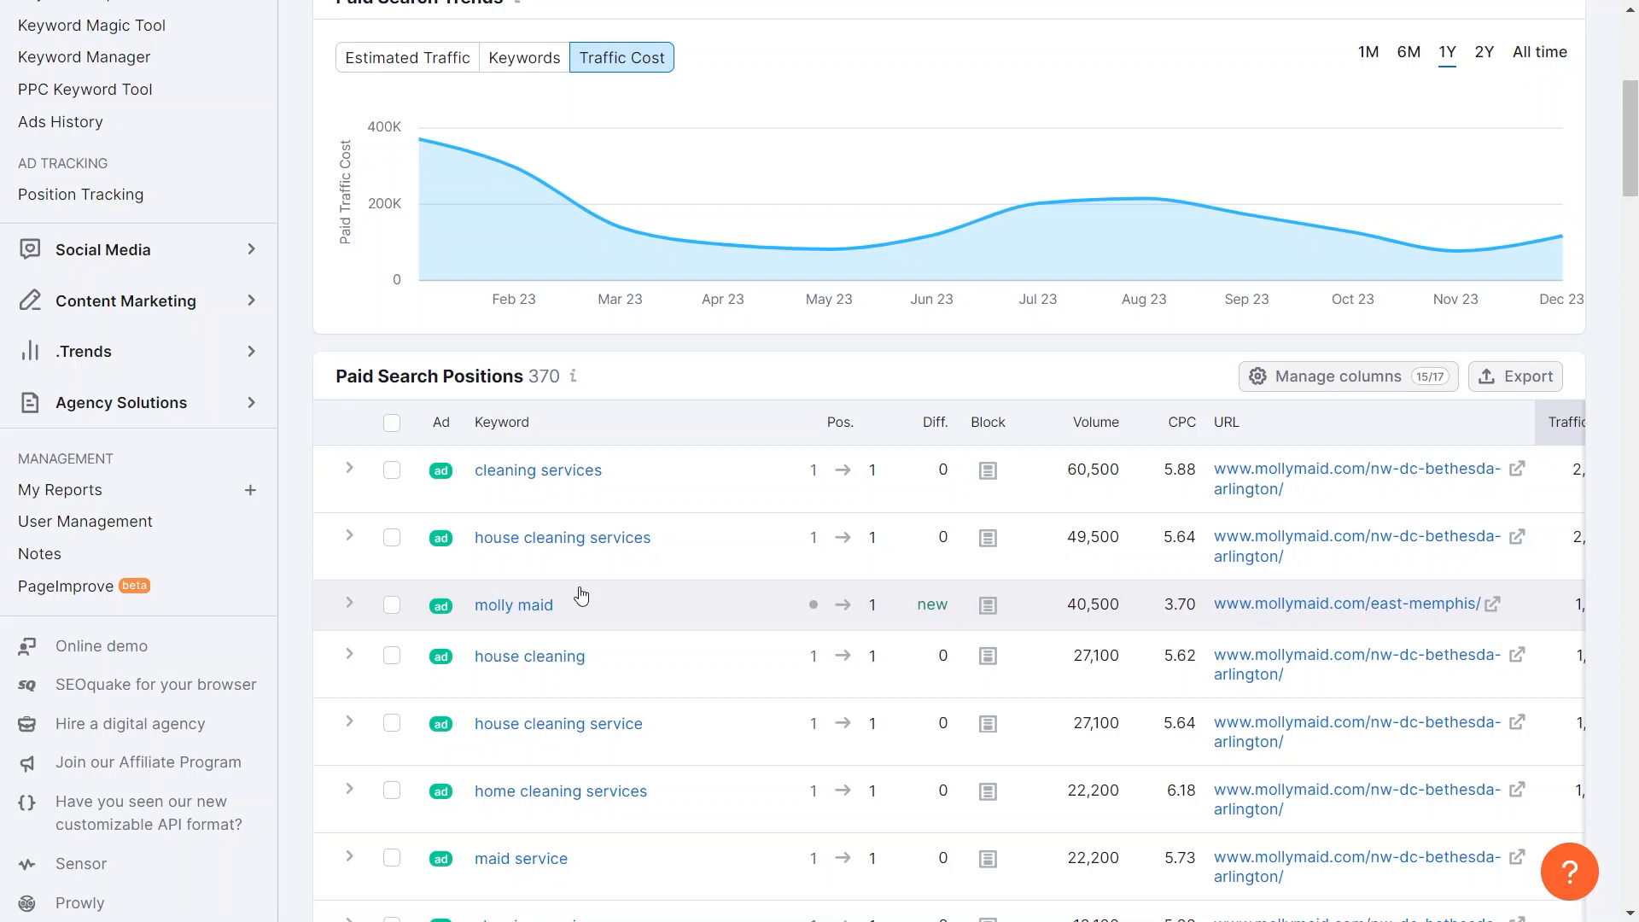
mouse_move(514, 605)
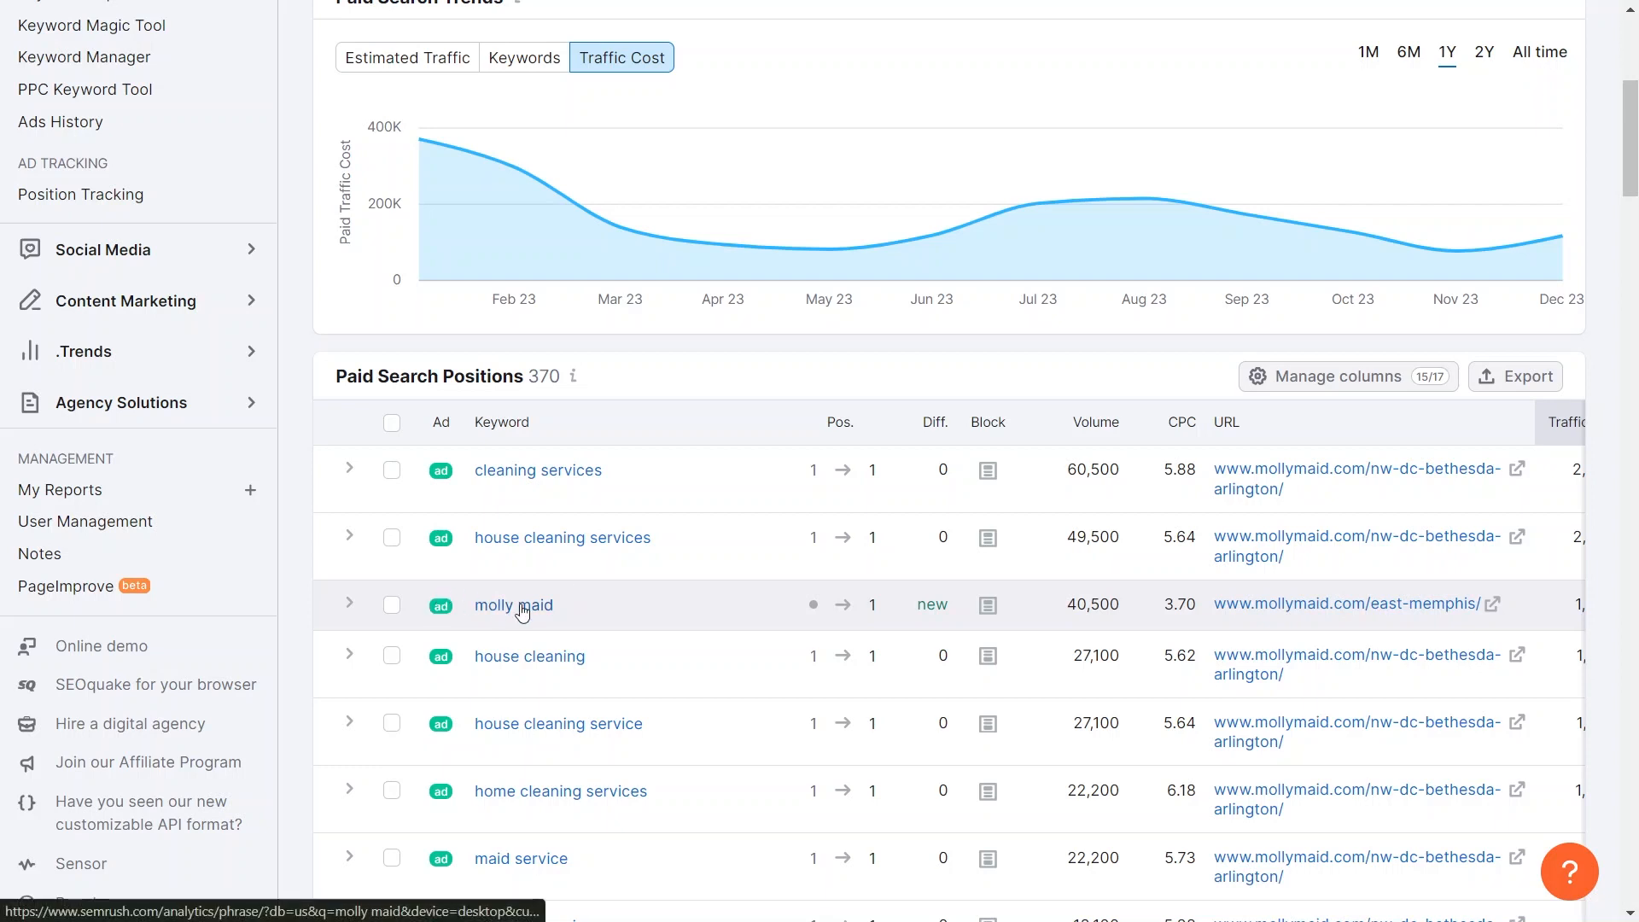
mouse_move(383, 470)
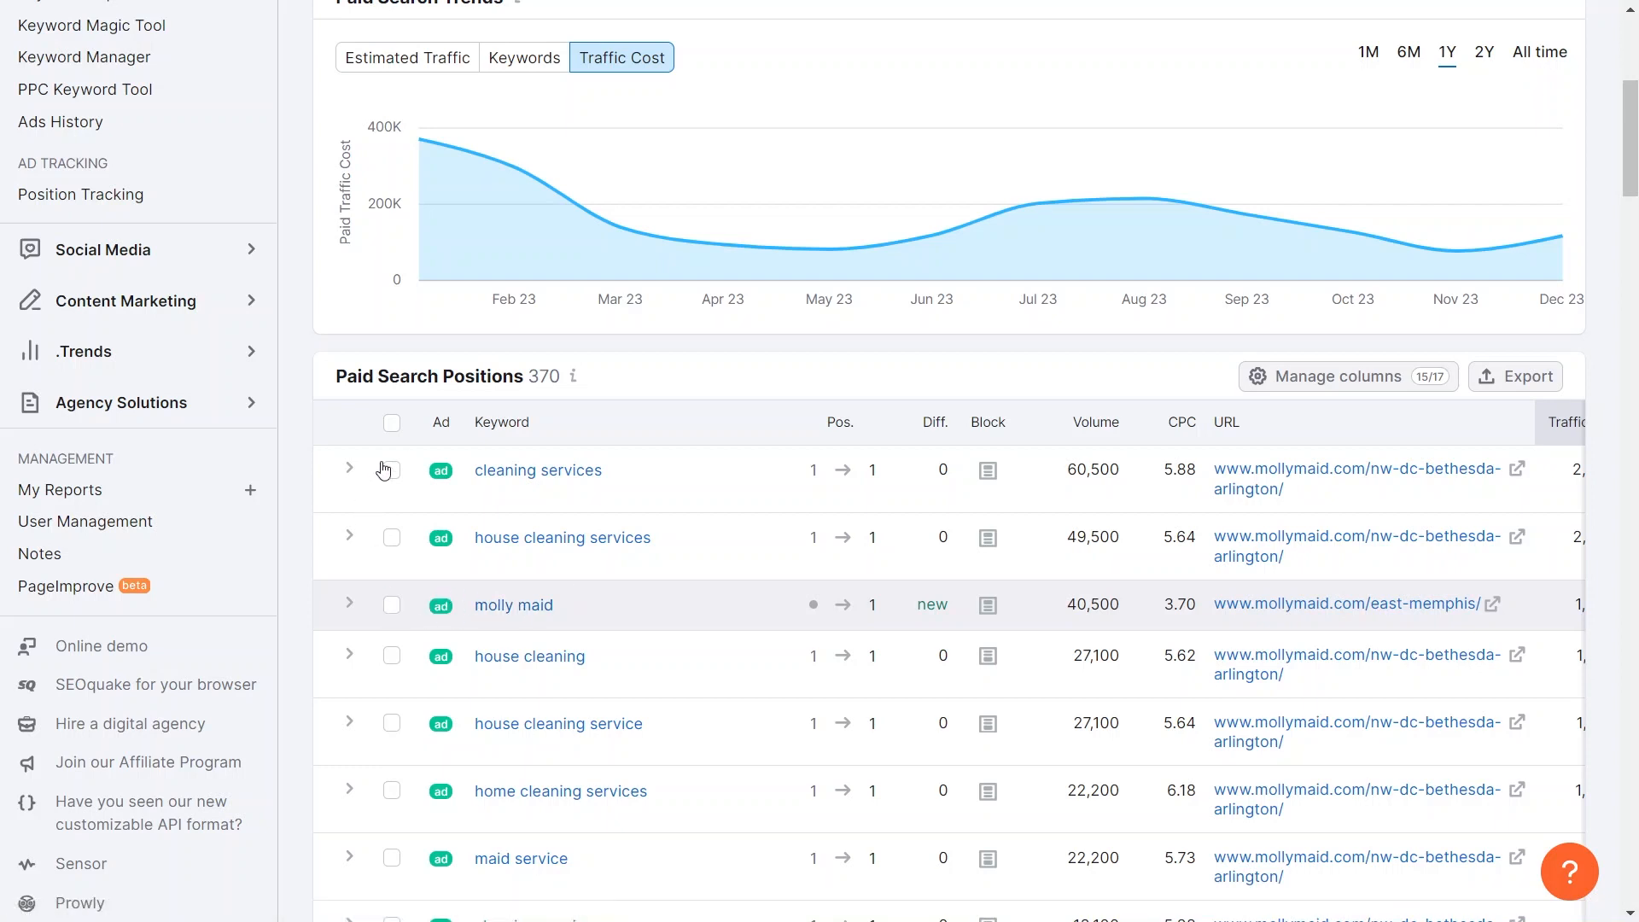
mouse_move(393, 618)
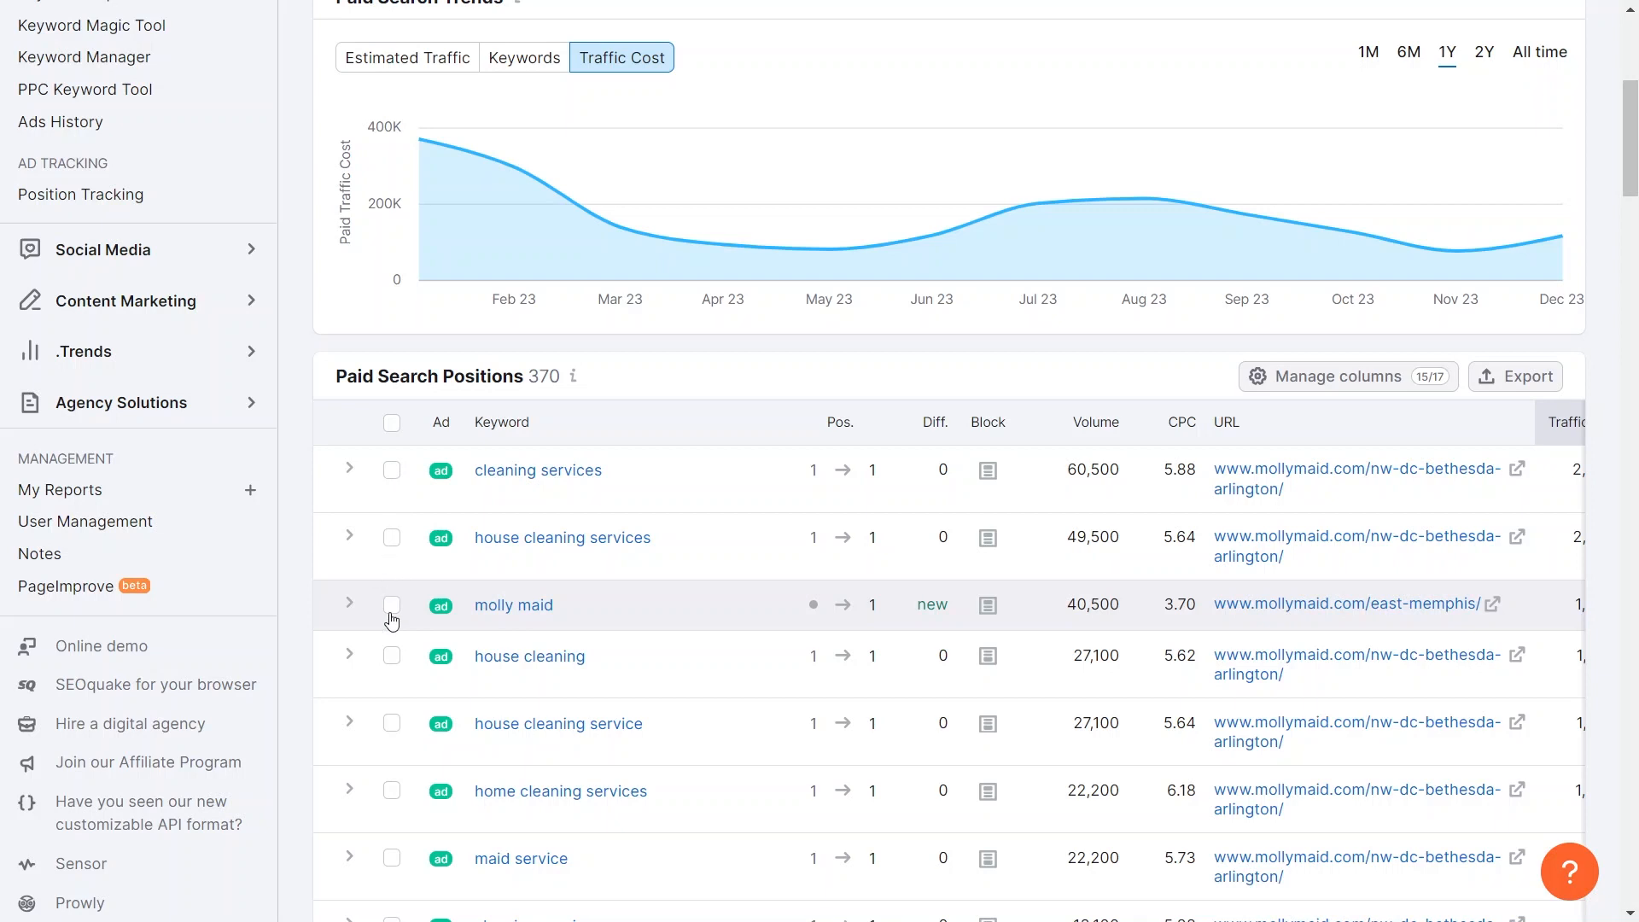
mouse_move(552, 625)
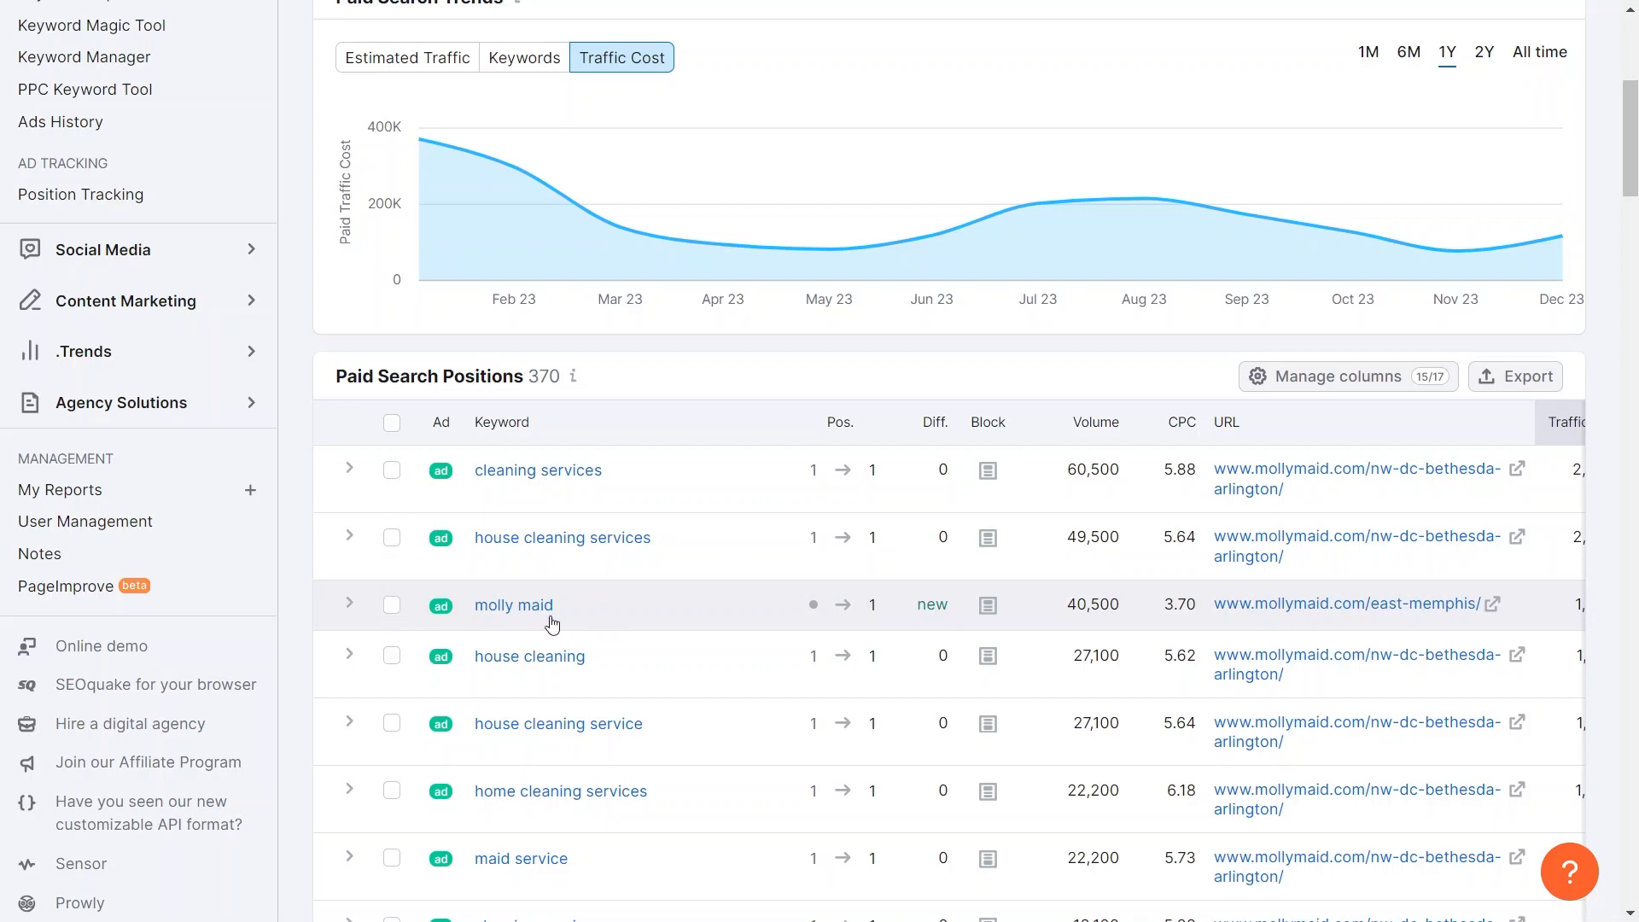
mouse_move(836, 630)
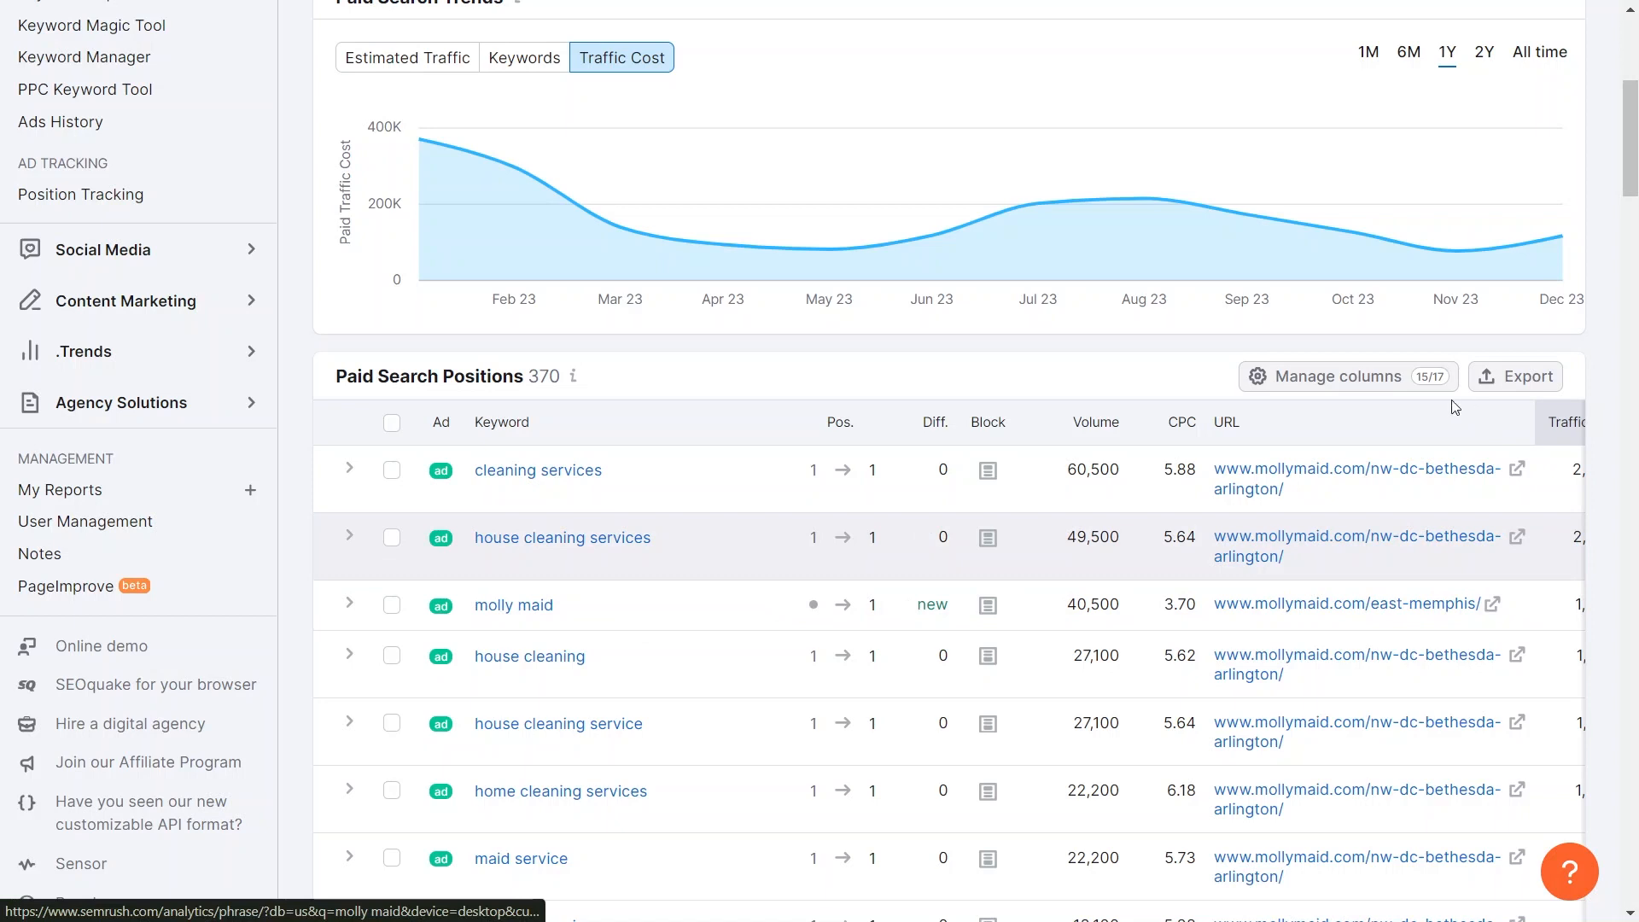
mouse_move(864, 618)
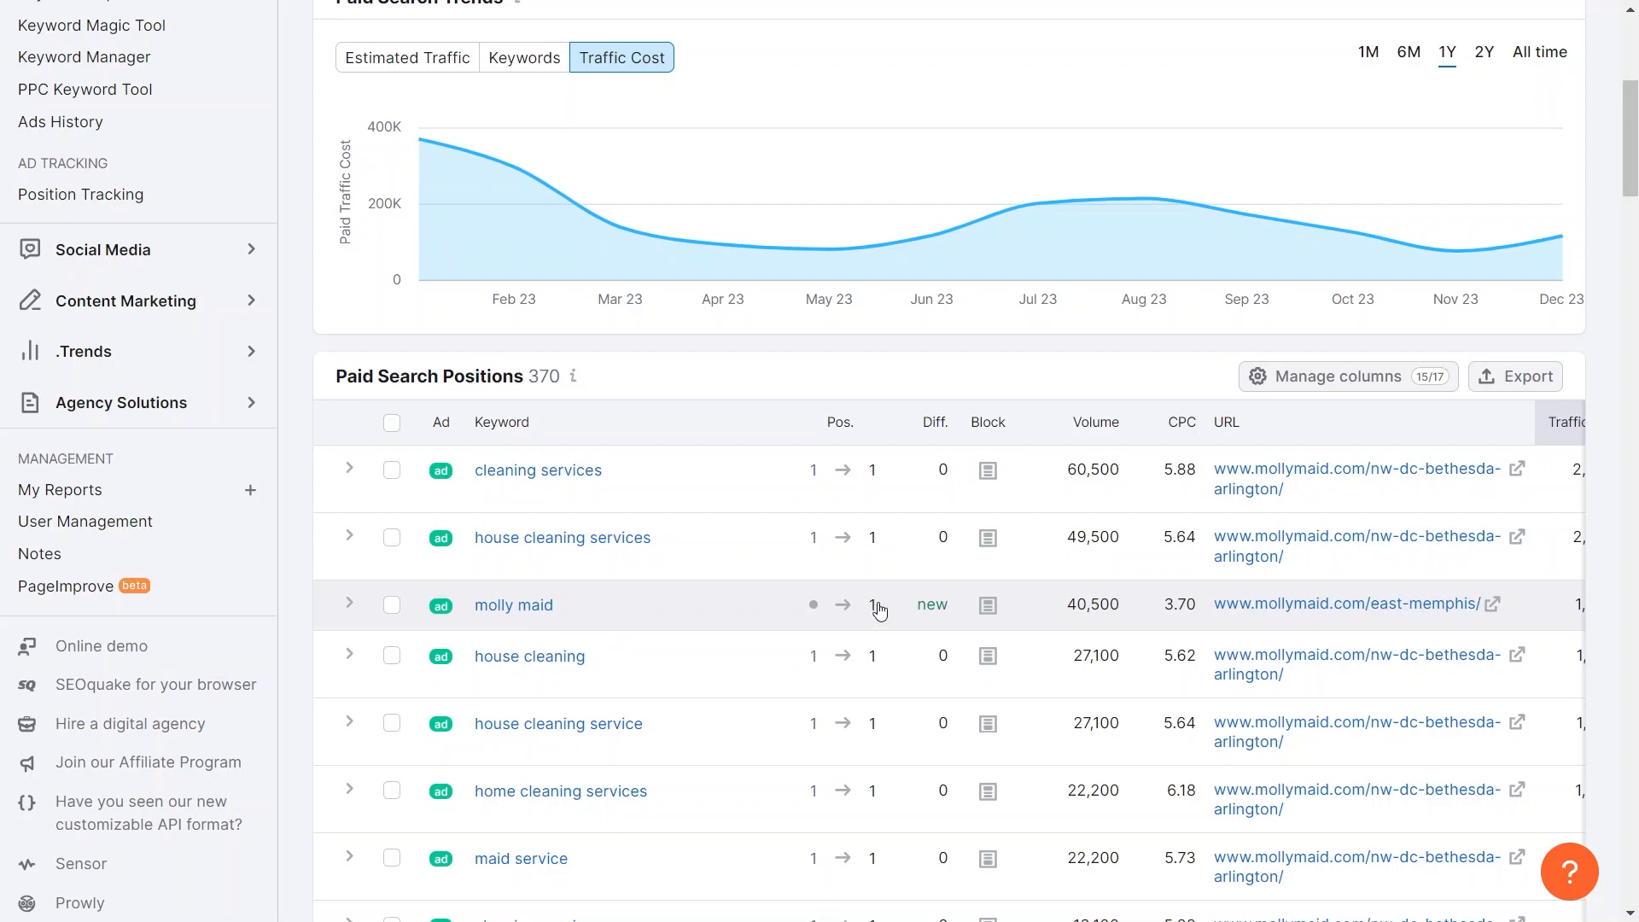
mouse_move(886, 607)
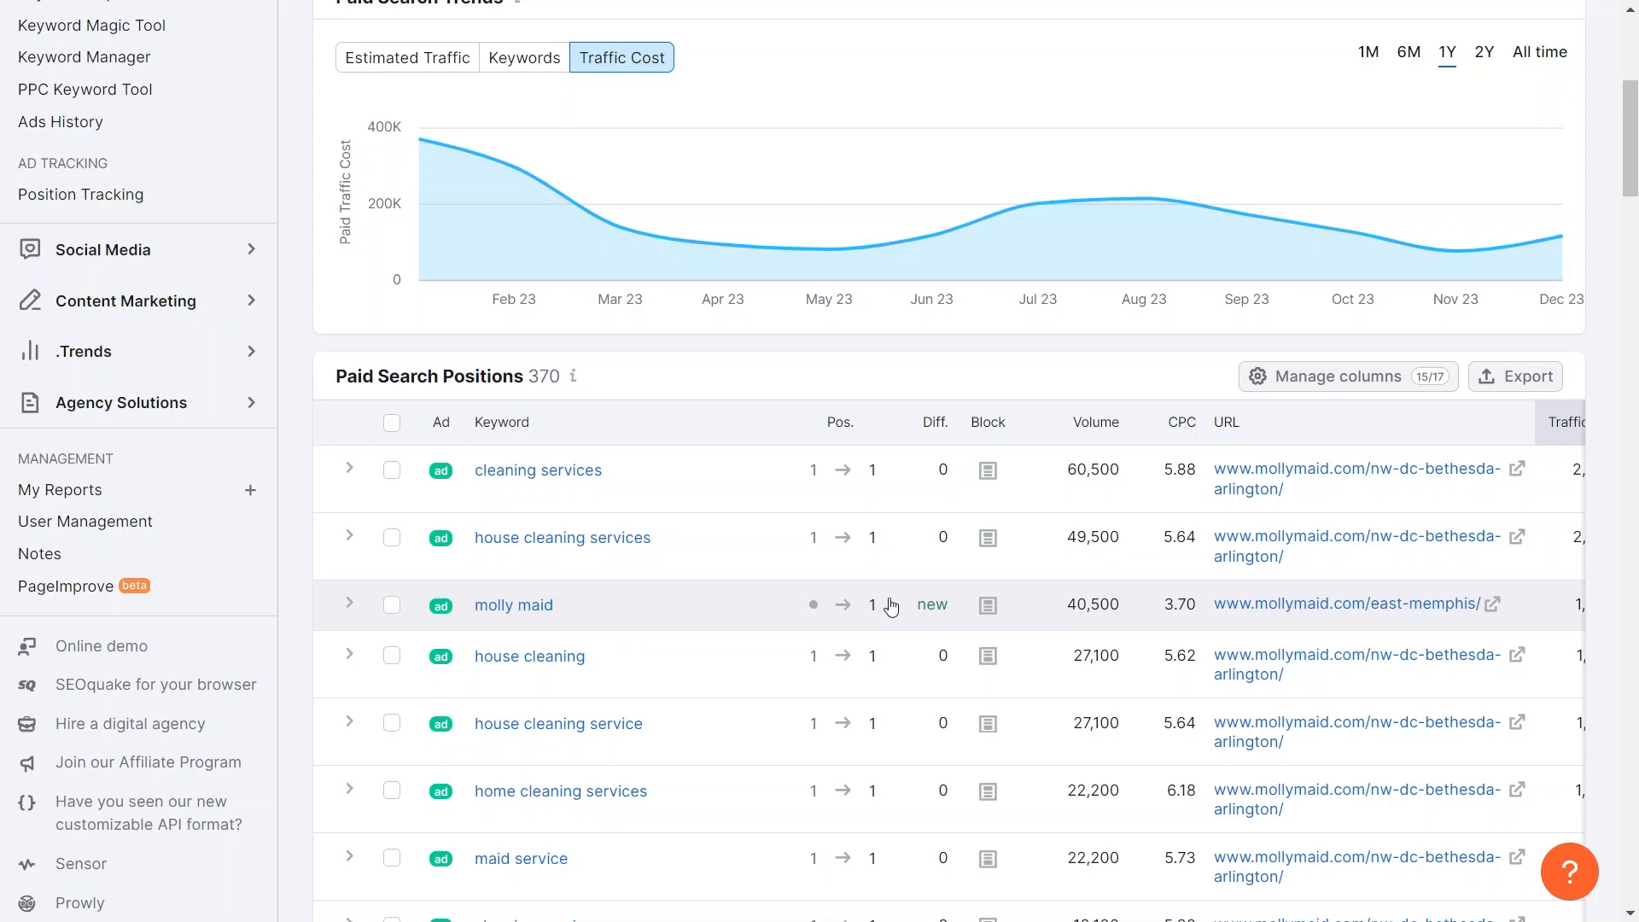
mouse_move(901, 605)
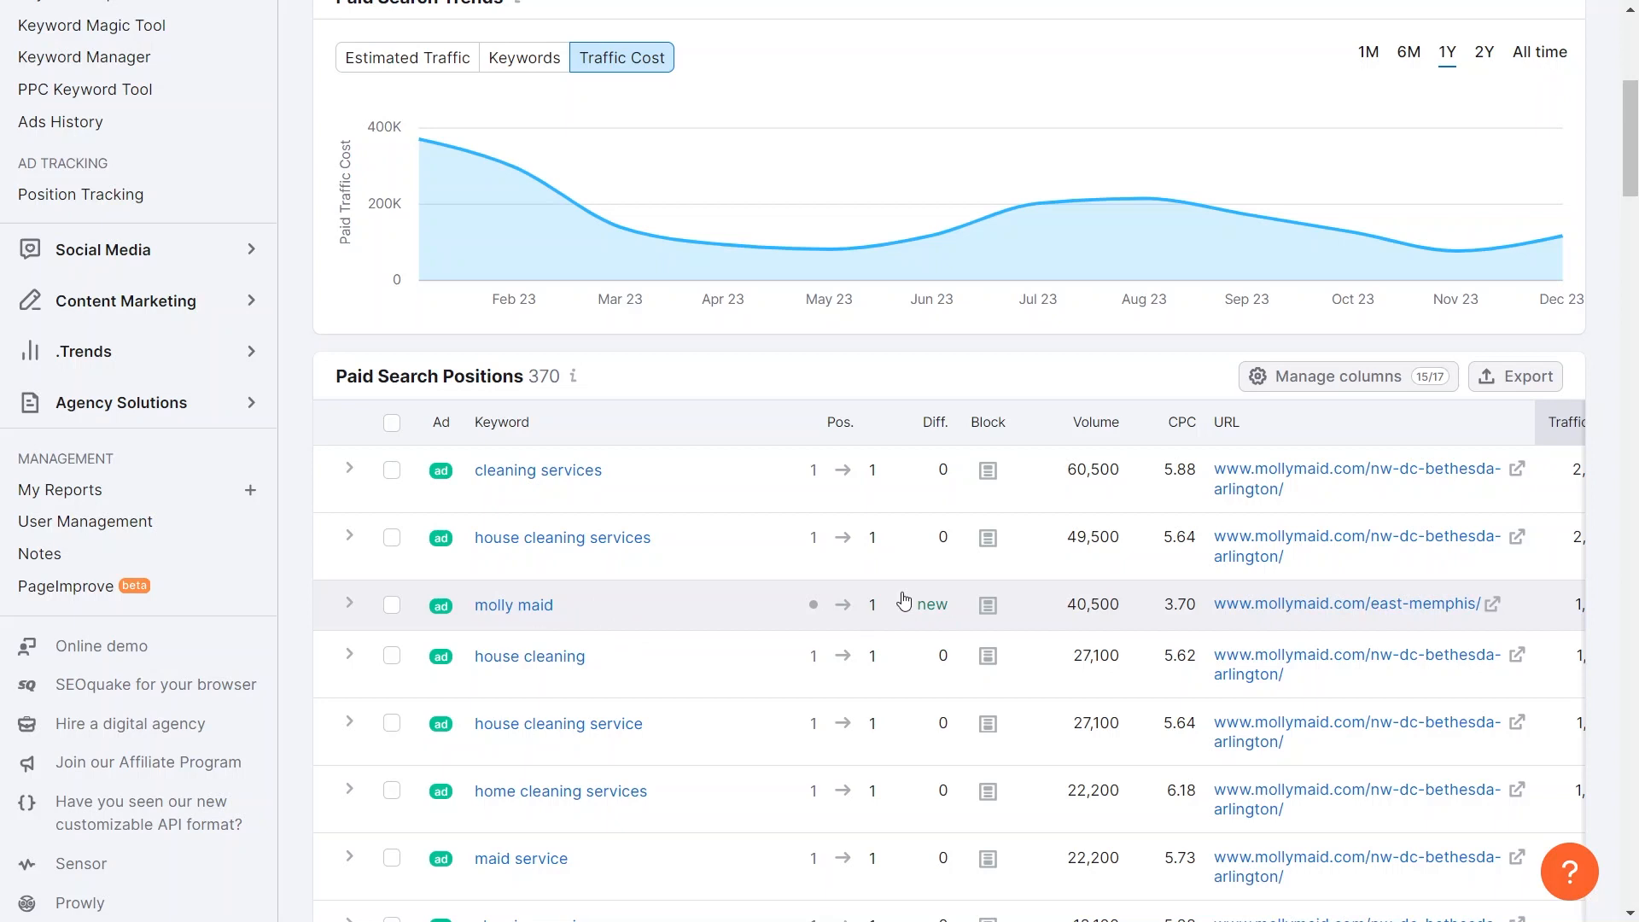
mouse_move(929, 599)
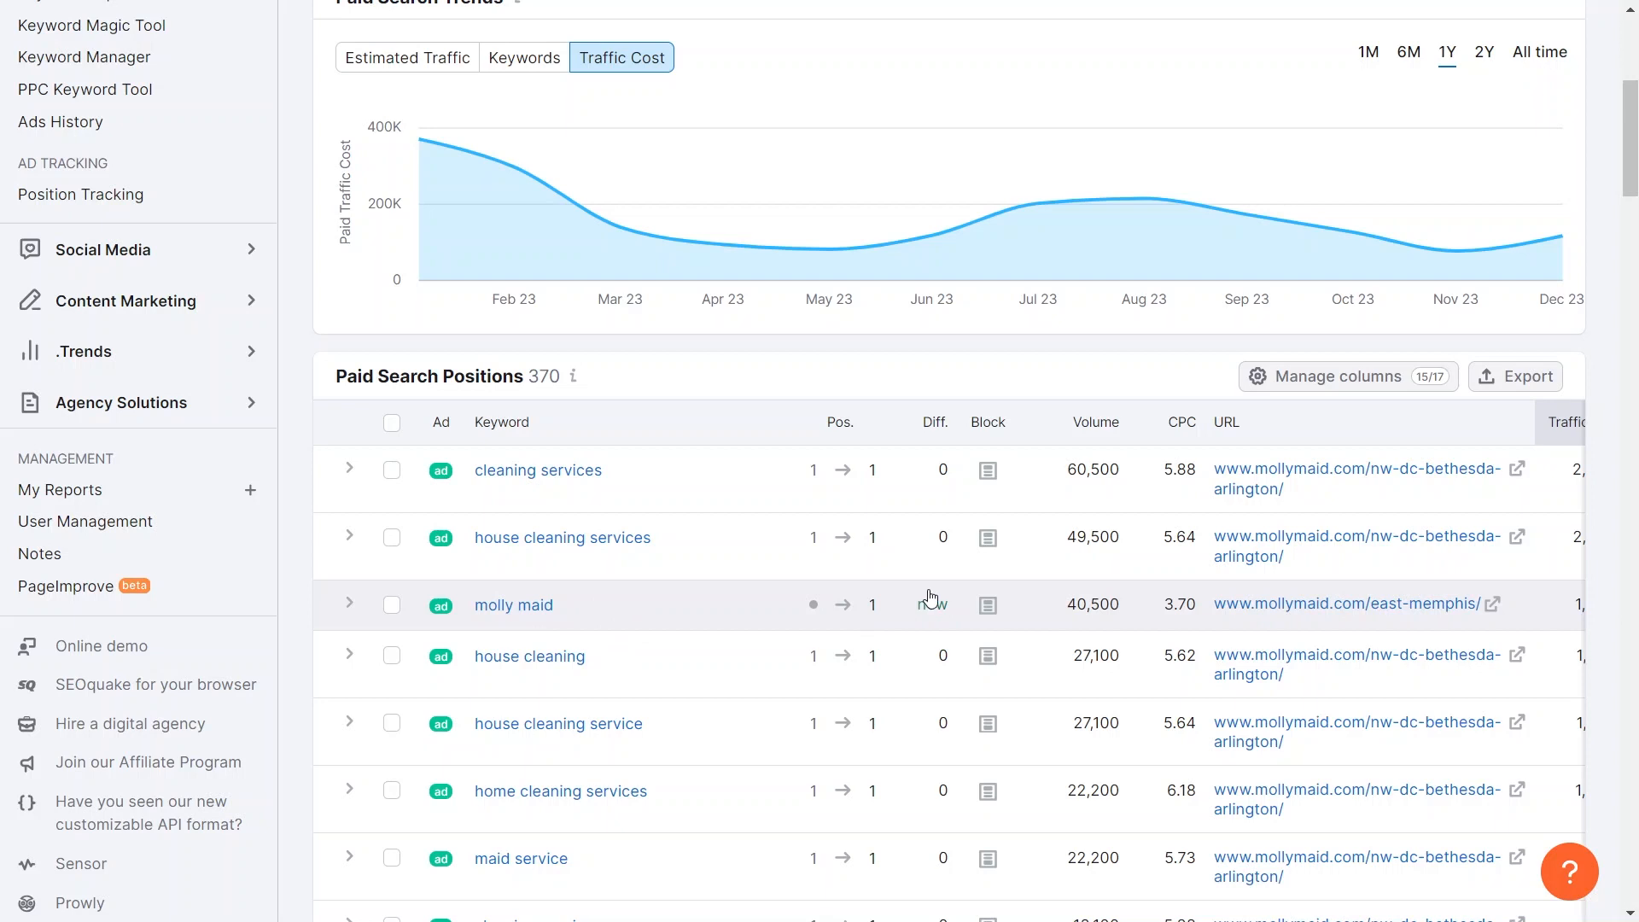
mouse_move(934, 599)
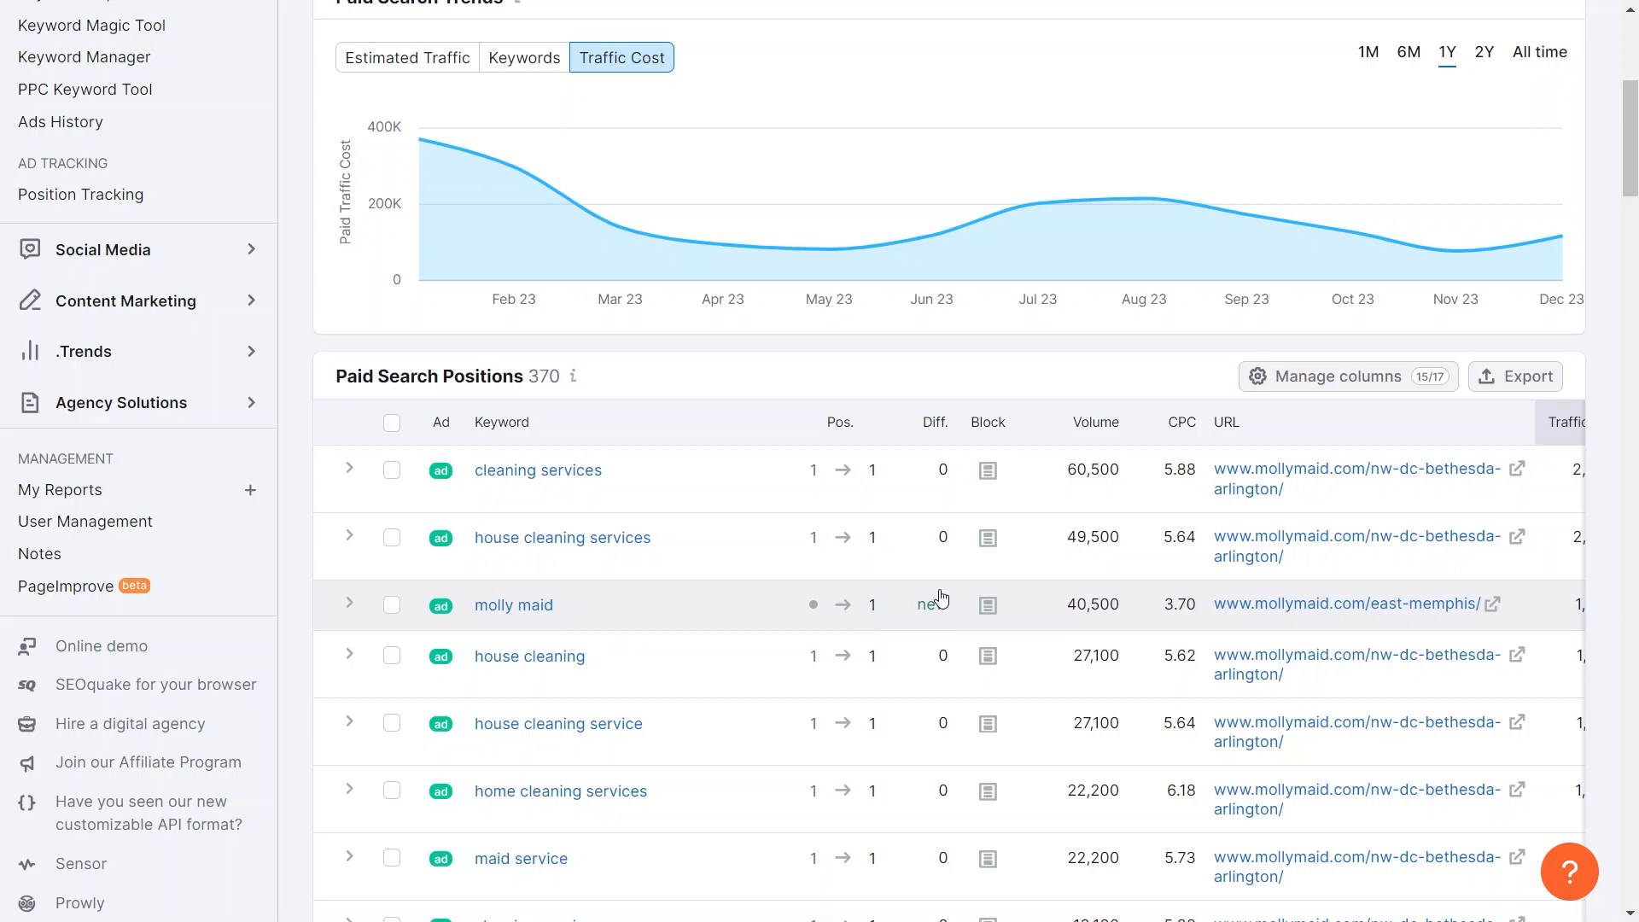
Step: Review mollymaid.com's 305 Ads Copies sorted by number of keywords
click(746, 256)
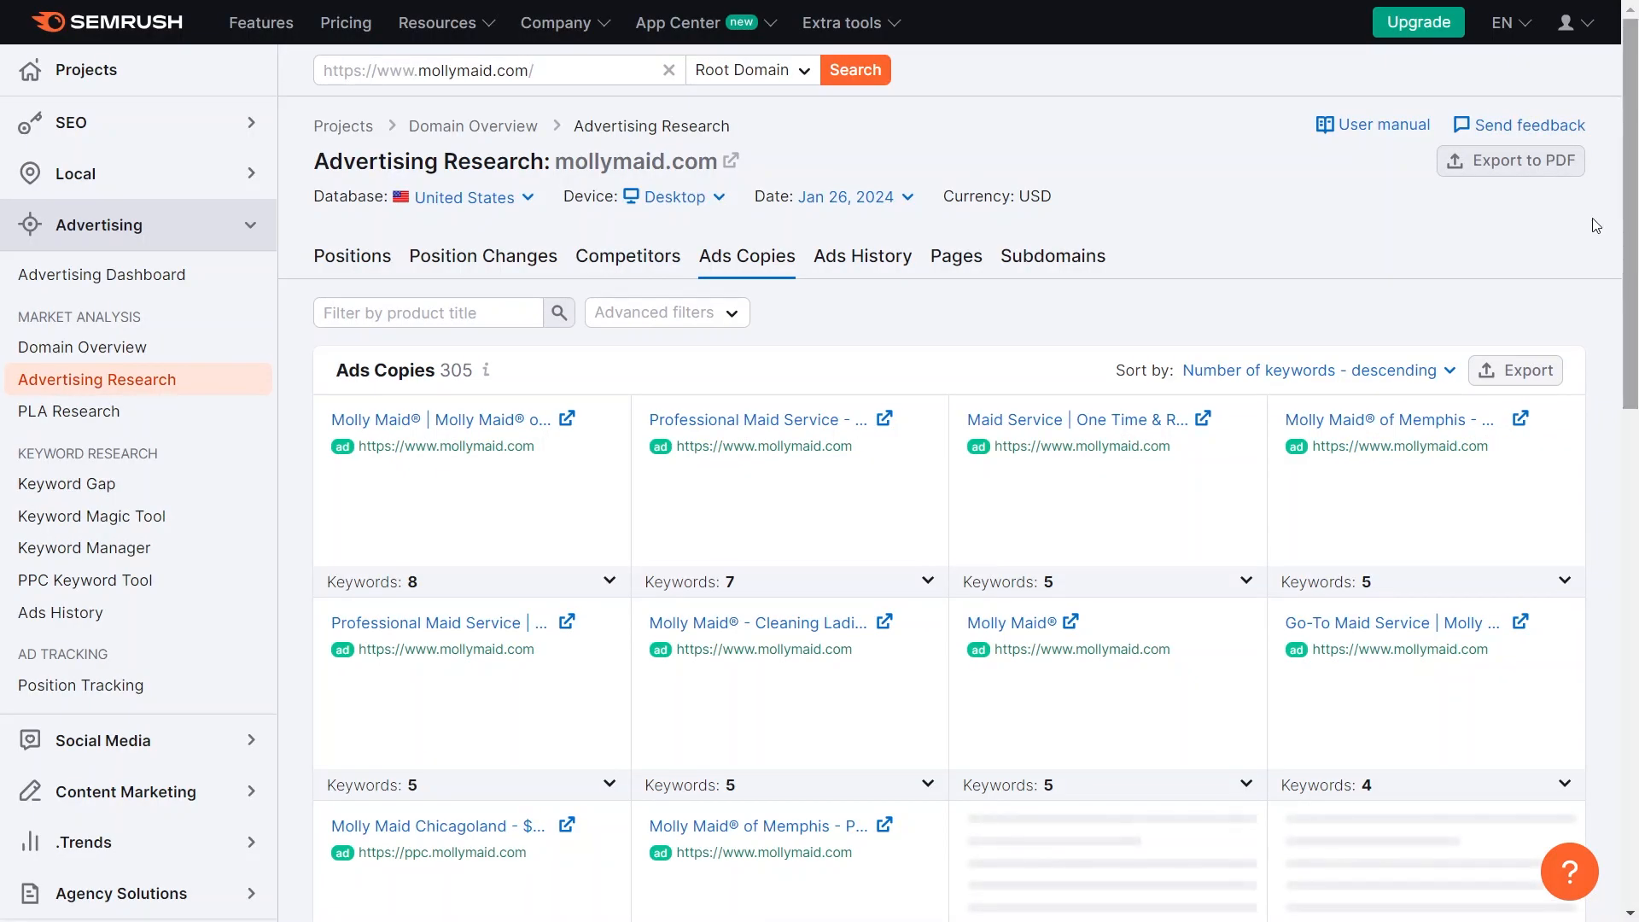
mouse_move(763, 411)
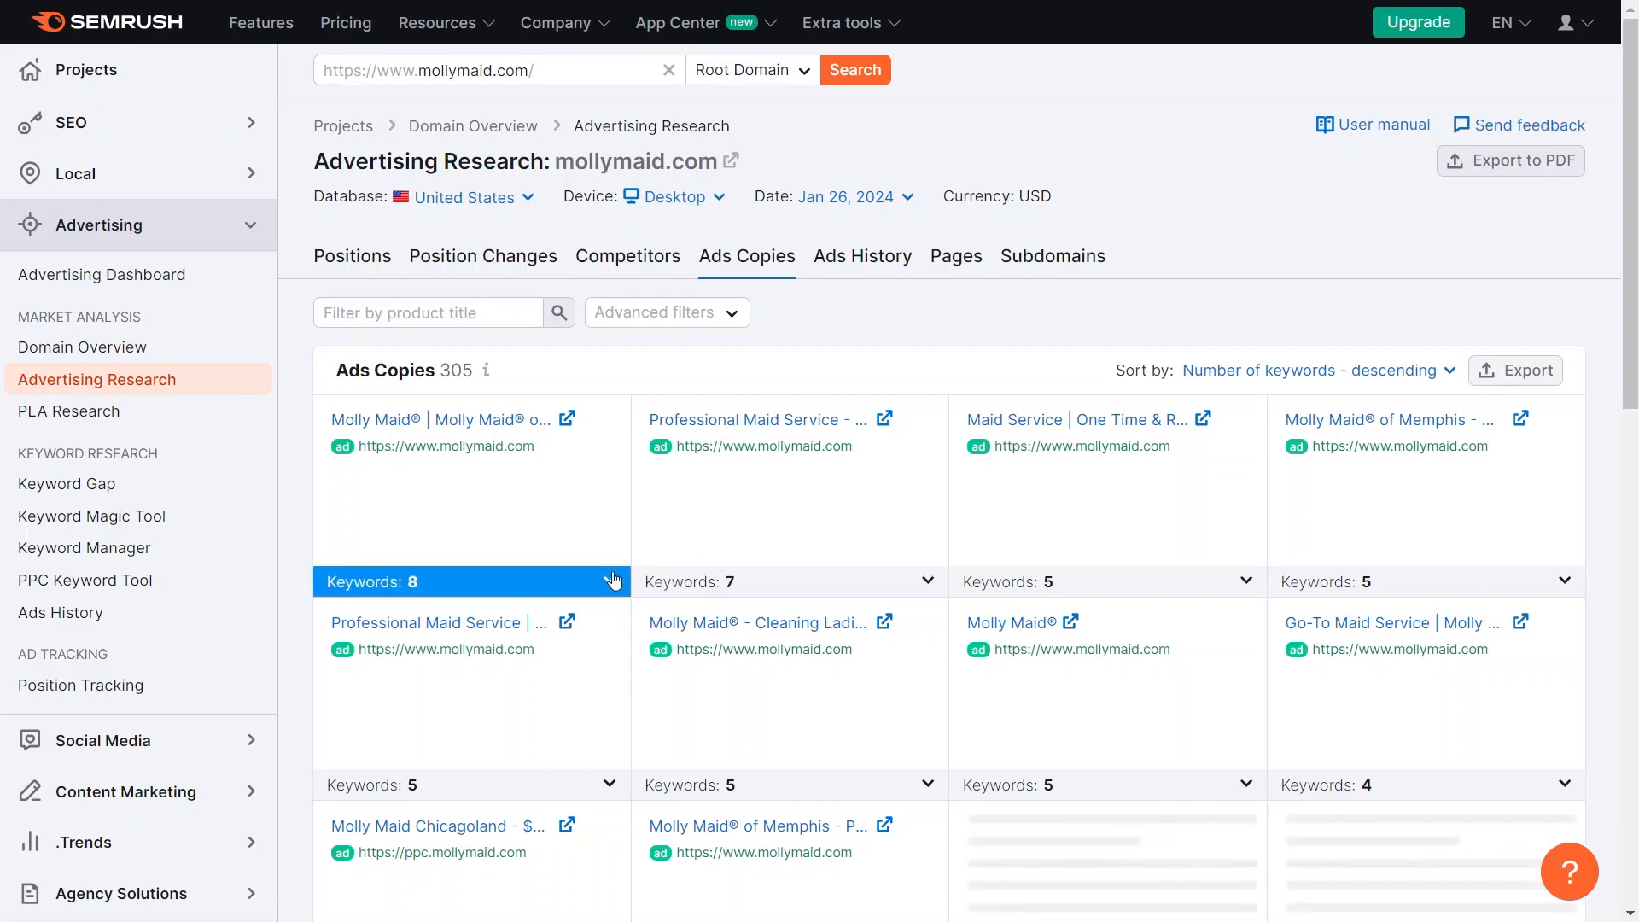
mouse_move(946, 435)
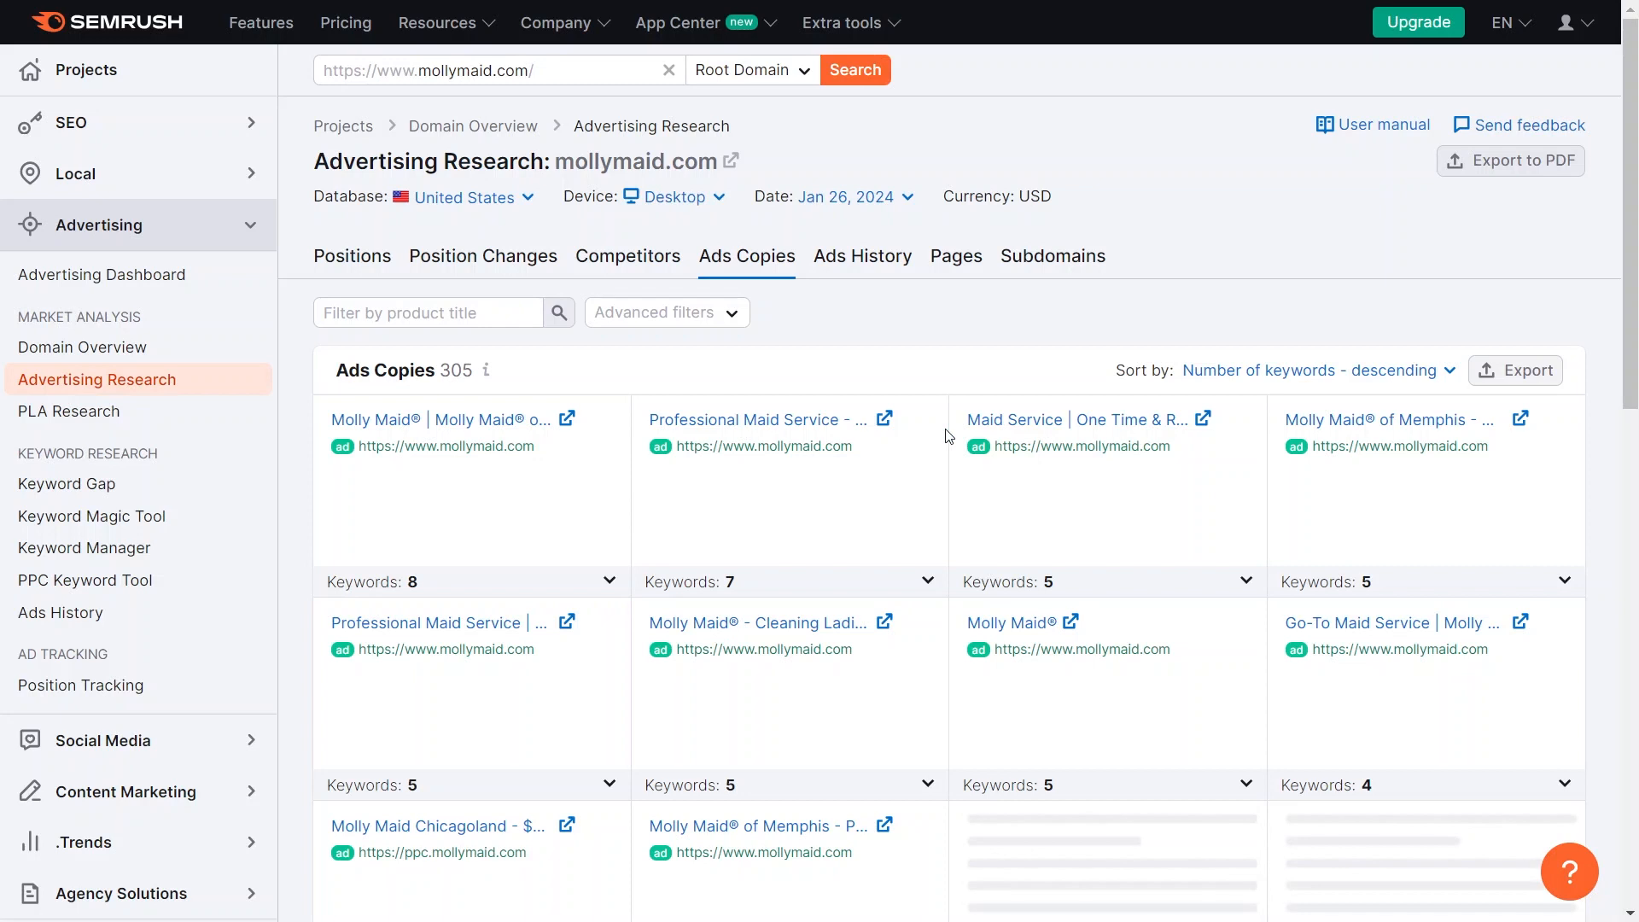
mouse_move(1271, 292)
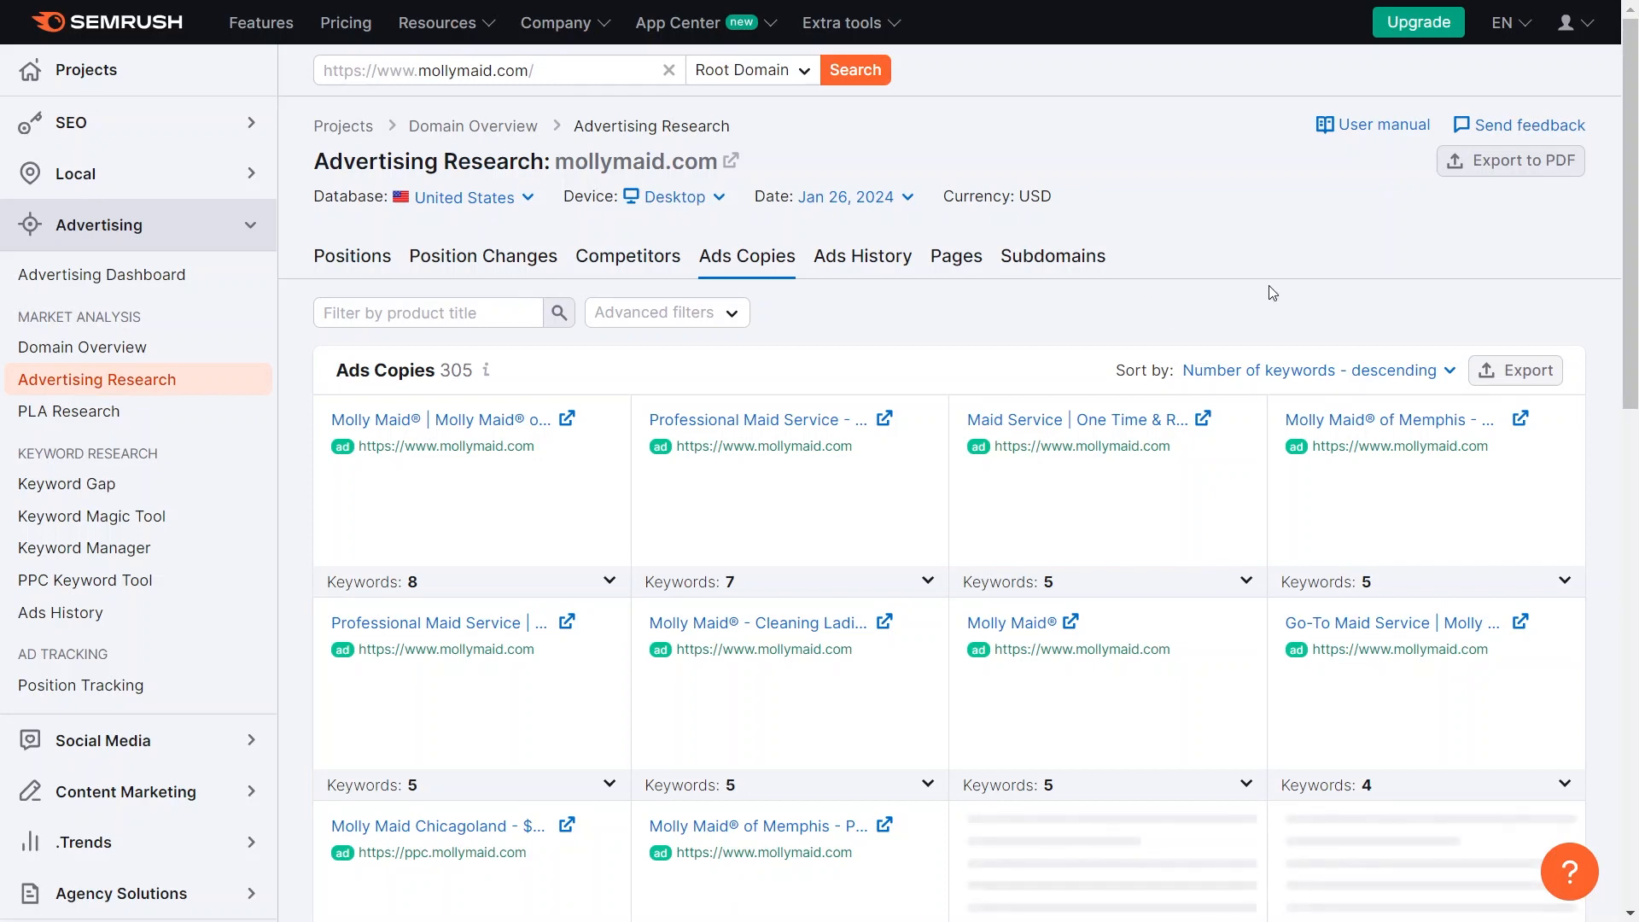
scroll(down, 3)
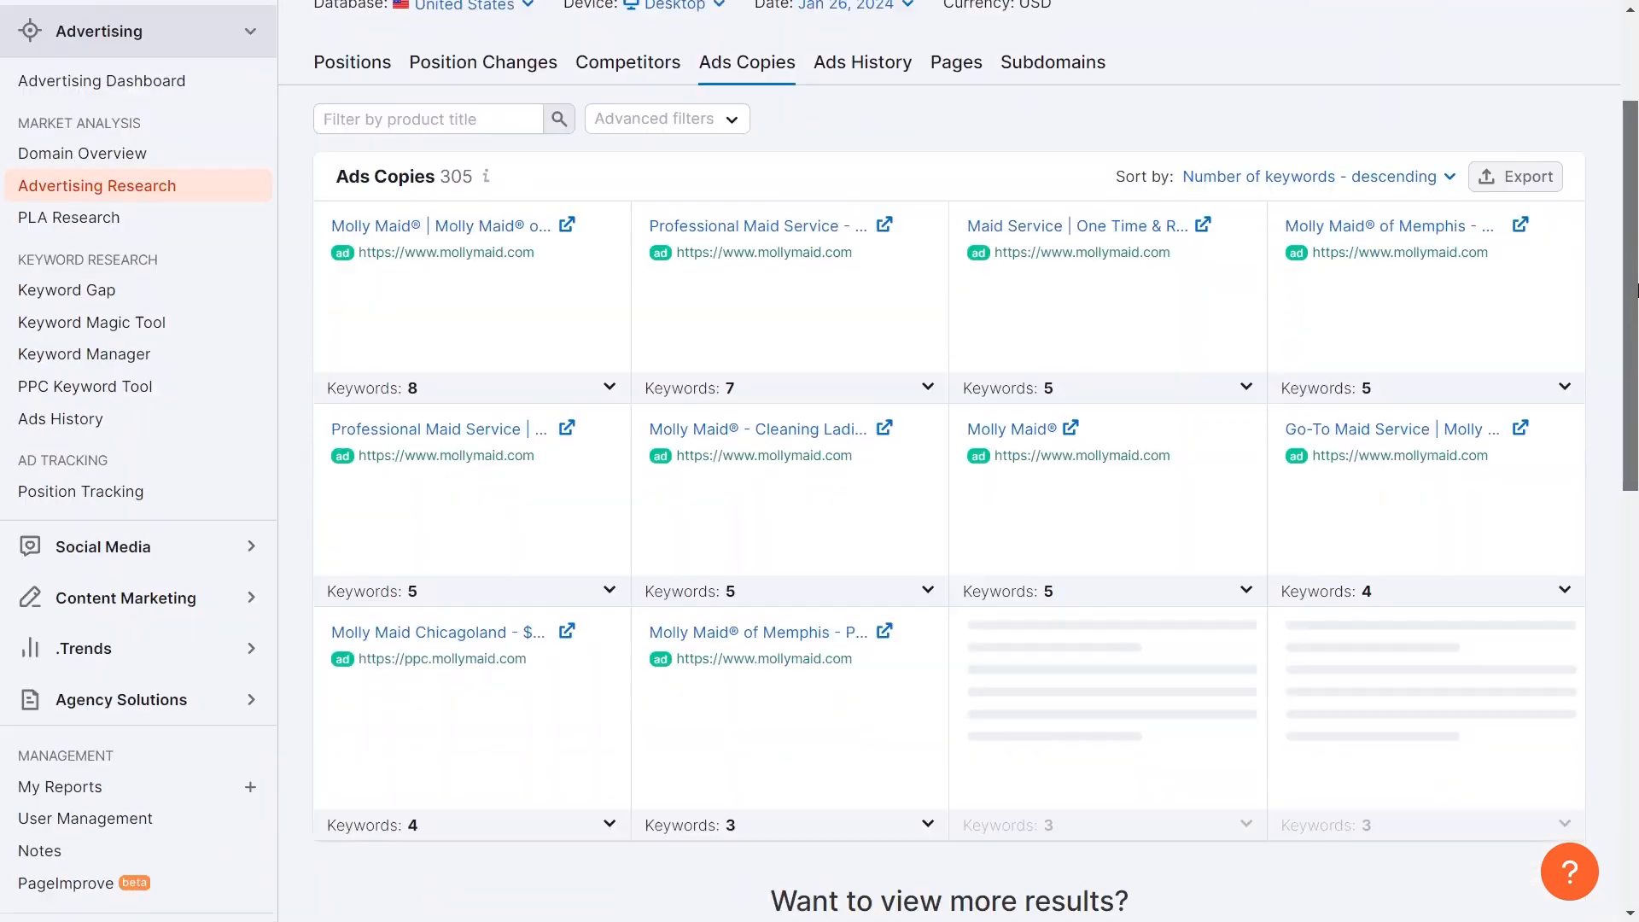
scroll(up, 3)
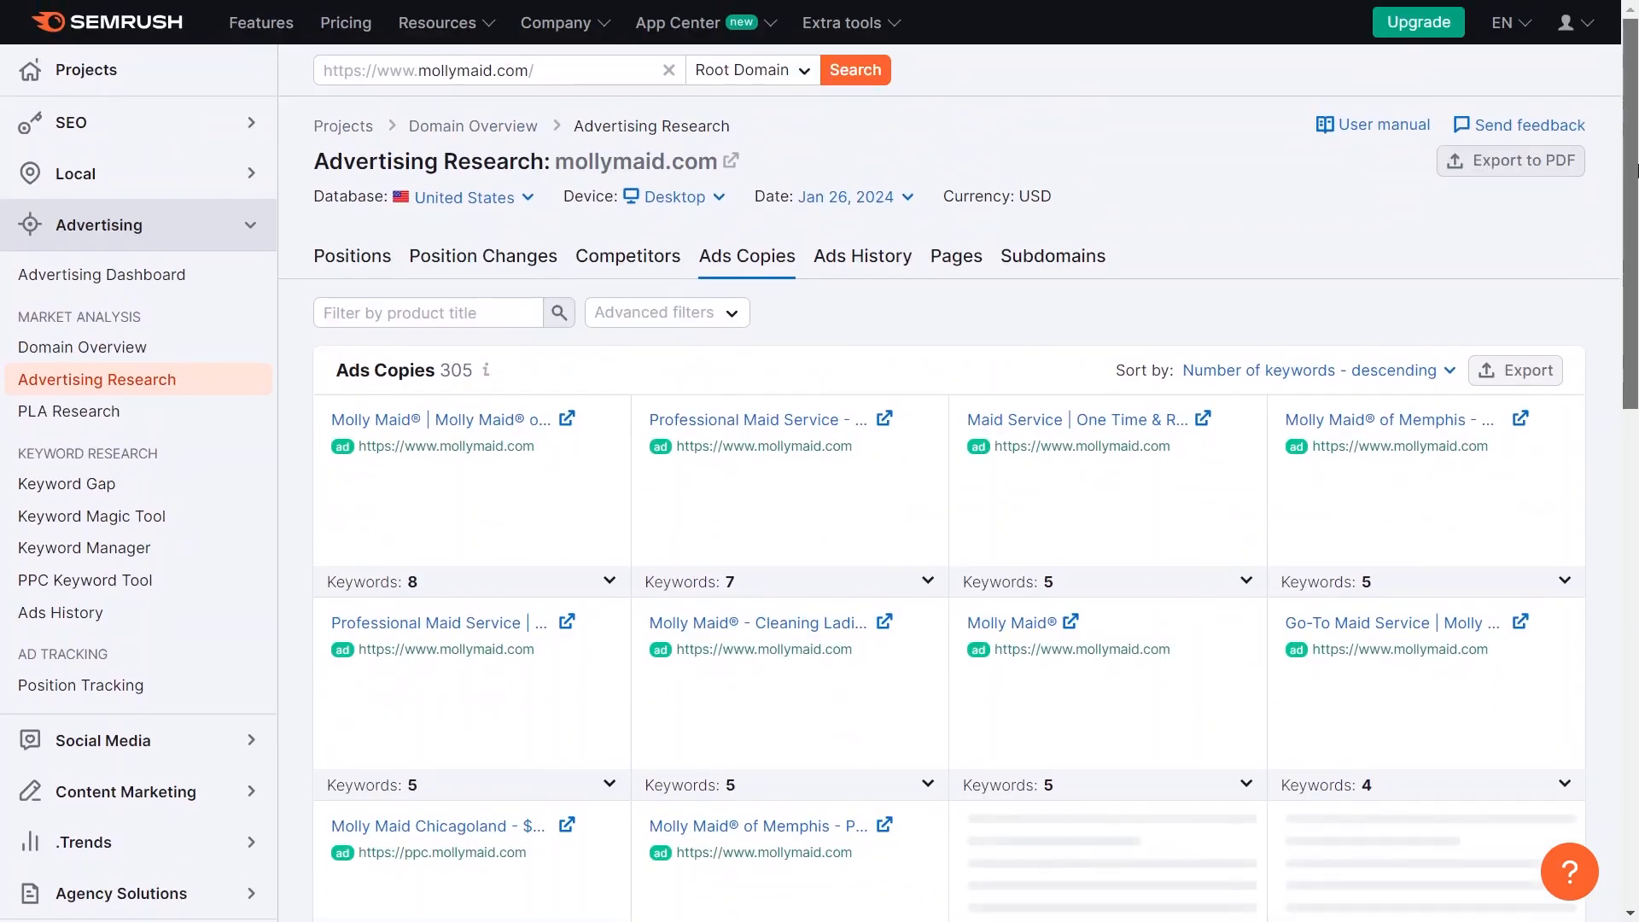
mouse_move(1261, 321)
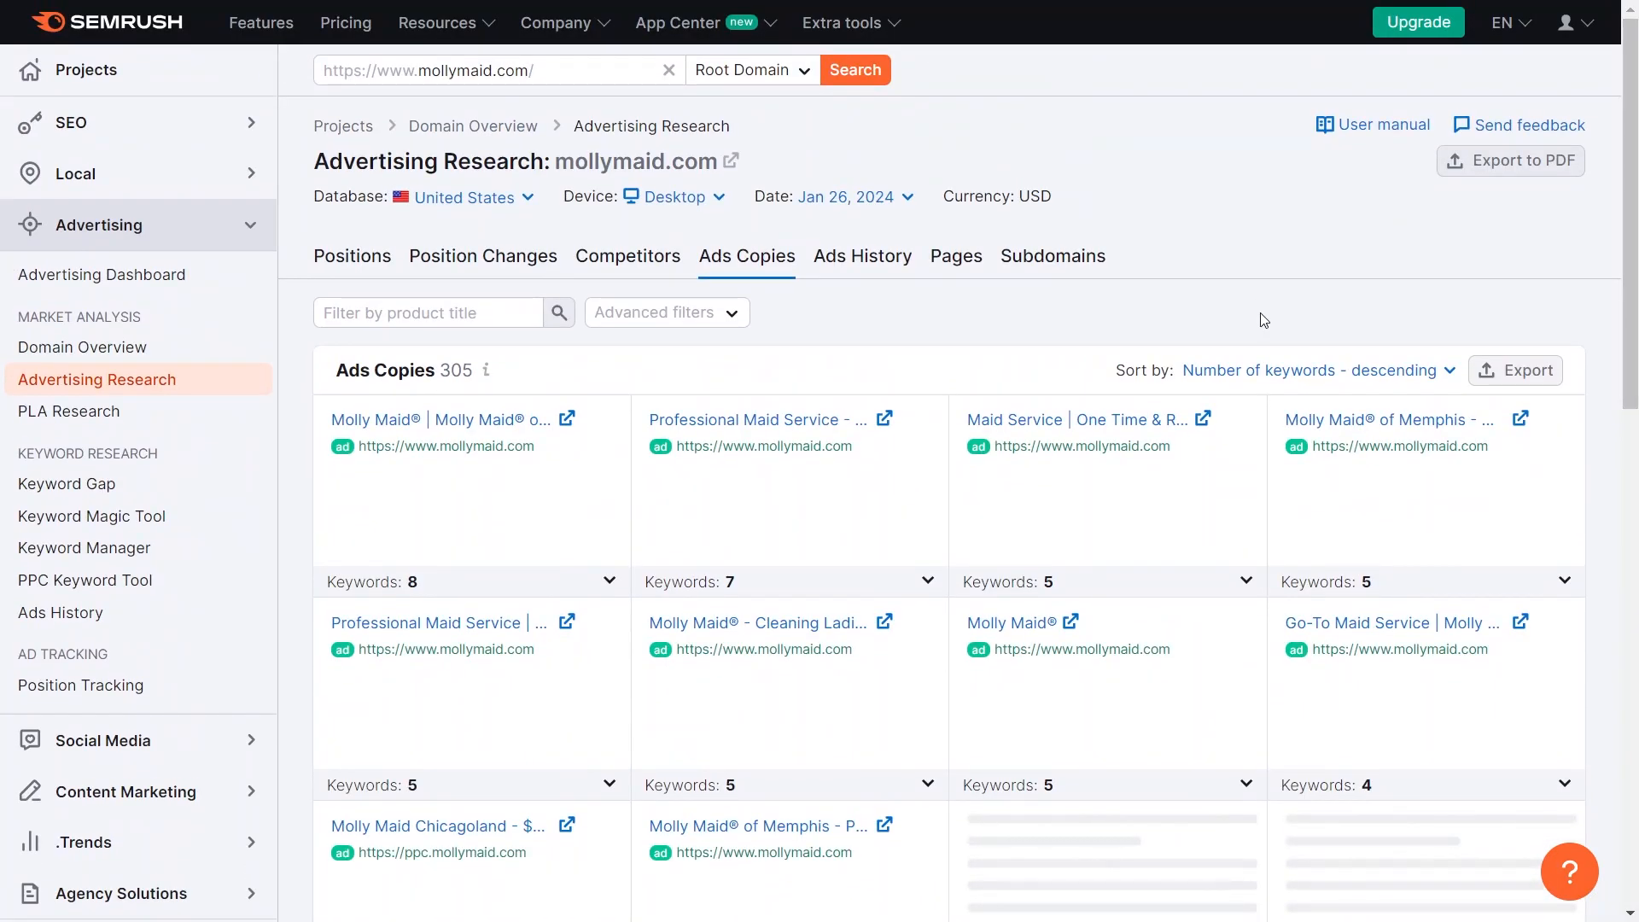
mouse_move(1274, 333)
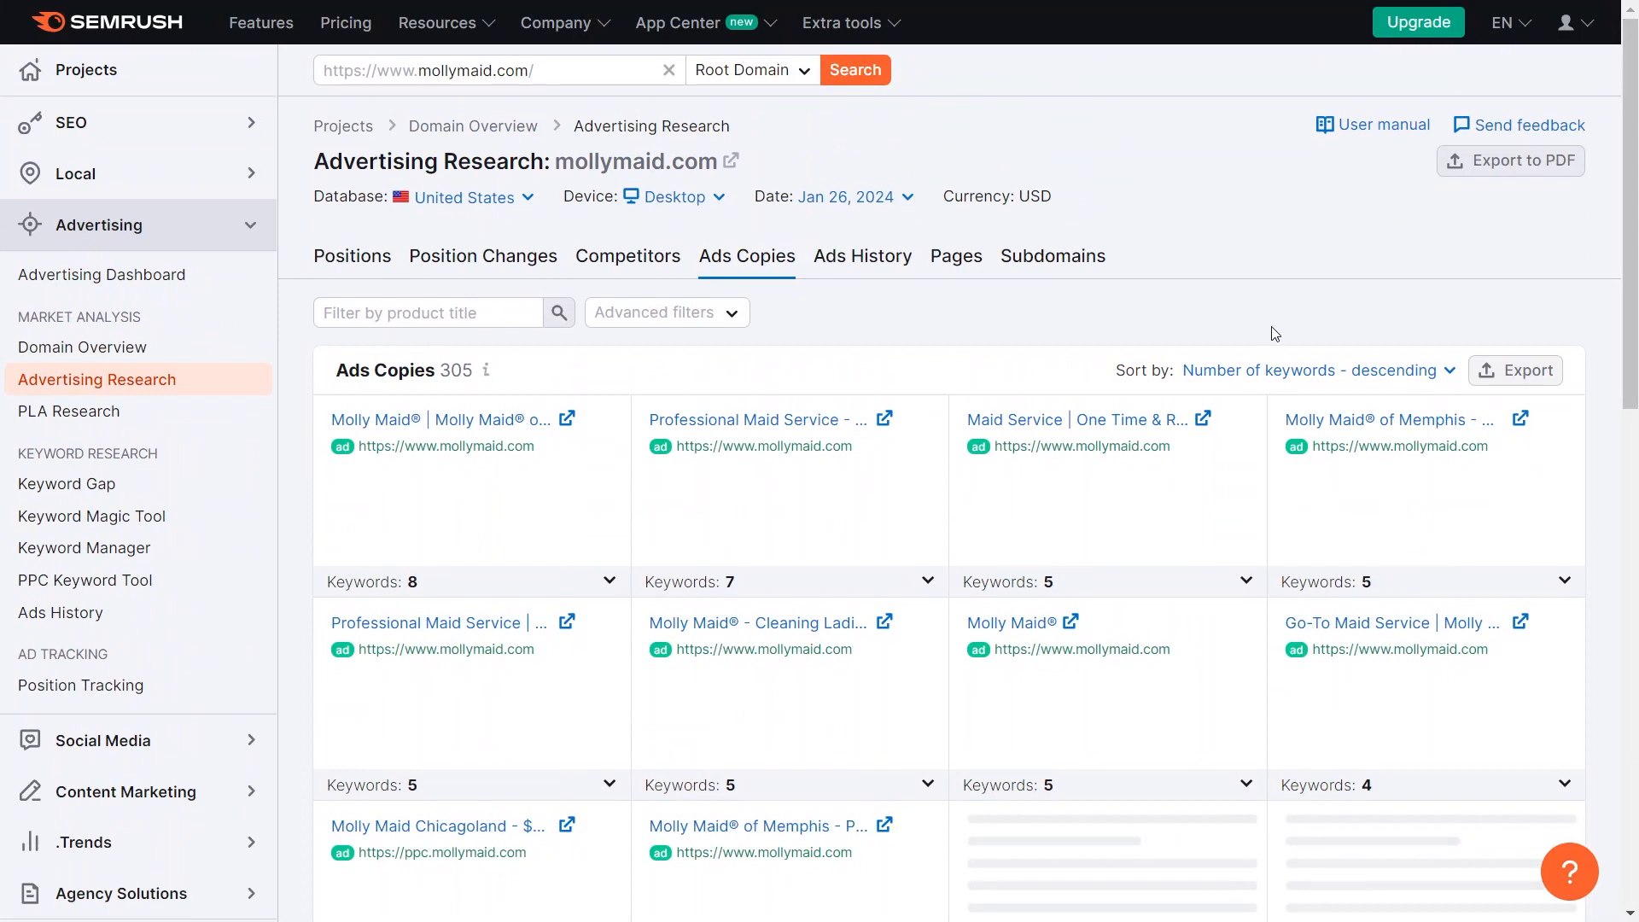
mouse_move(1302, 354)
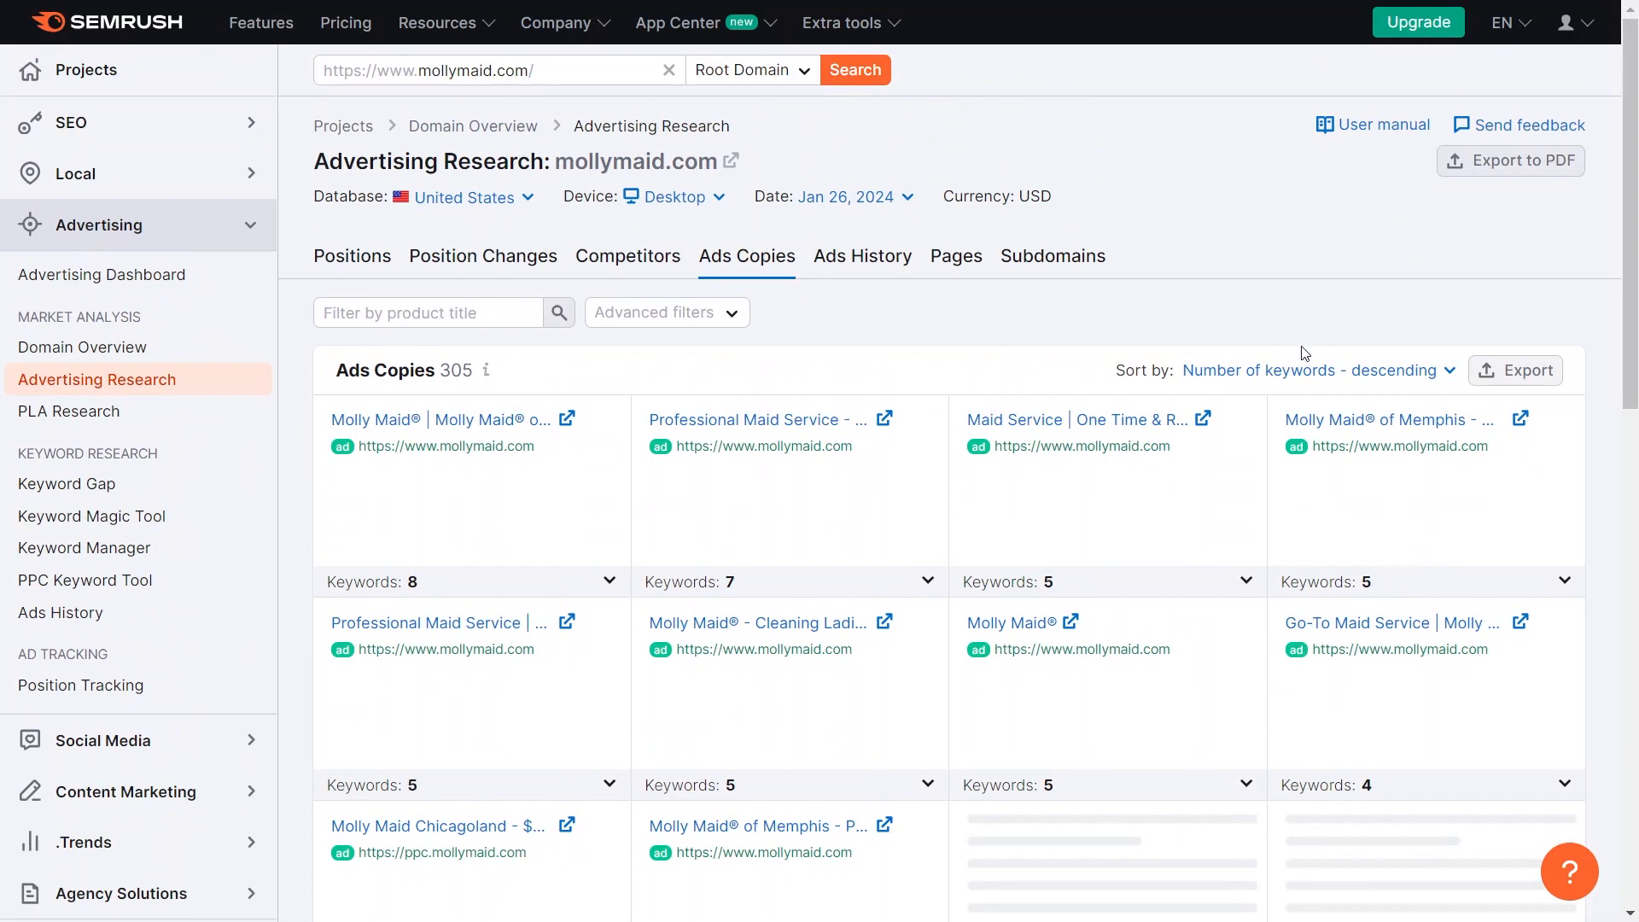
mouse_move(1195, 184)
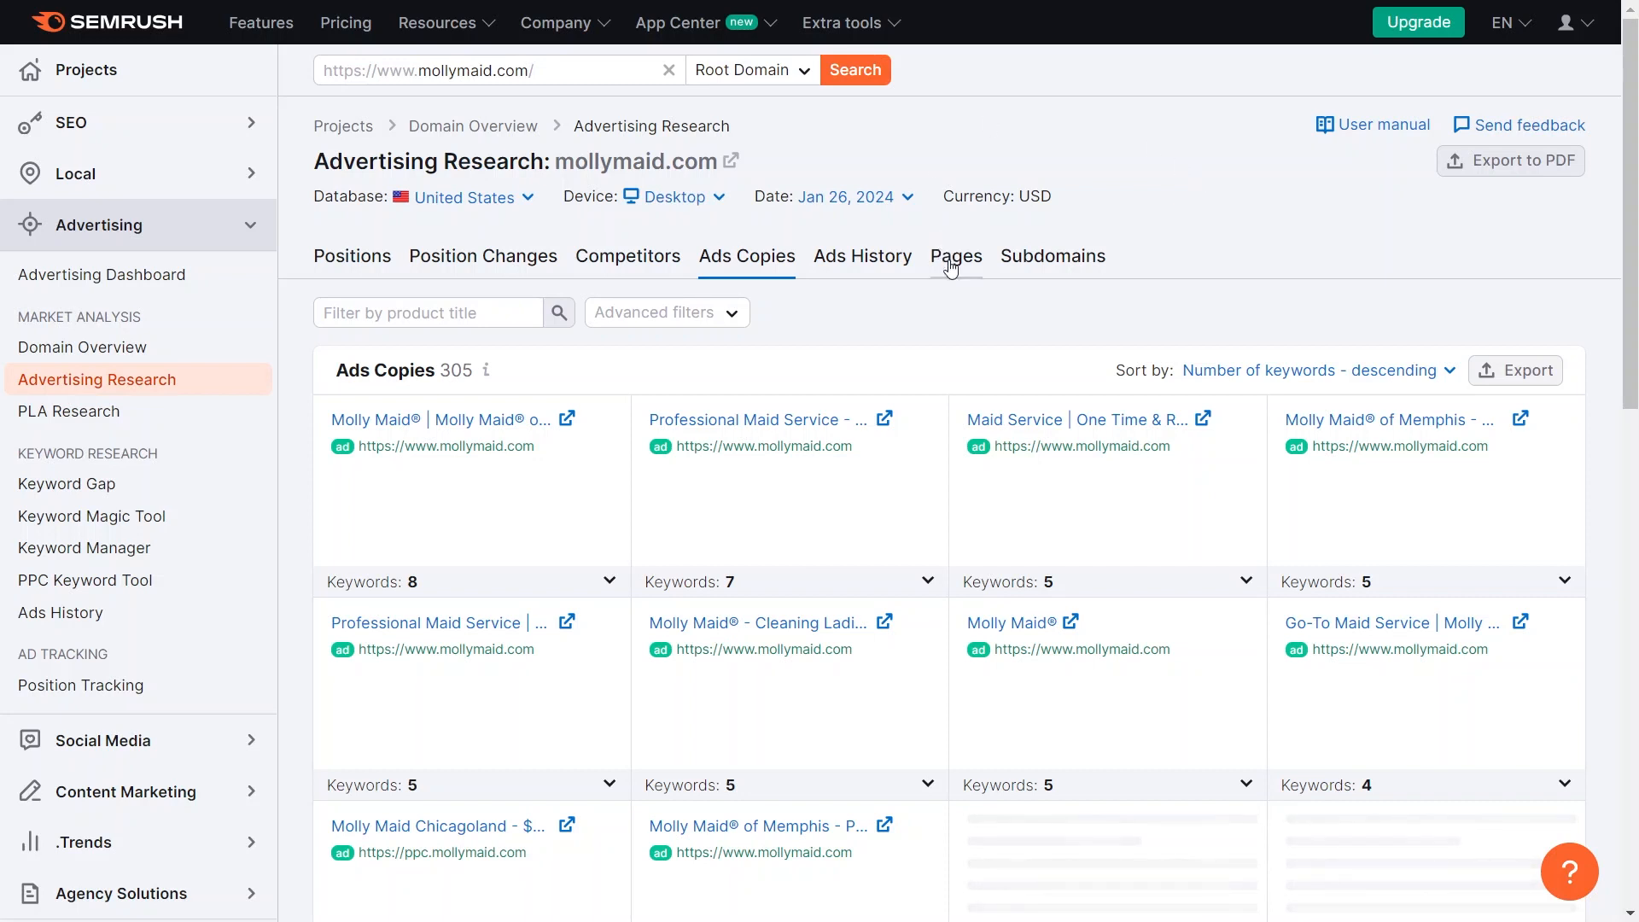
Step: Review mollymaid.com's 23 Paid Pages ranked by traffic, led by nw-dc-bethesda-arlington
click(956, 256)
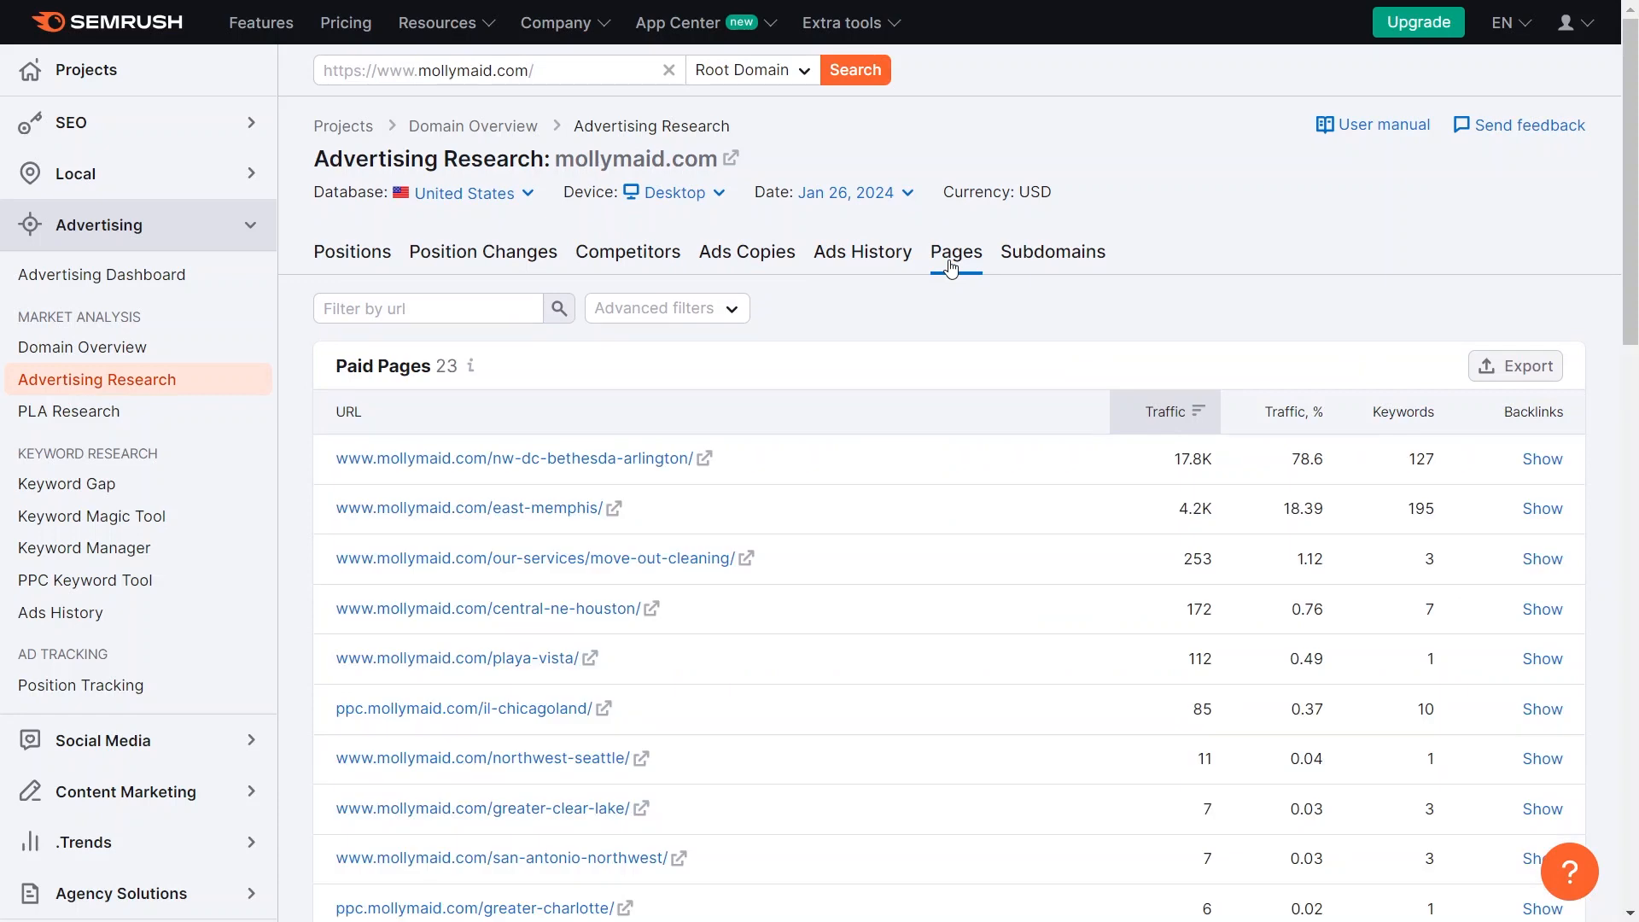
mouse_move(667, 478)
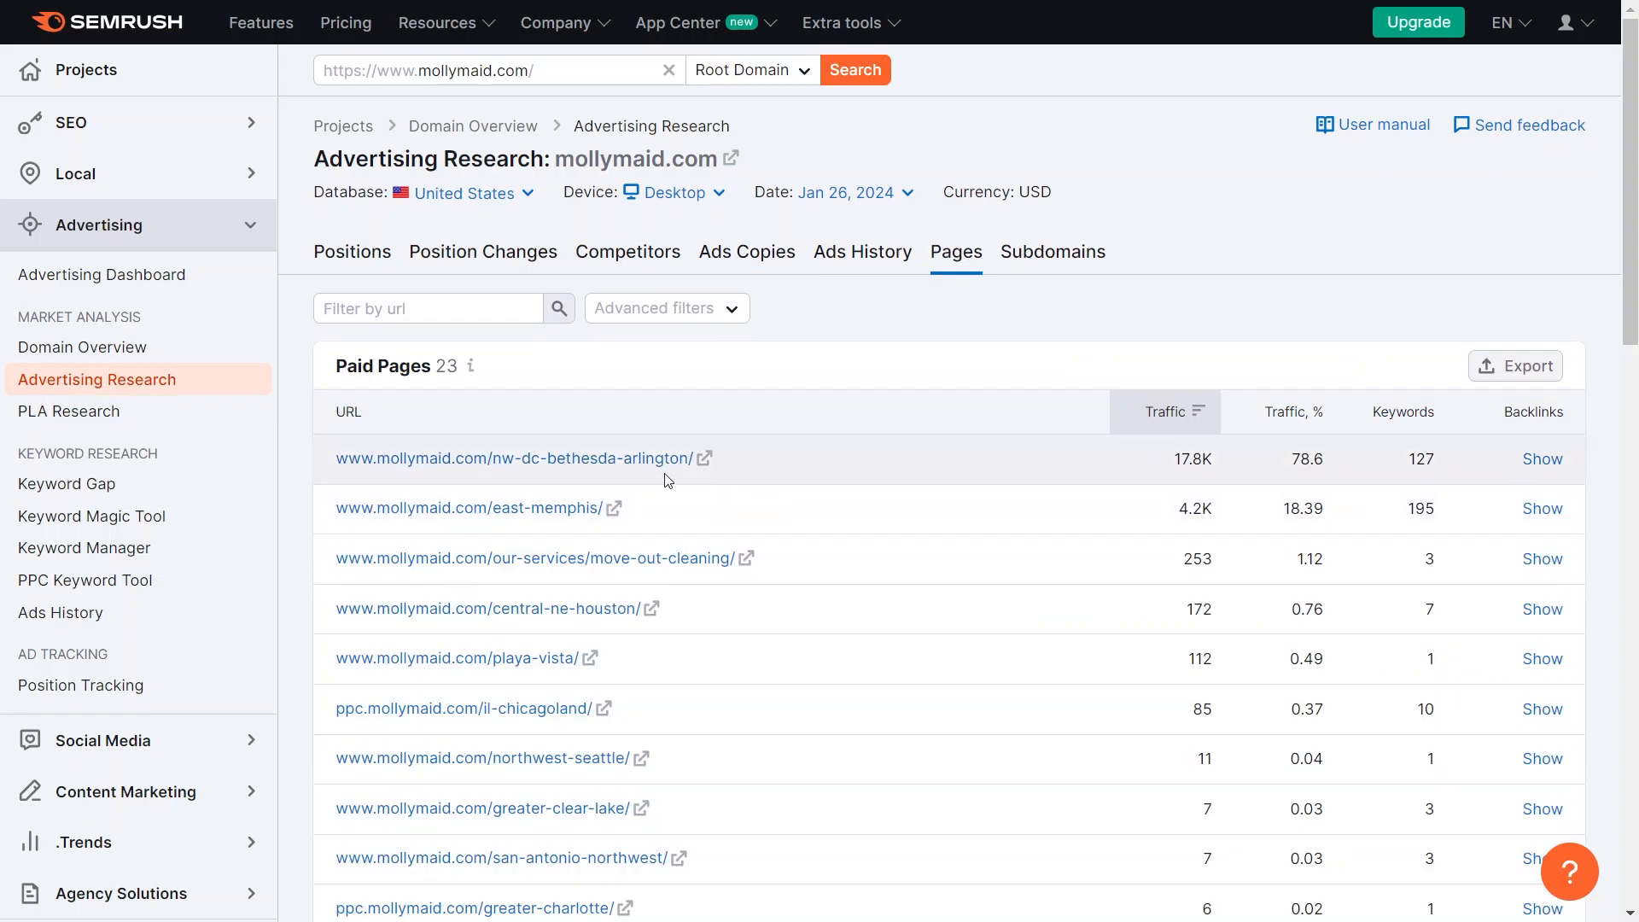
scroll(down, 3)
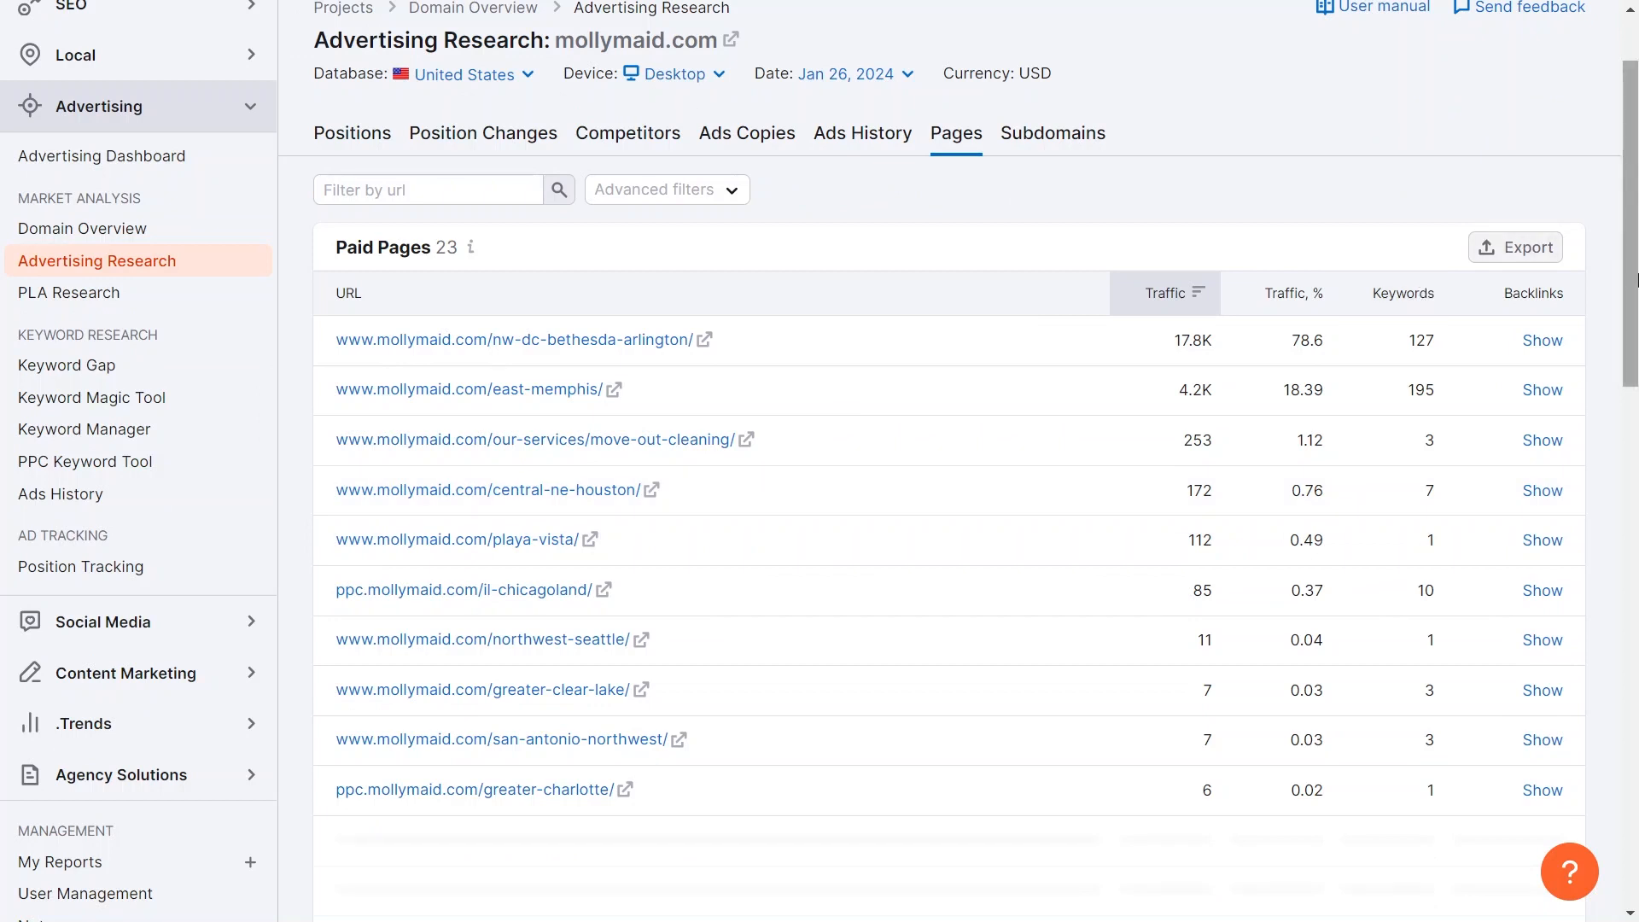
mouse_move(1630, 215)
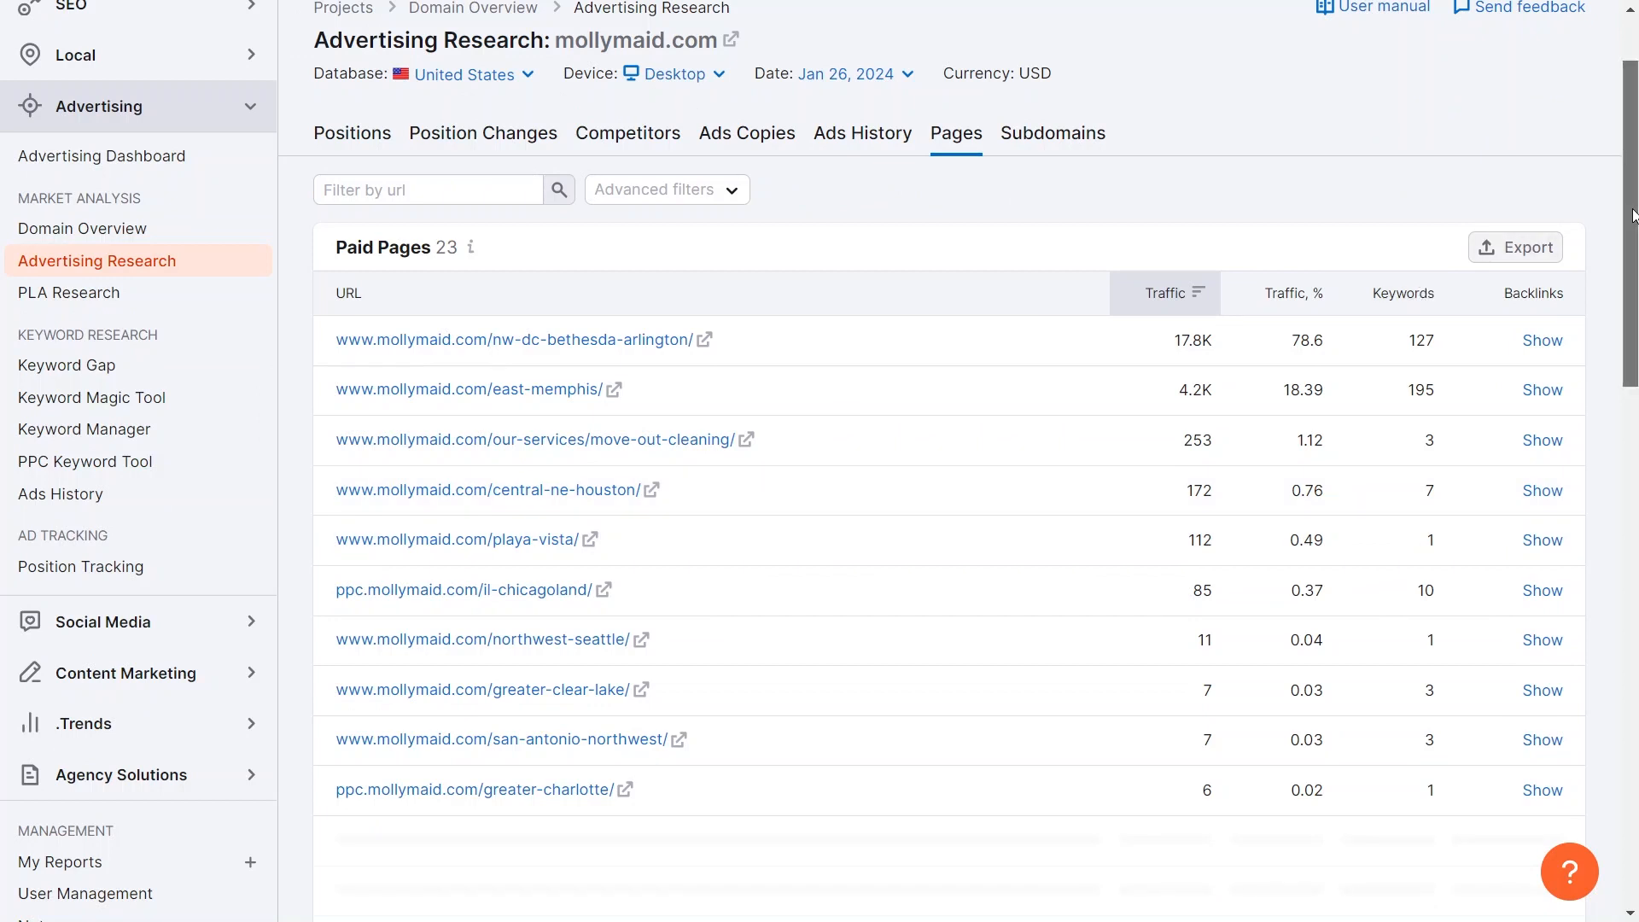
scroll(up, 3)
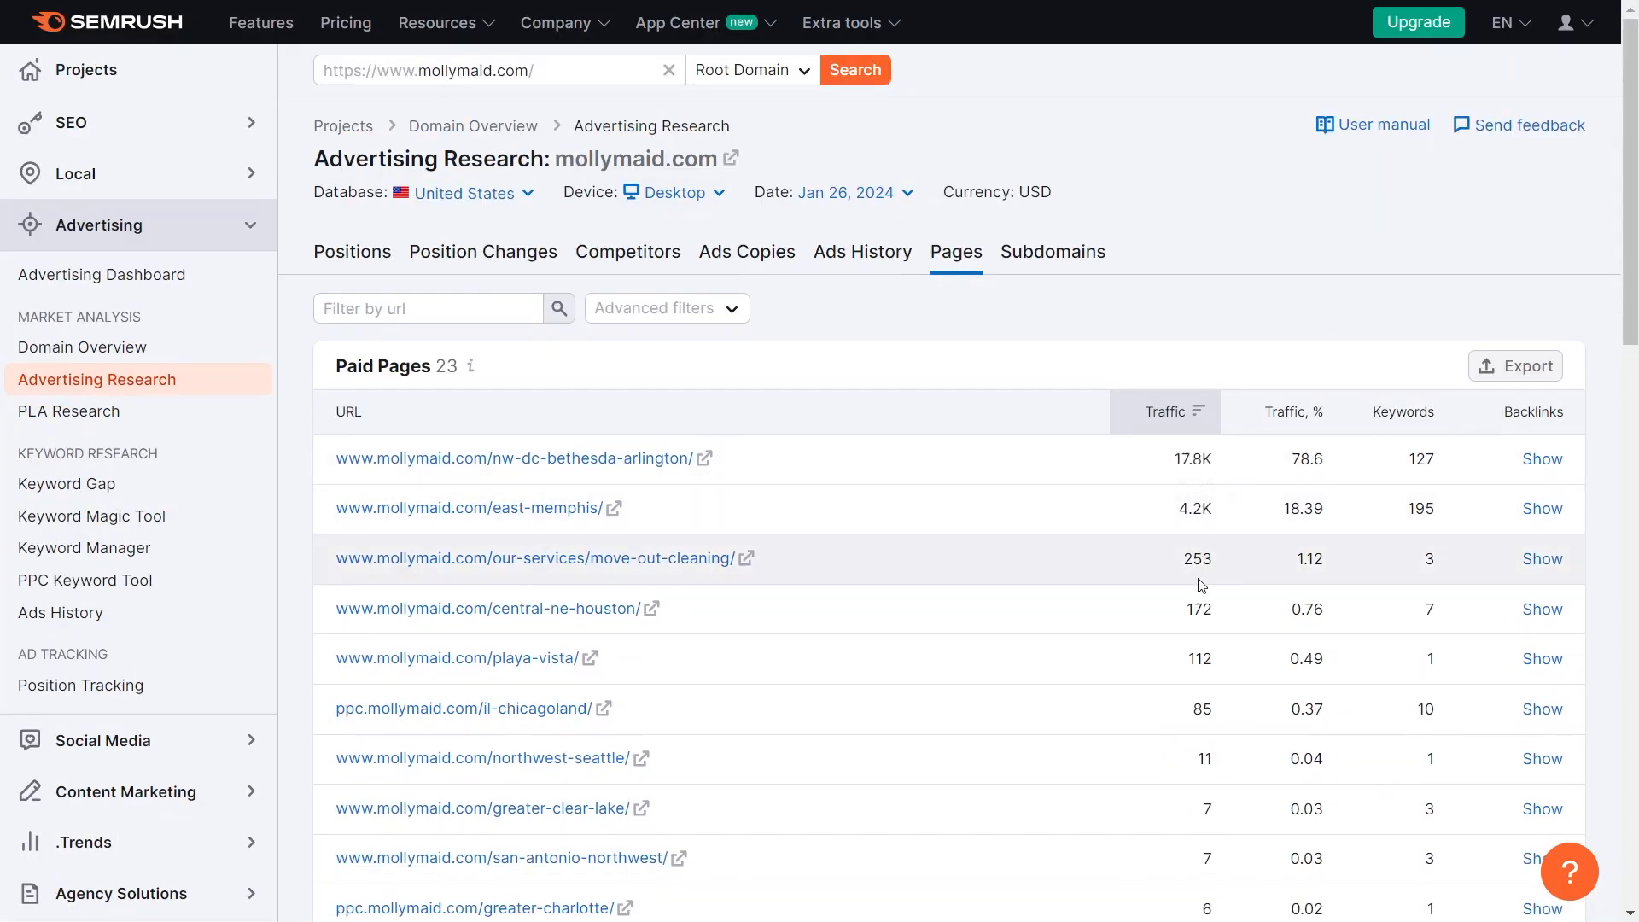
mouse_move(1200, 826)
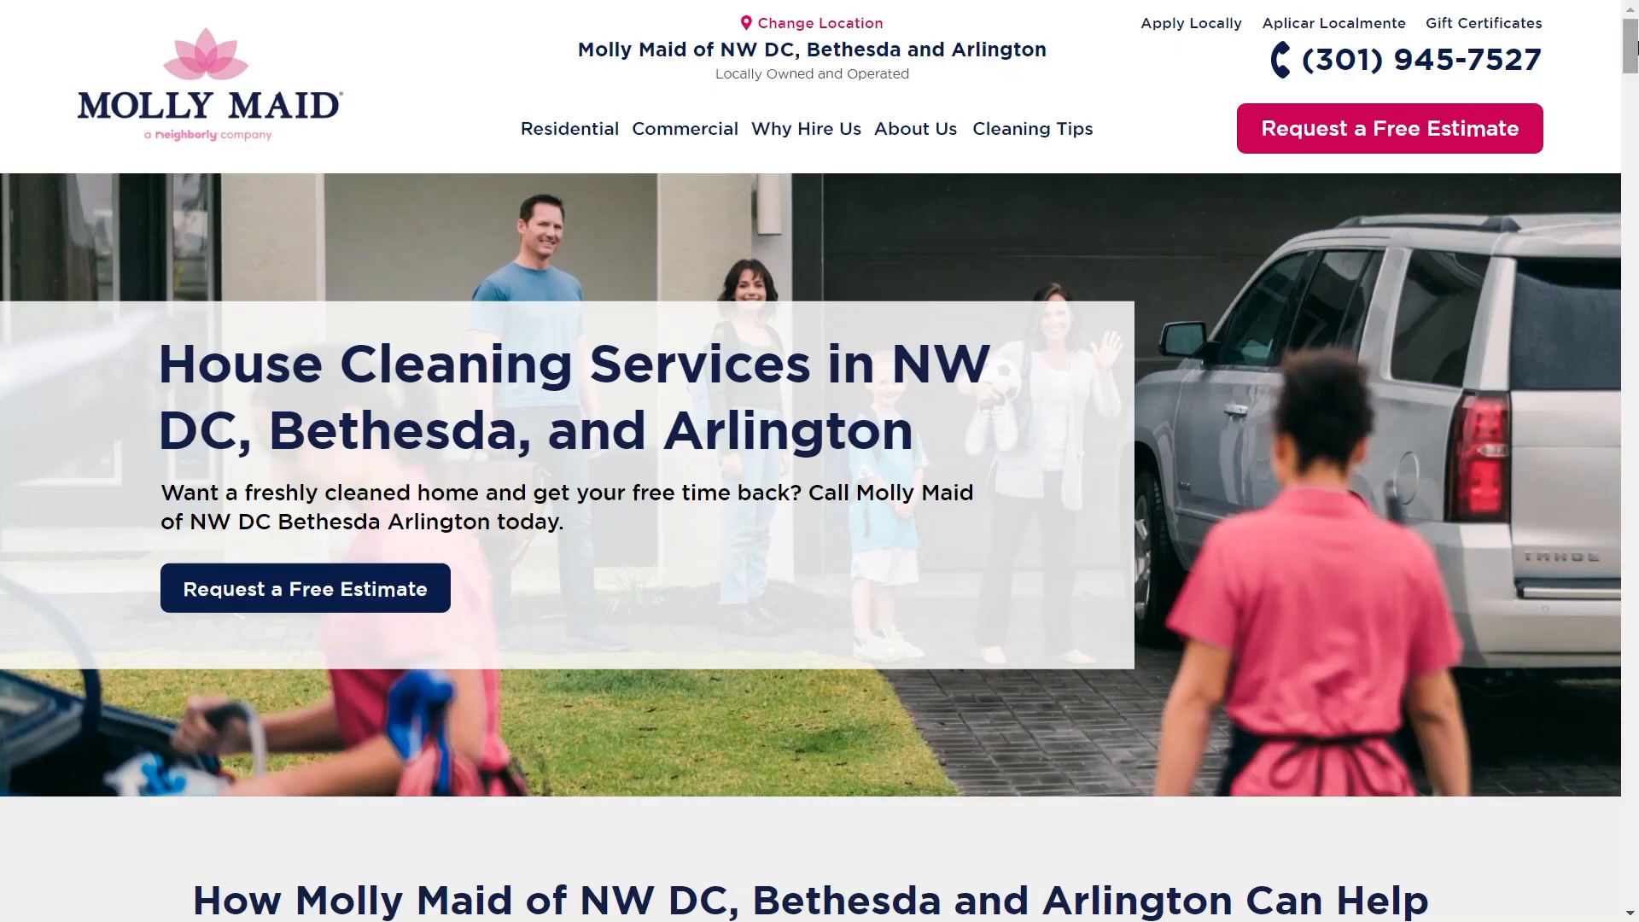
Step: Scroll through the Molly Maid NW DC, Bethesda and Arlington landing page's services and FAQ sections
scroll(down, 3)
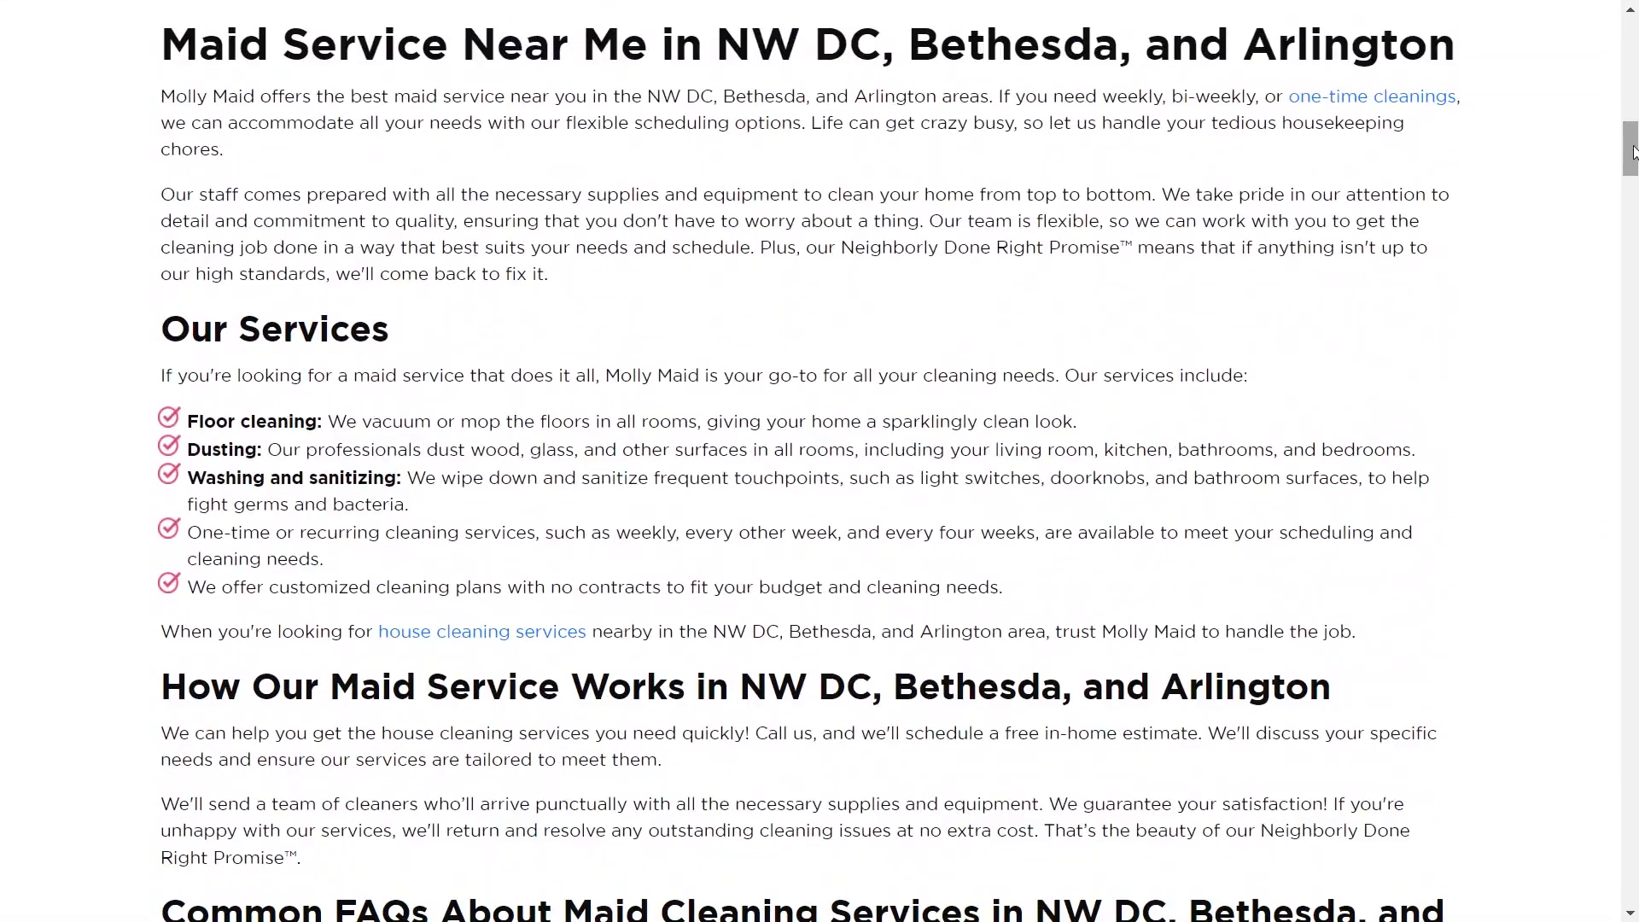
scroll(up, 3)
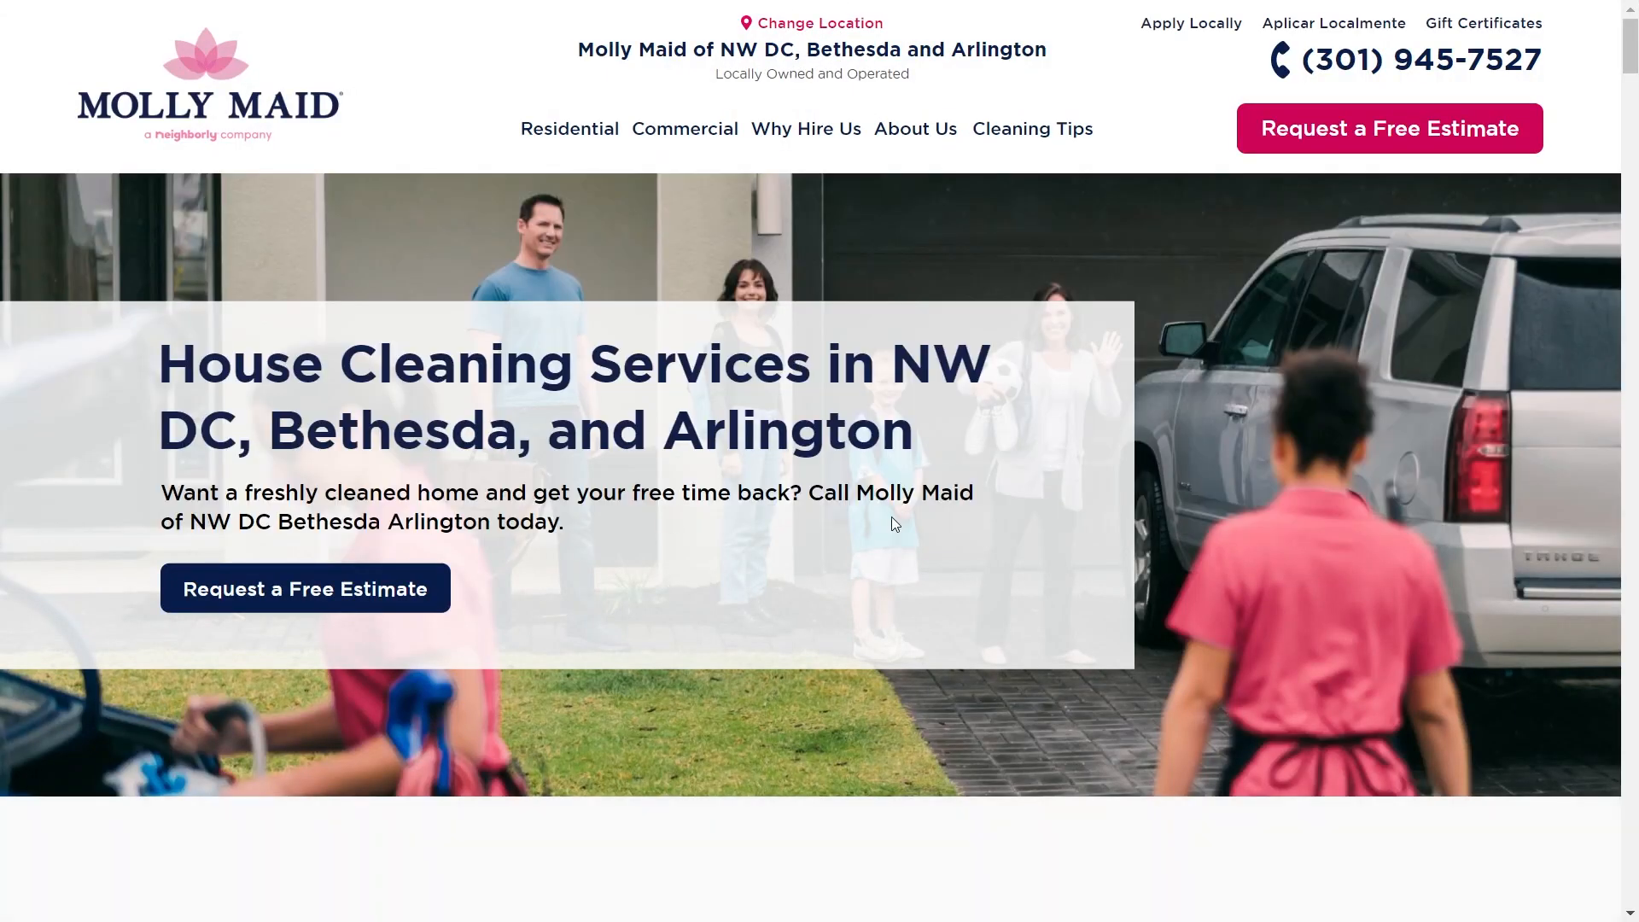
scroll(down, 3)
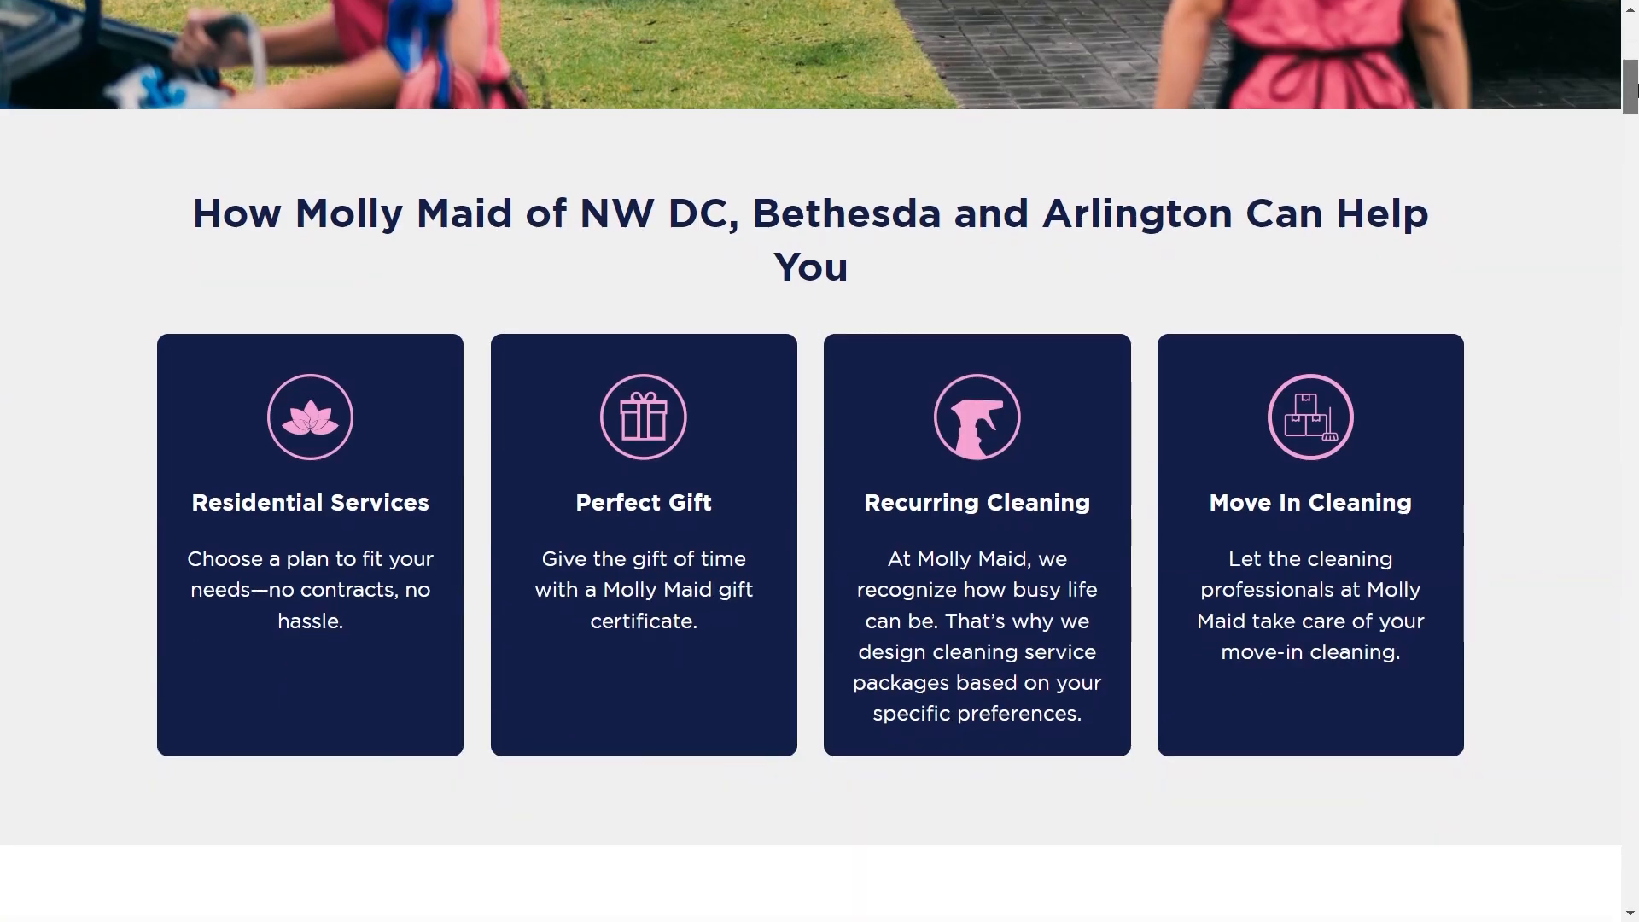
scroll(down, 3)
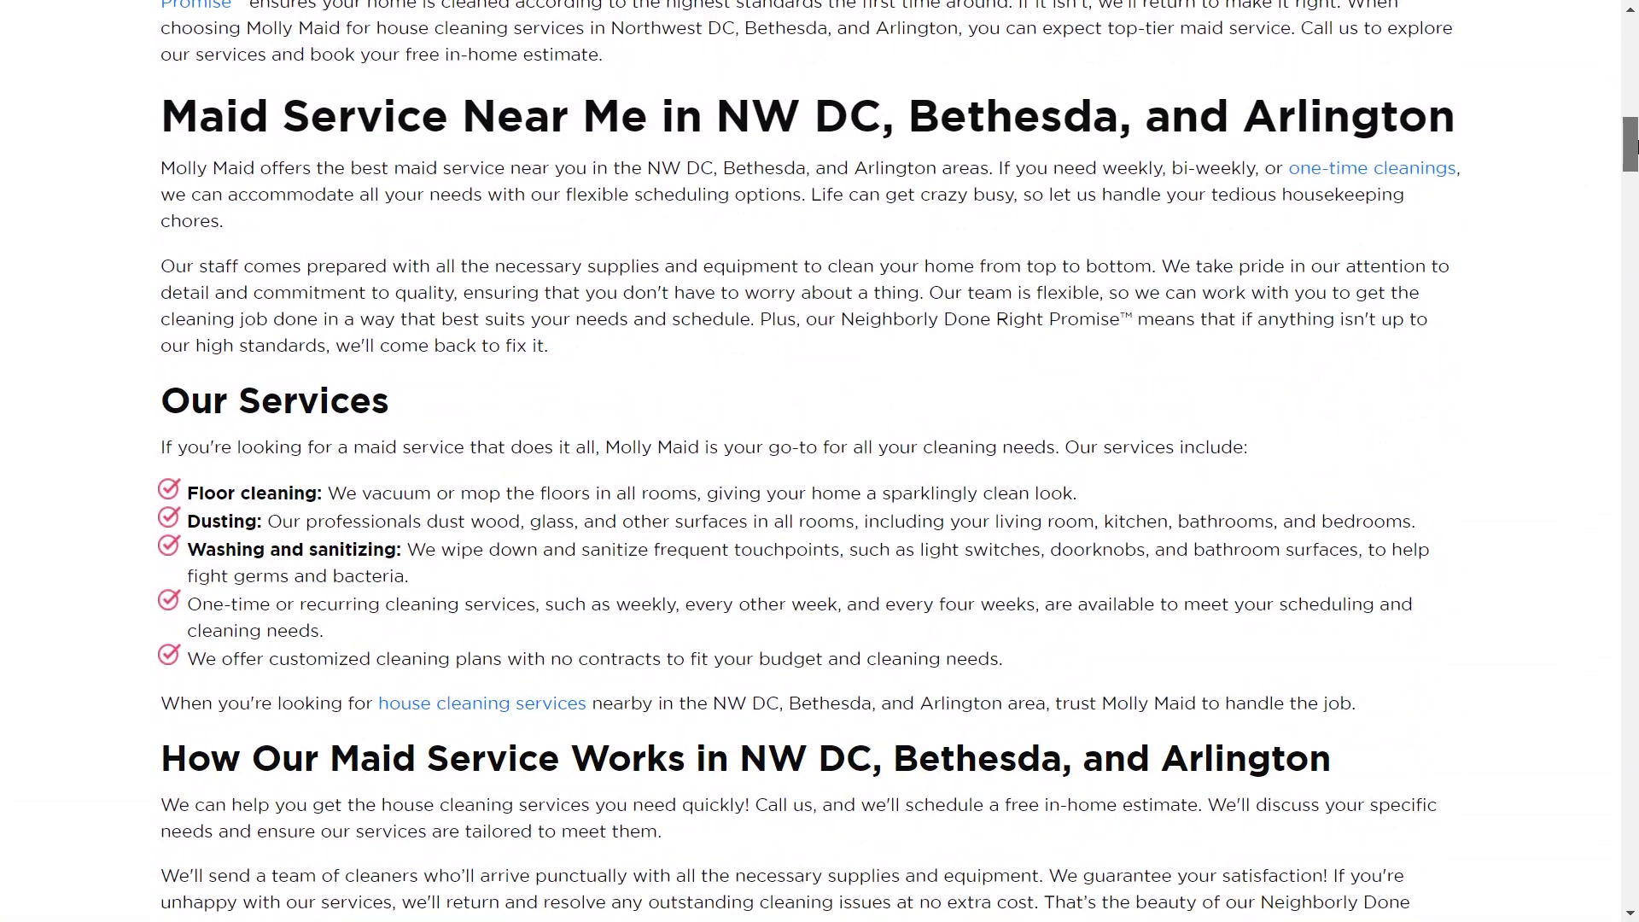
scroll(down, 3)
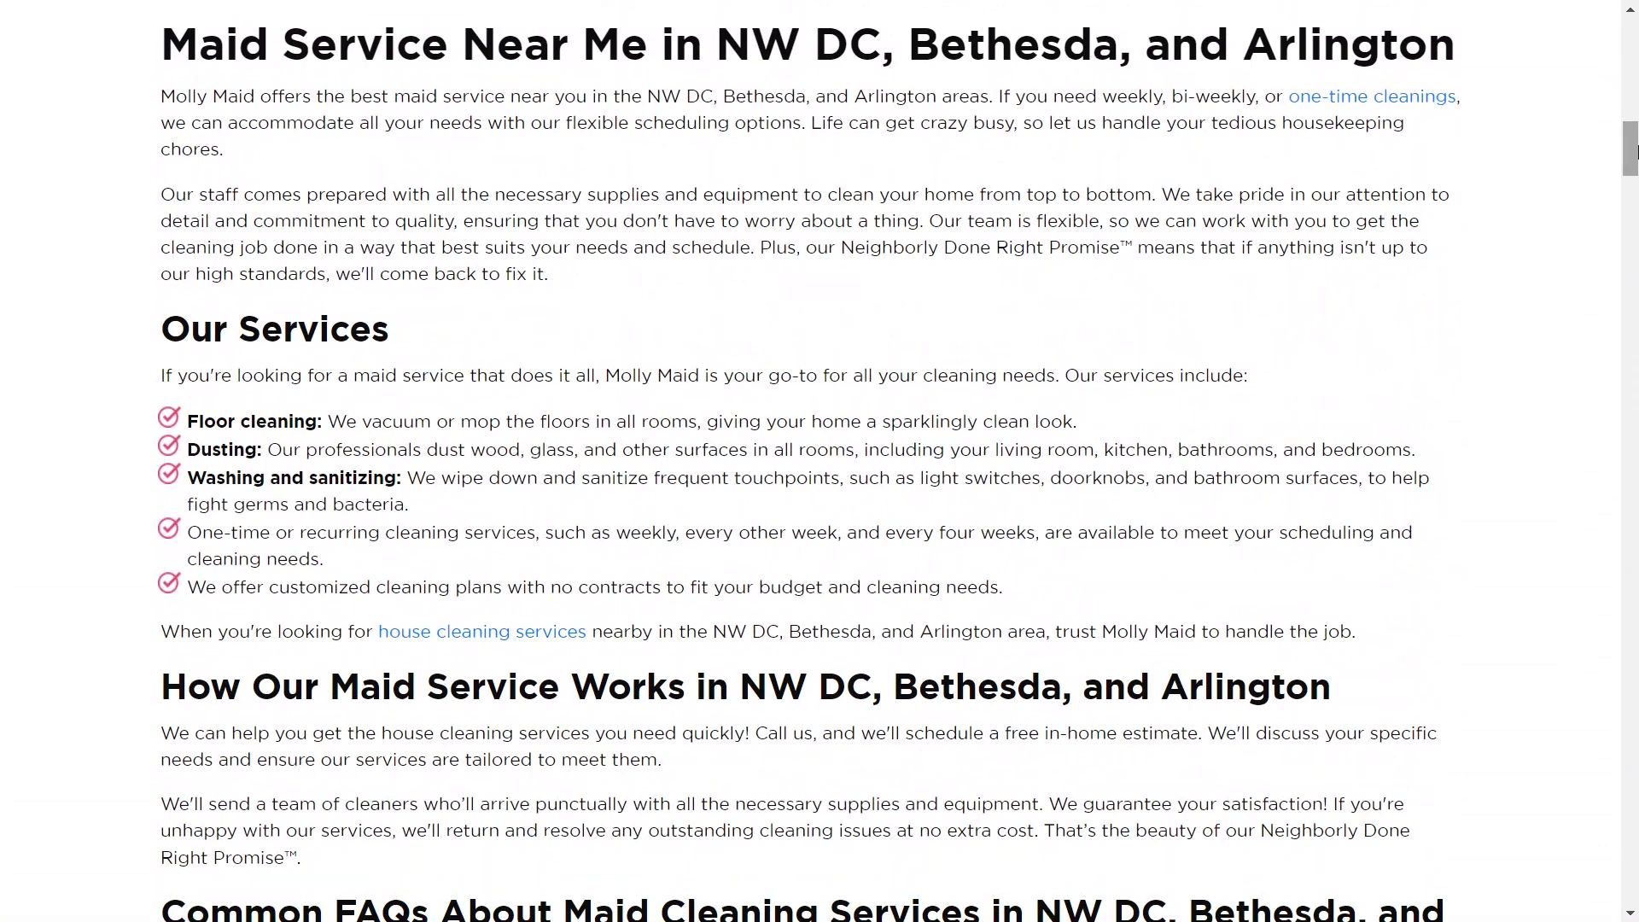
scroll(up, 3)
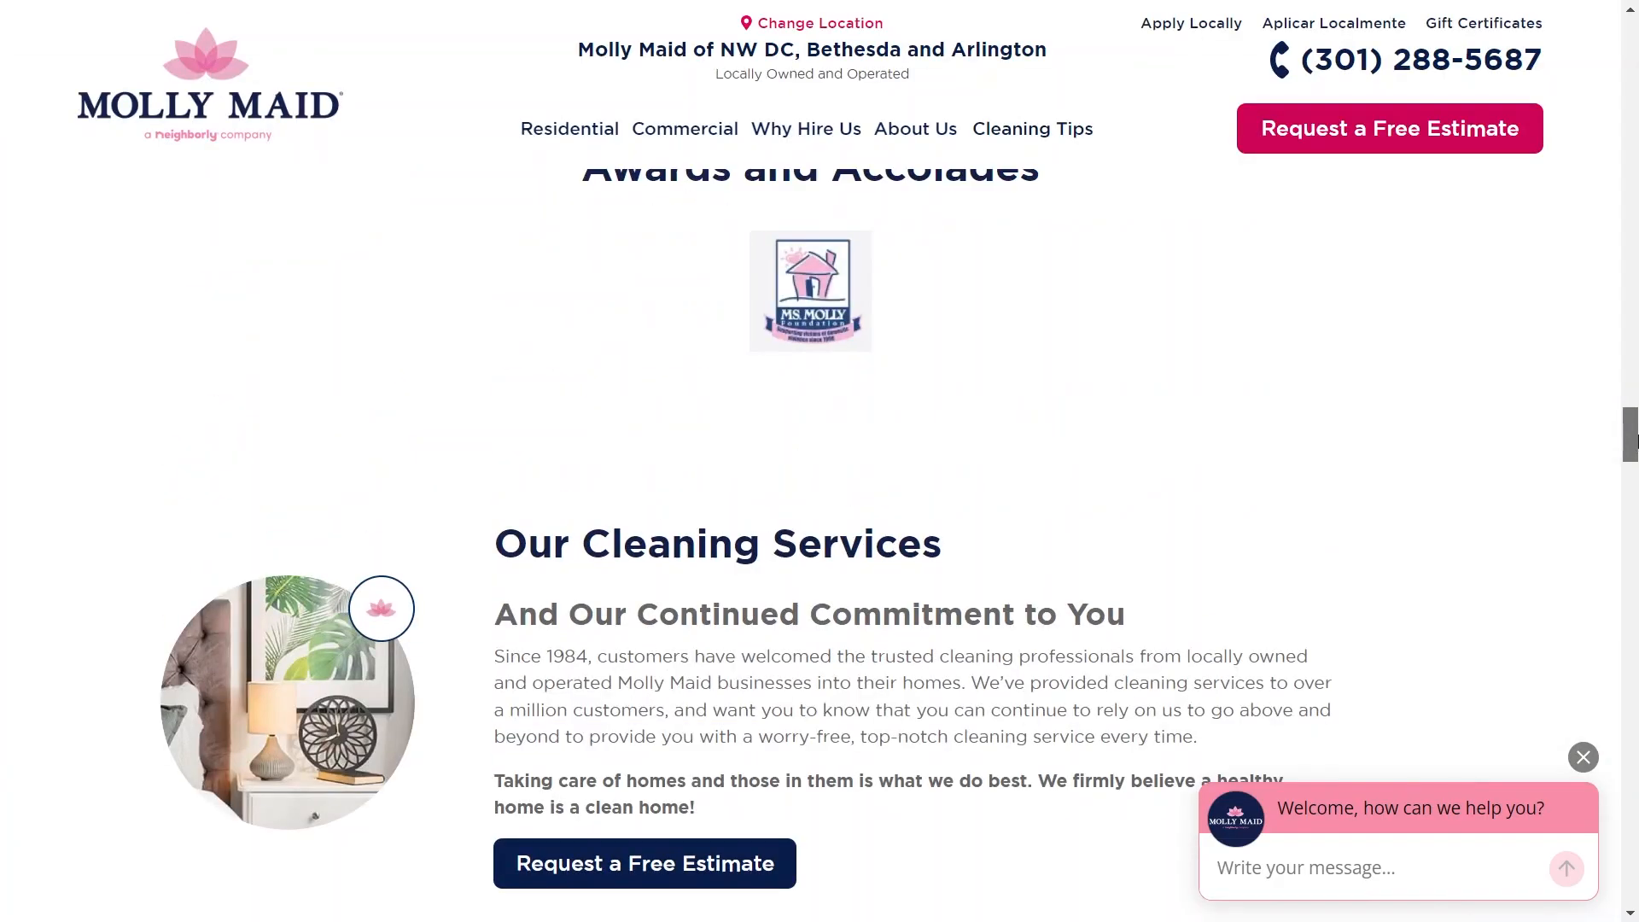
scroll(down, 3)
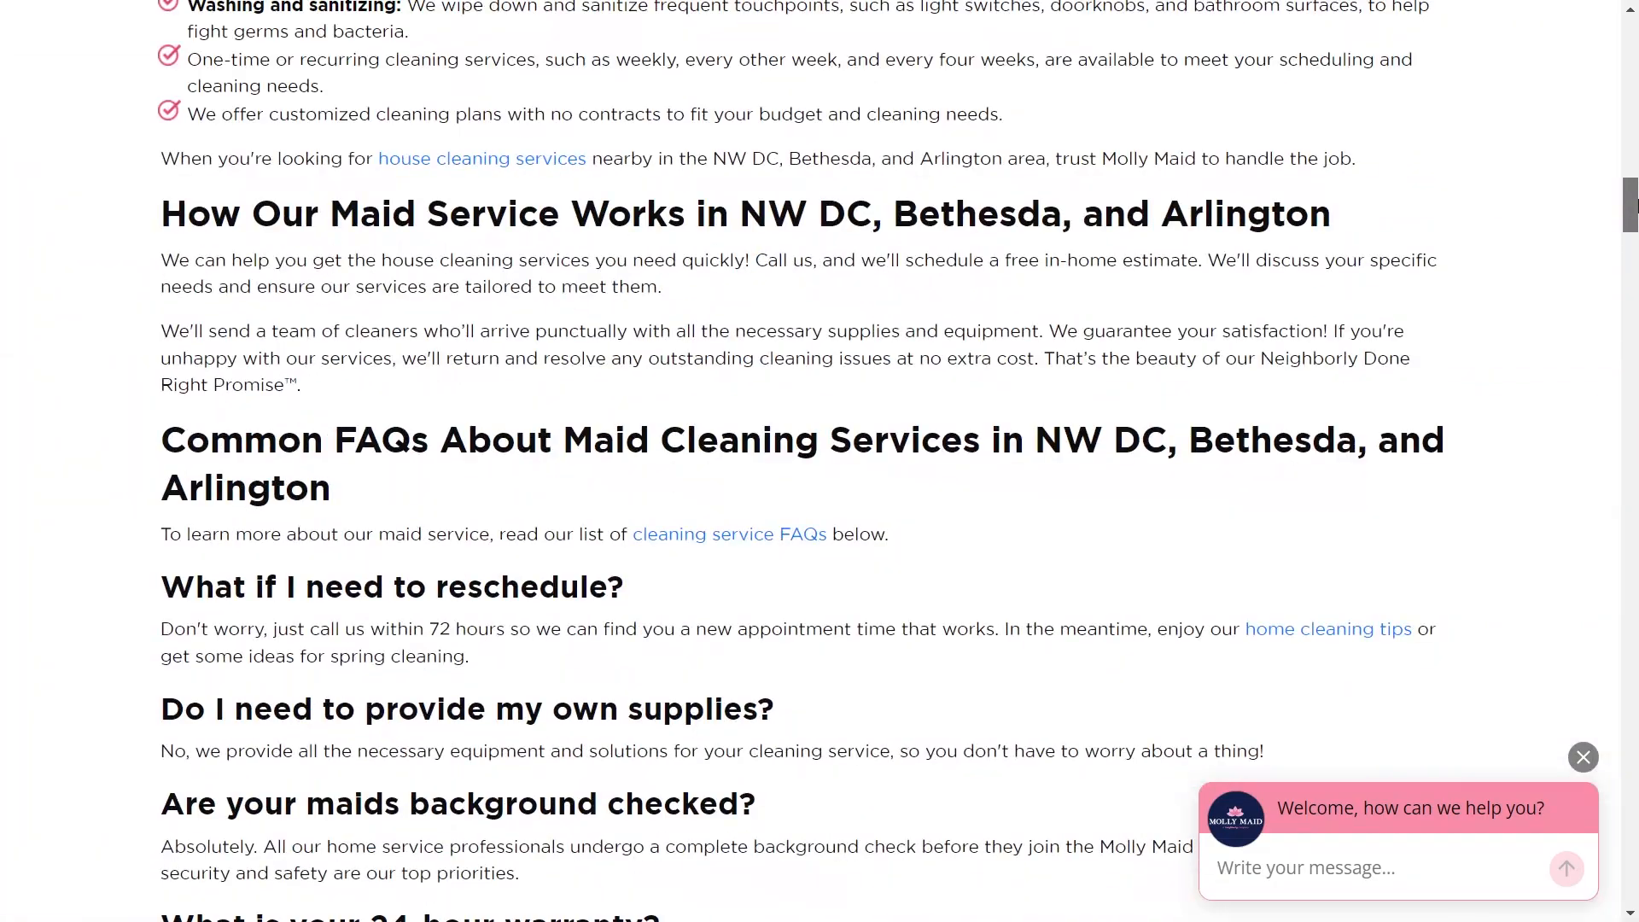
scroll(up, 3)
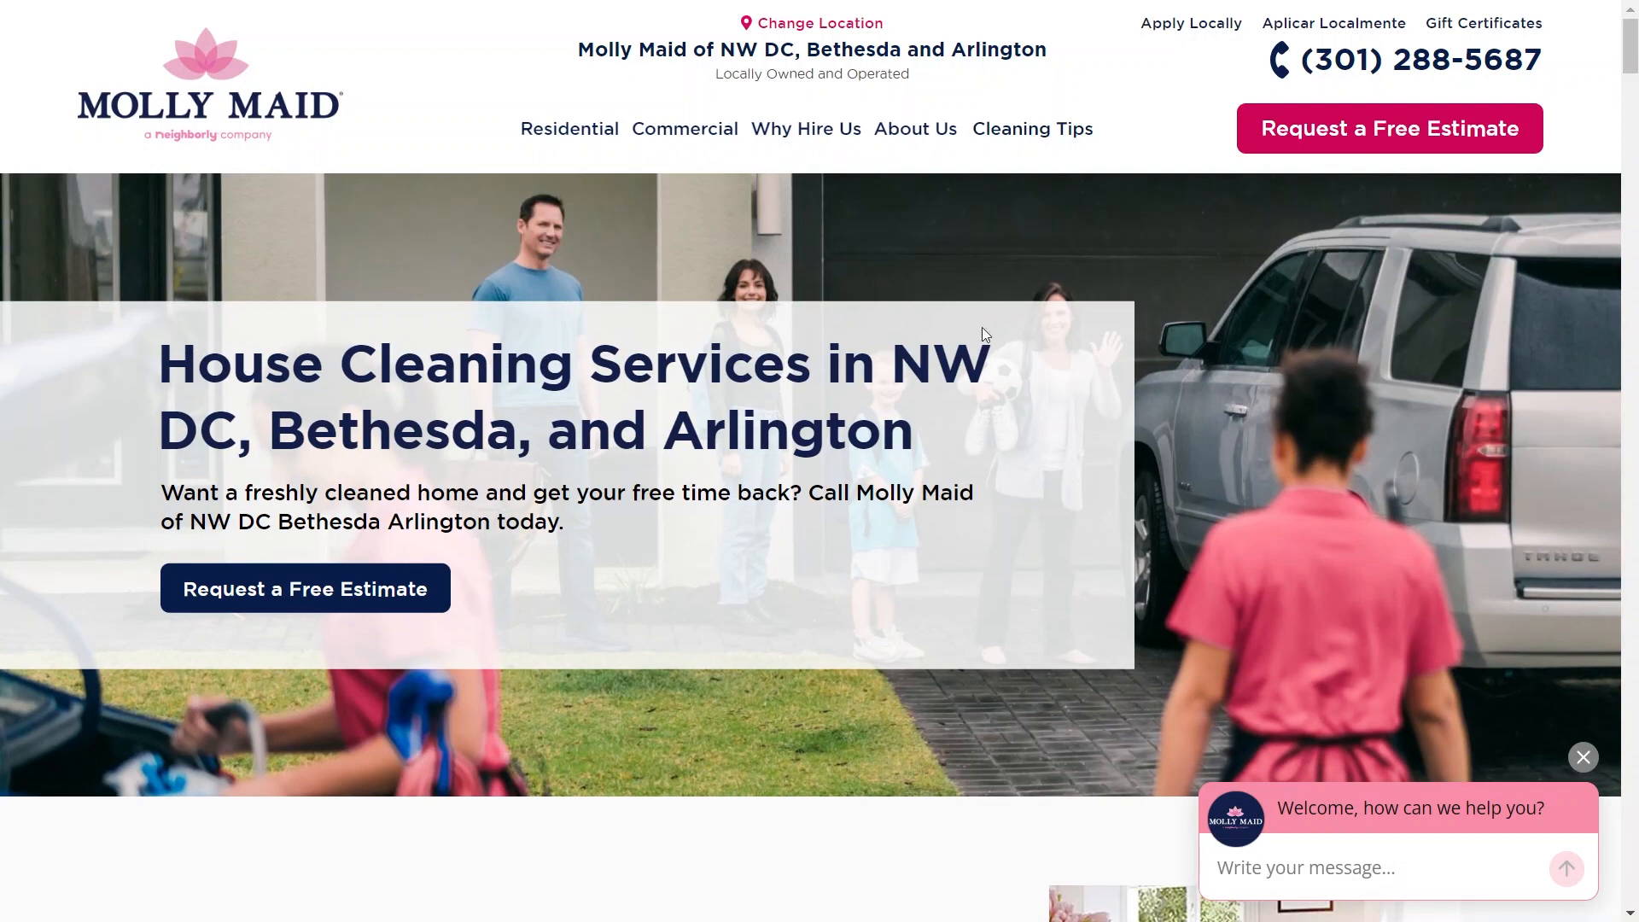
mouse_move(1077, 311)
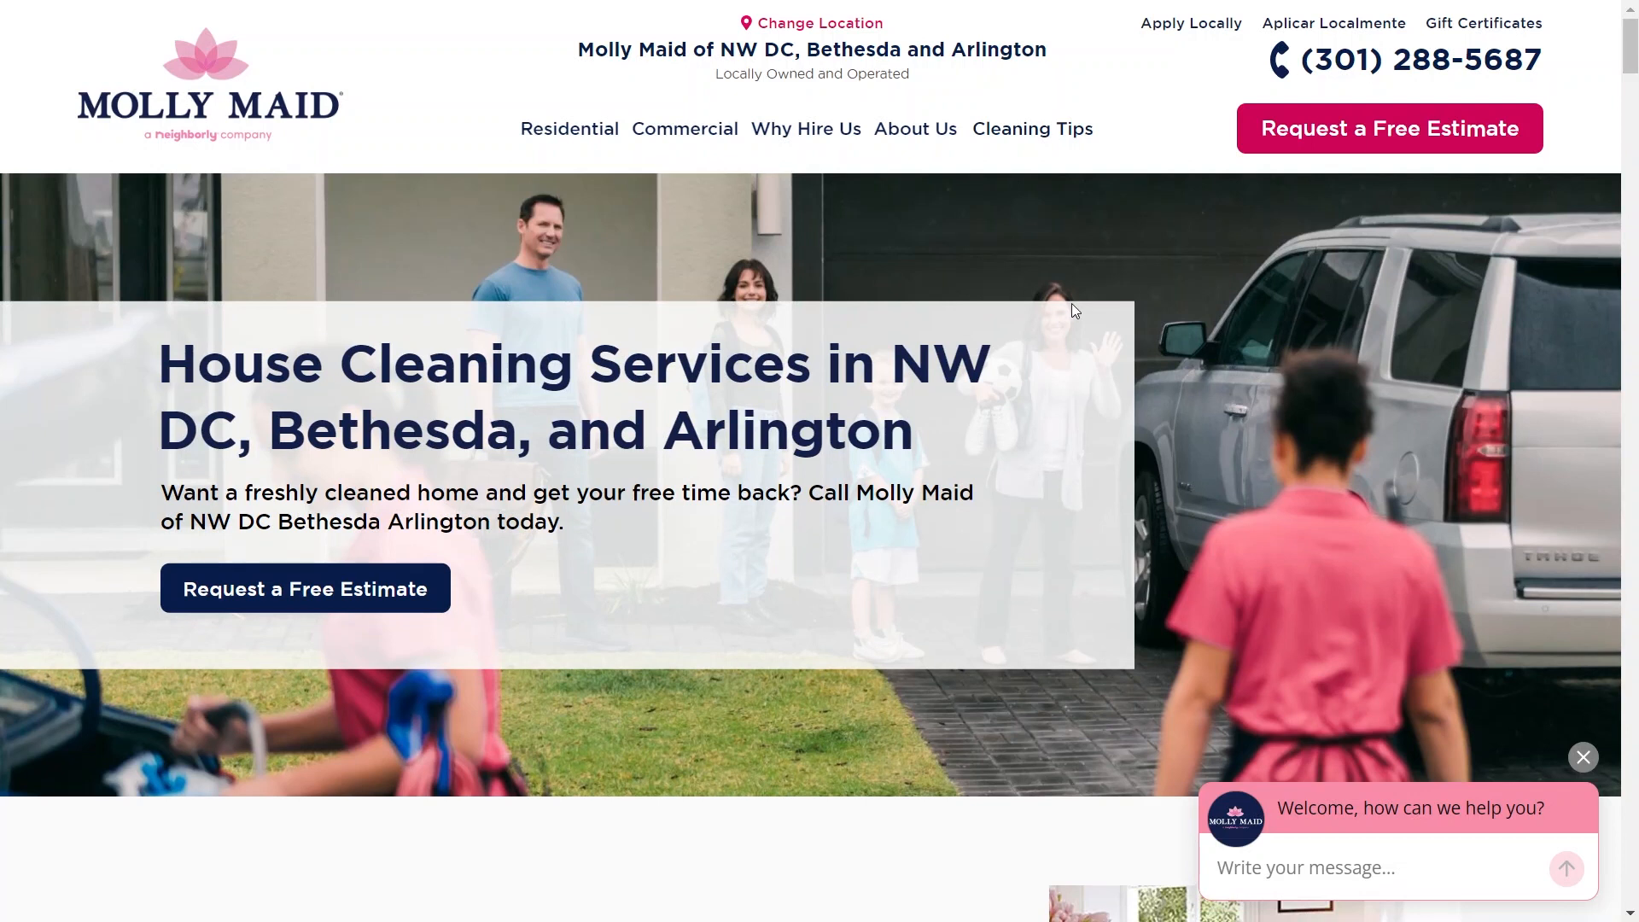